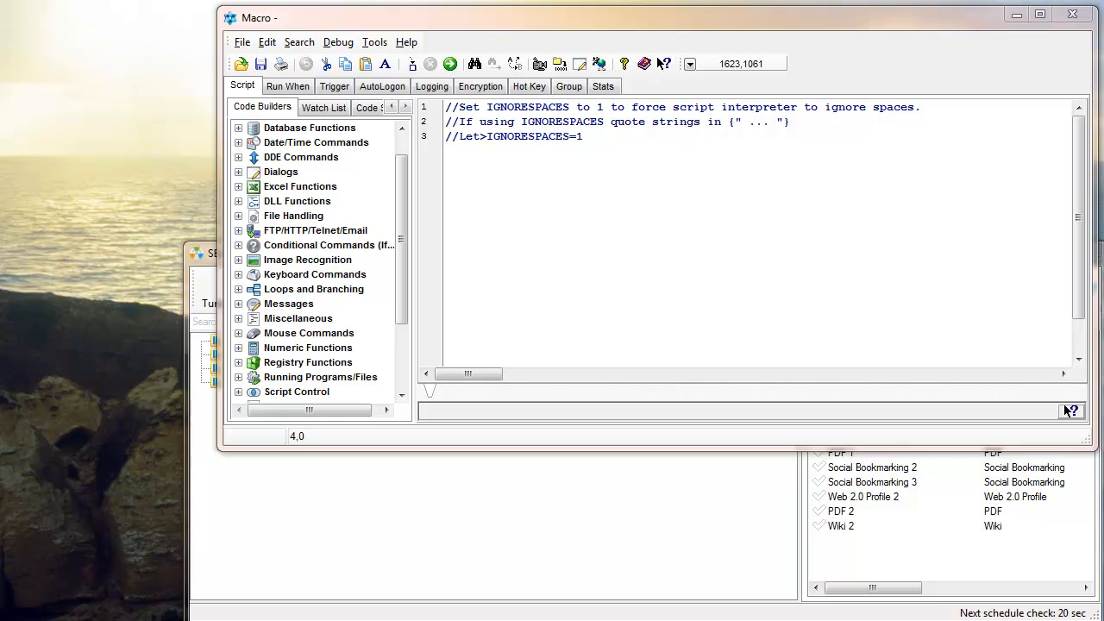
mouse_move(628, 519)
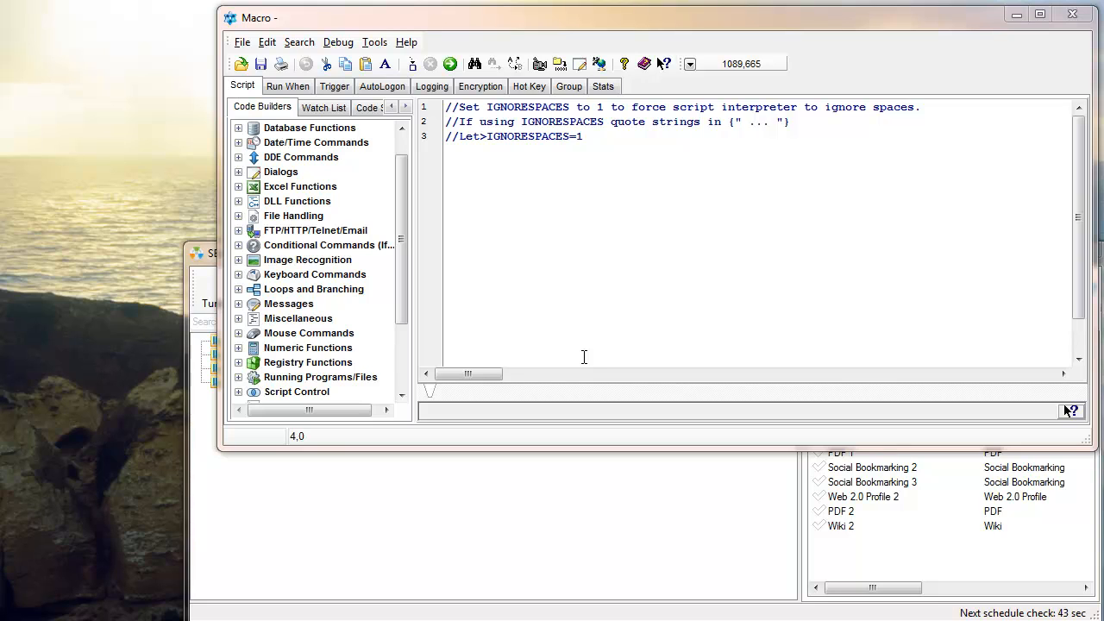
mouse_move(298, 490)
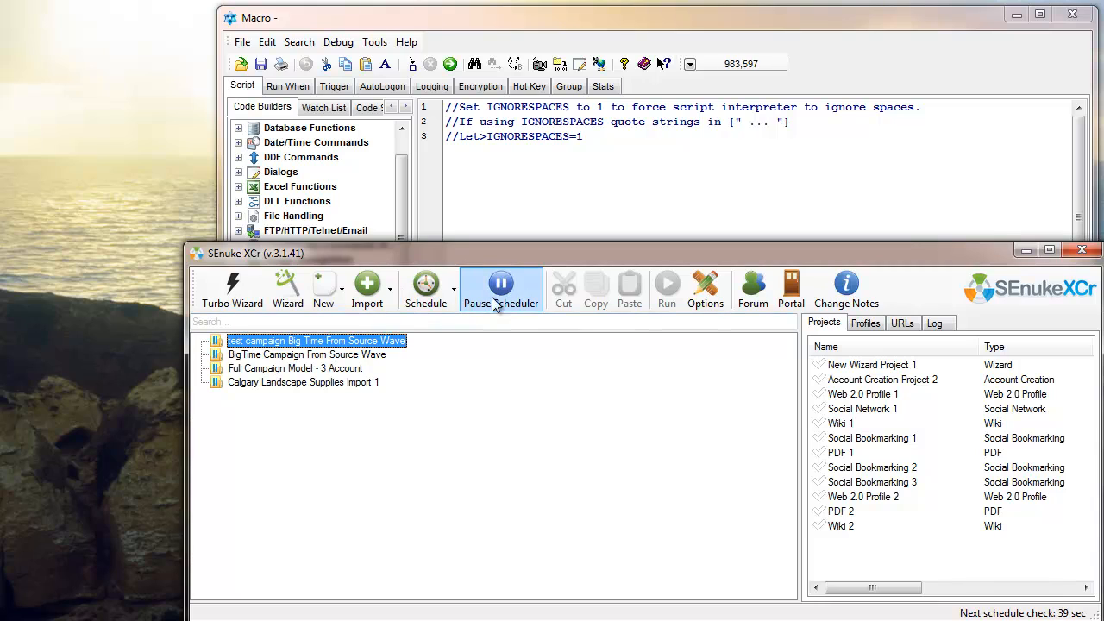
- Pause the SEnuke XCr project scheduler from its toolbar
left_click(502, 289)
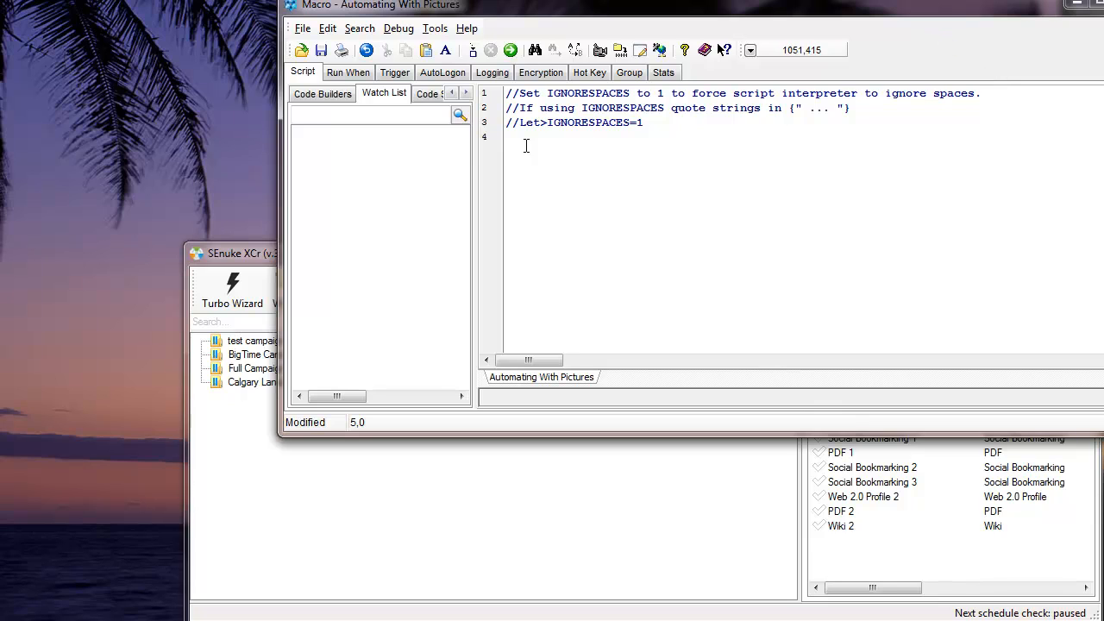
- Launch the Image Recognition Wizard and capture the Wizard button image
left_click(322, 93)
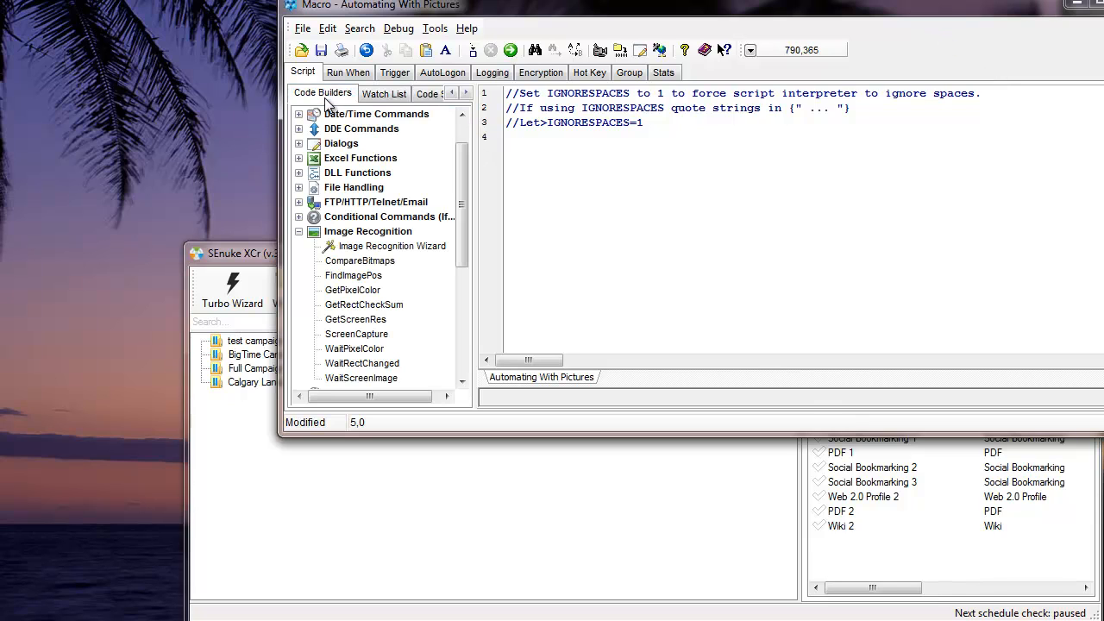
mouse_move(393, 246)
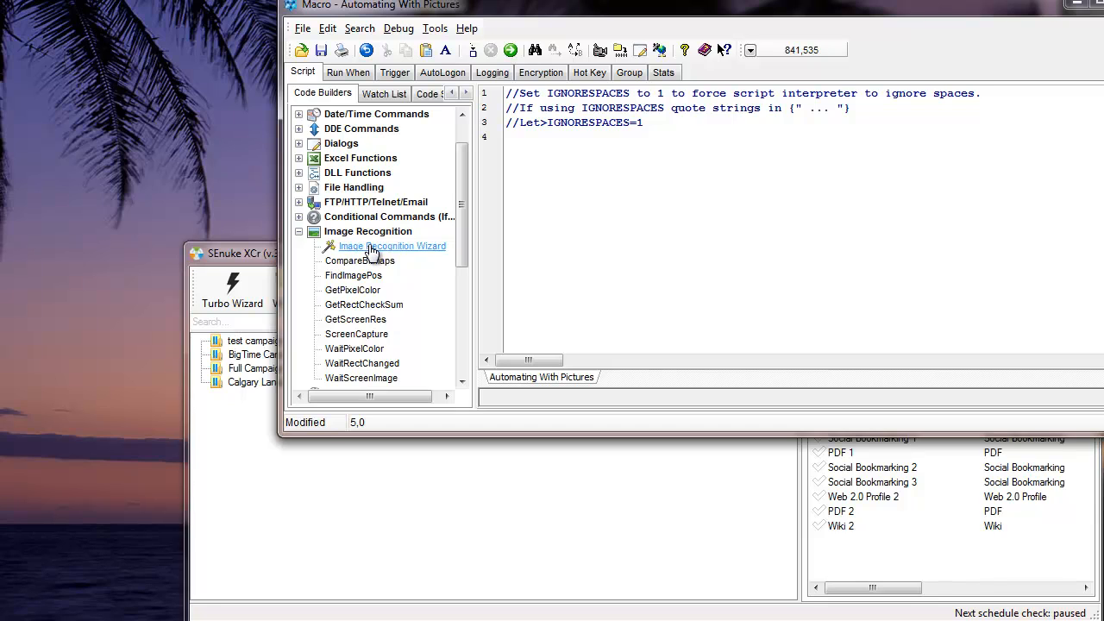
left_click(392, 246)
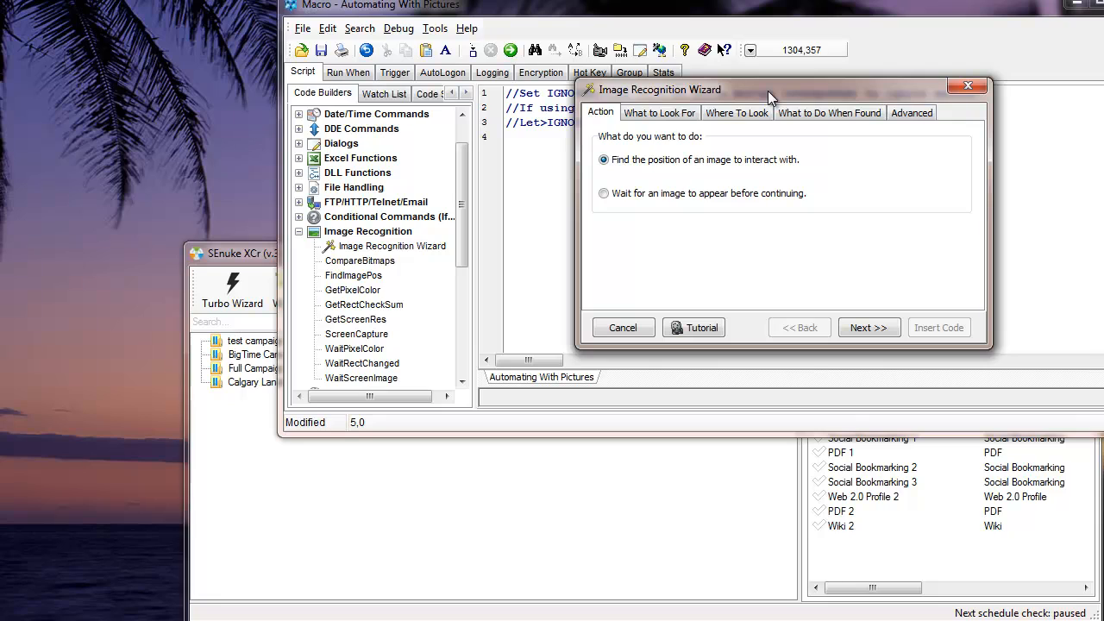
mouse_move(867, 179)
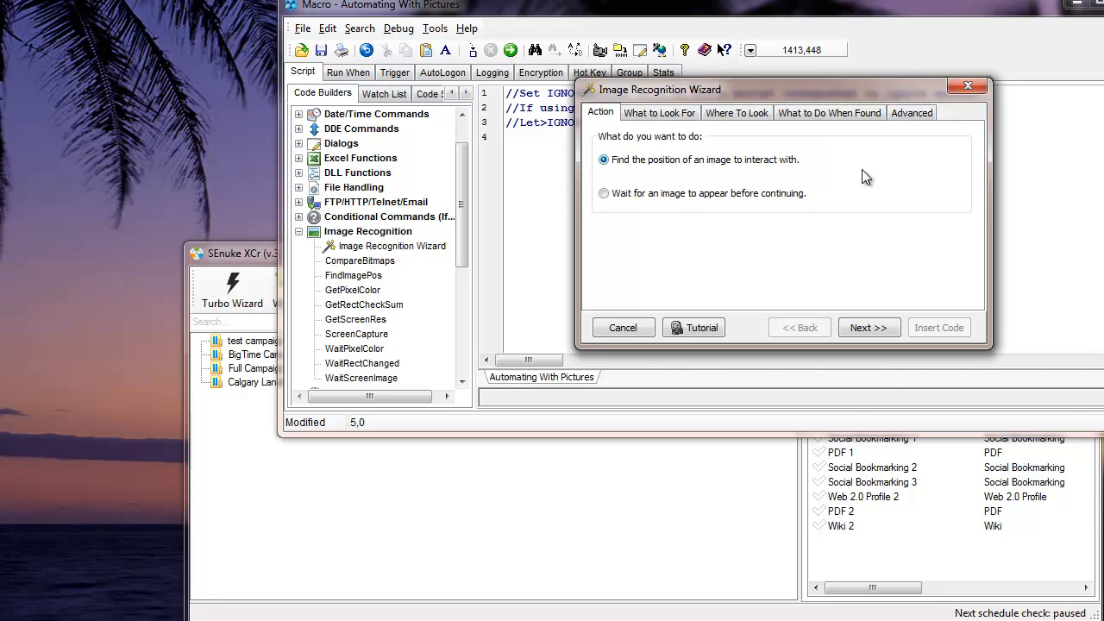
left_click(659, 112)
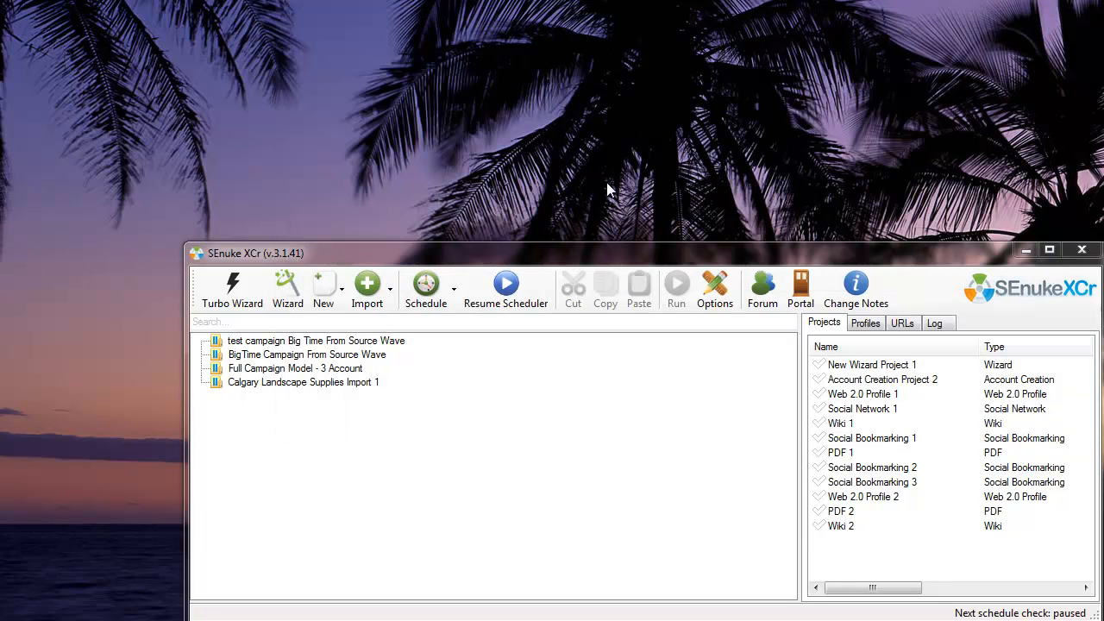
mouse_move(267, 268)
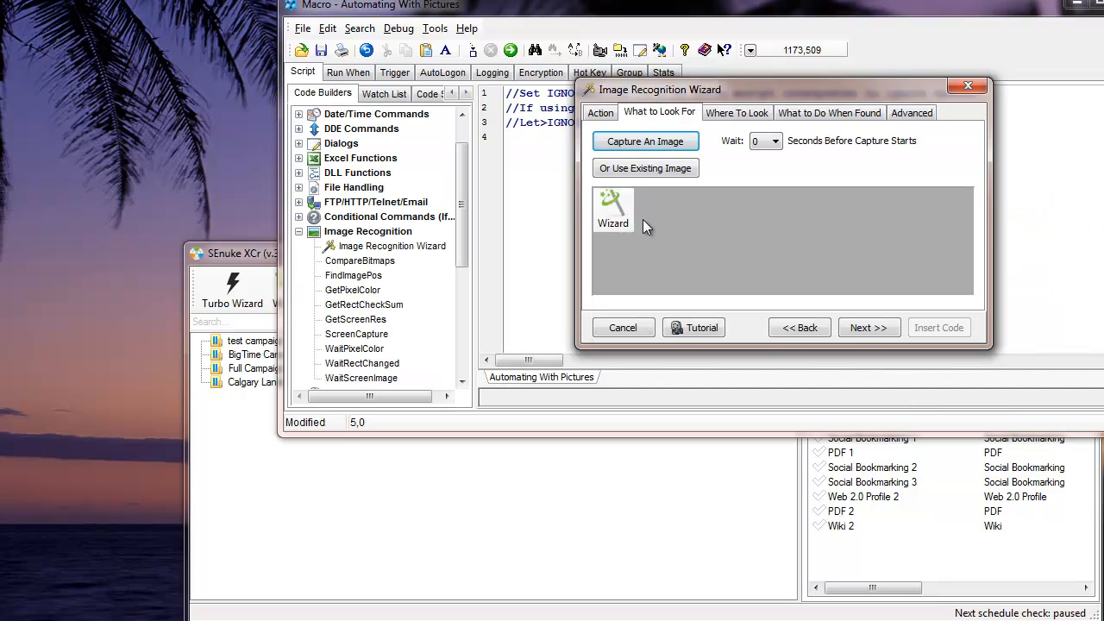
left_click(736, 112)
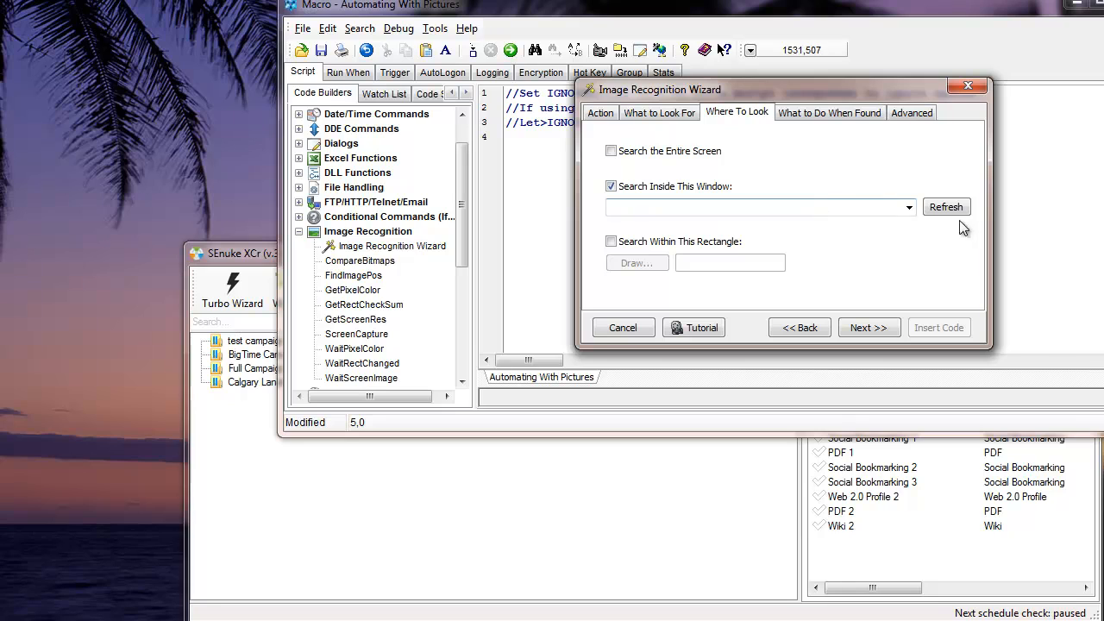
- Search inside the 'SEnuke XCr (*' window, left-click the image centre, and insert the code
left_click(908, 206)
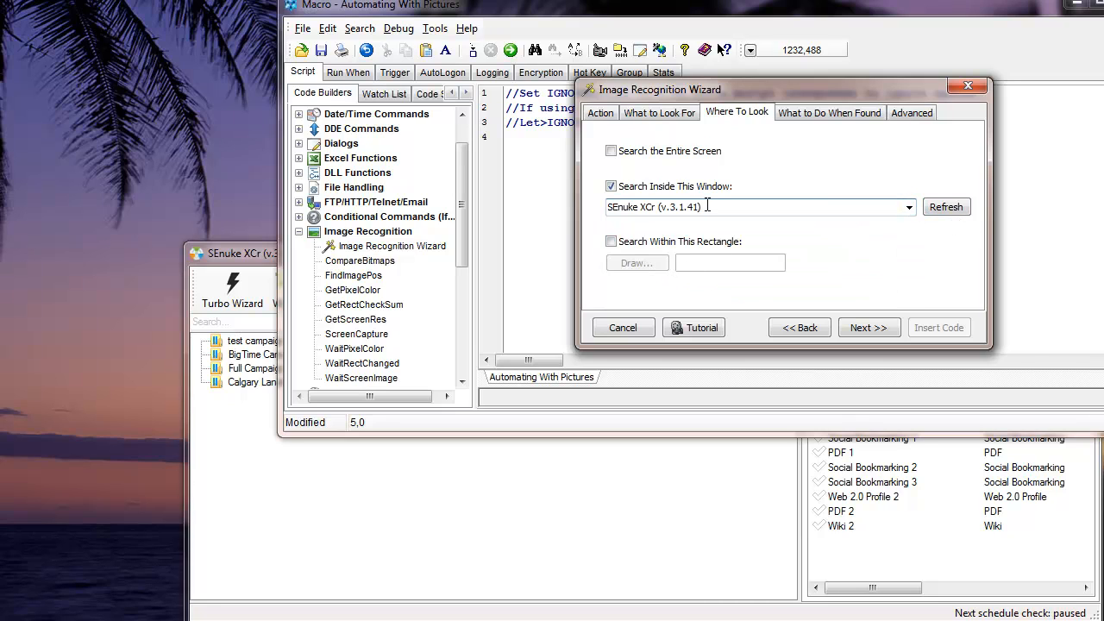
double_click(680, 206)
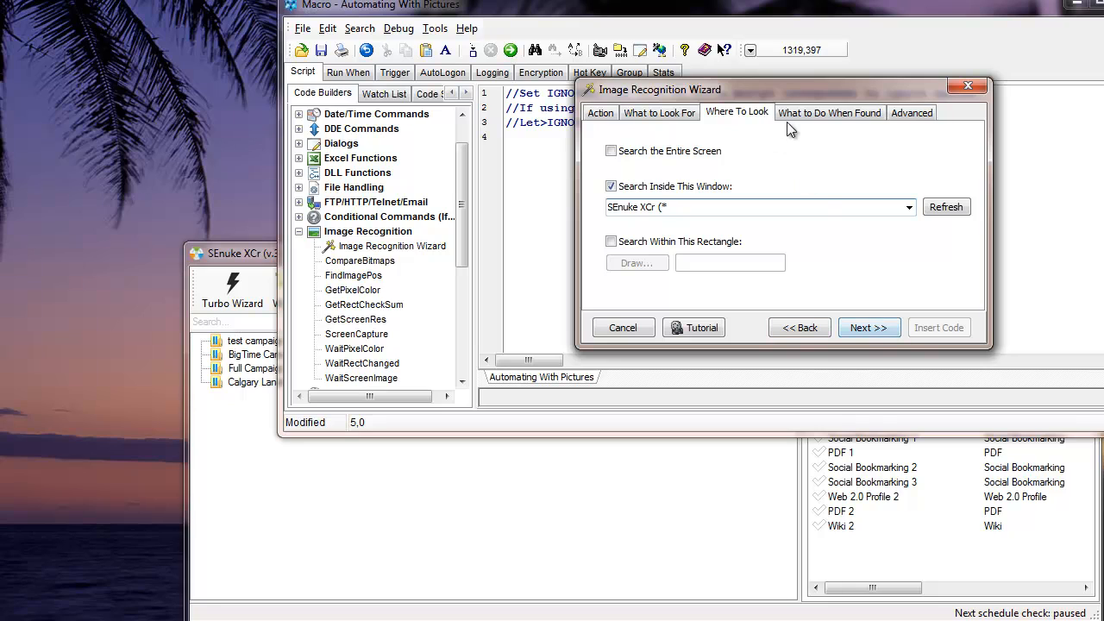
left_click(829, 112)
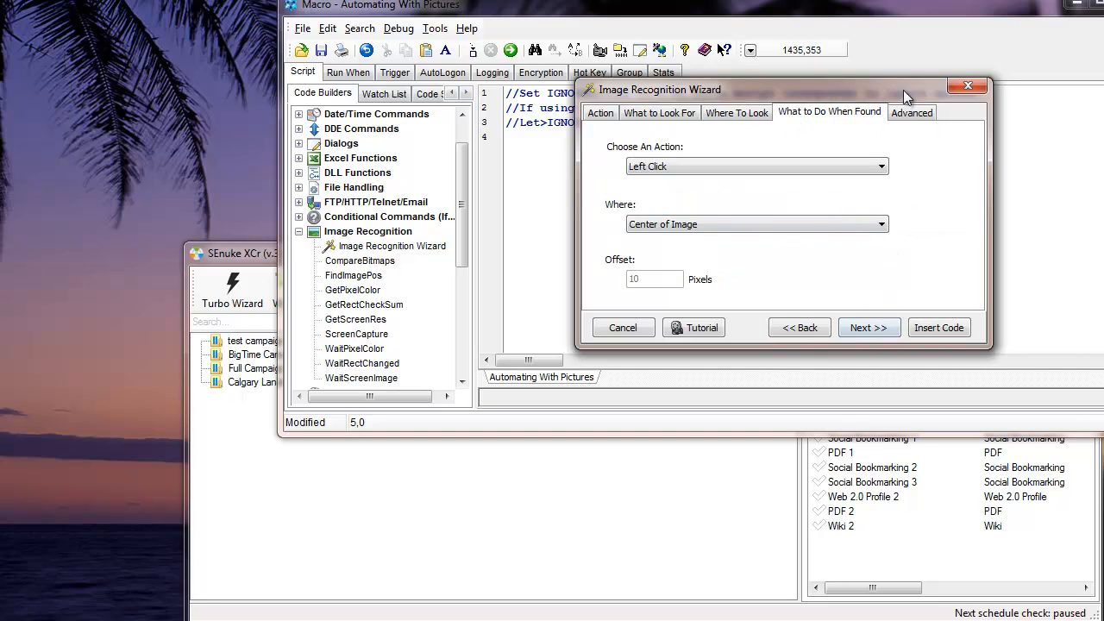
left_click(912, 111)
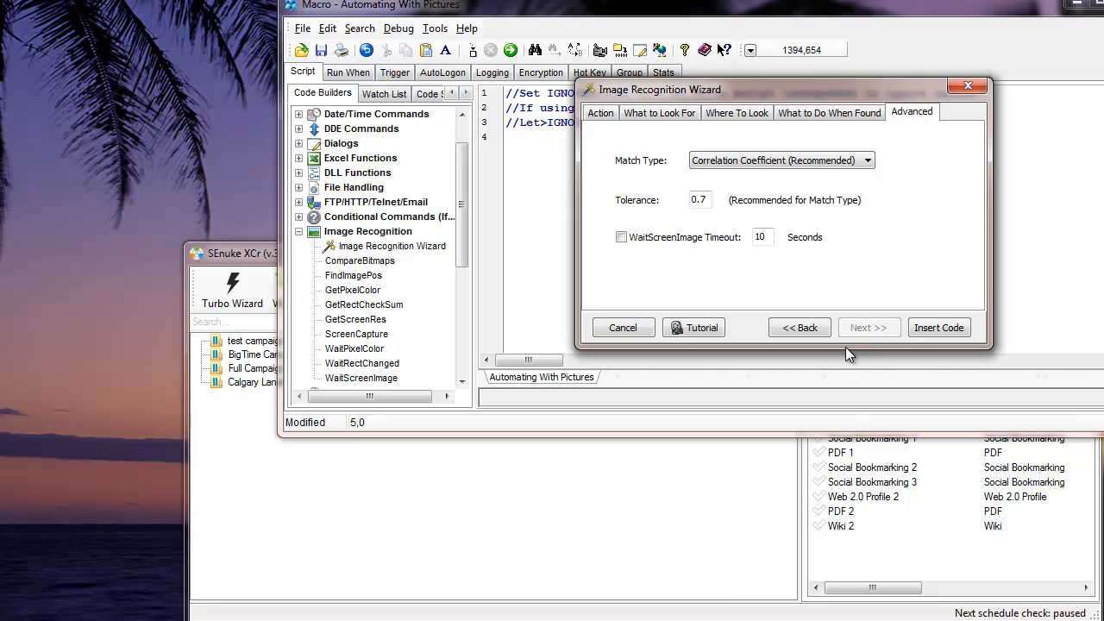
left_click(939, 327)
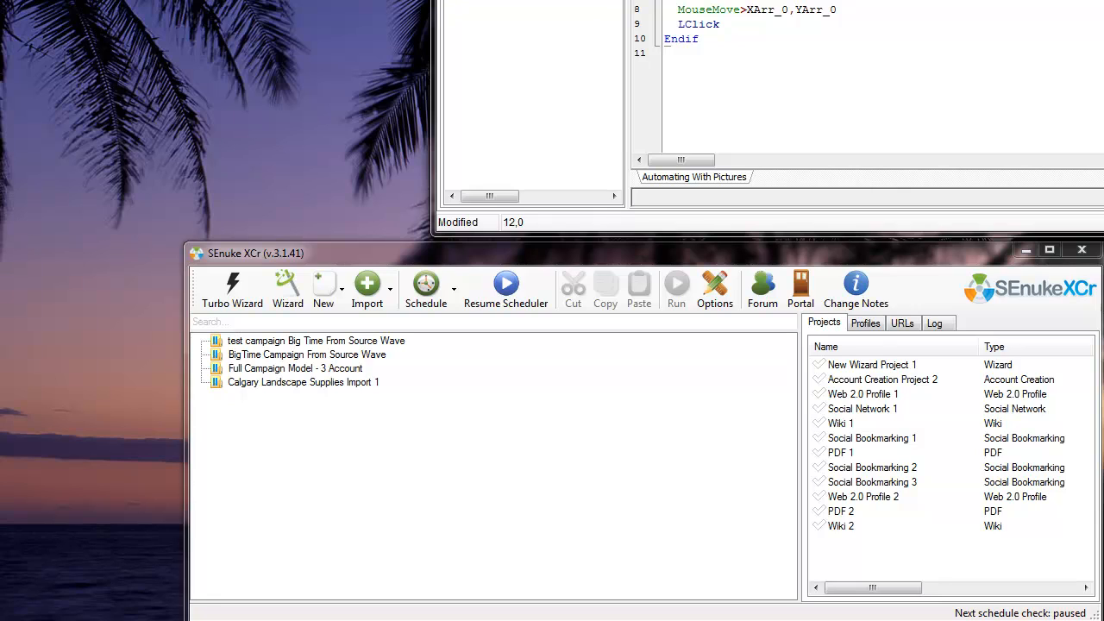
- Add a SetFocus>SEnuke XCr (* line above the FindImagePos block
left_click(315, 340)
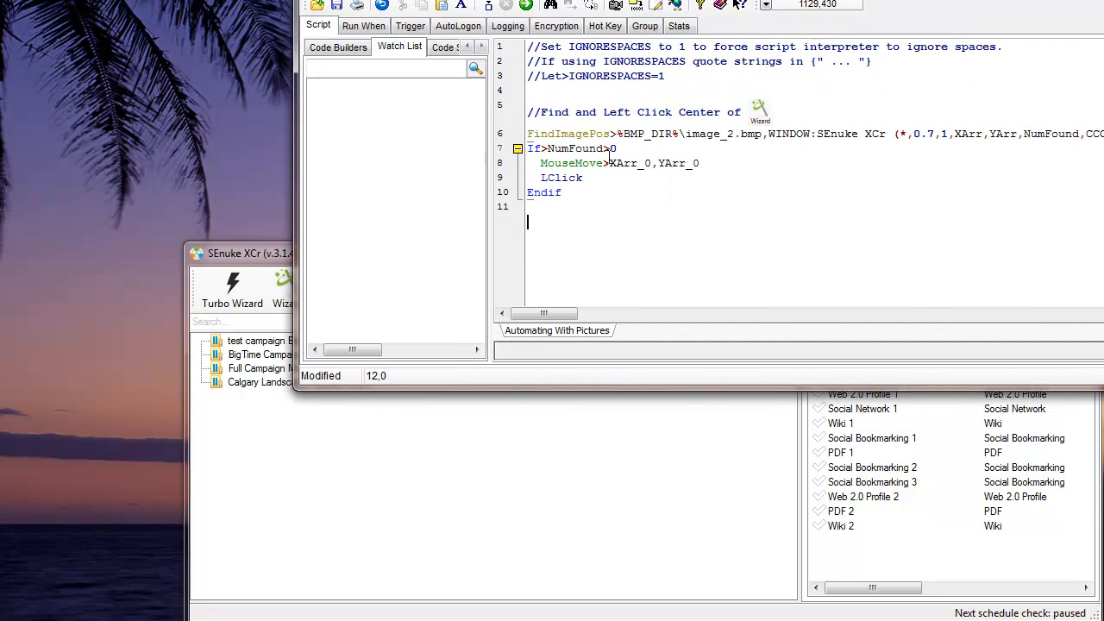
left_click(337, 47)
type("SetFocus>SEnuke XCr (*")
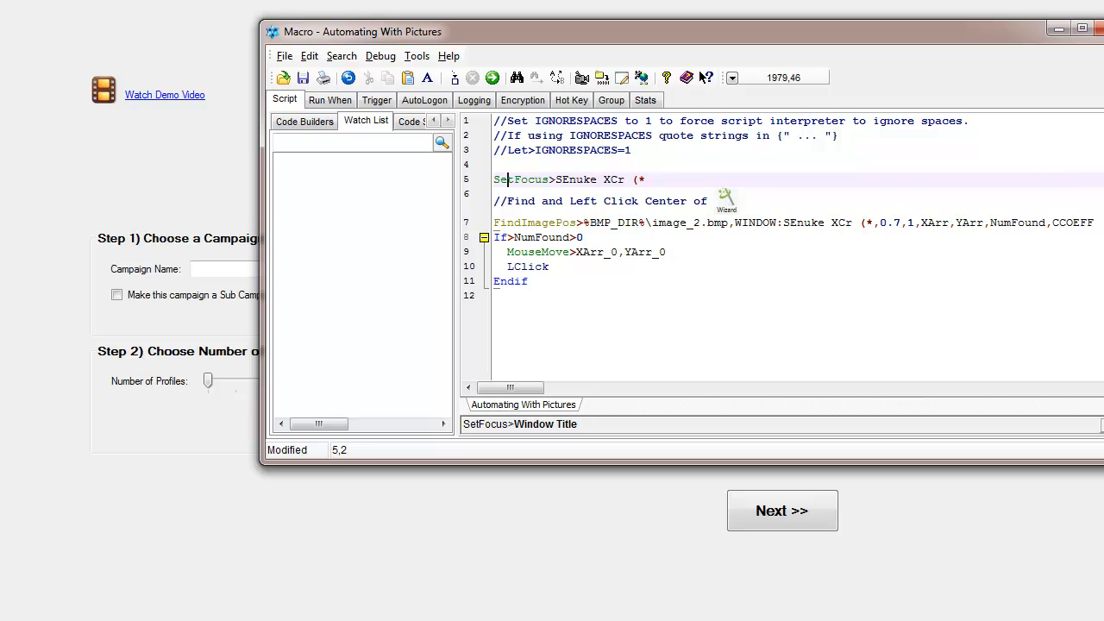
- Close the New Campaign Wizard without saving and return to the Macro Scheduler script
left_click(782, 510)
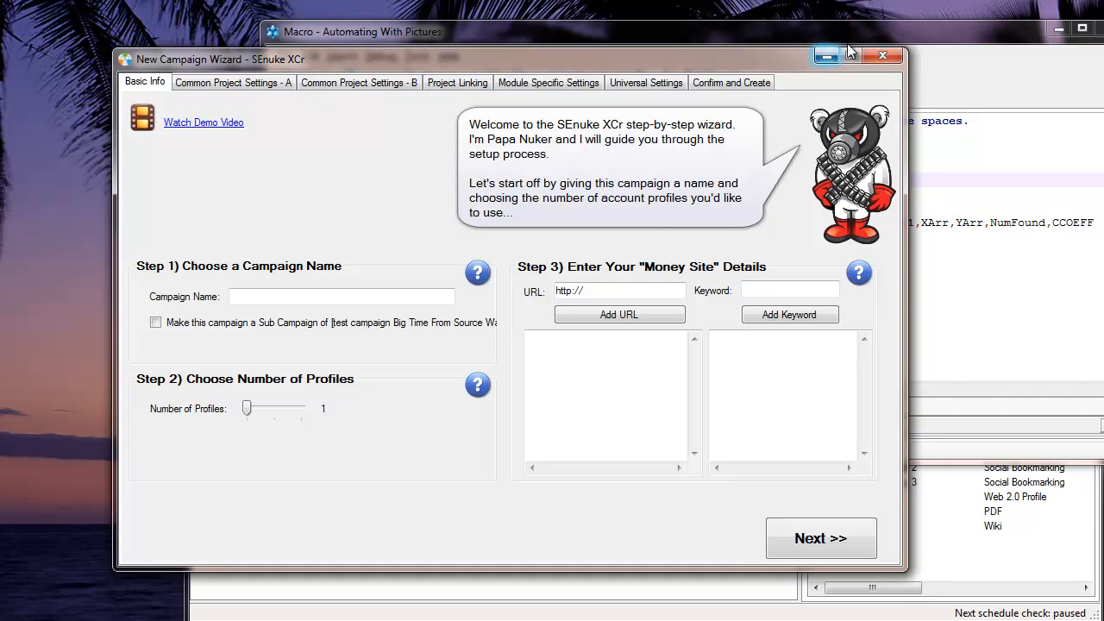
left_click(882, 55)
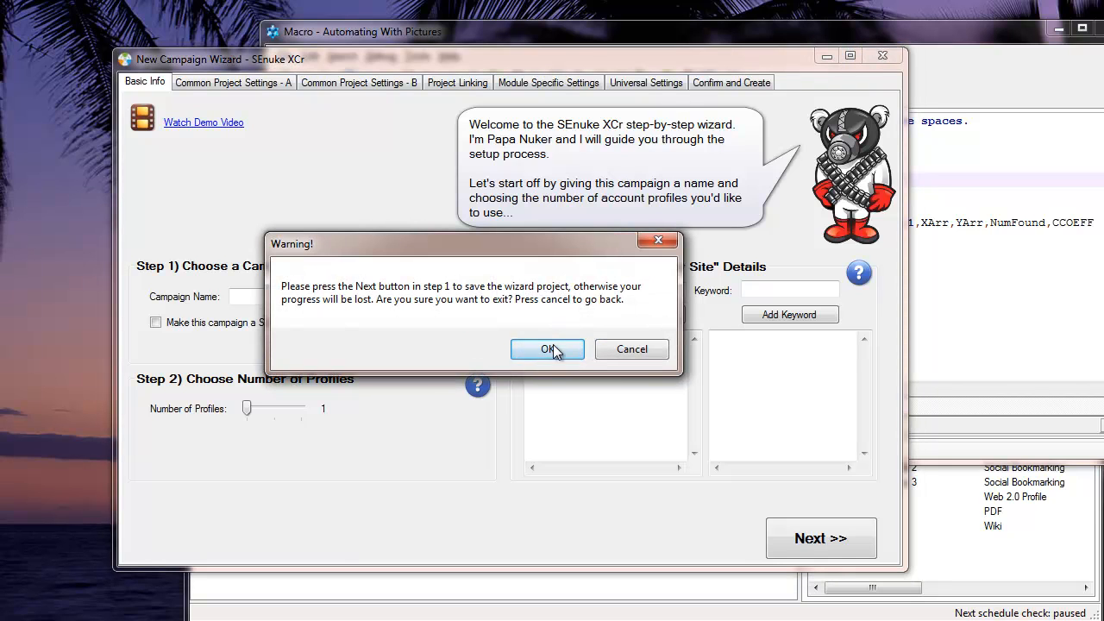
left_click(547, 348)
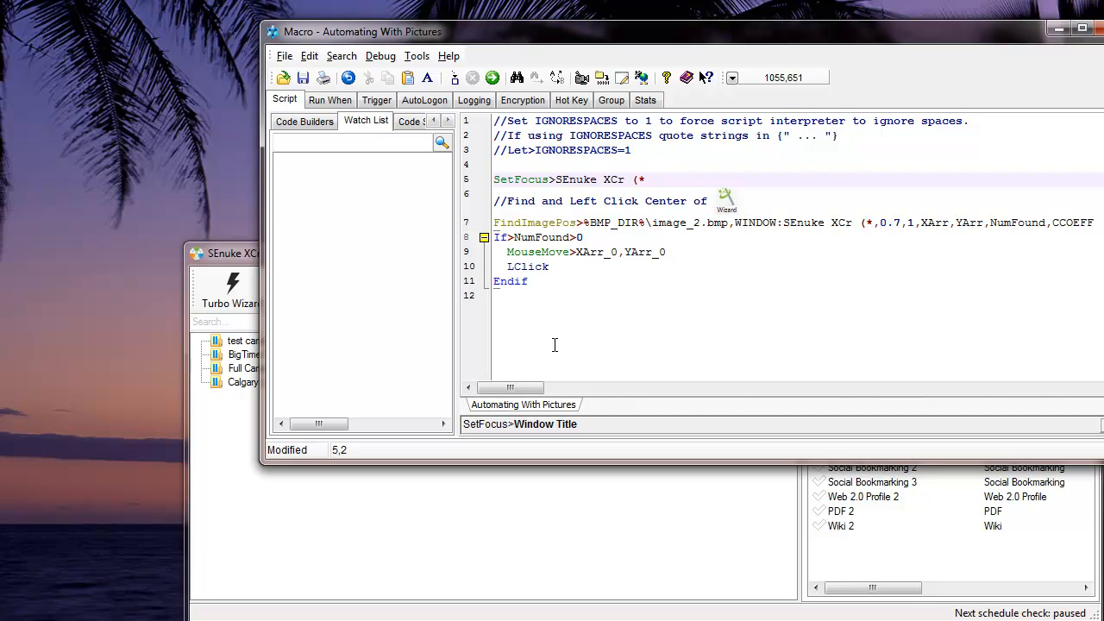
left_click(508, 179)
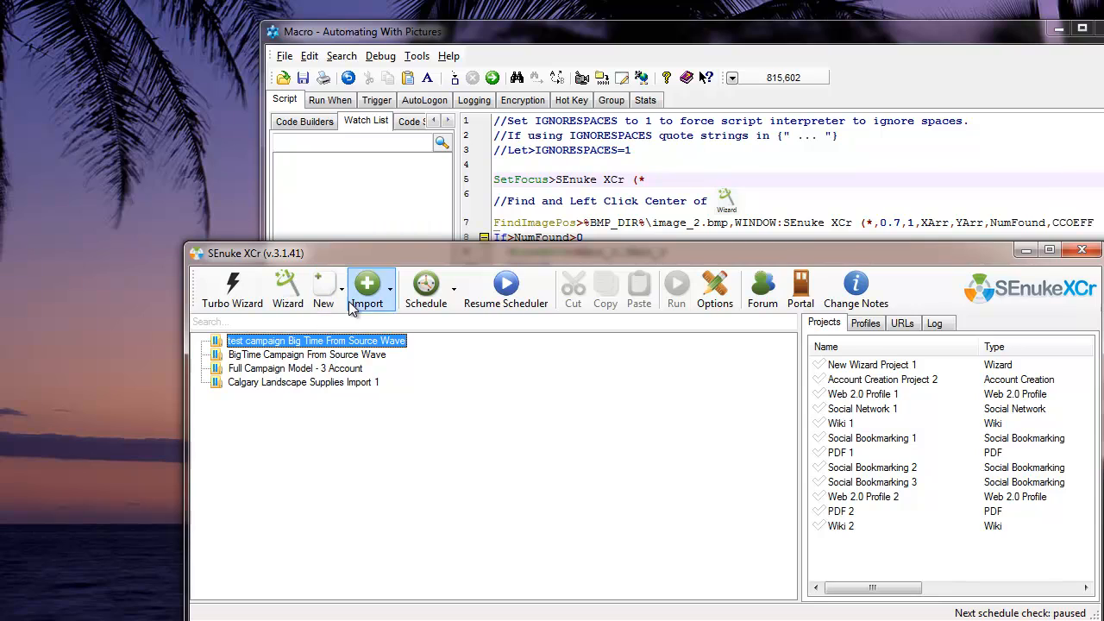
mouse_move(556, 322)
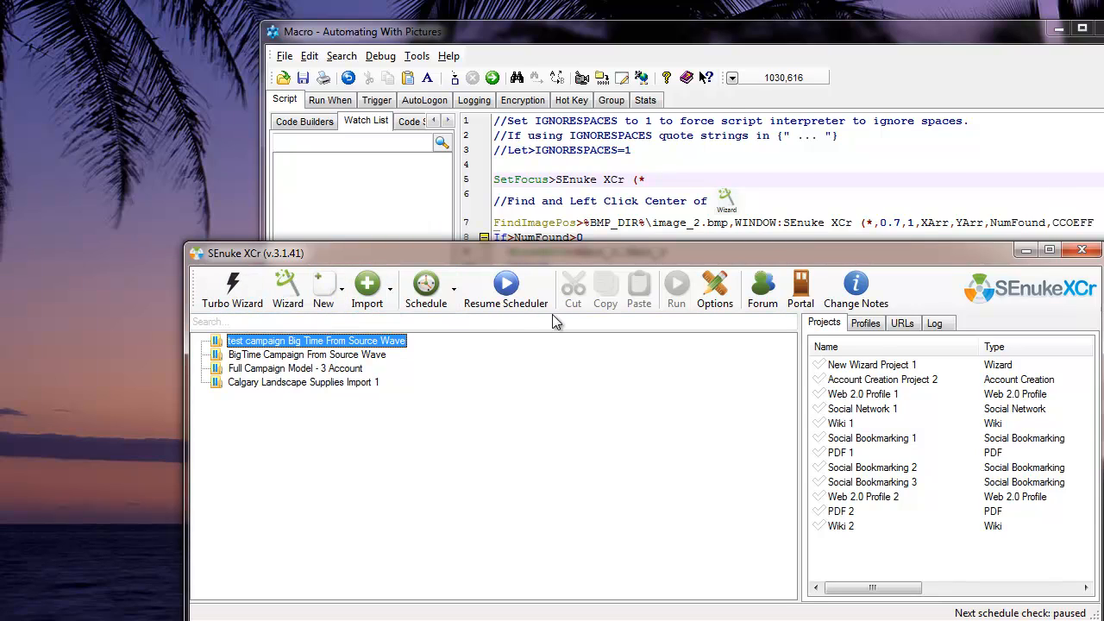
mouse_move(331, 338)
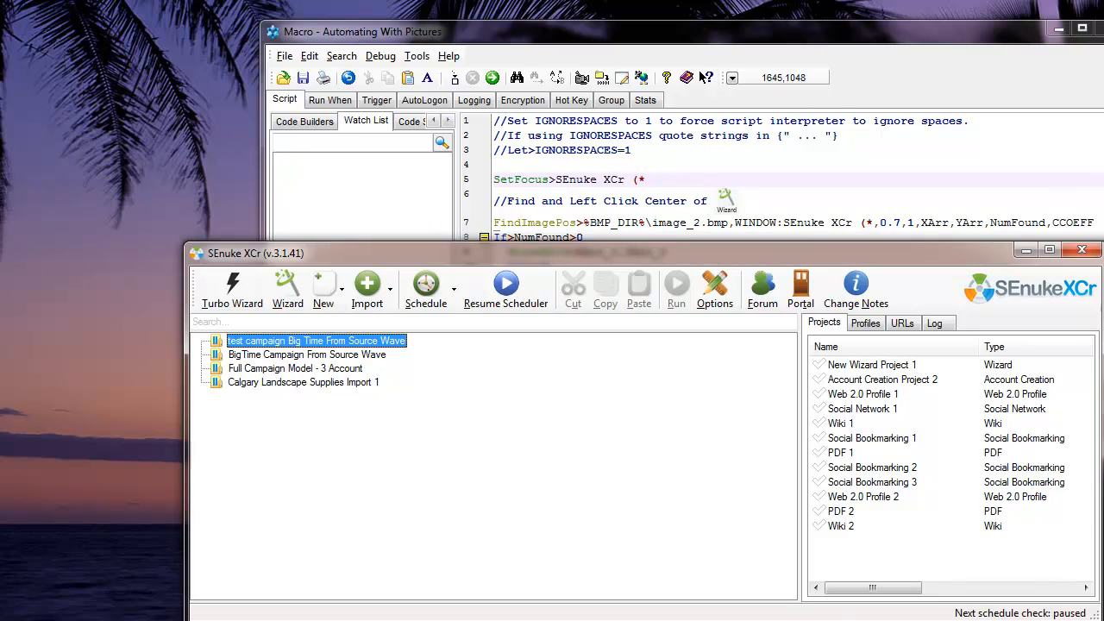
mouse_move(615, 256)
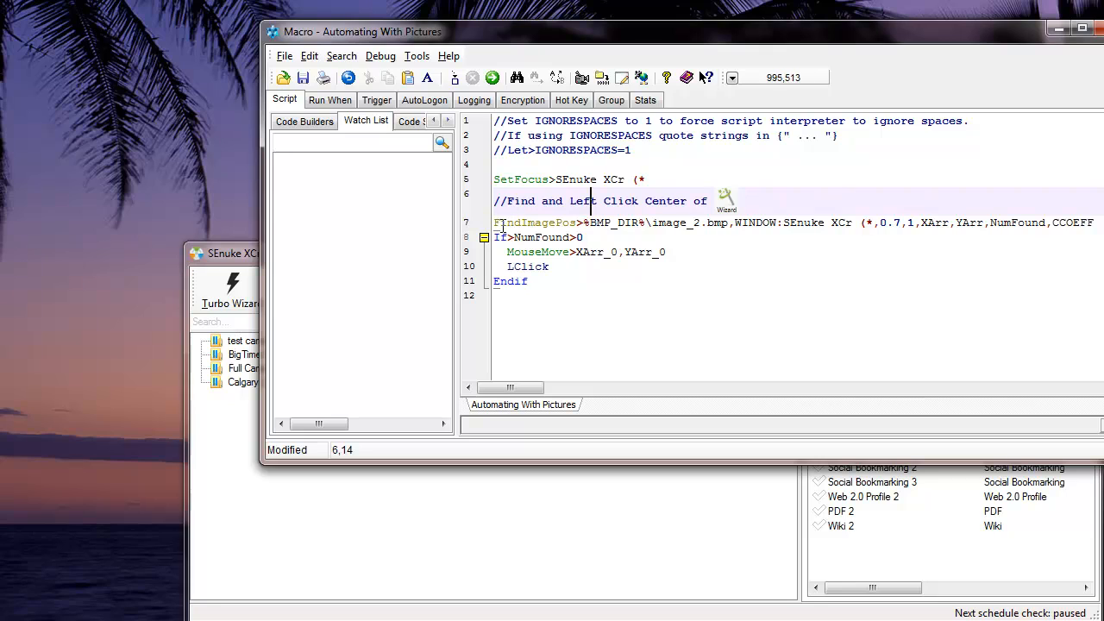
- Insert /* before FindImagePos to comment out the image search block
left_click(494, 223)
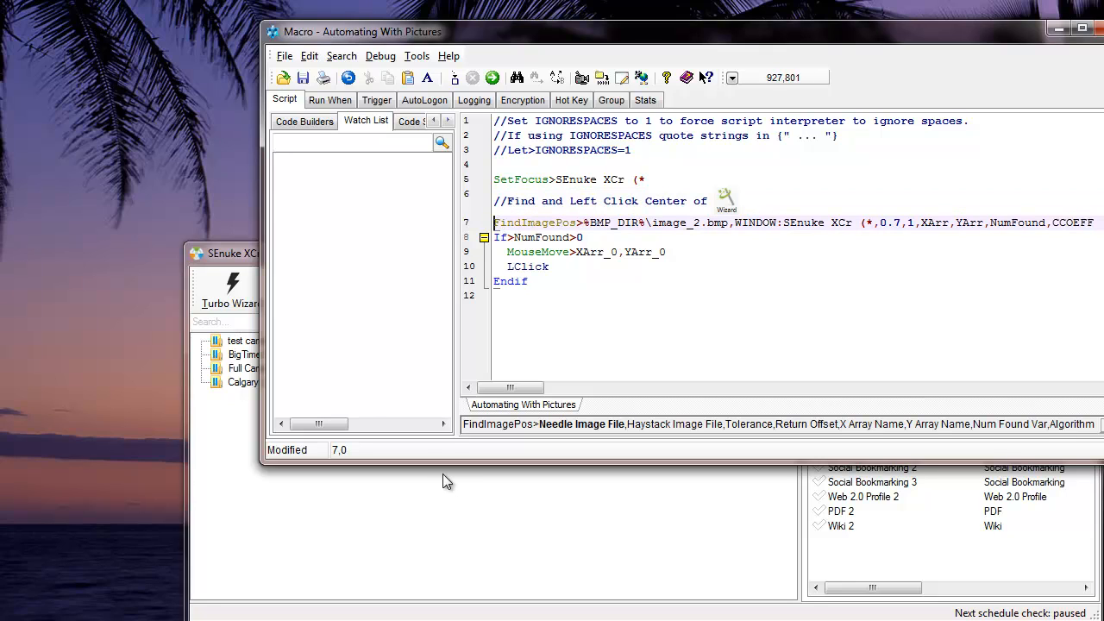
type("/*")
left_click(798, 295)
type("*/")
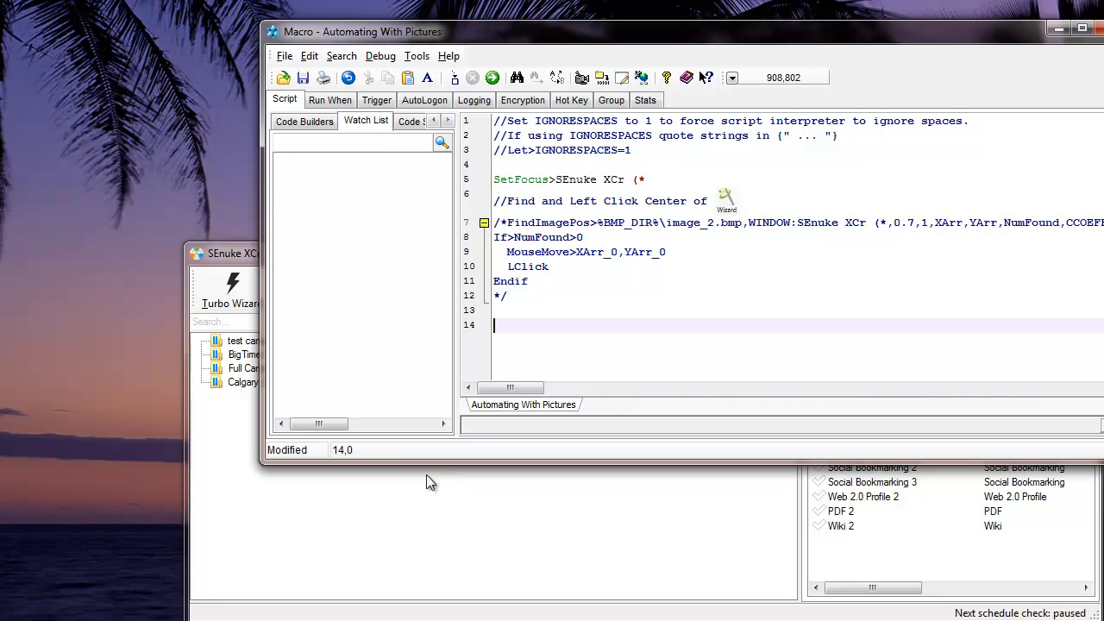
mouse_move(205, 227)
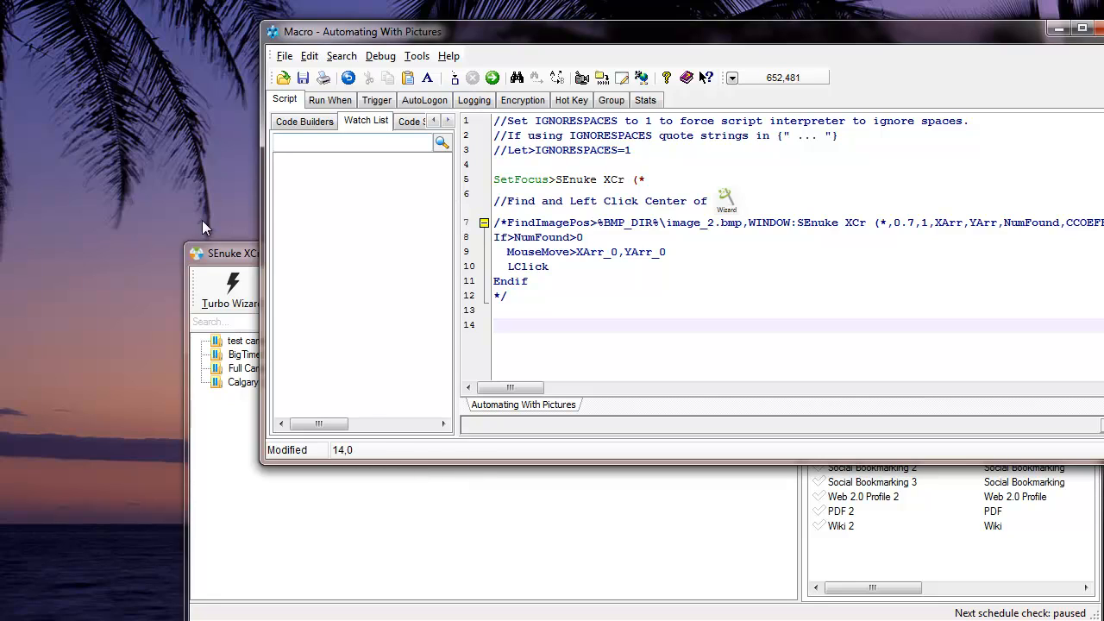
mouse_move(511, 199)
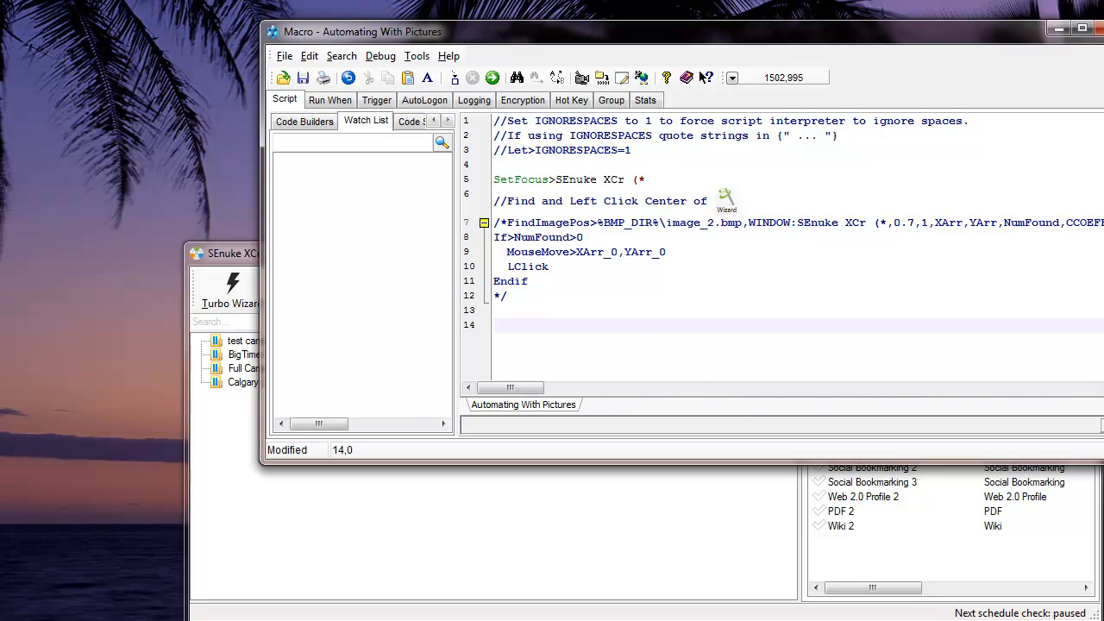
left_click(303, 121)
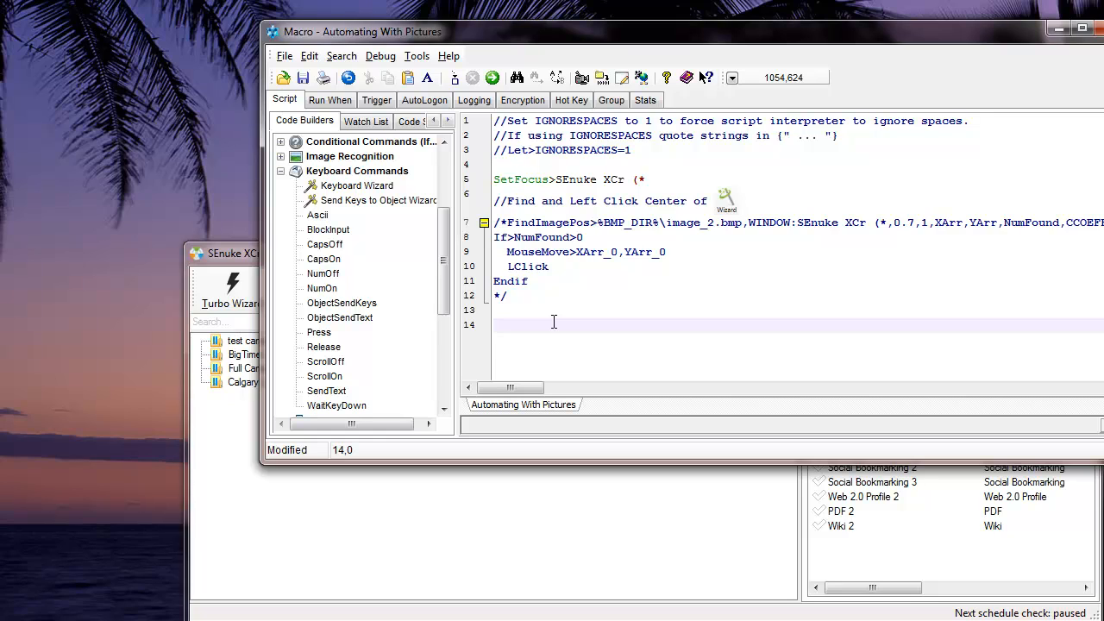
- Add Press ALT, SendText>w and Release ALT lines below the commented block
type("Pre")
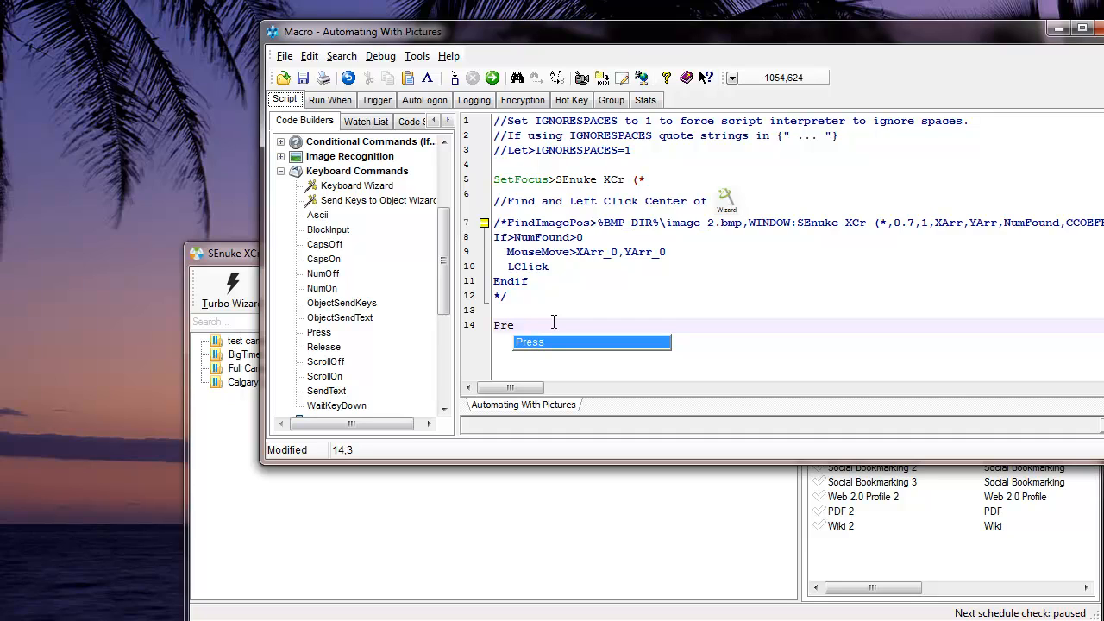
mouse_move(540, 346)
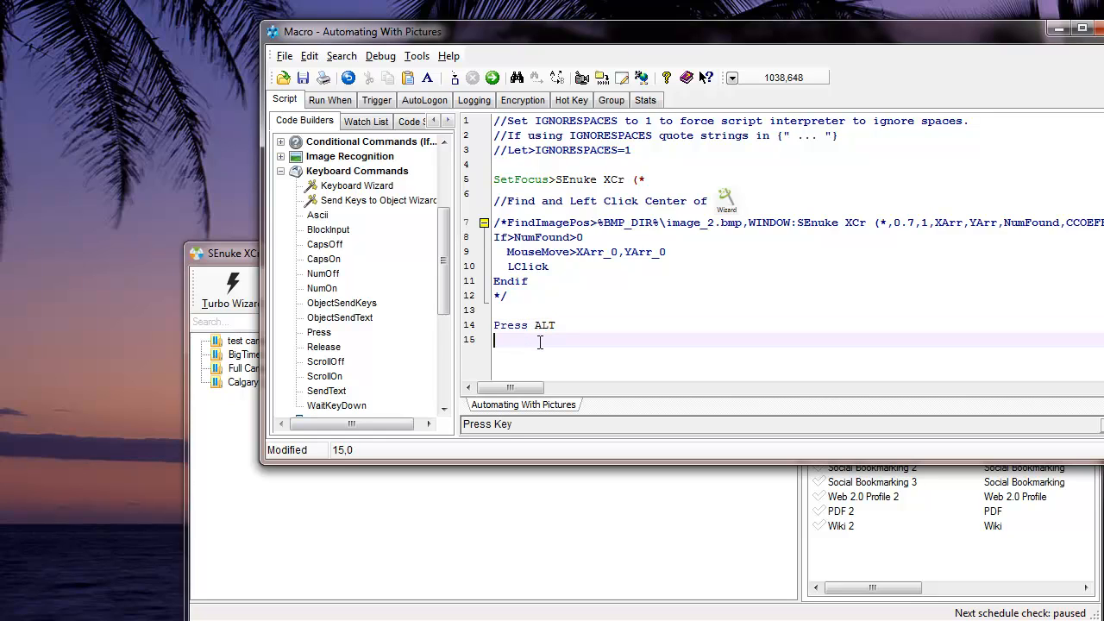
type("se")
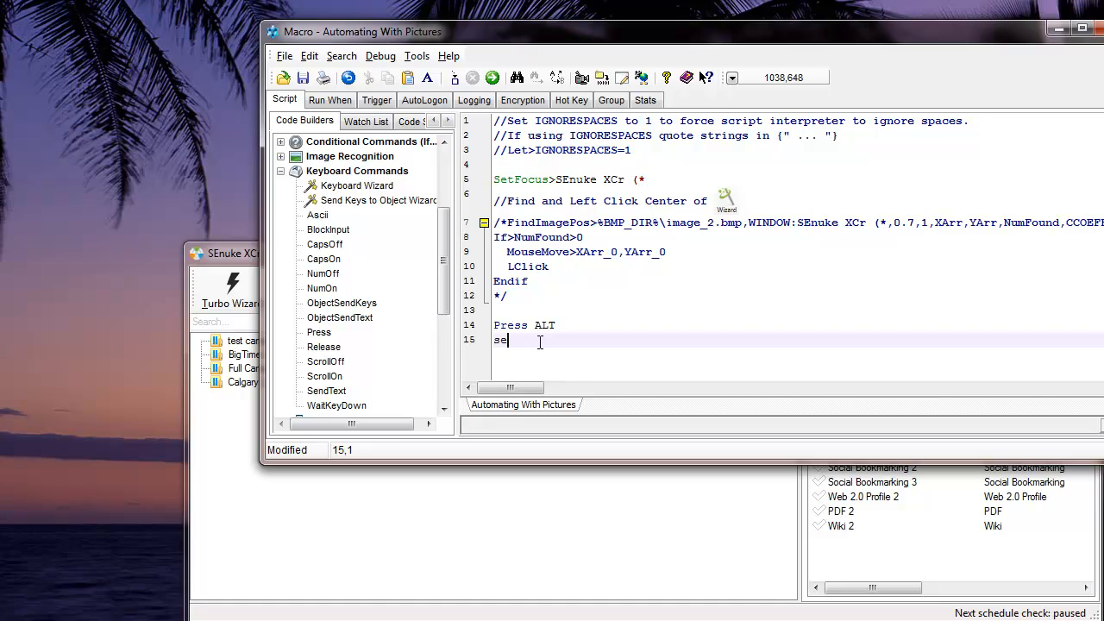
type("ndt")
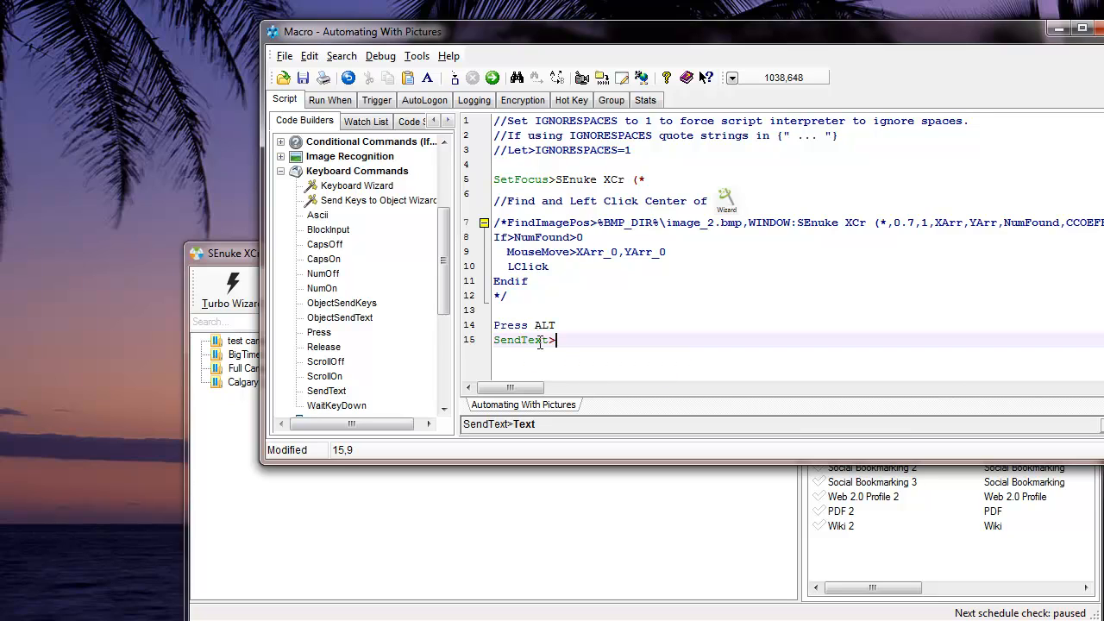
type("w")
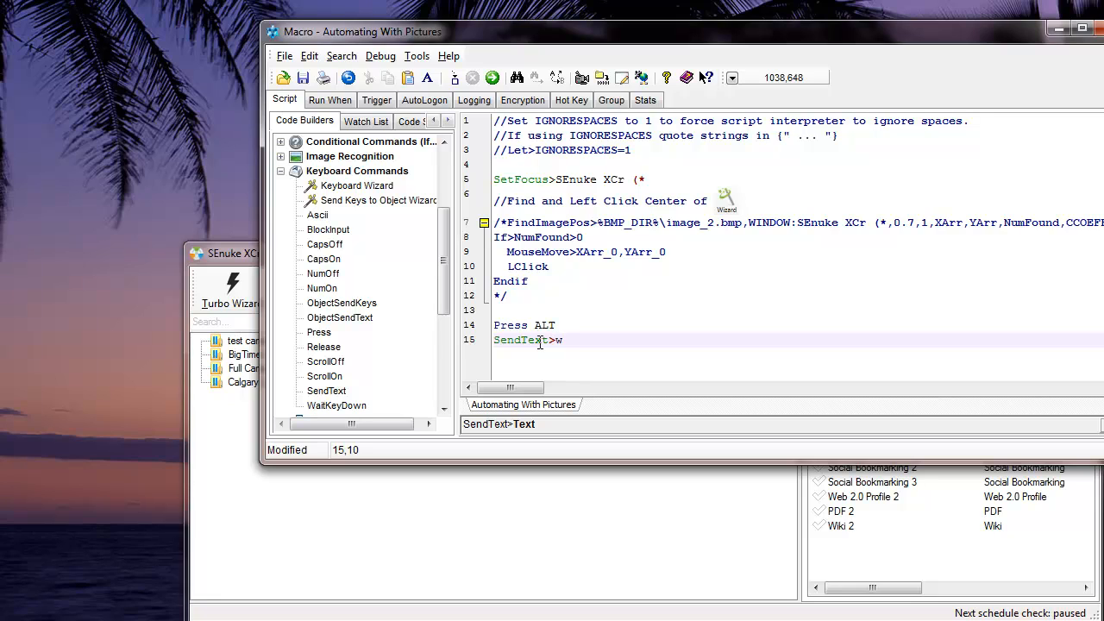
type("rel")
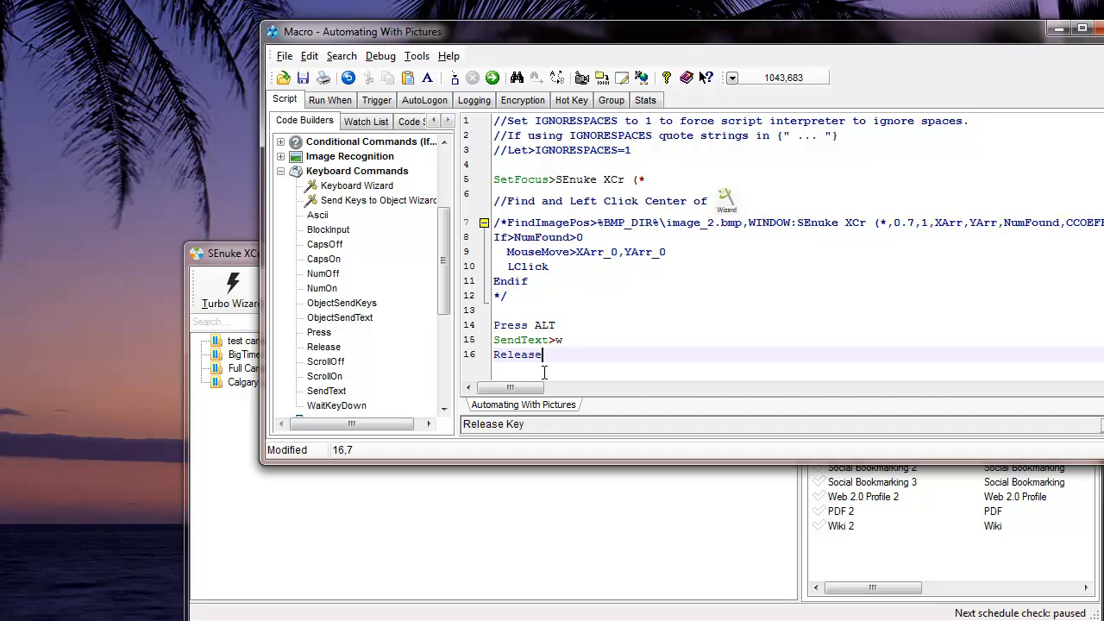
type("A")
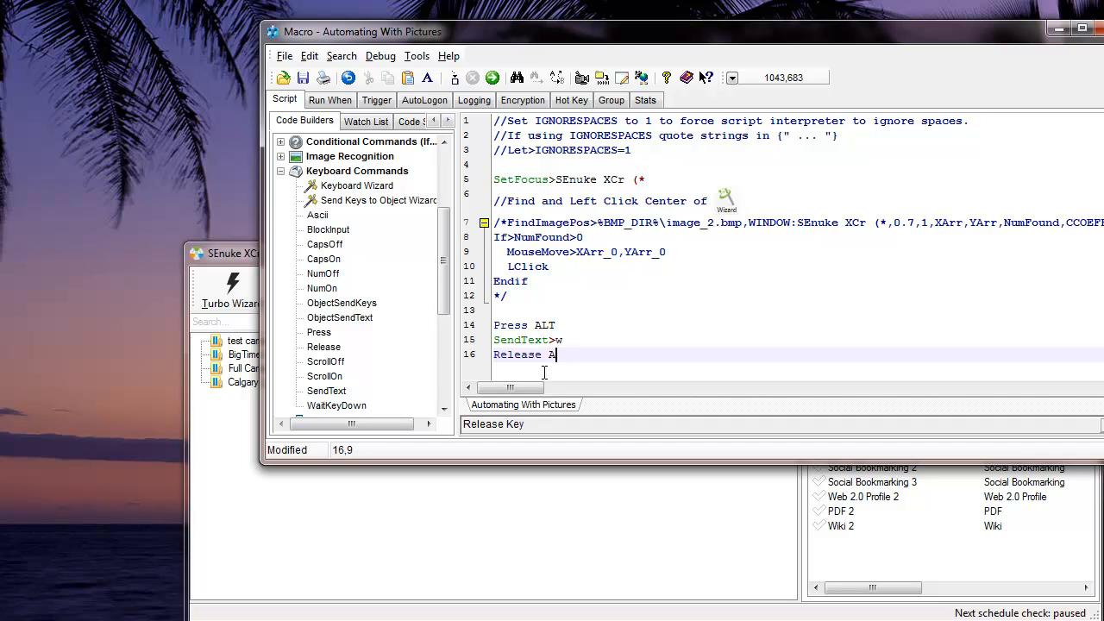
type("LT")
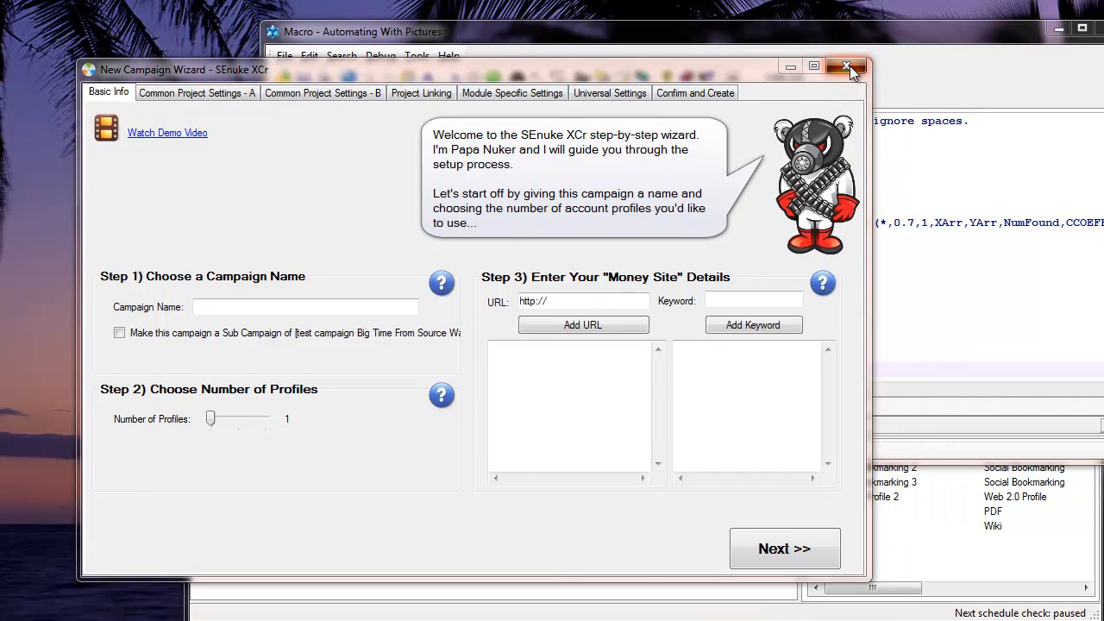
- Close the reopened wizard without saving and bring SEnuke XCr's main window forward
left_click(848, 67)
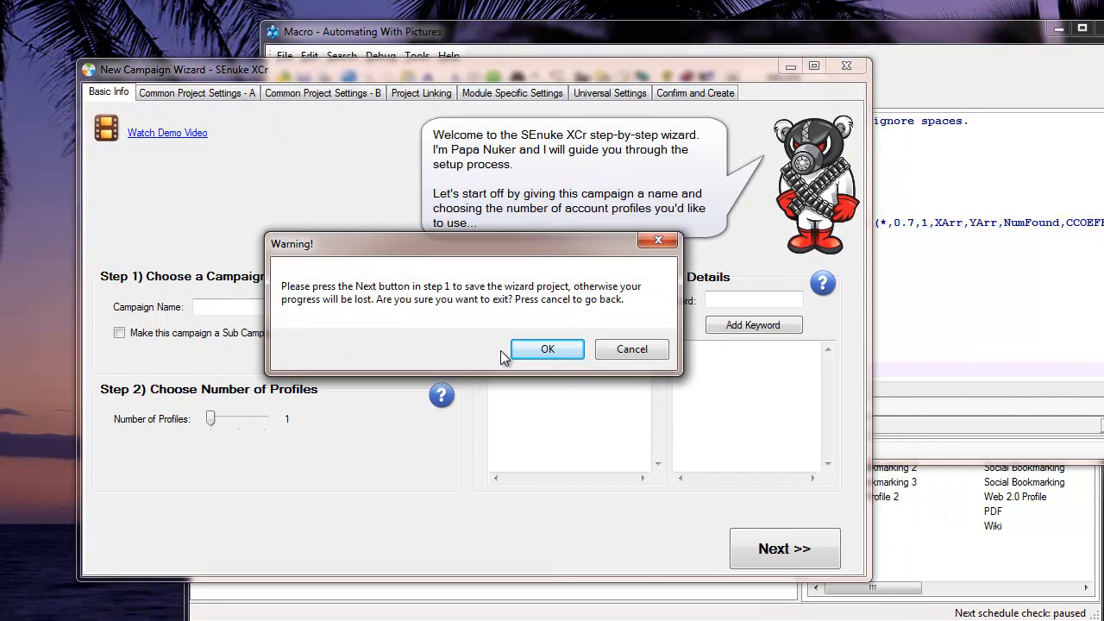
left_click(547, 348)
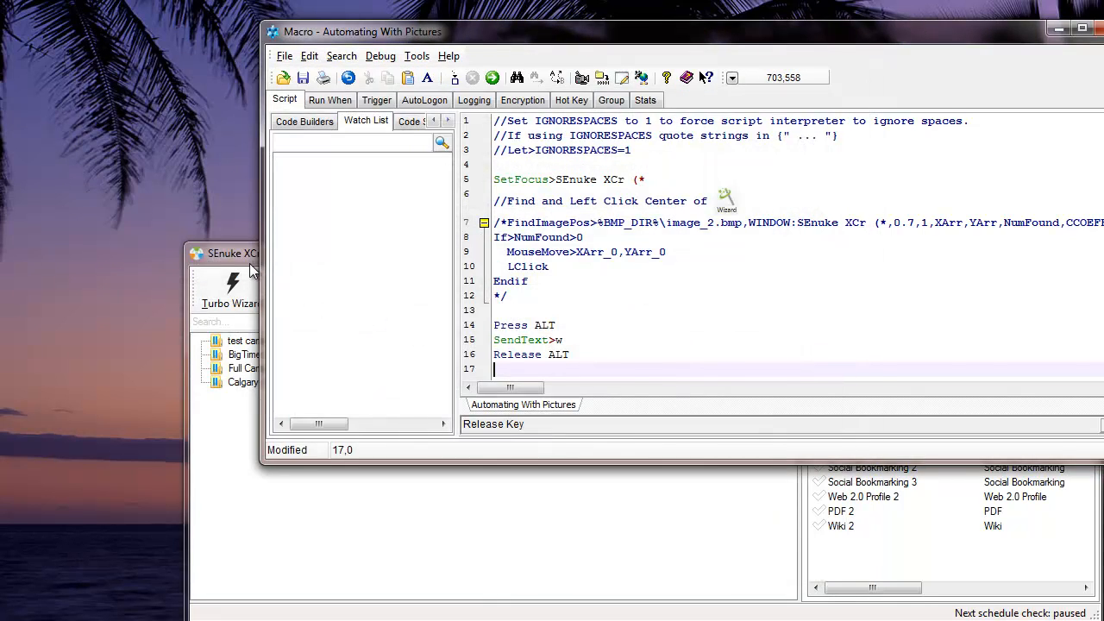
left_click(250, 253)
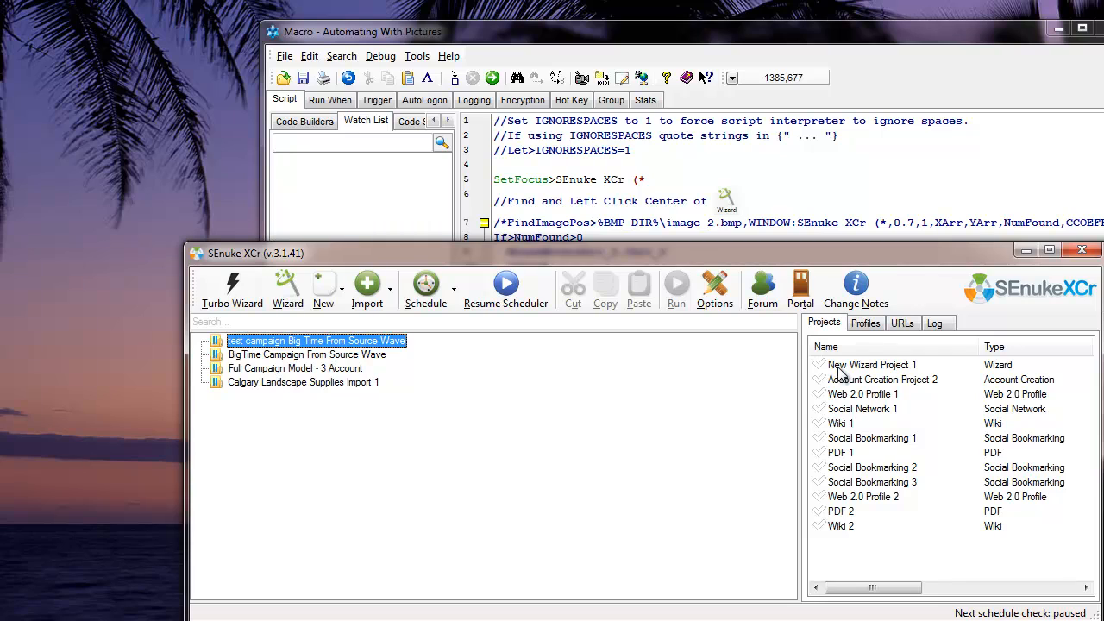
mouse_move(777, 509)
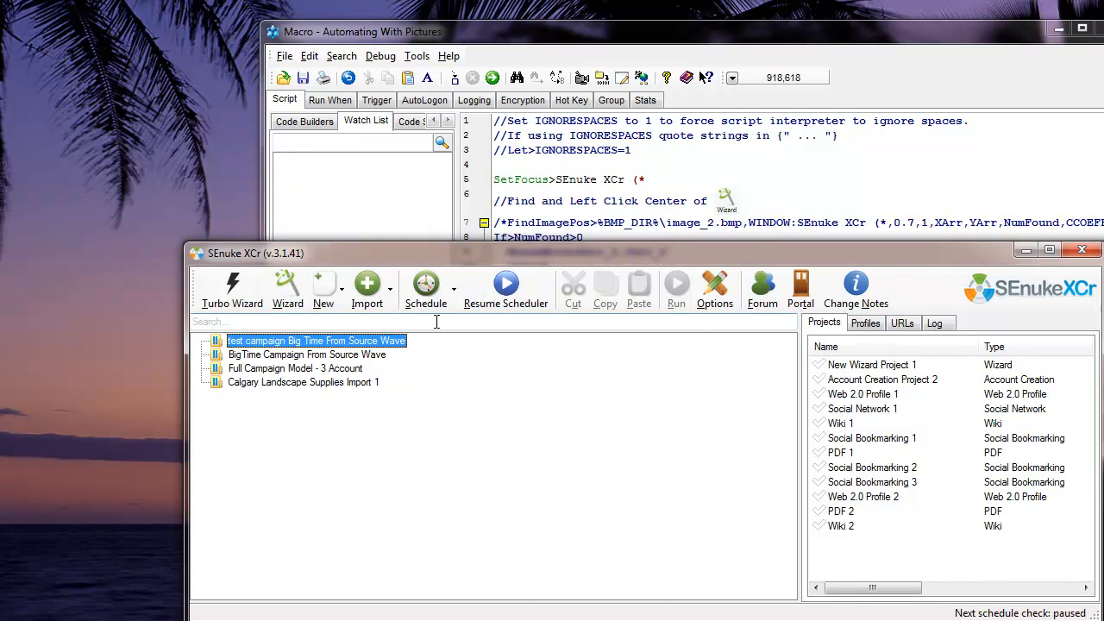
mouse_move(288, 289)
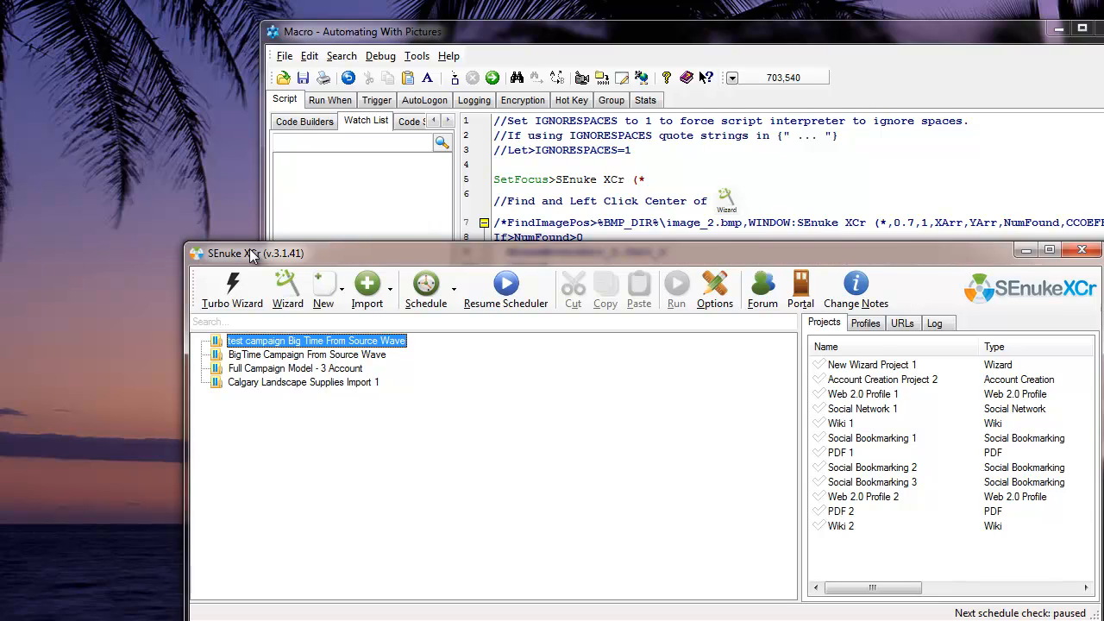
mouse_move(531, 10)
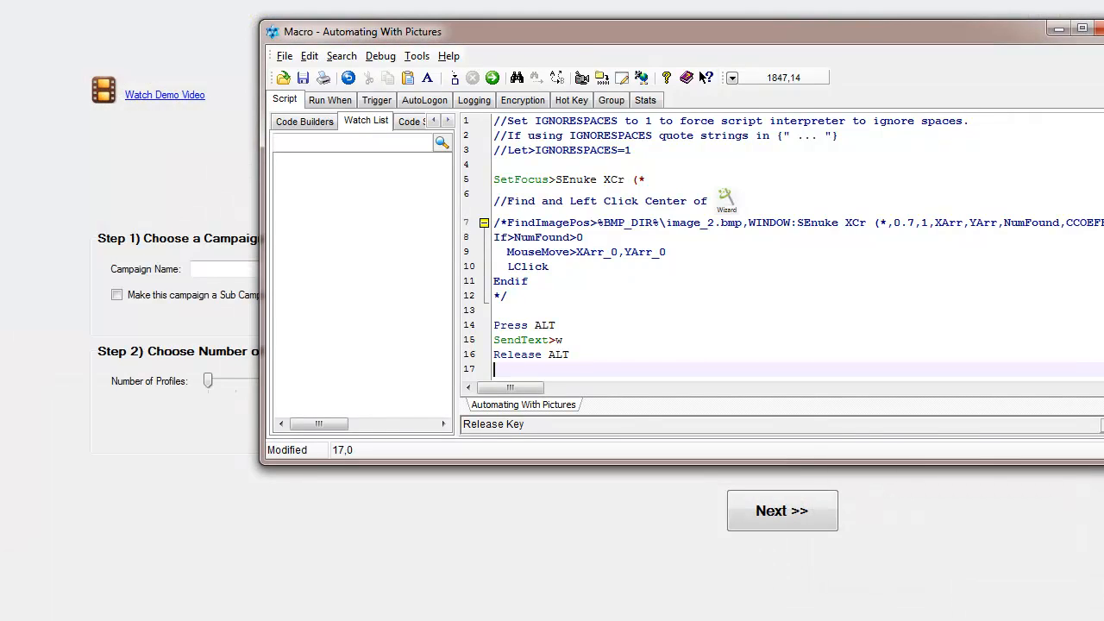
- Add Wait>0.5 after Release ALT and begin a WaitWindowOpen command on line 20
left_click(782, 510)
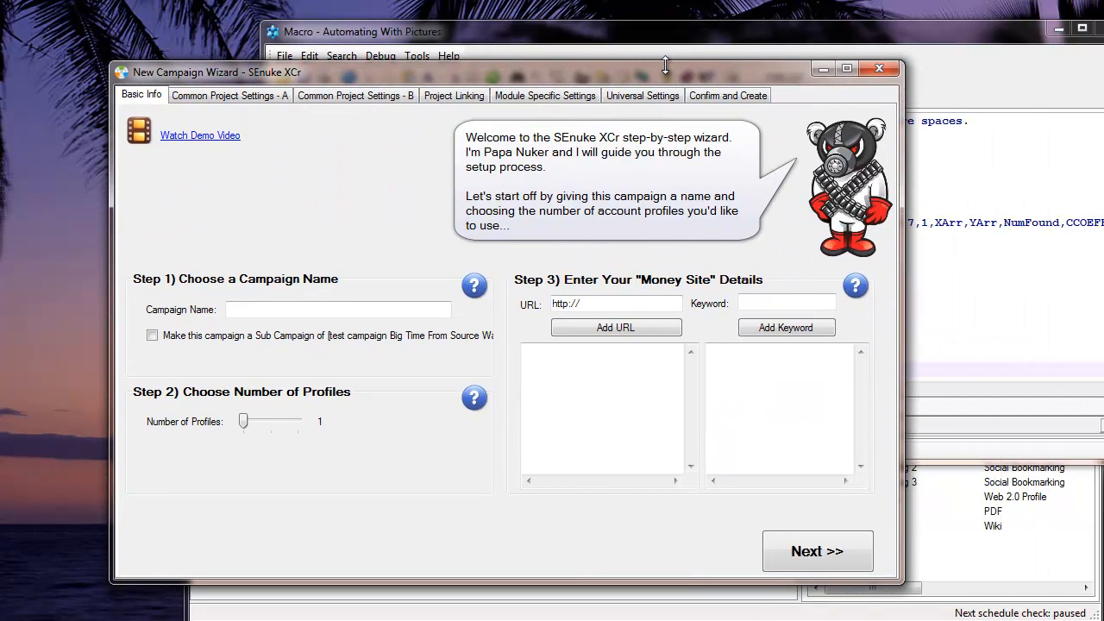
mouse_move(640, 53)
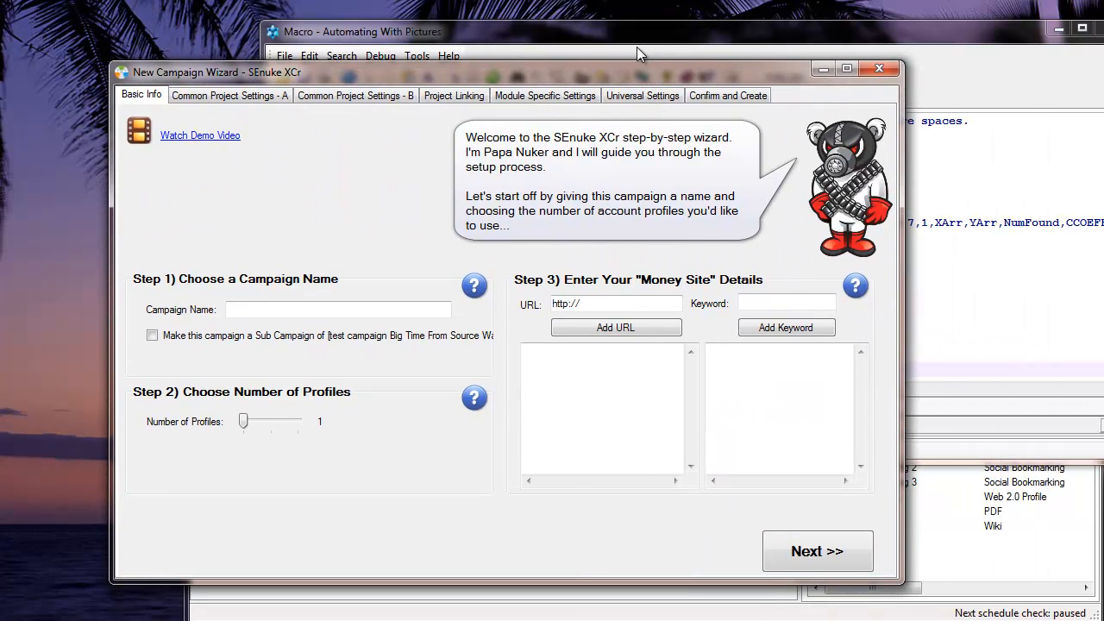
mouse_move(984, 556)
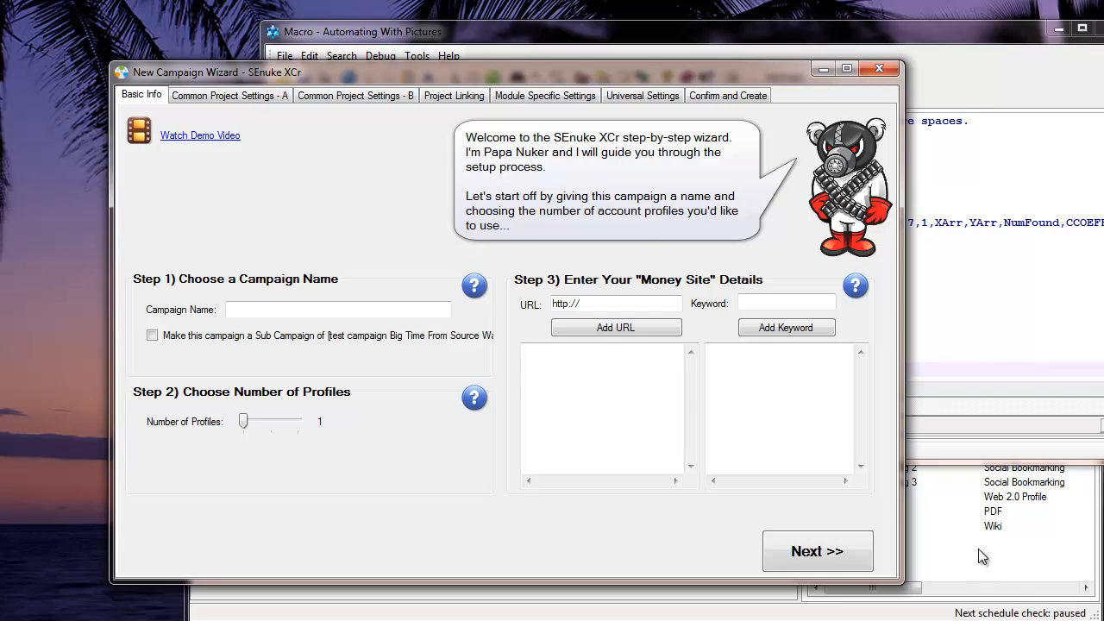
left_click(363, 32)
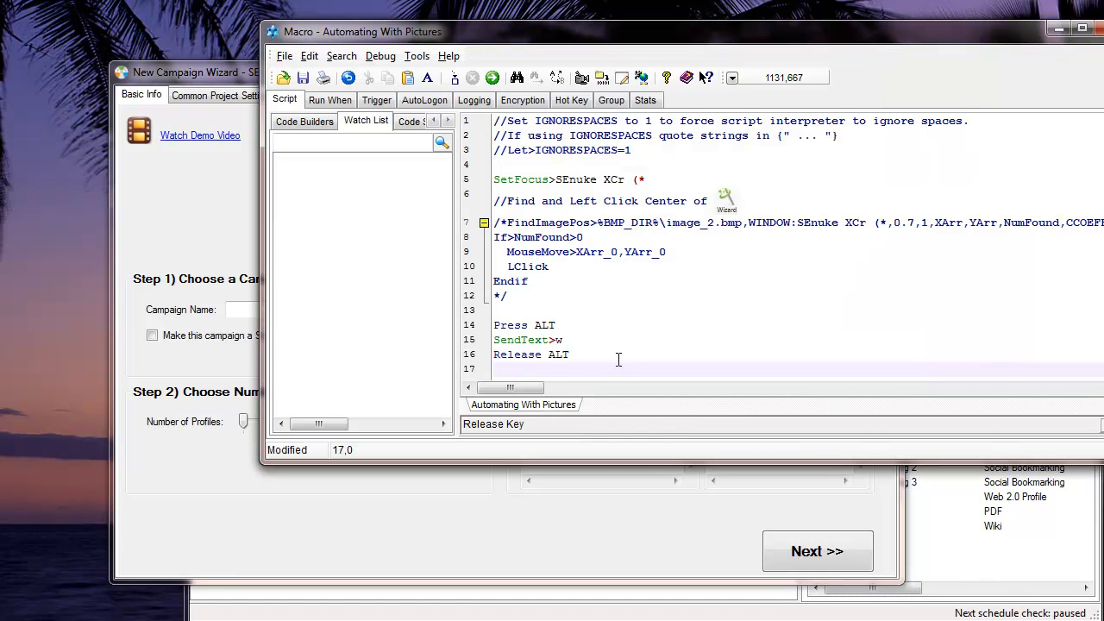
type("wa")
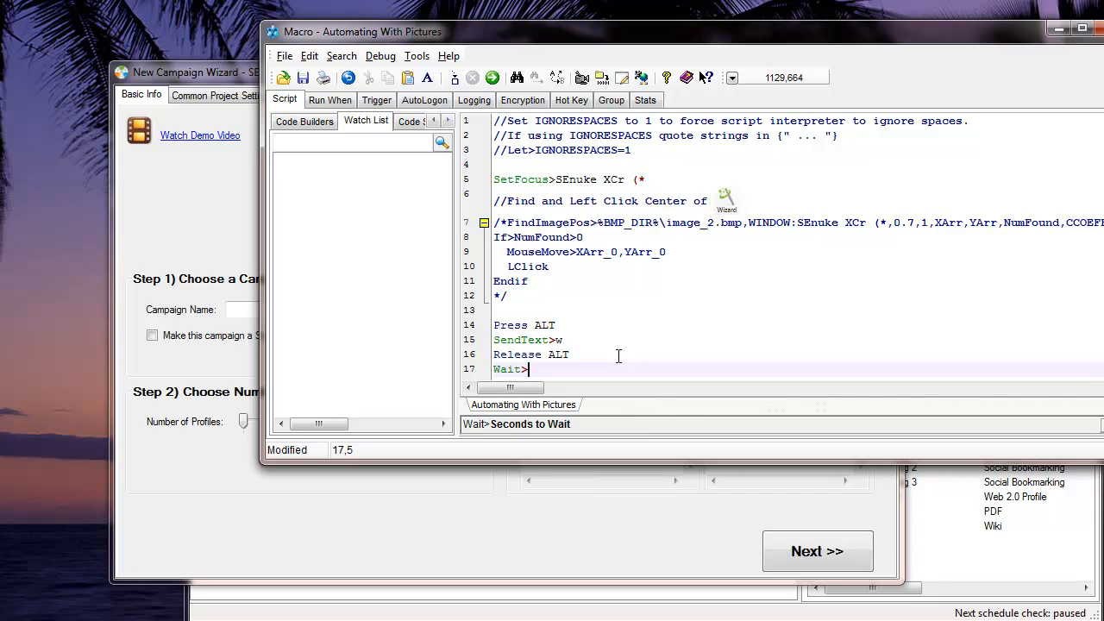
type(".")
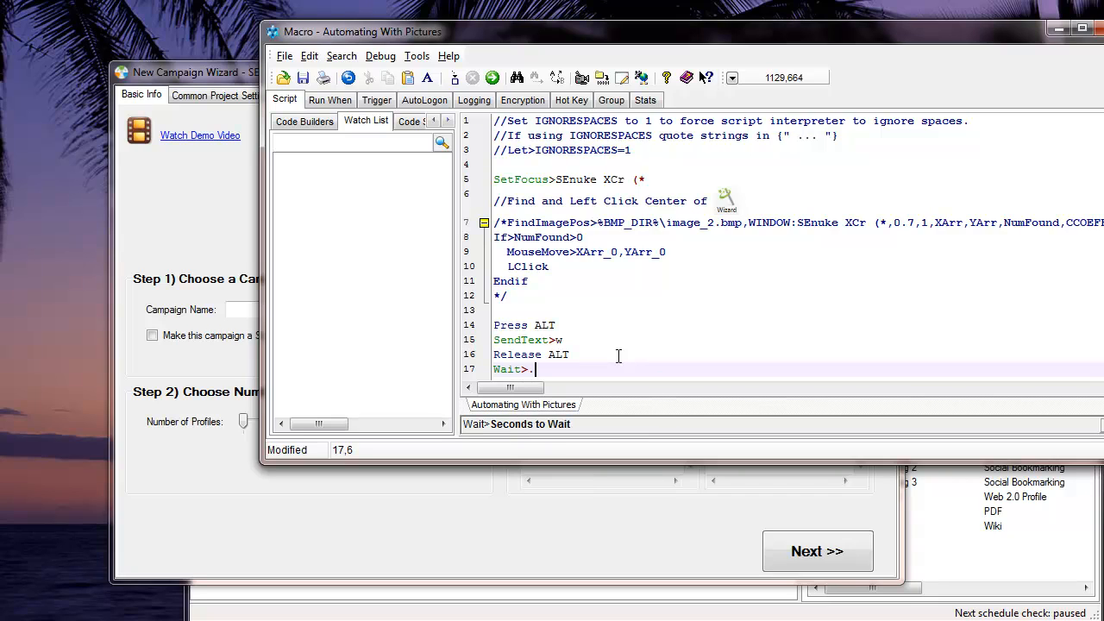
type("0")
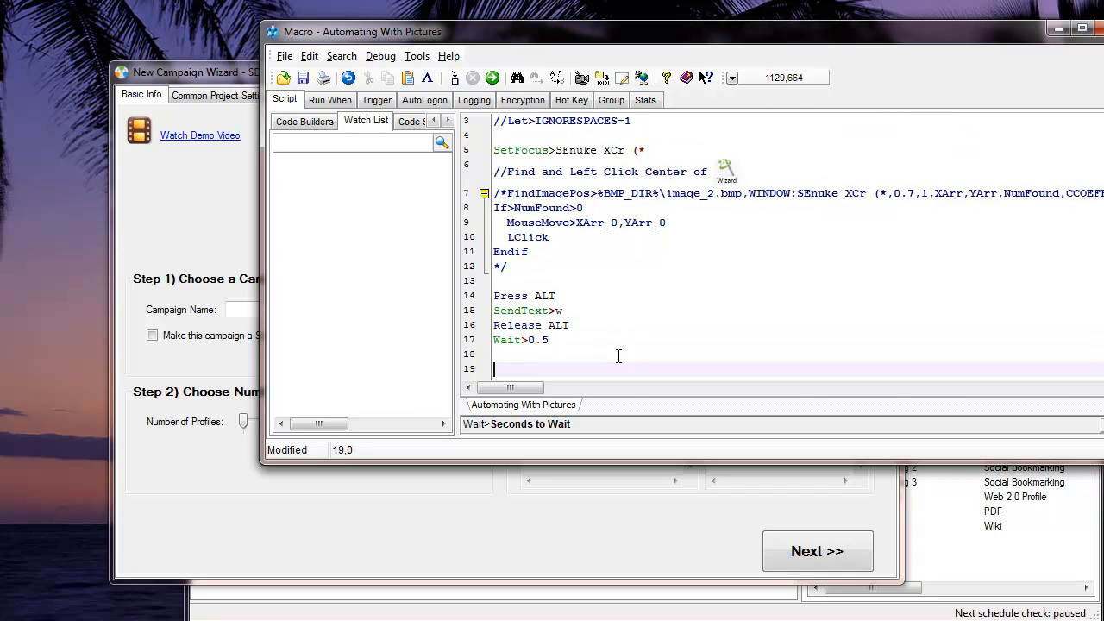
key("Return")
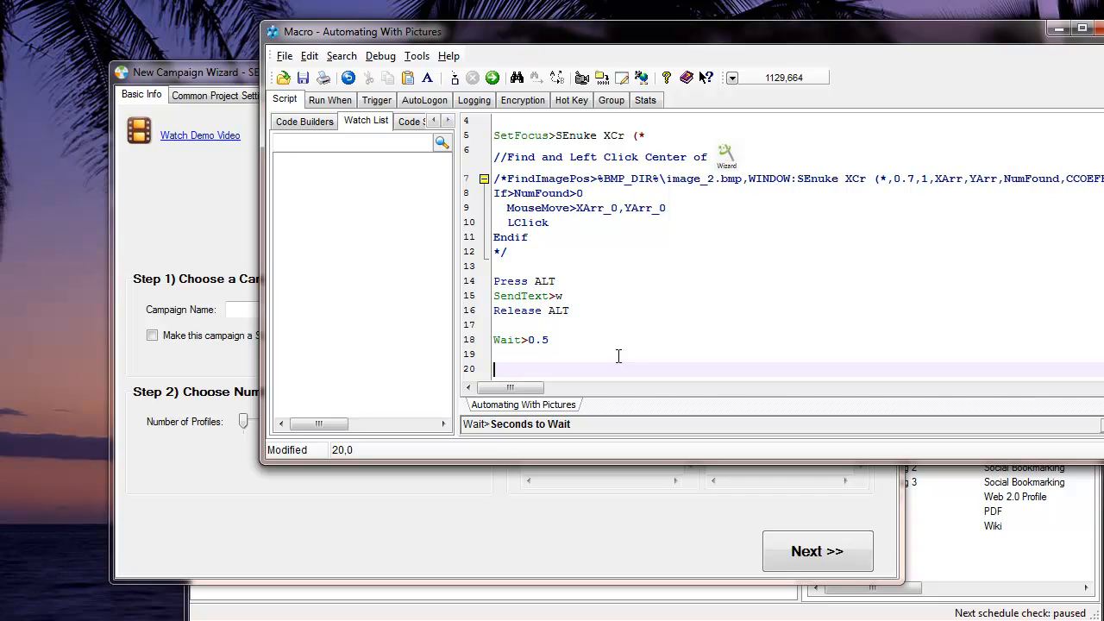
type("wait")
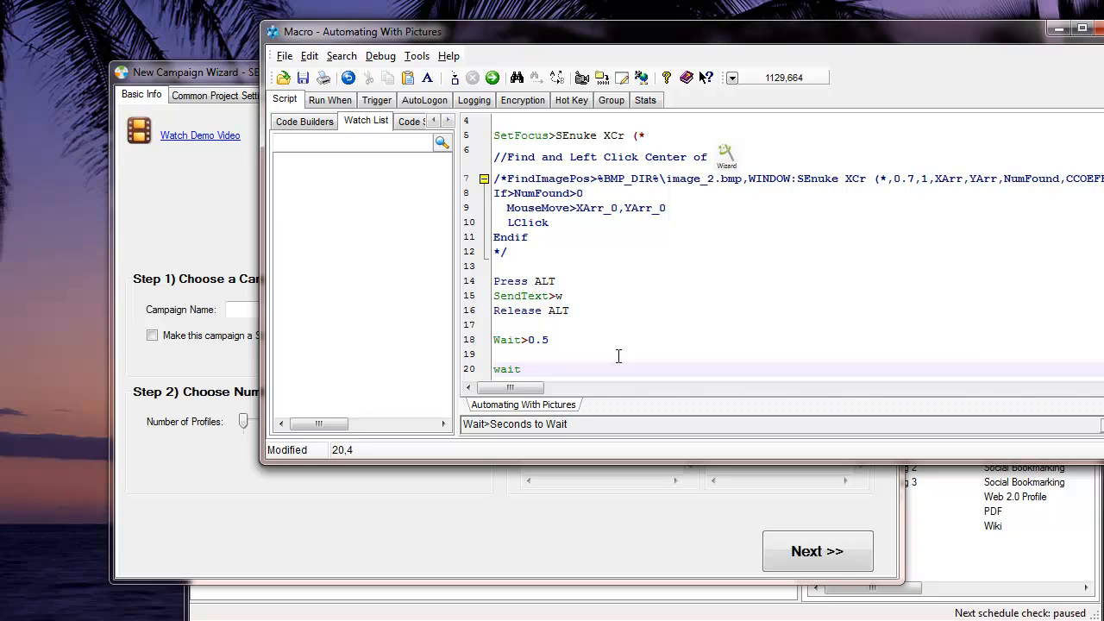
key("backspace")
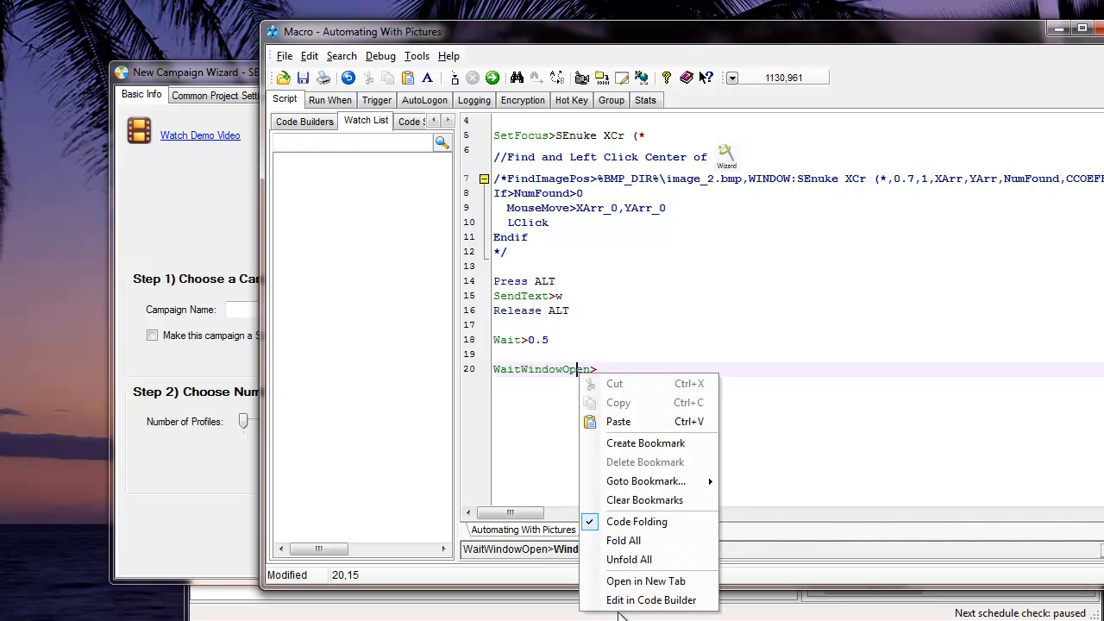
- Set WaitWindowOpen to the 'New Campaign Wizard - SEnuke XCr' window via its builder
left_click(651, 599)
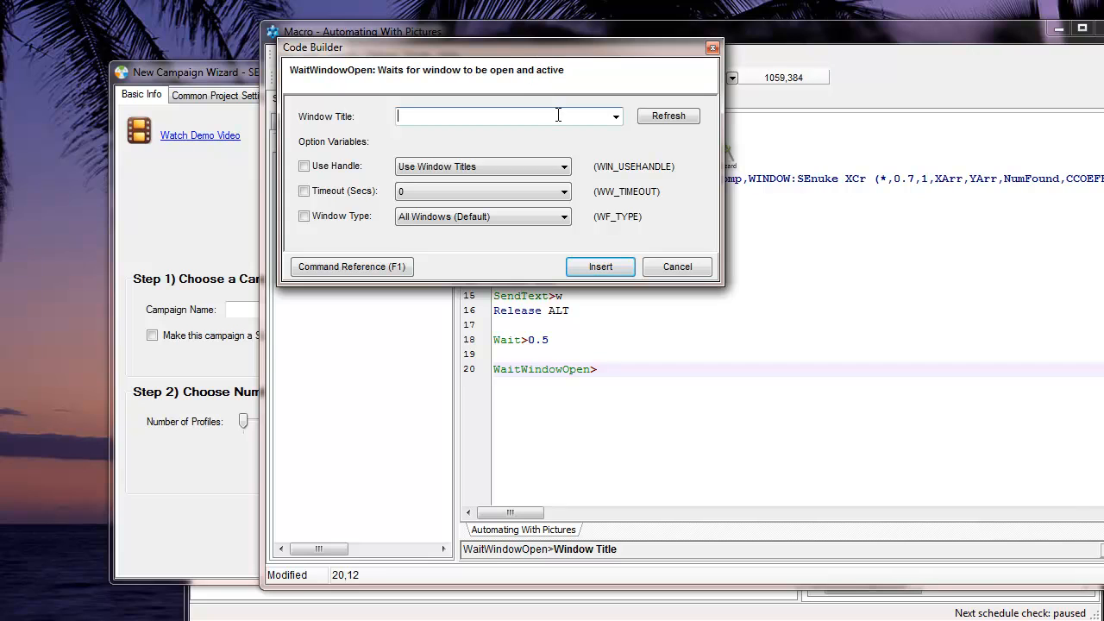
left_click(614, 116)
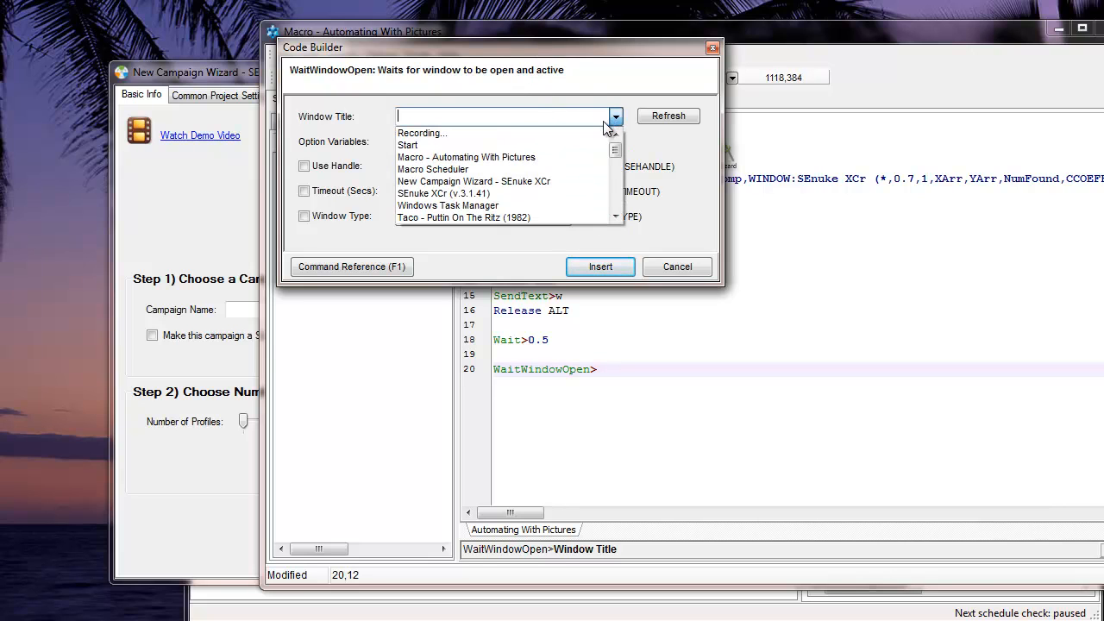
left_click(473, 181)
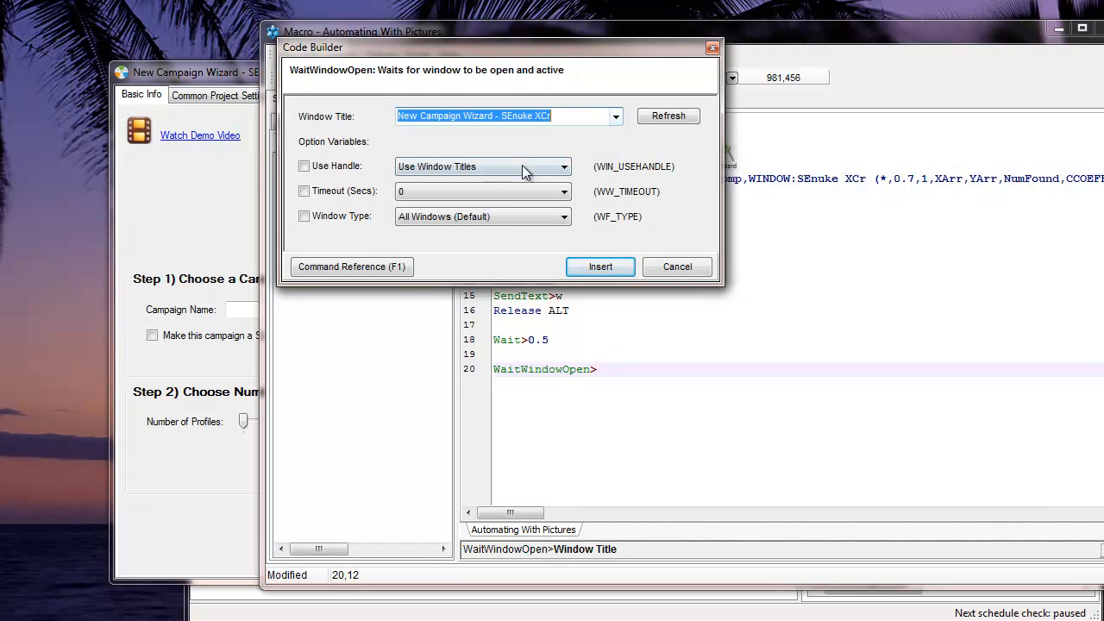
left_click(601, 266)
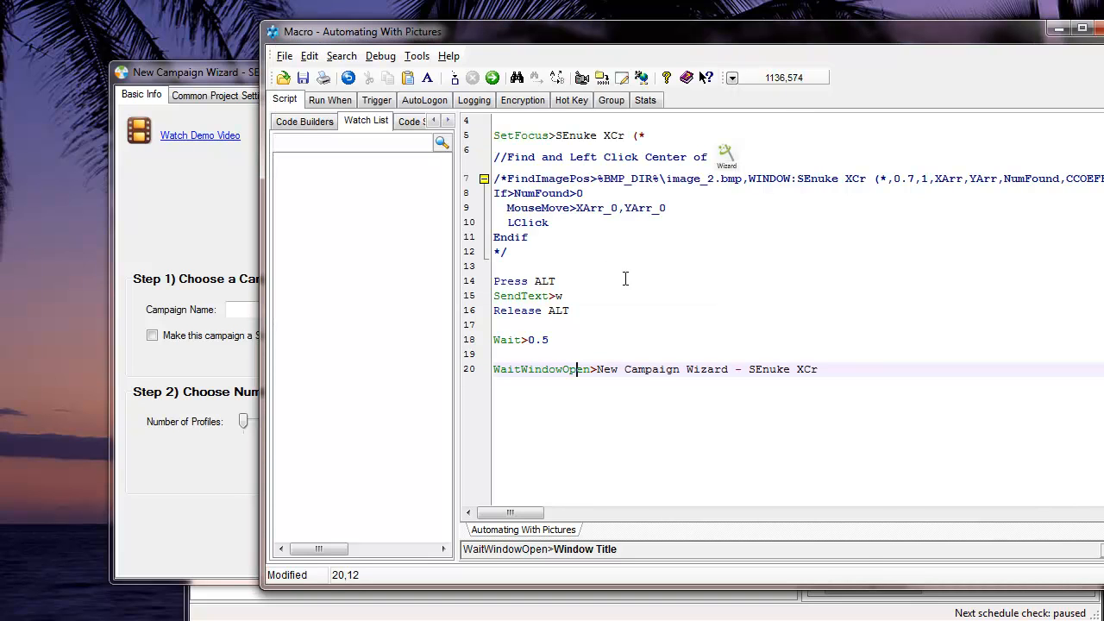
- Add a Wait>0.5 line after the WaitWindowOpen command
left_click(820, 369)
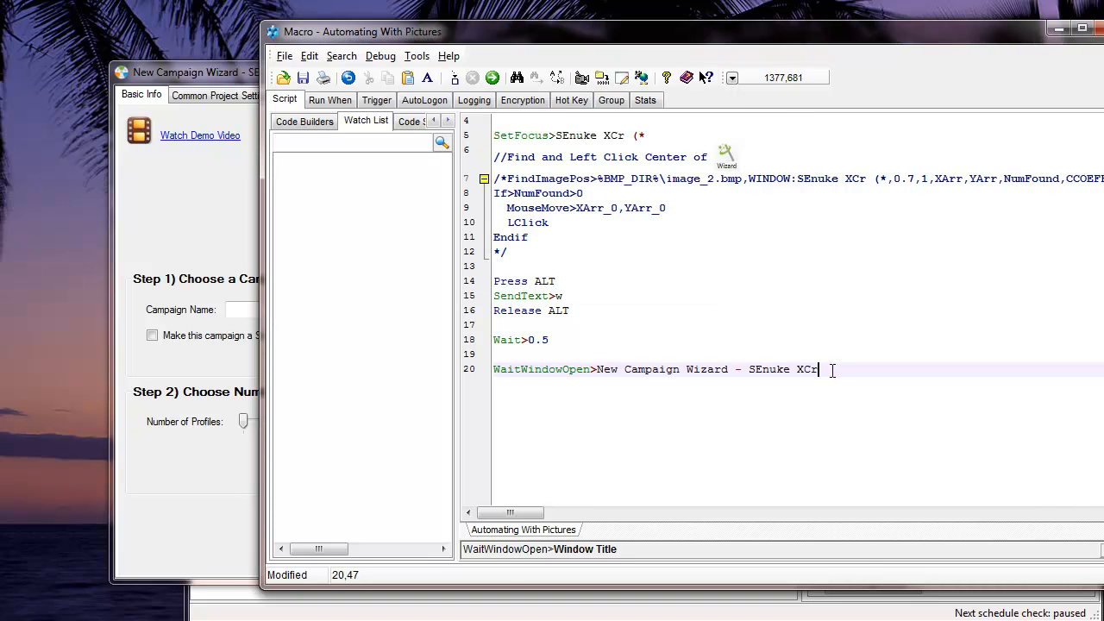
type("wa")
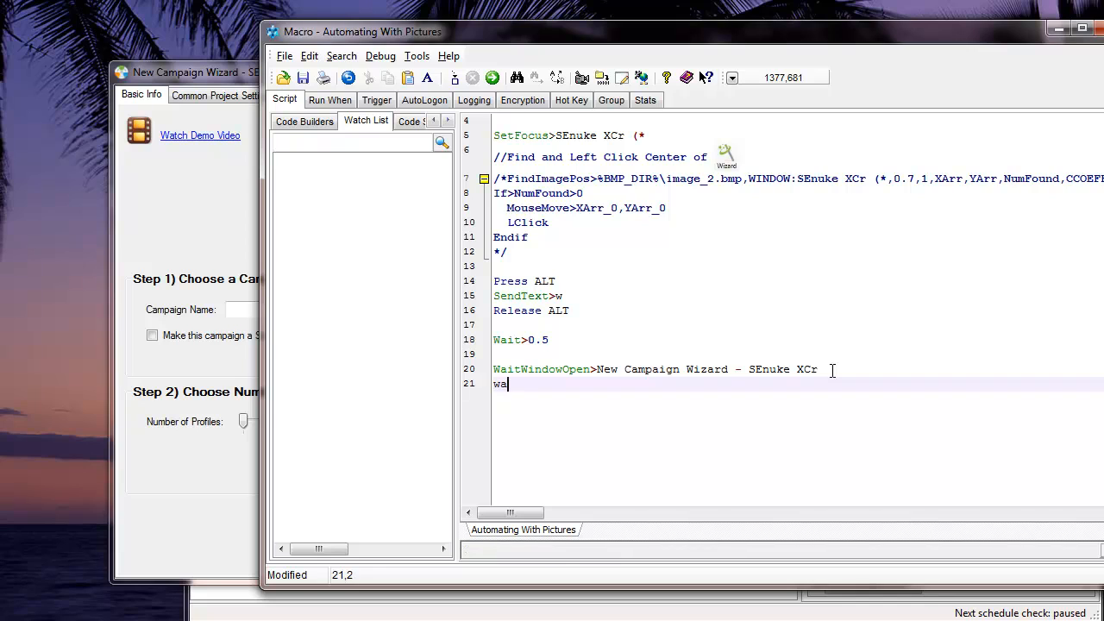
type("it>")
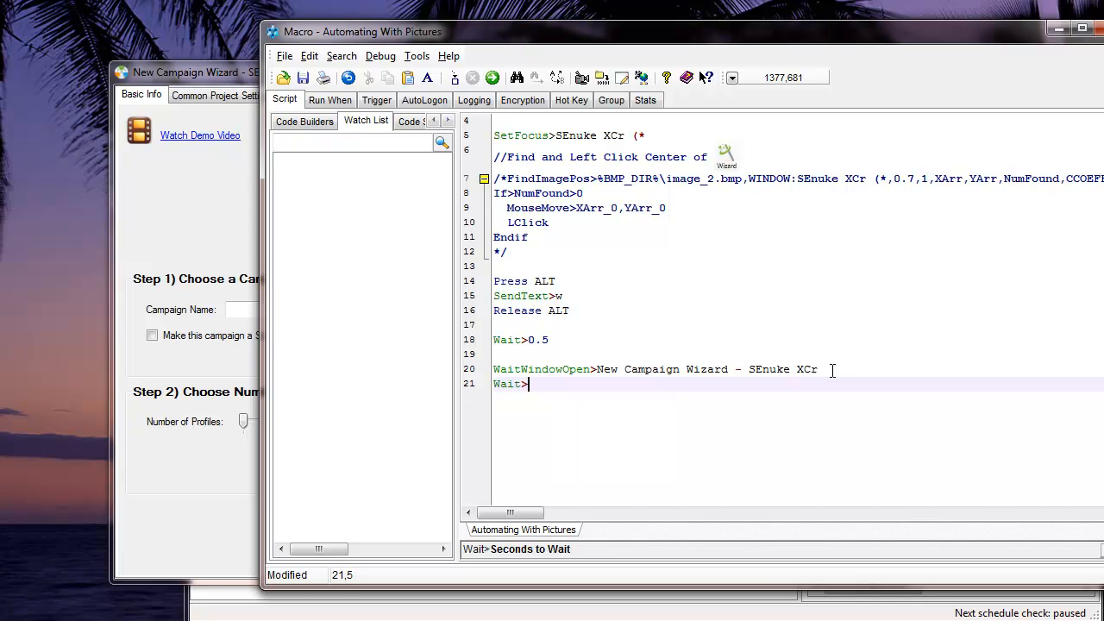
type("0.5")
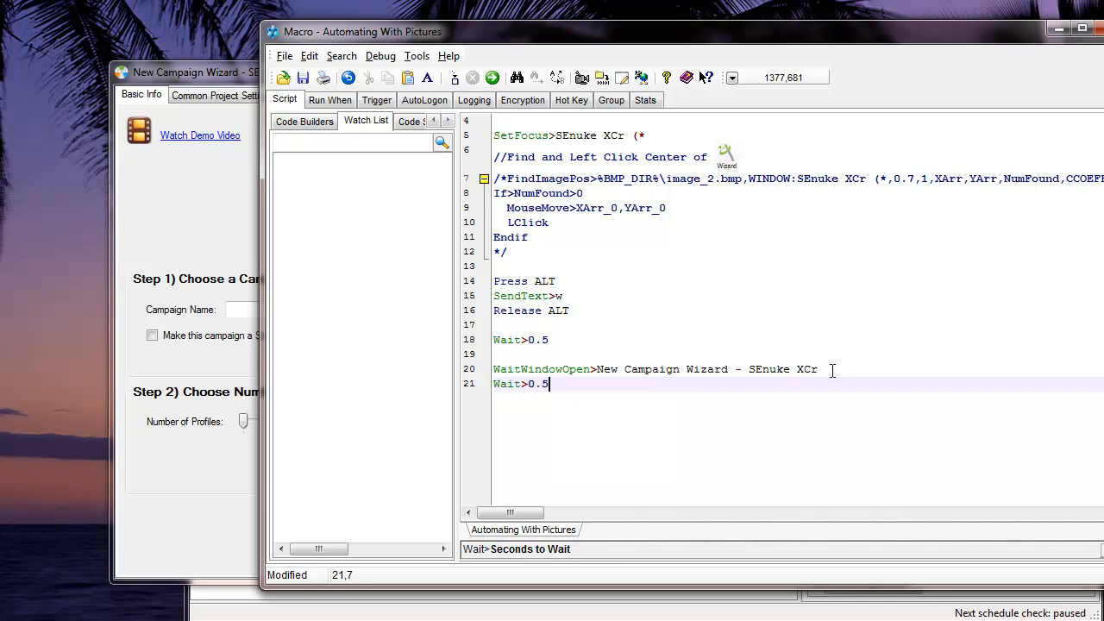
key("Return")
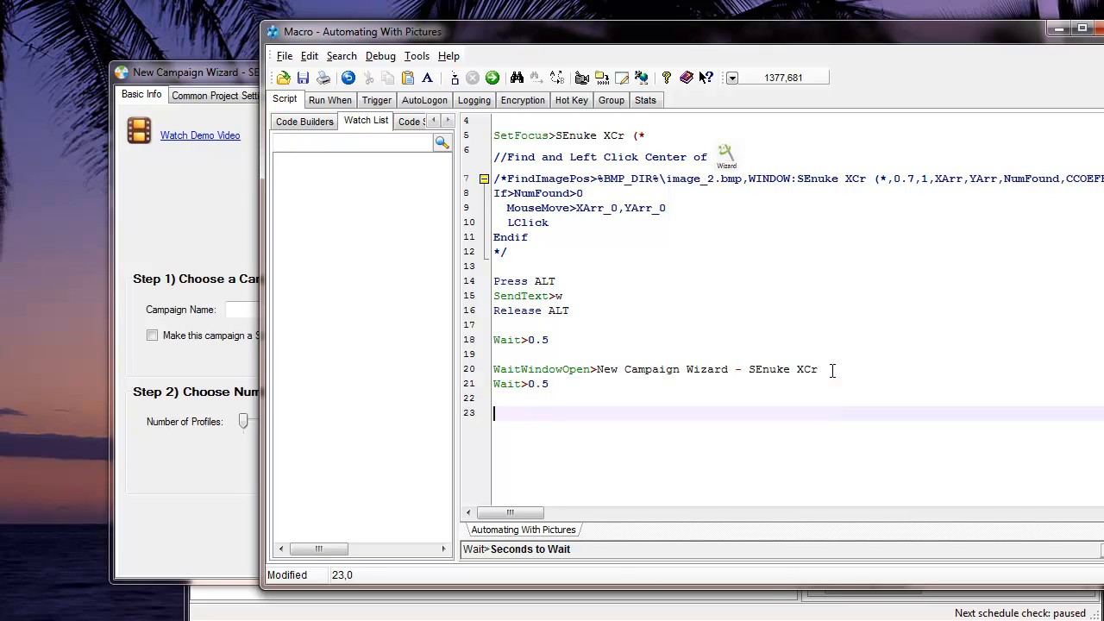
mouse_move(801, 124)
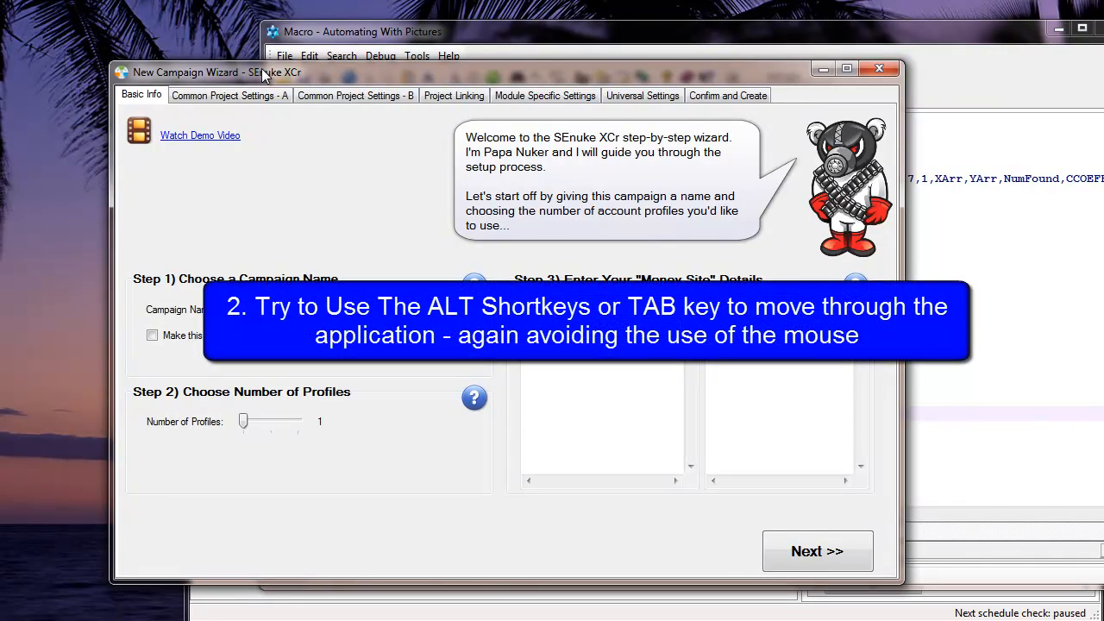
left_click(362, 32)
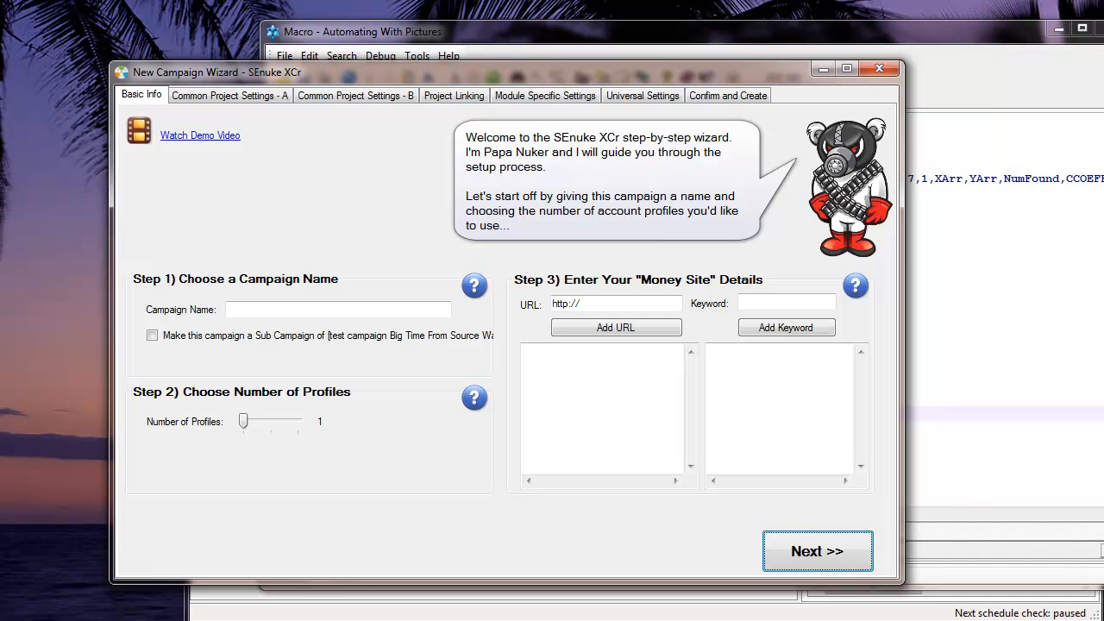
left_click(337, 309)
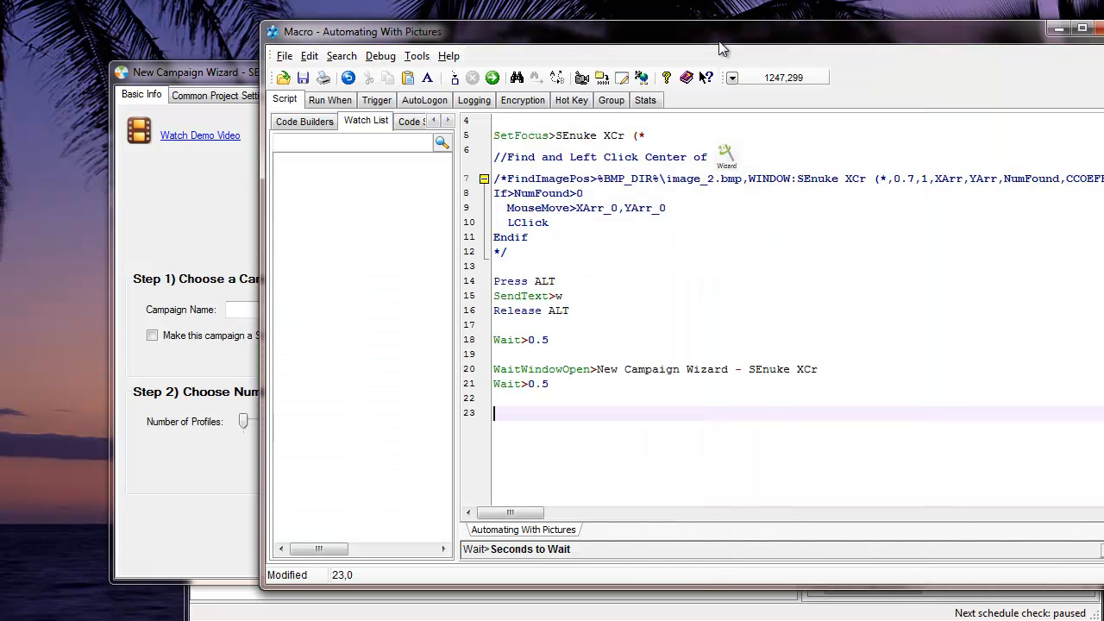
- Add a Press TAB * 2 line to the script
type("press")
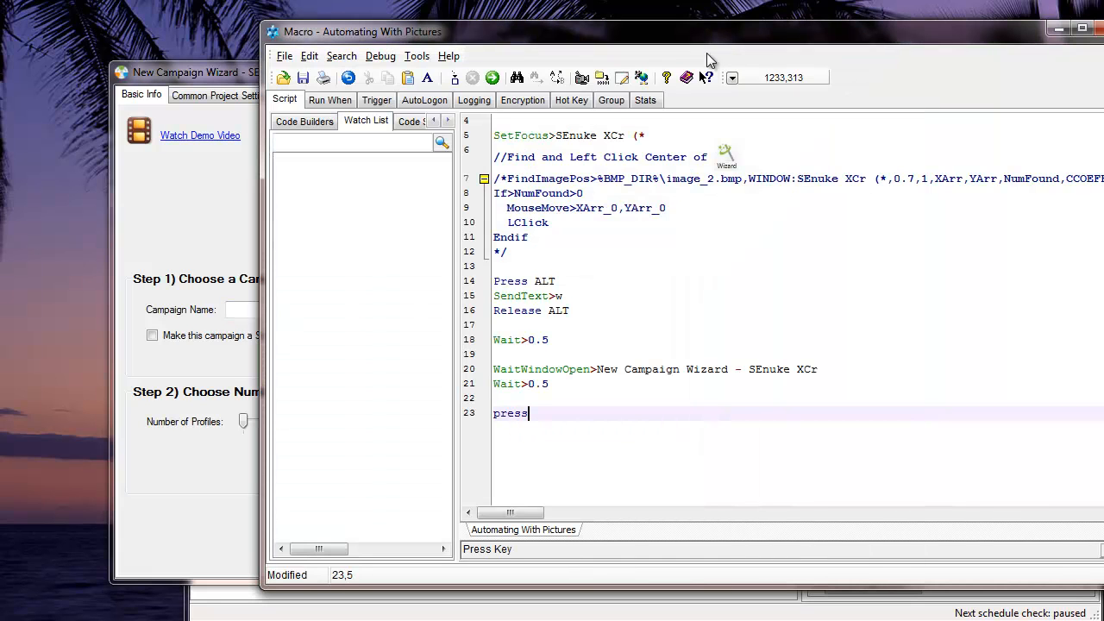
key("BackSpace")
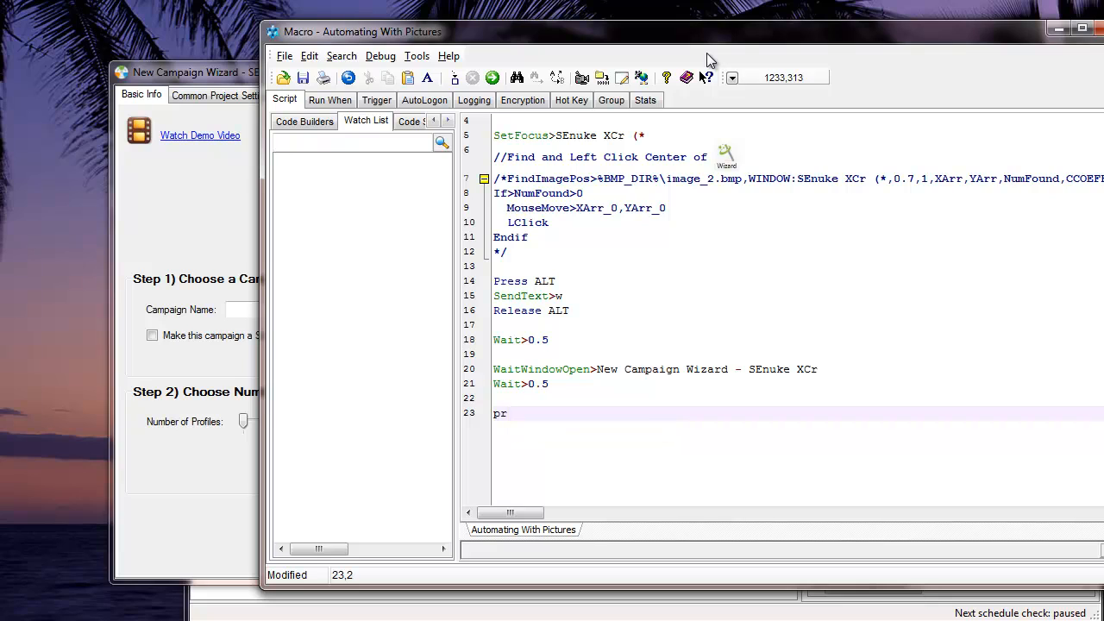
type("ess")
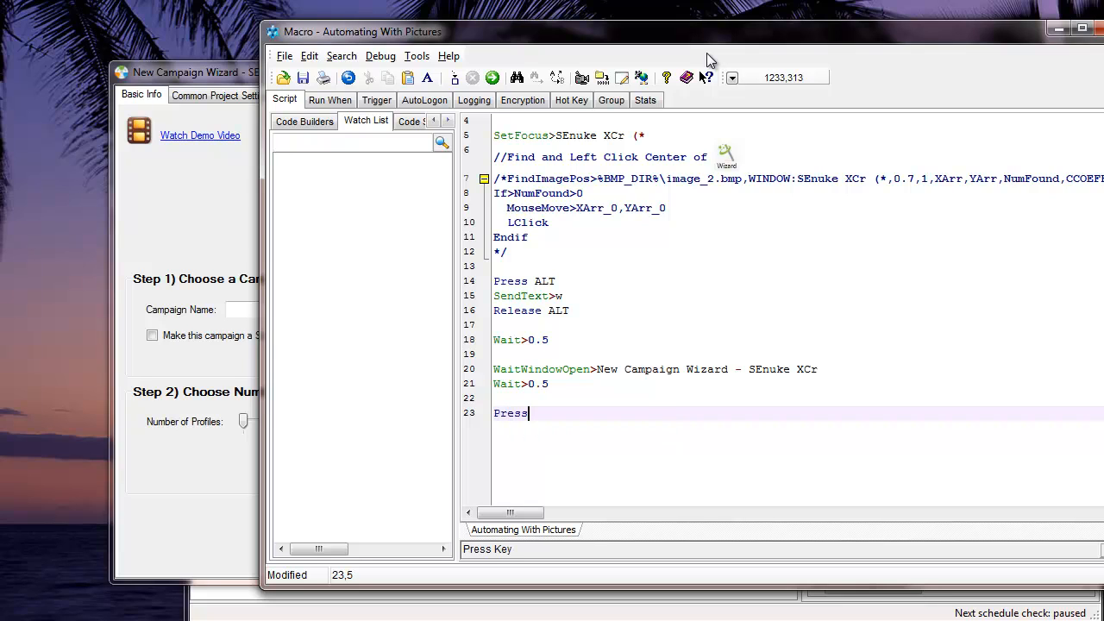
type("TAB")
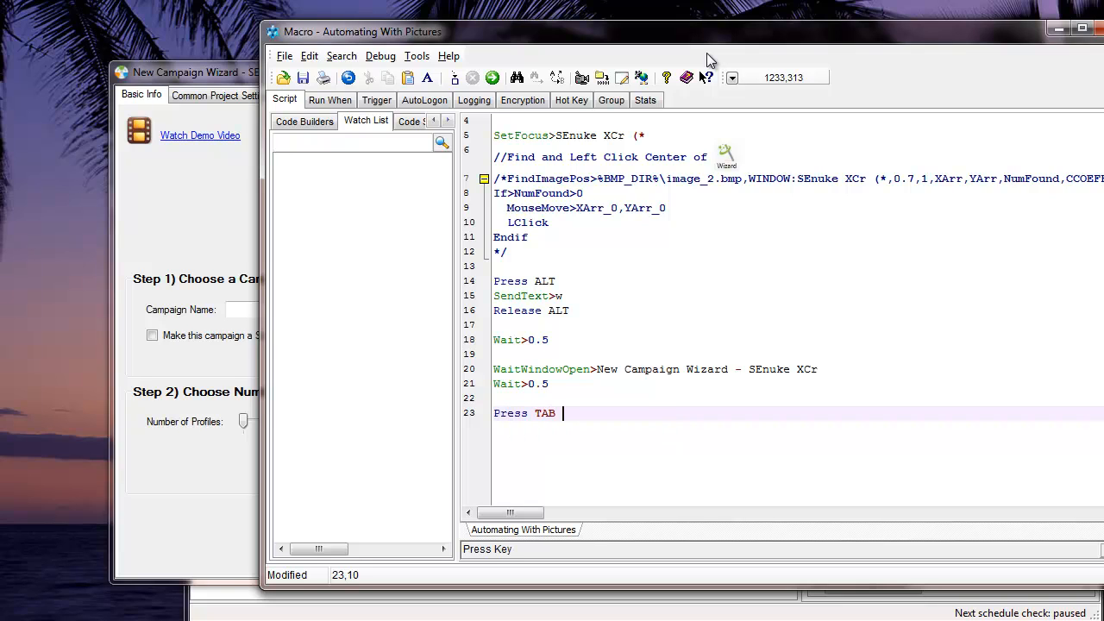
type("*")
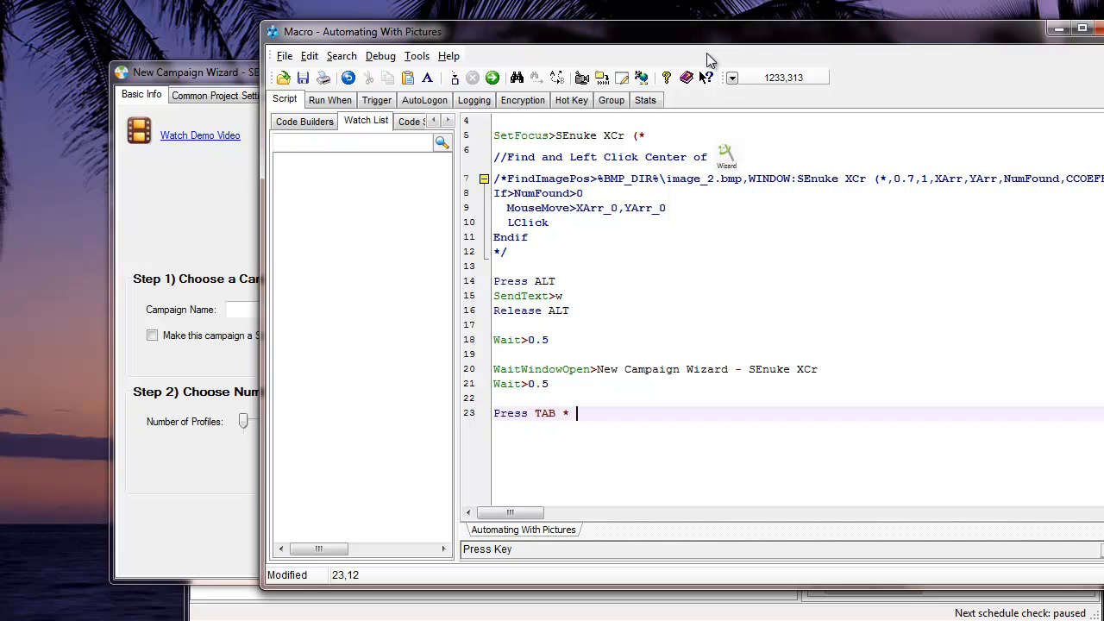
key("Return")
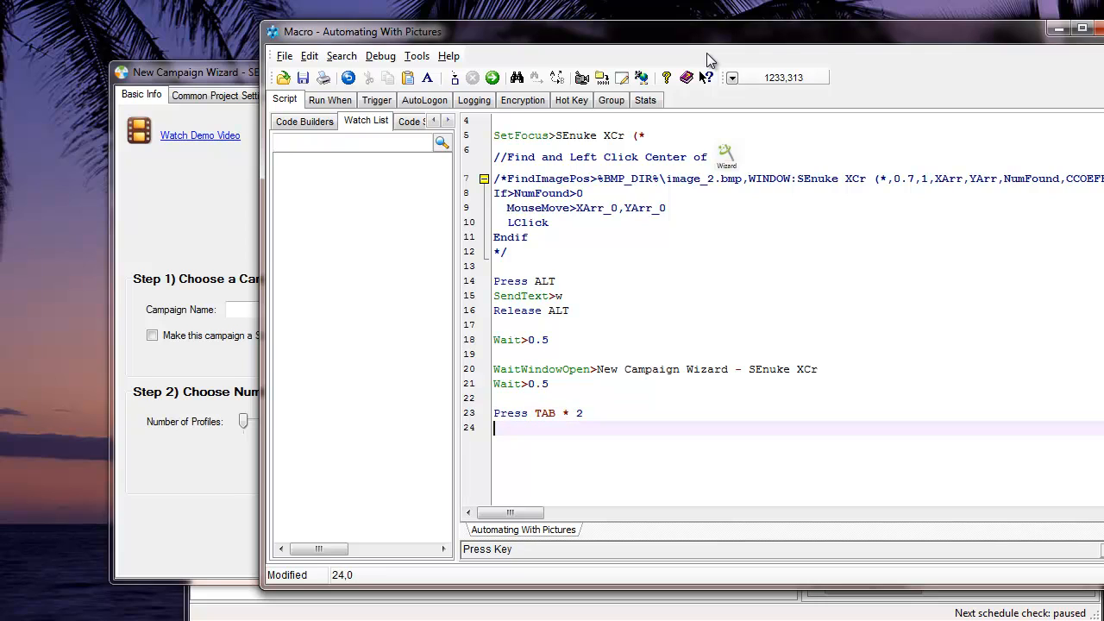
- Add Wait>0.2 and a SetFocus>New Campaign Wizard - SEnuke XCr line
type("Wait>")
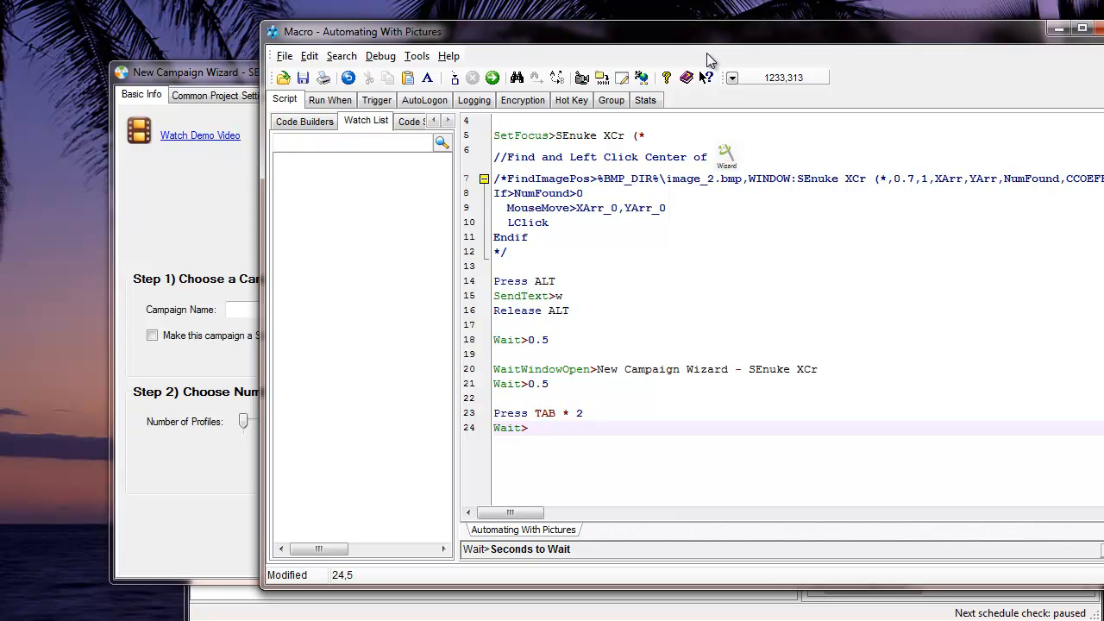
type("0.2")
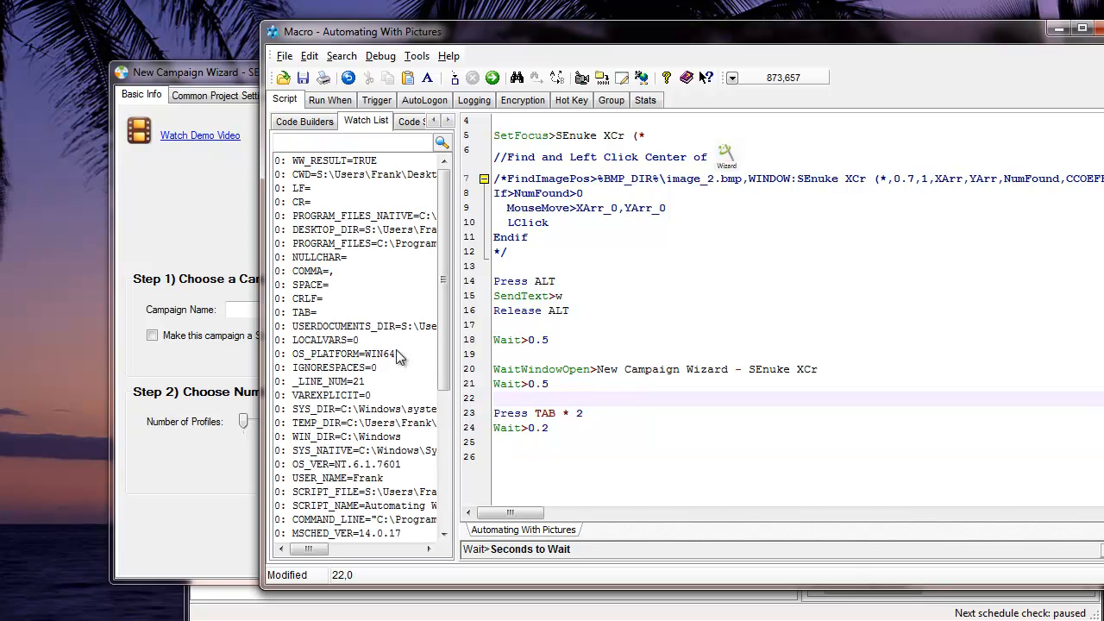
type("setf")
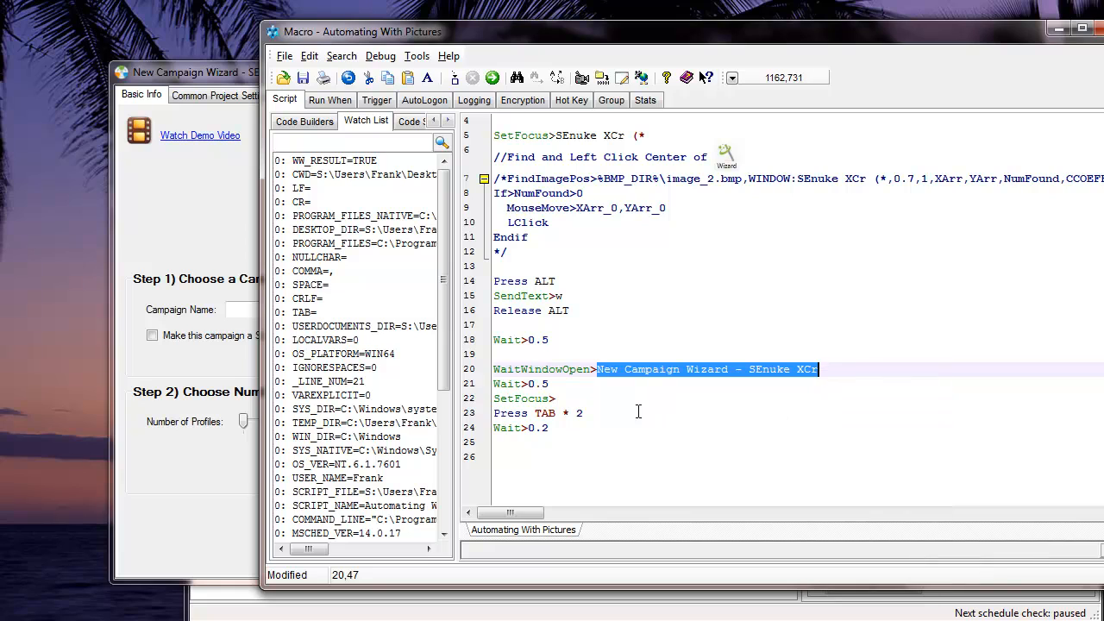
type("New Campaign Wizard - SEnuke XCr")
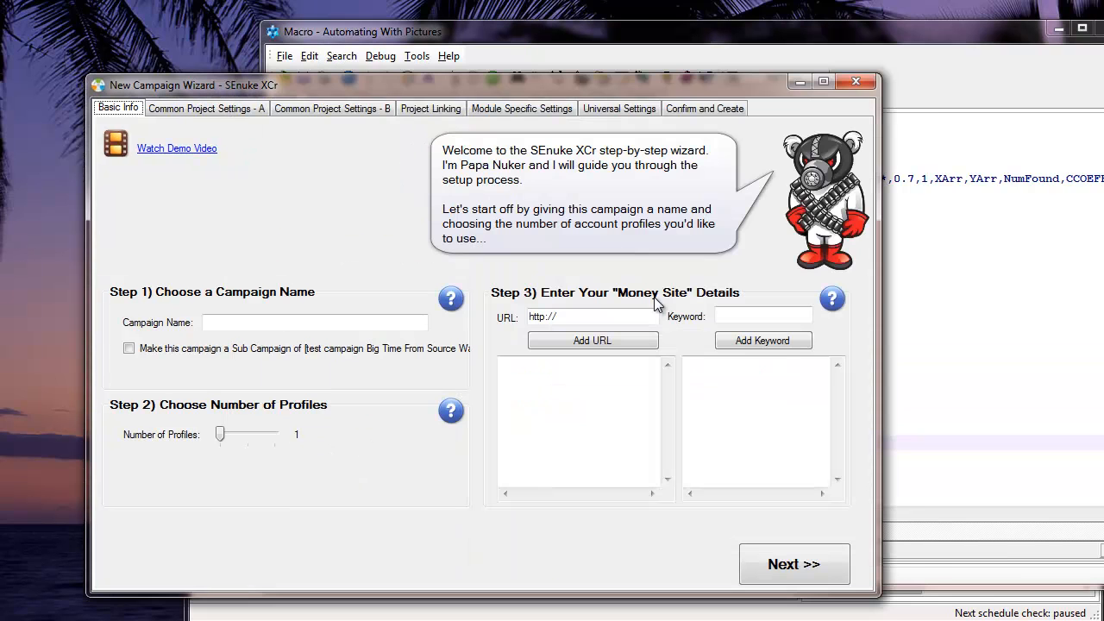
- Close the SEnuke campaign wizard without saving and return to the Macro Scheduler script
left_click(856, 81)
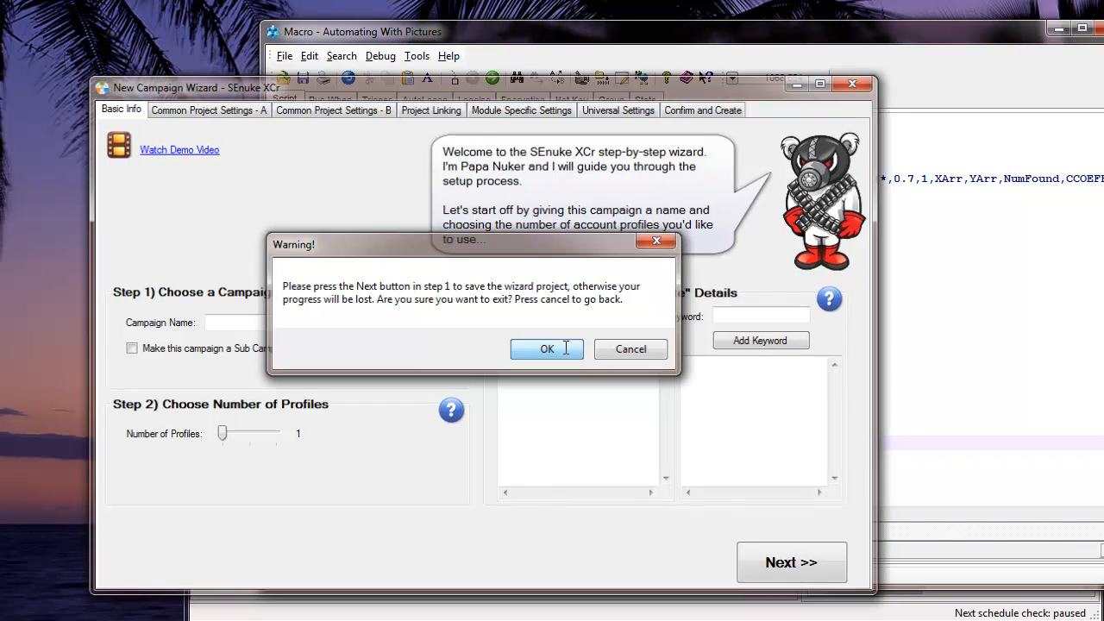
left_click(546, 349)
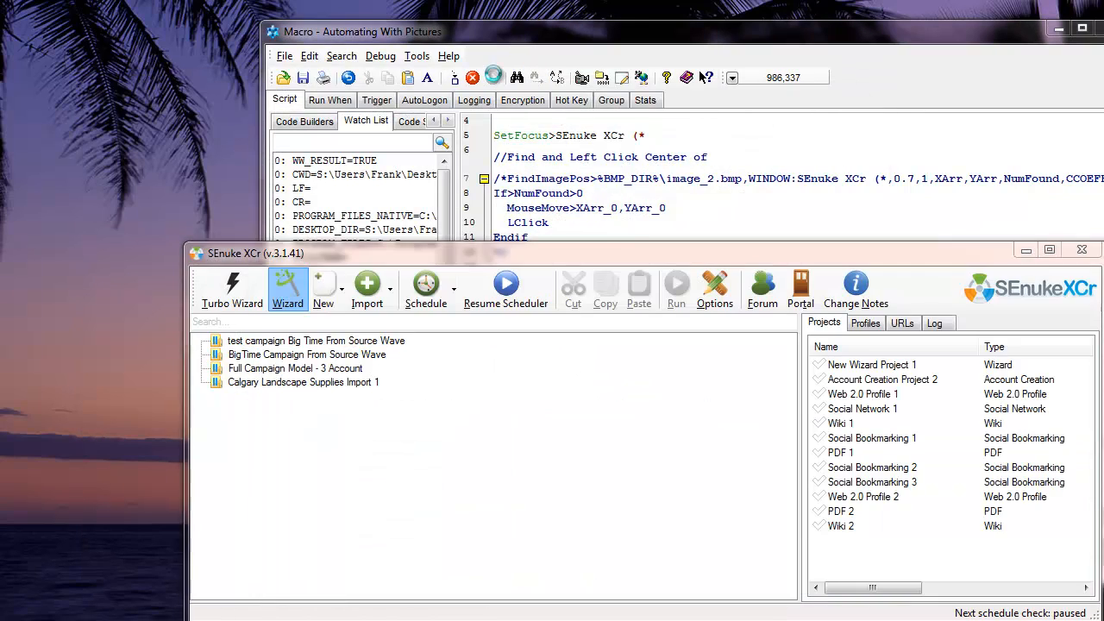
left_click(288, 289)
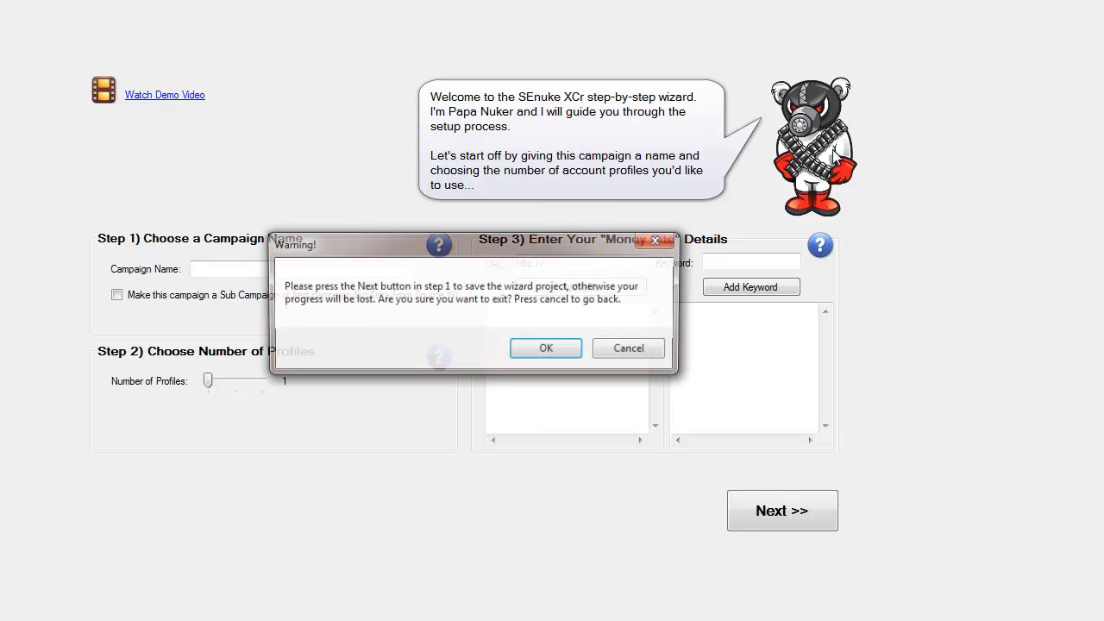
left_click(545, 347)
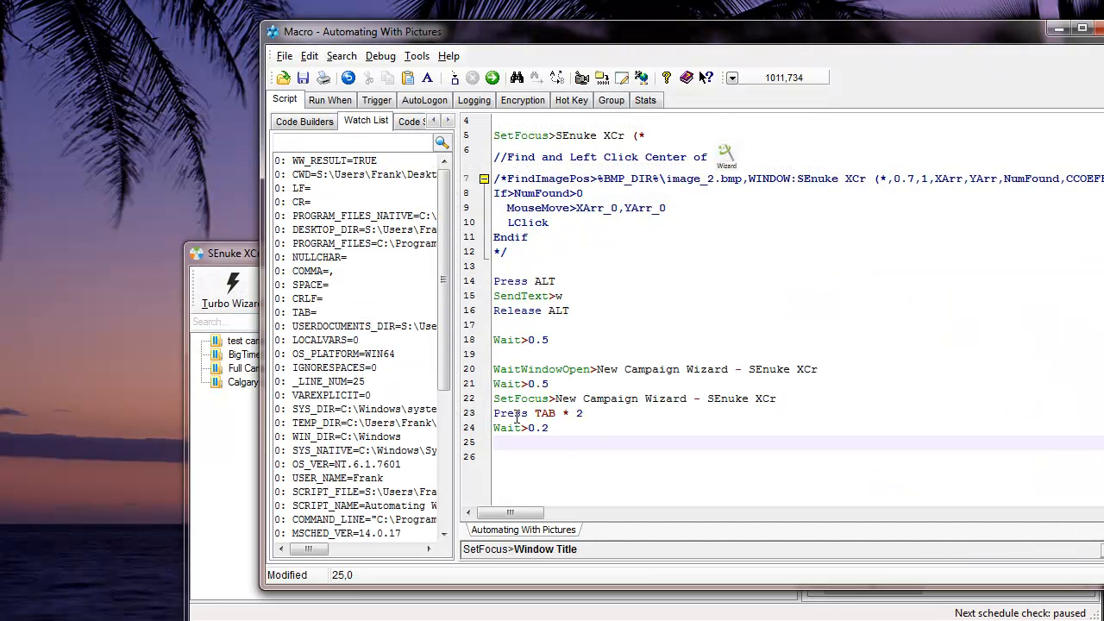
- Begin line 25 with a SendText> command carrying the 'New Camp' campaign name
type("send")
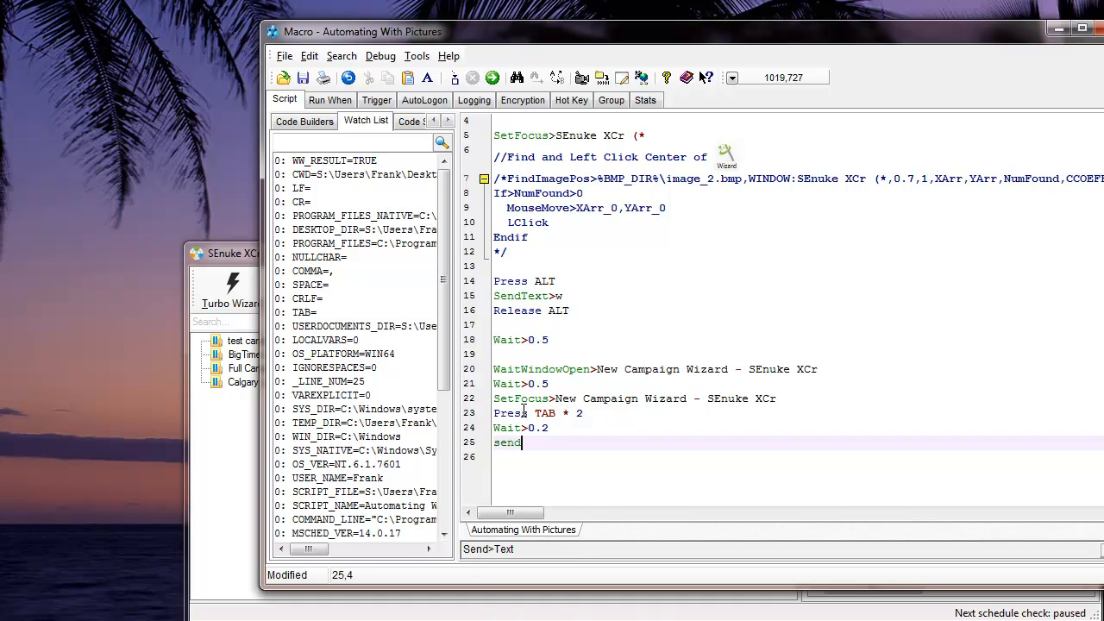
type("t>")
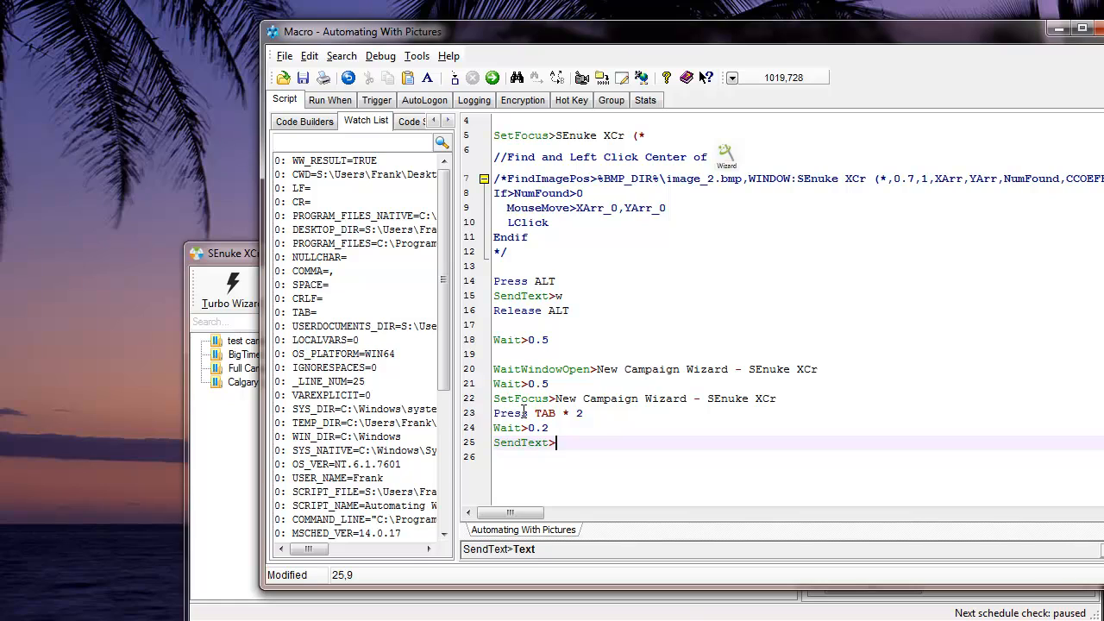
type("New Camp")
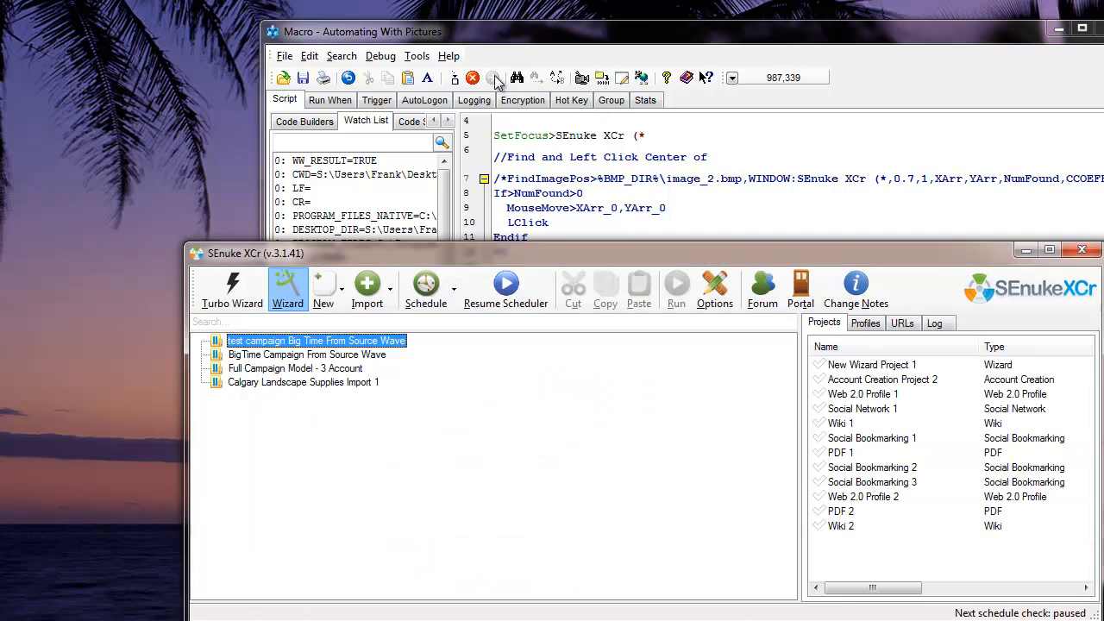
- Run the script so SEnuke XCr's New Campaign Wizard reopens with the campaign name typed
left_click(287, 289)
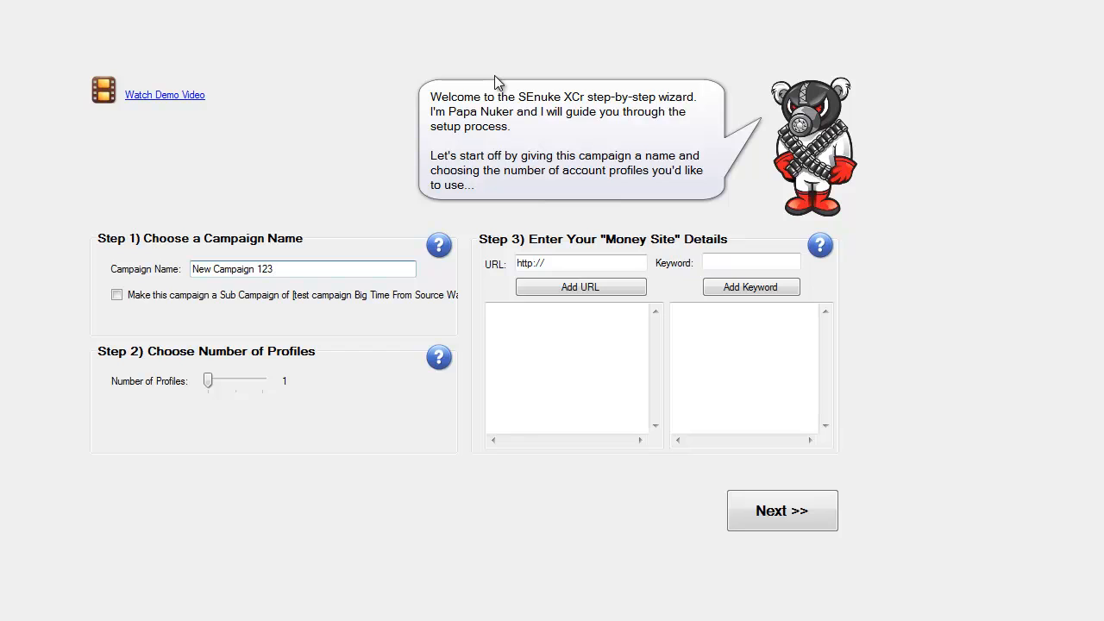
mouse_move(252, 285)
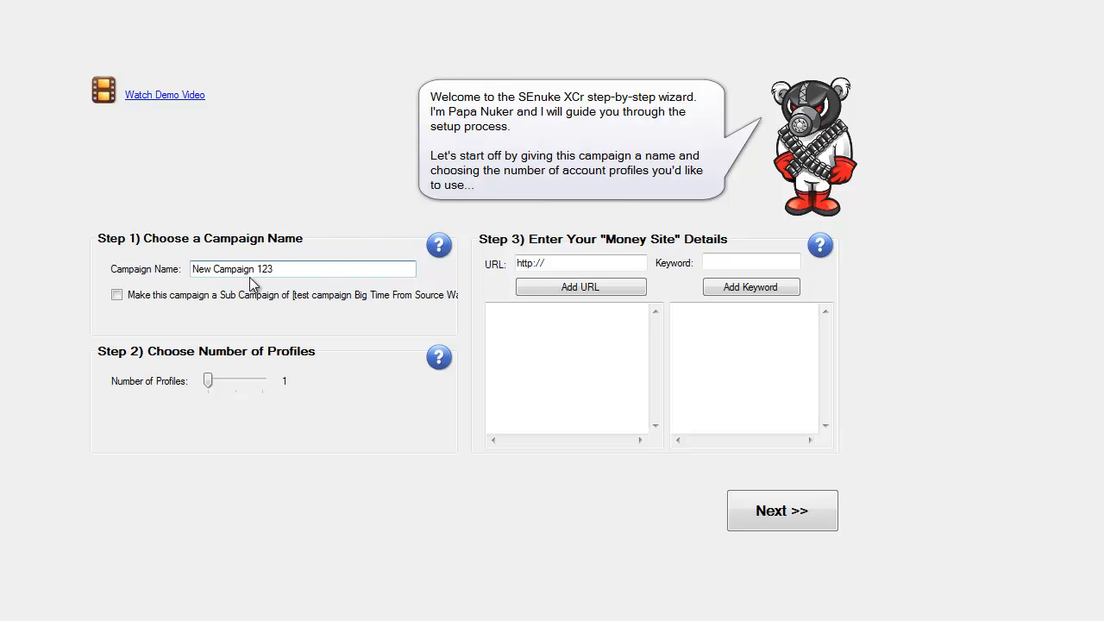
mouse_move(338, 98)
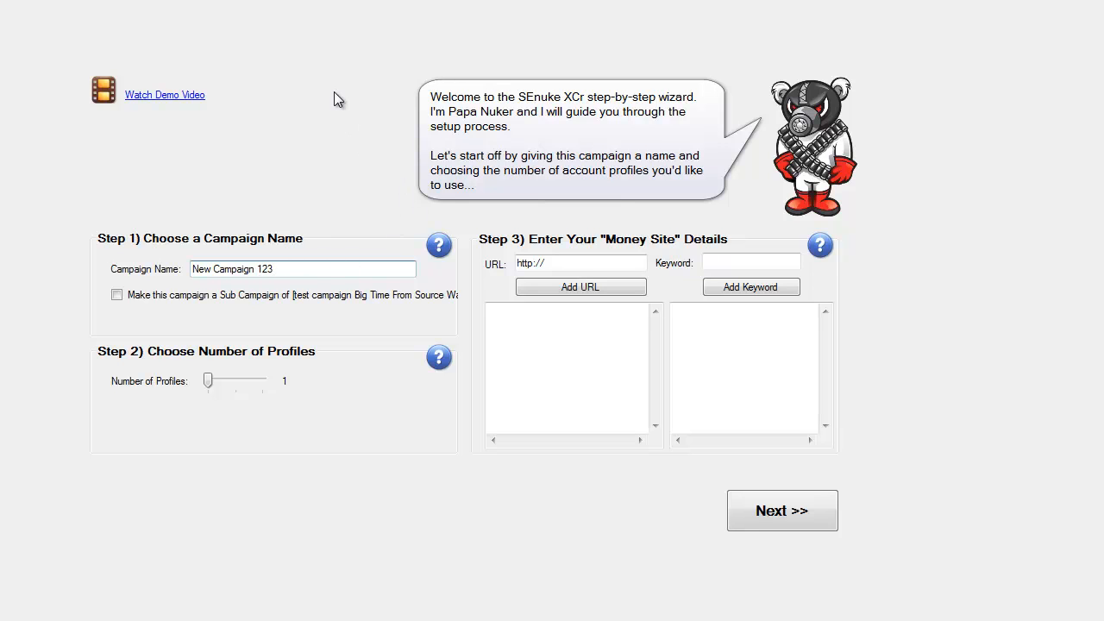
left_click(301, 268)
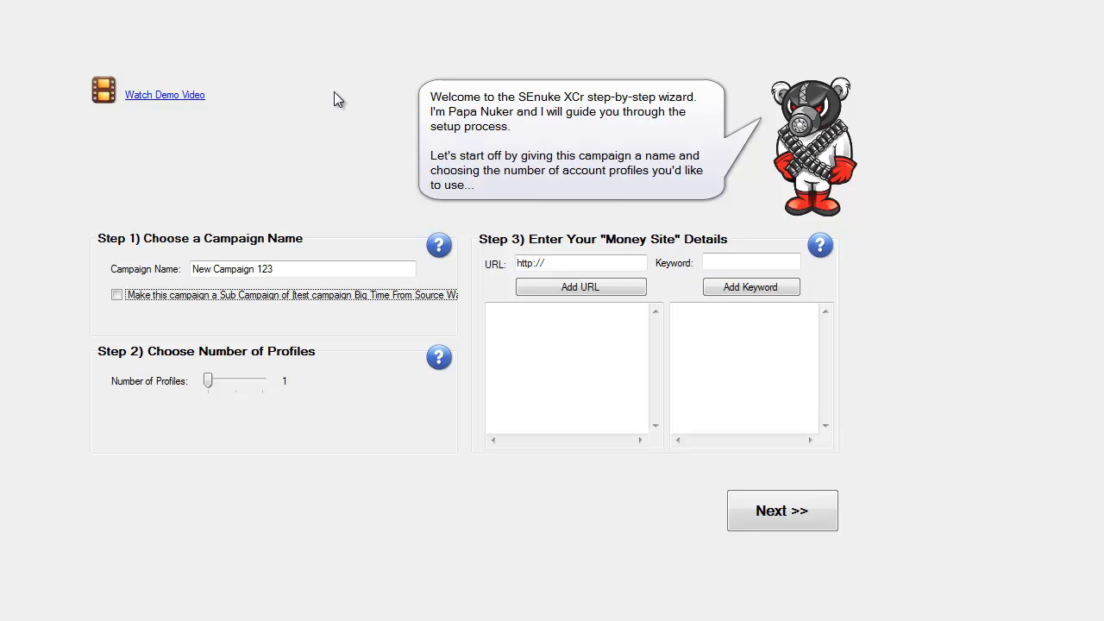
- Focus the wizard's Number of Profiles setting, raising it to 2 and back to 1
left_click(207, 379)
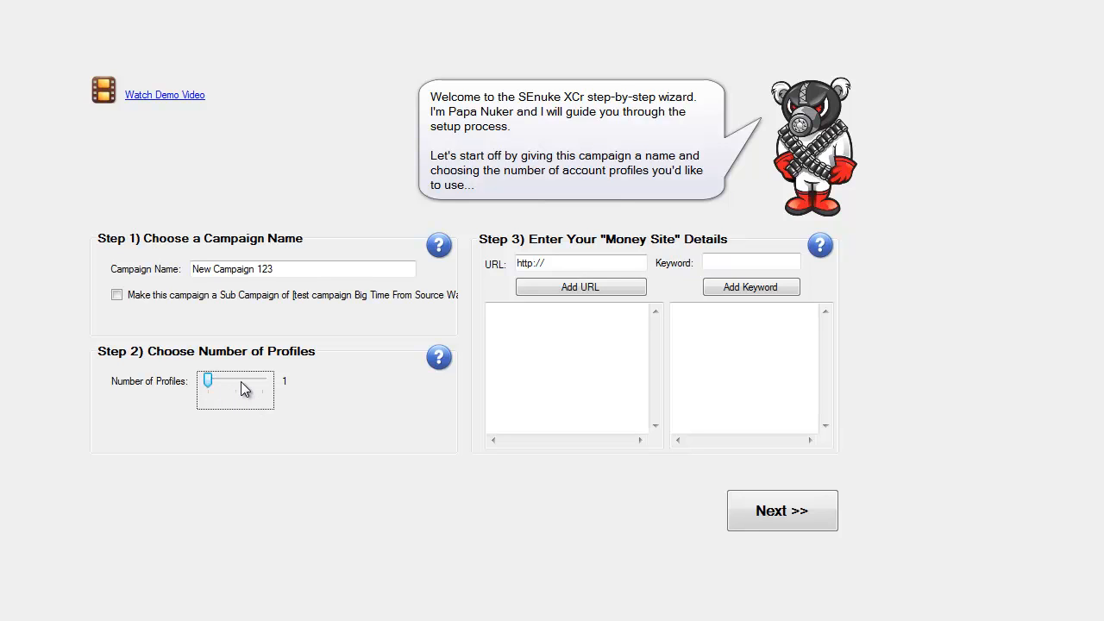
mouse_move(223, 395)
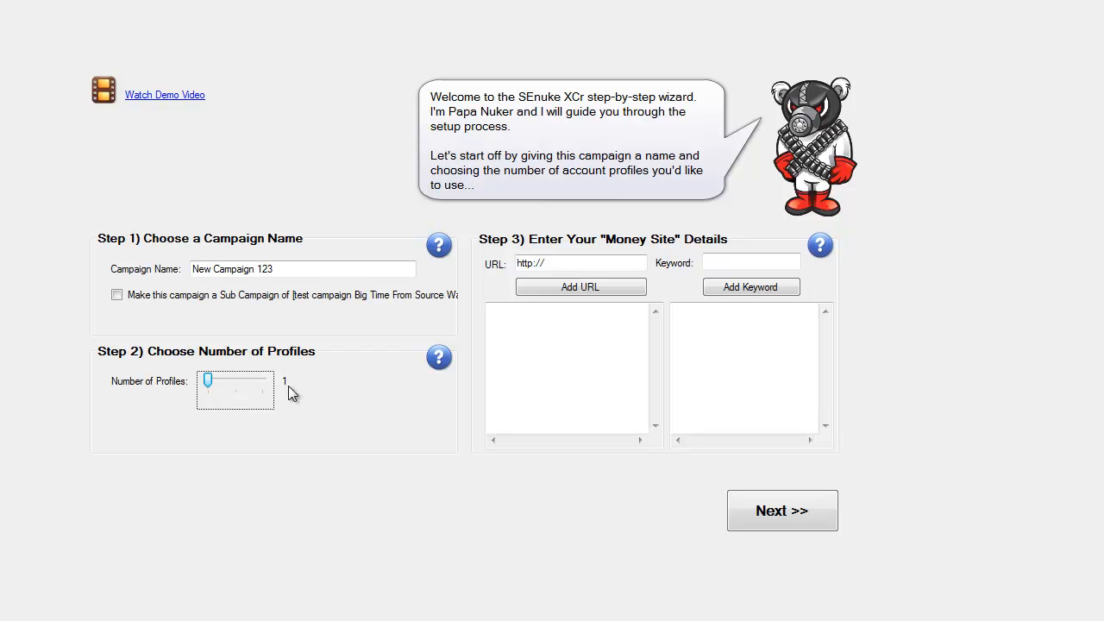
mouse_move(149, 498)
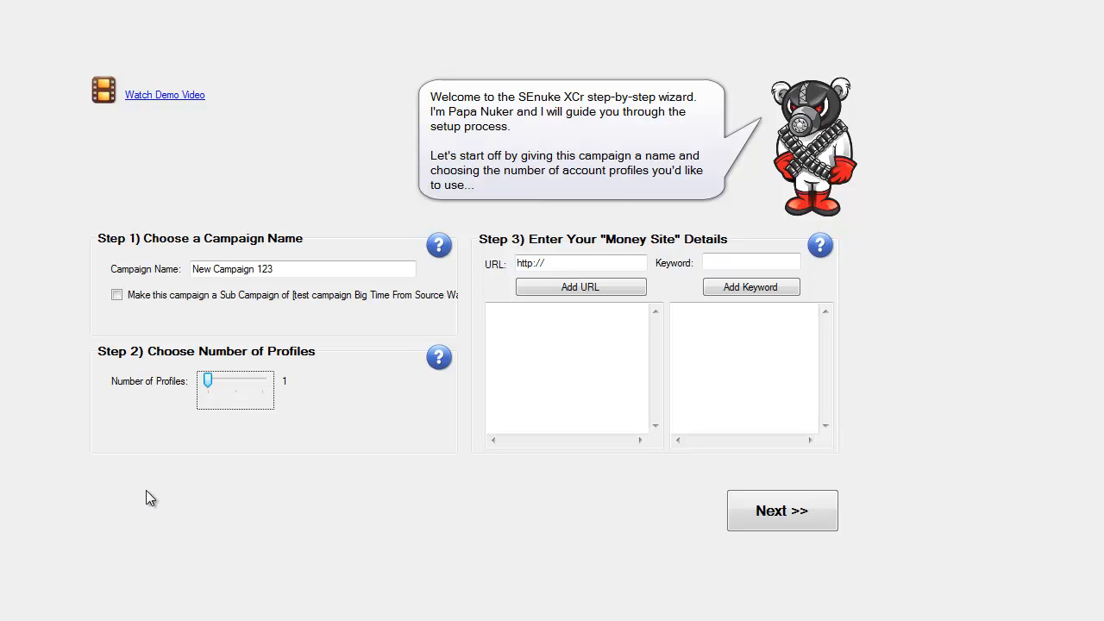
mouse_move(246, 525)
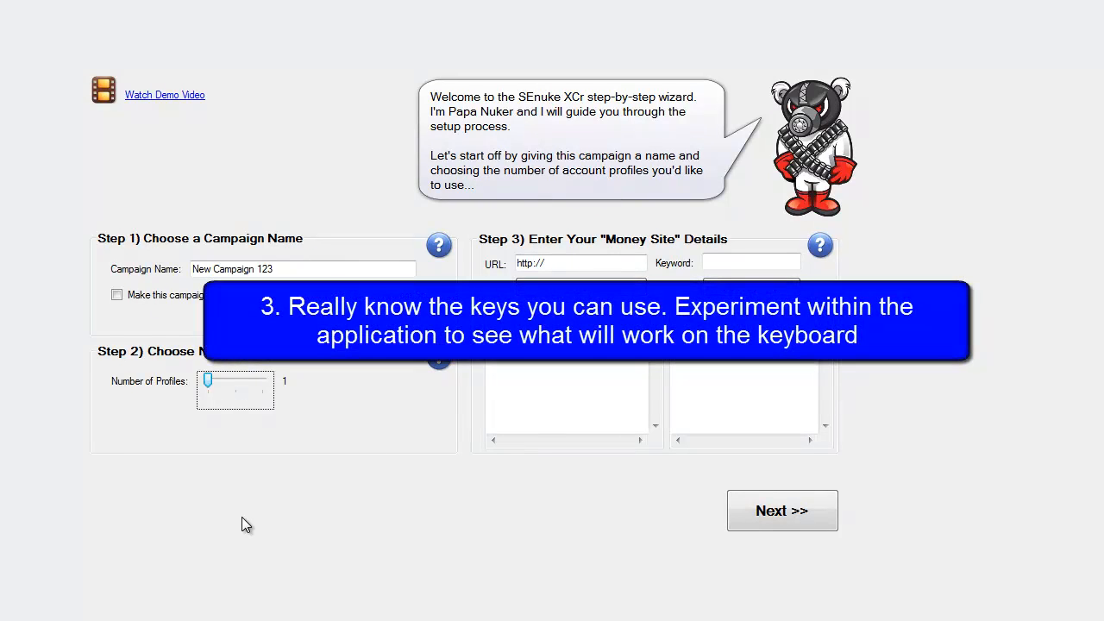
left_click_drag(209, 381, 234, 381)
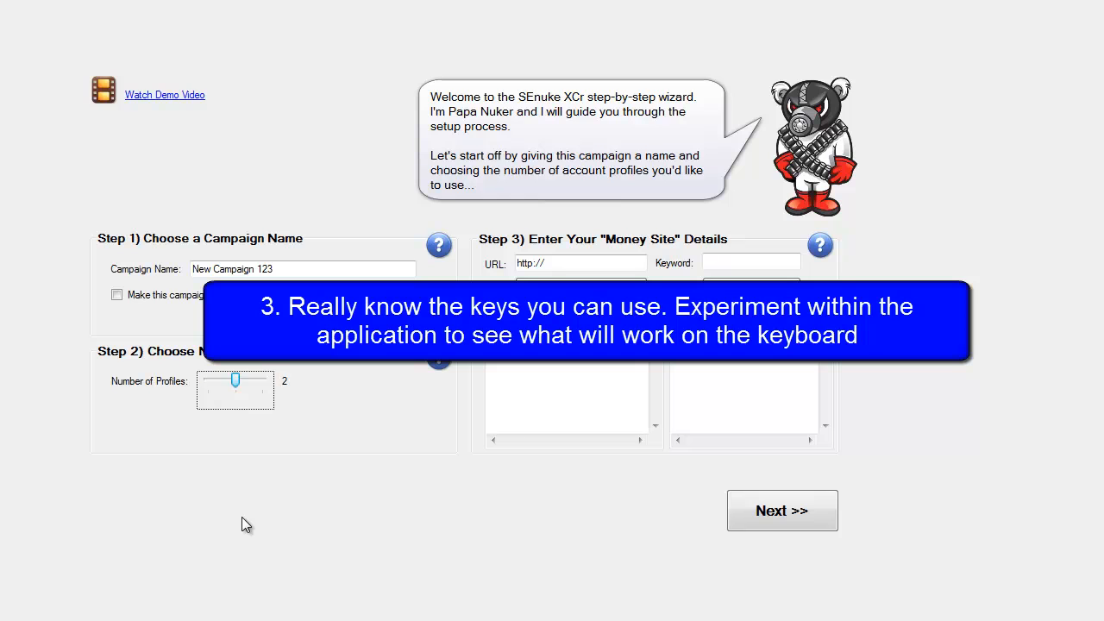
left_click_drag(235, 379, 211, 379)
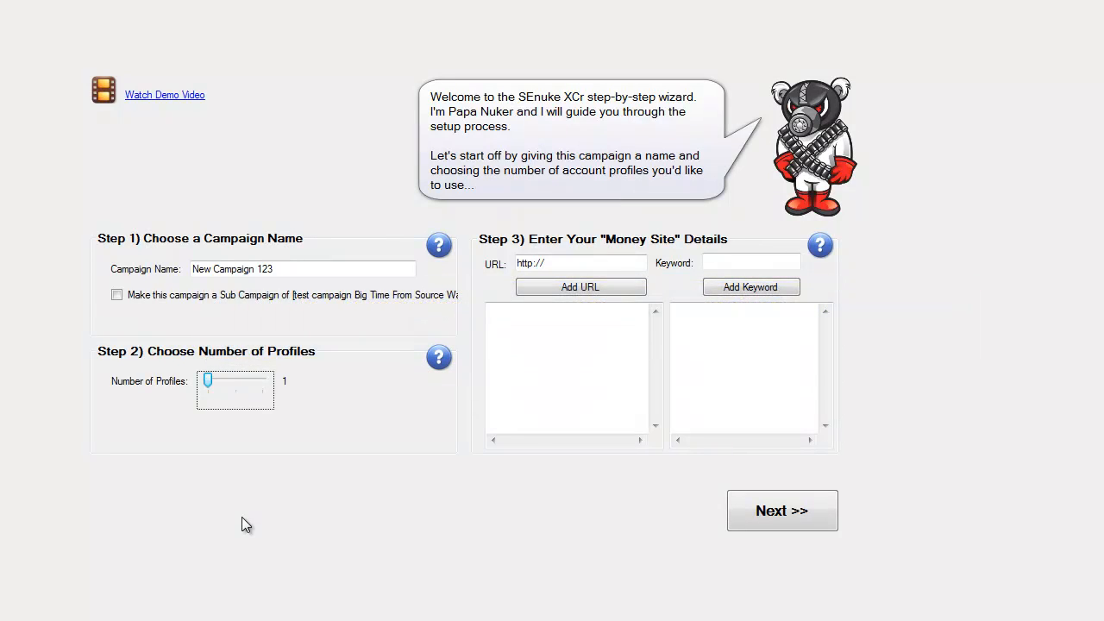
mouse_move(651, 458)
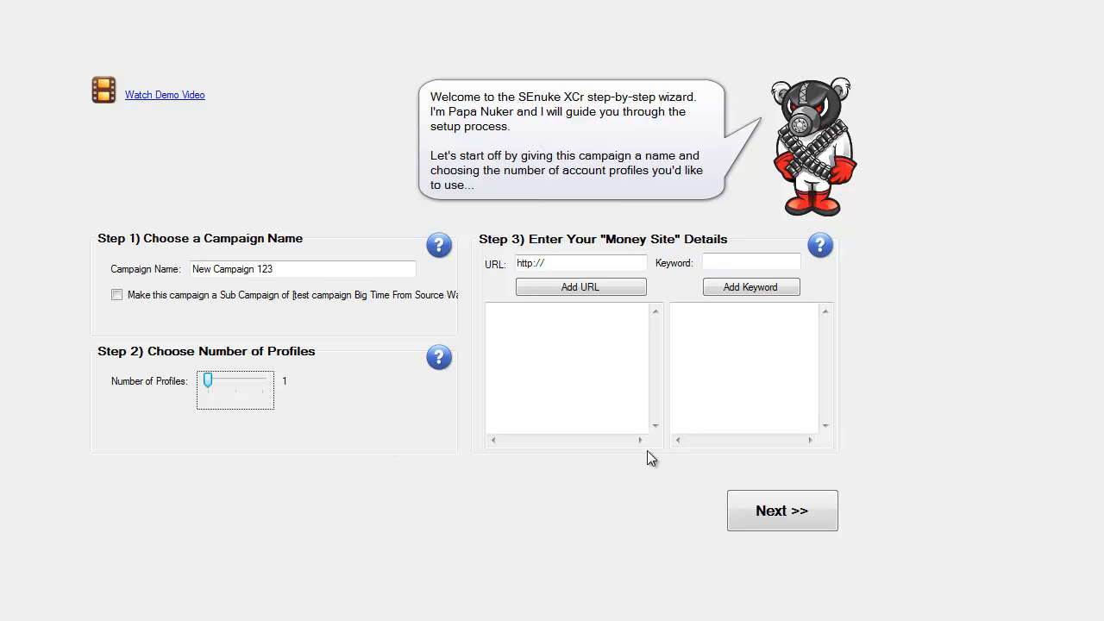
mouse_move(242, 369)
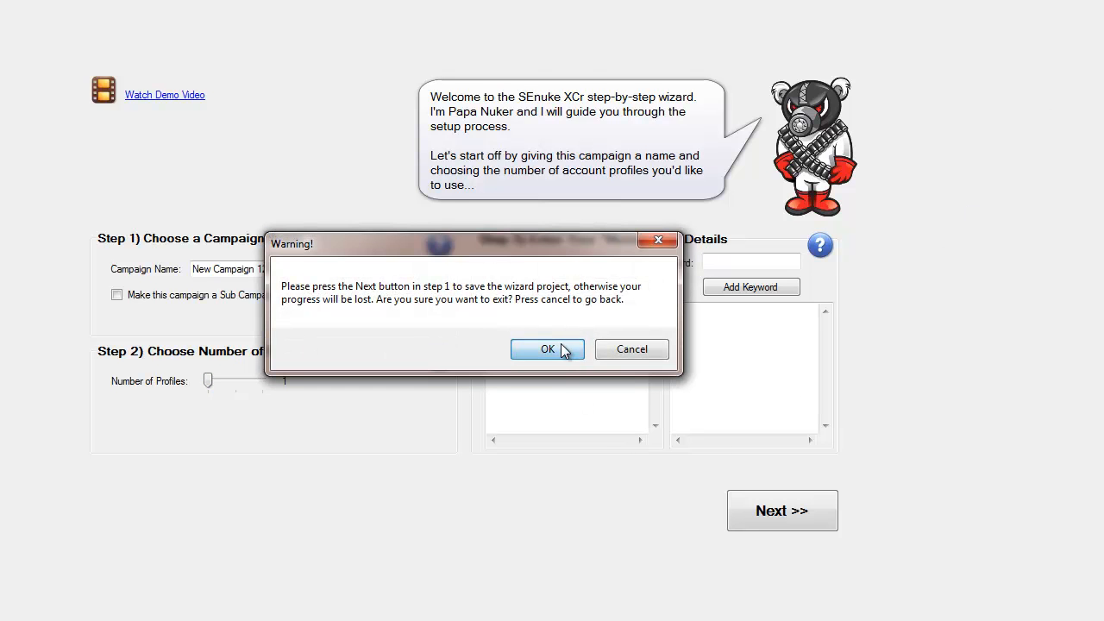
- Confirm exiting the SEnuke wizard without saving
left_click(547, 348)
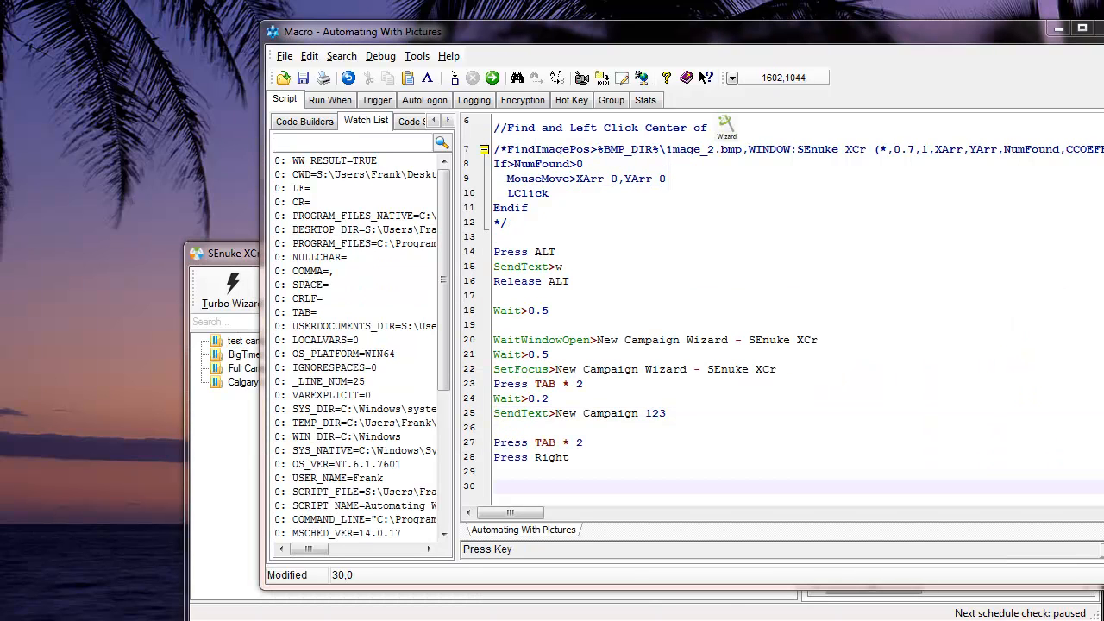
mouse_move(552, 442)
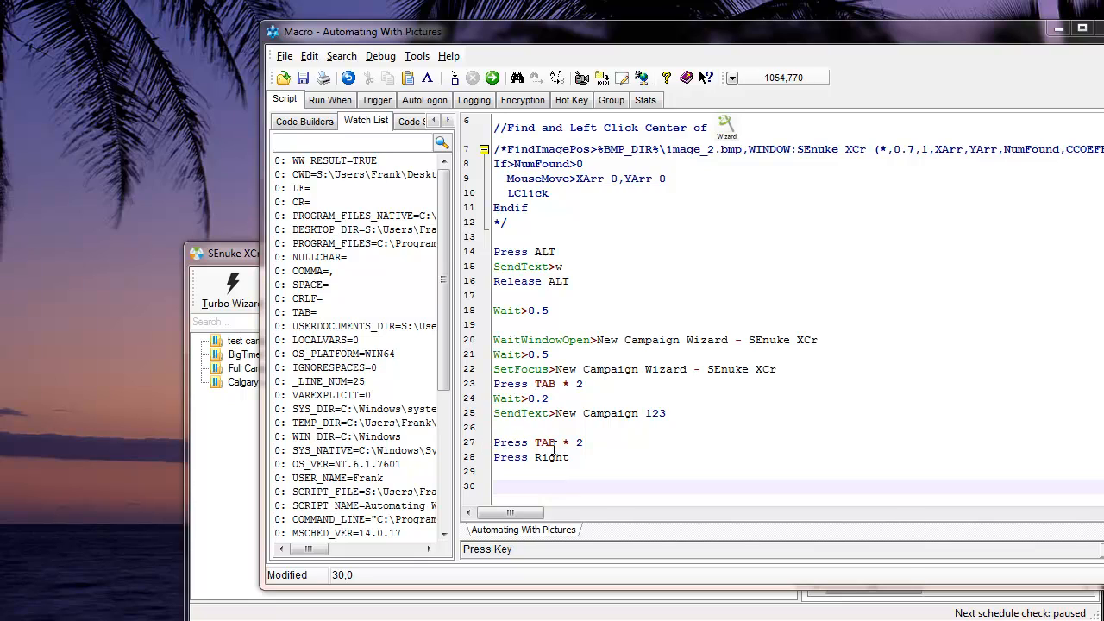
- Run the macro to fill New Campaign 123 with 2 profiles and dismiss the notification
left_click(494, 77)
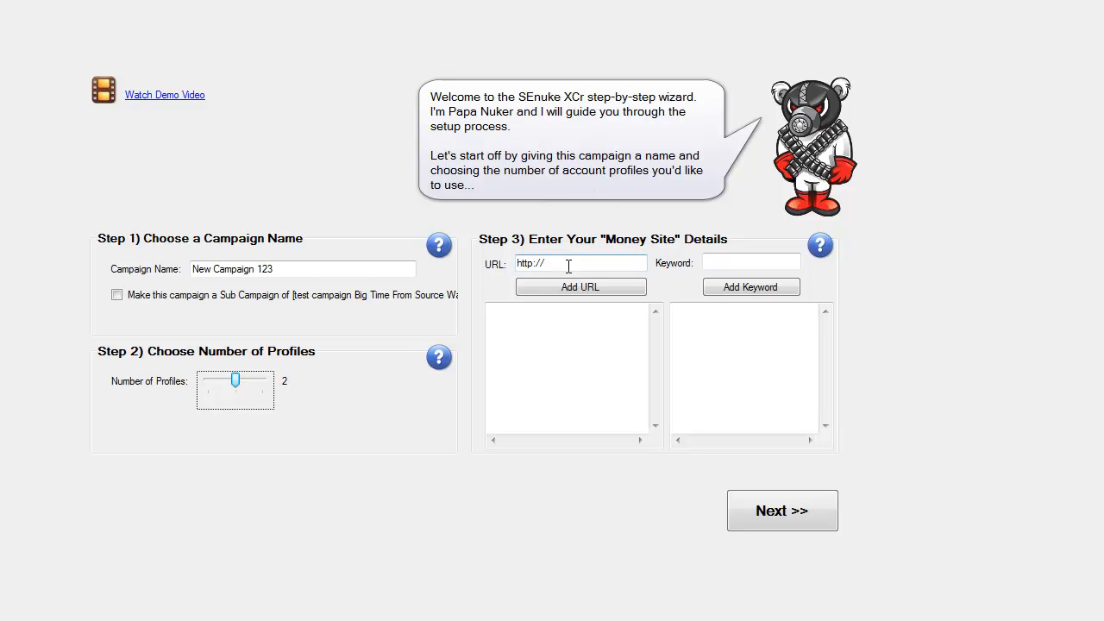
mouse_move(603, 279)
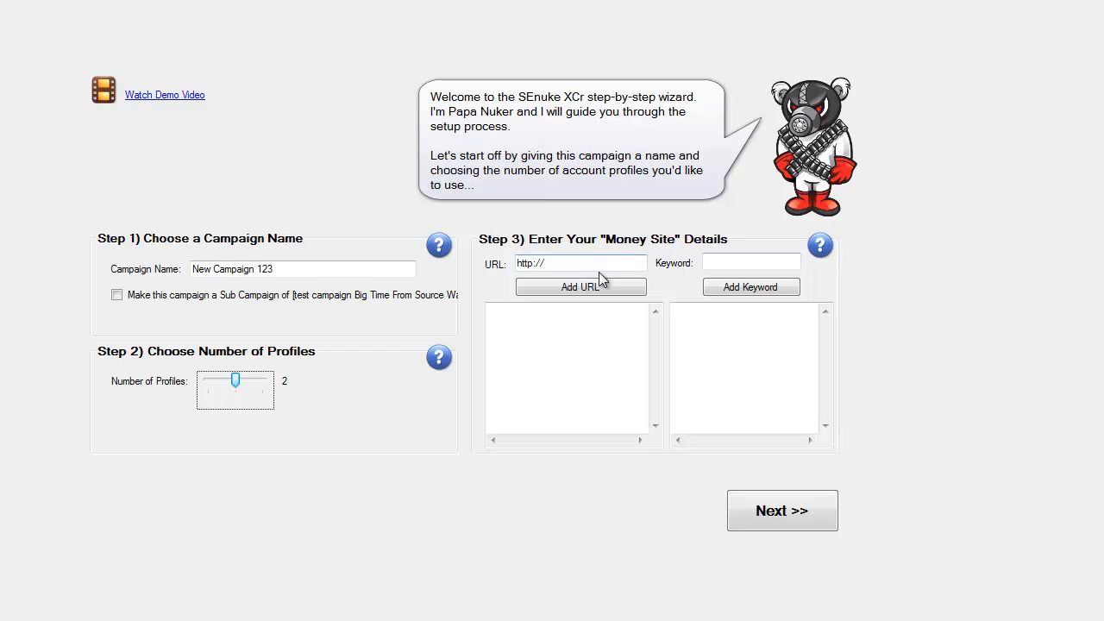
mouse_move(581, 309)
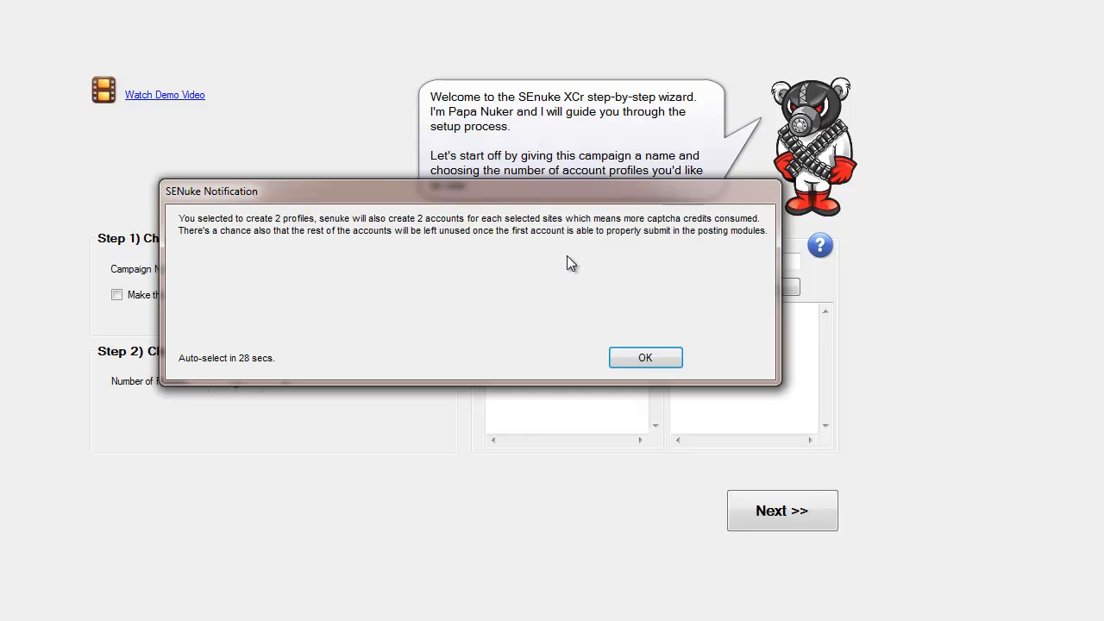
mouse_move(259, 237)
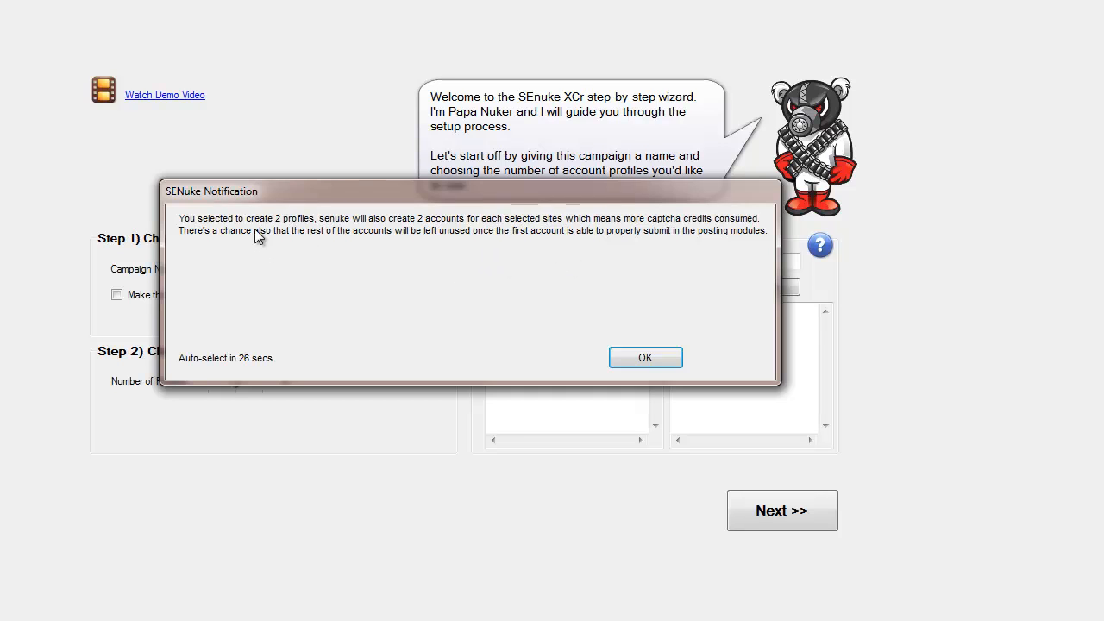
mouse_move(372, 236)
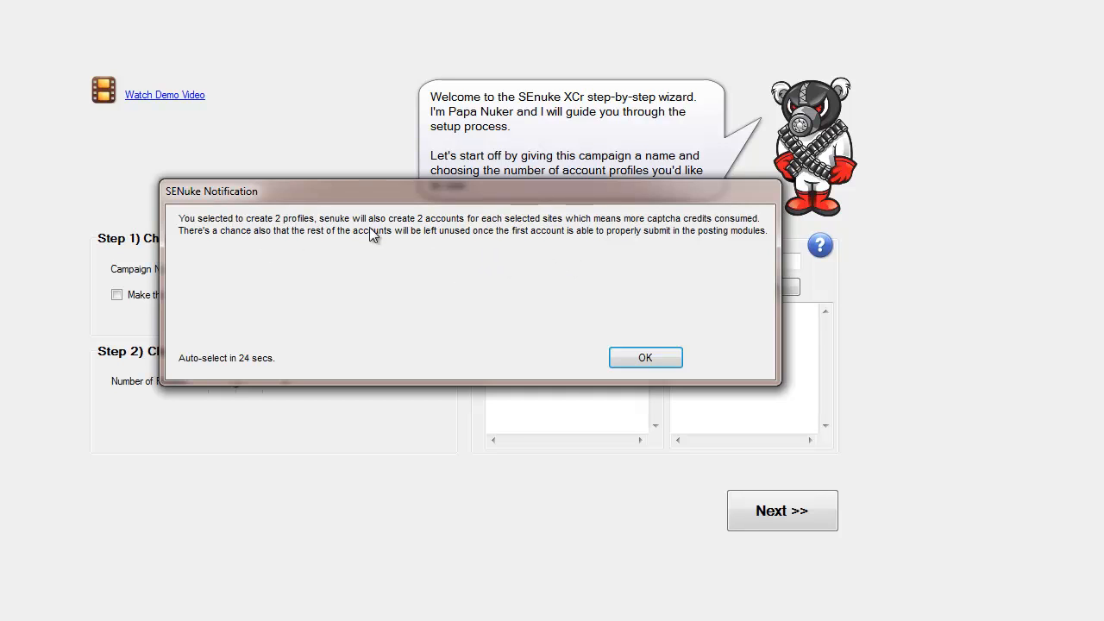
mouse_move(475, 251)
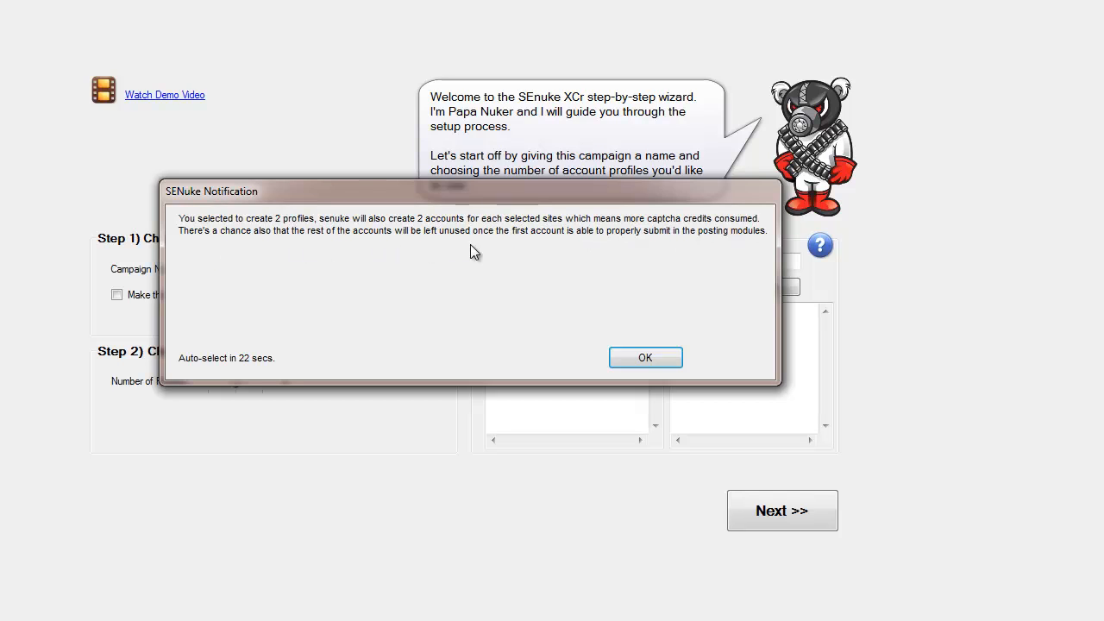
mouse_move(698, 257)
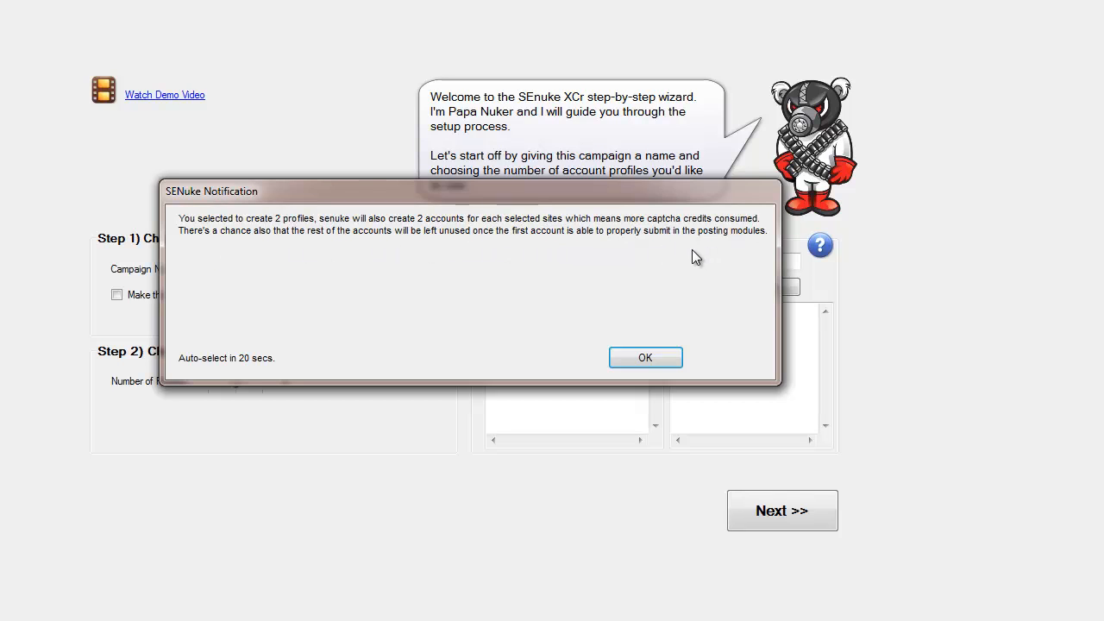
left_click(645, 358)
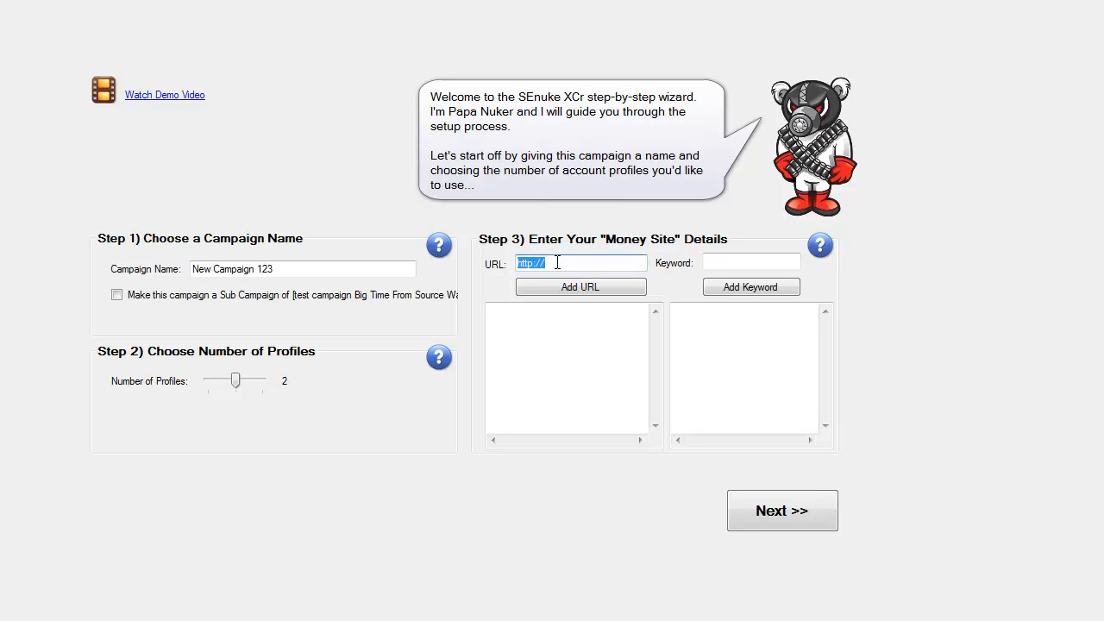
left_click_drag(241, 381, 211, 381)
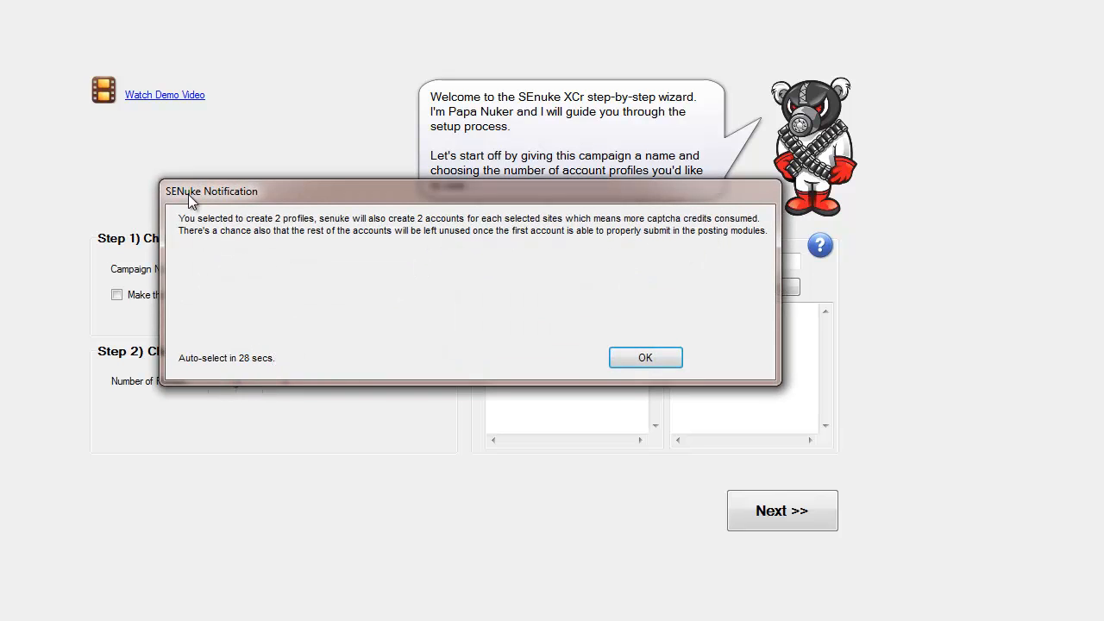
mouse_move(306, 200)
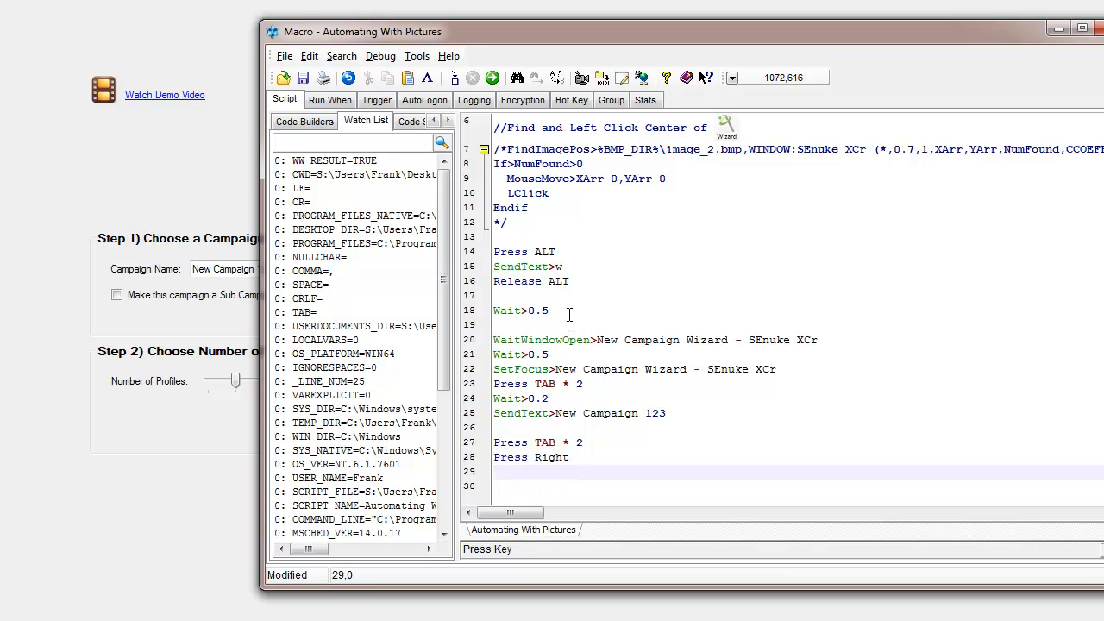
- Add 'wait>0.5' and a 'Press Enter' line after Press Right in the script
type("wait>")
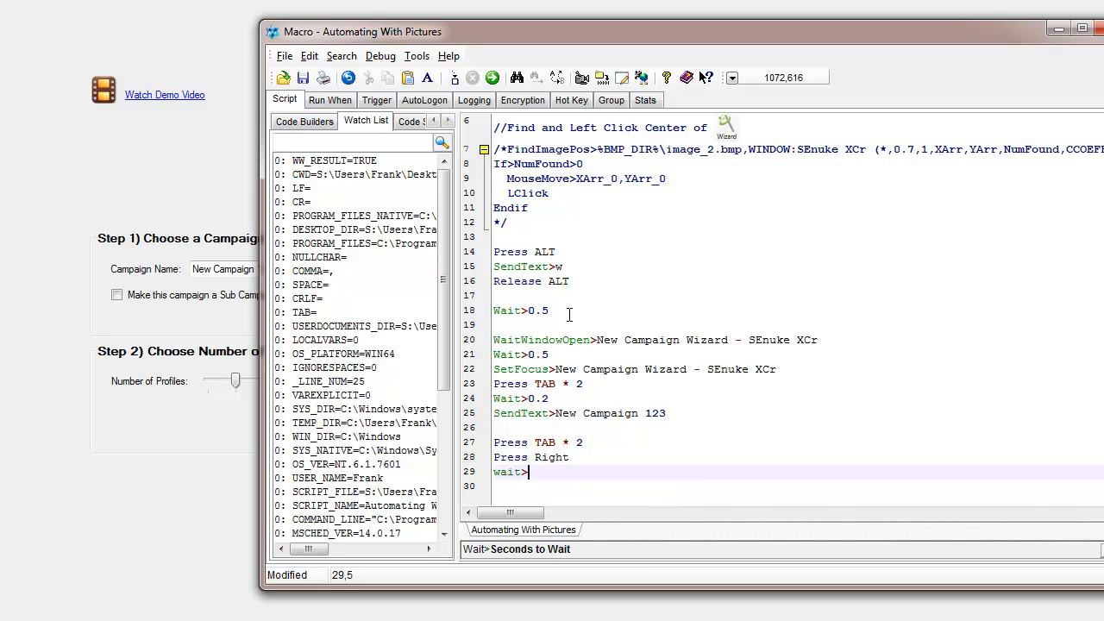
type("0.5")
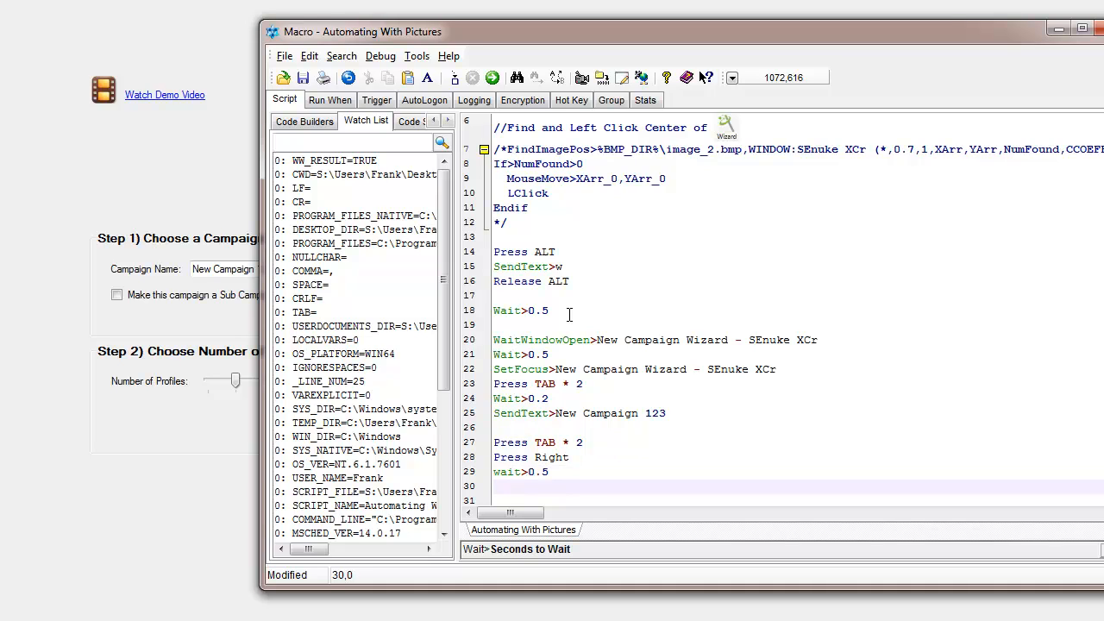
type("press")
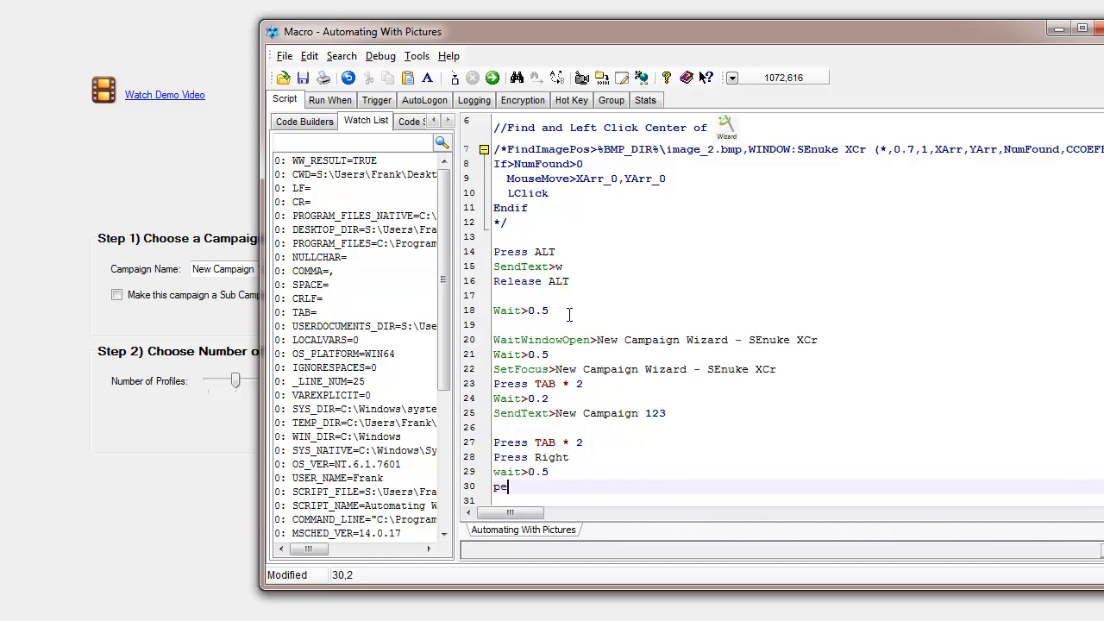
type("ress")
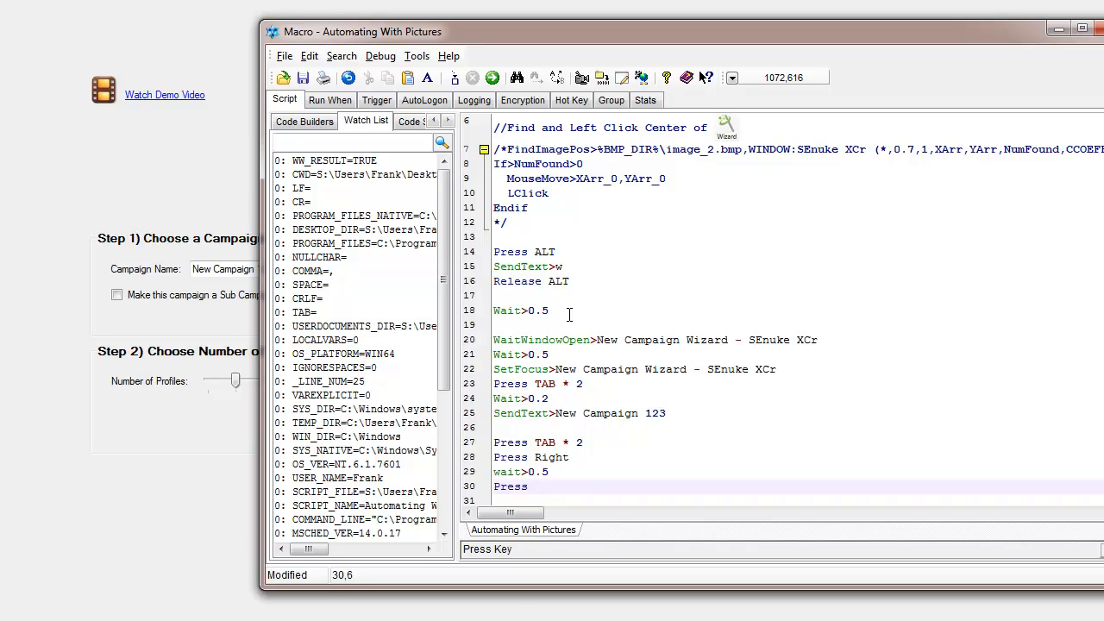
left_click(535, 486)
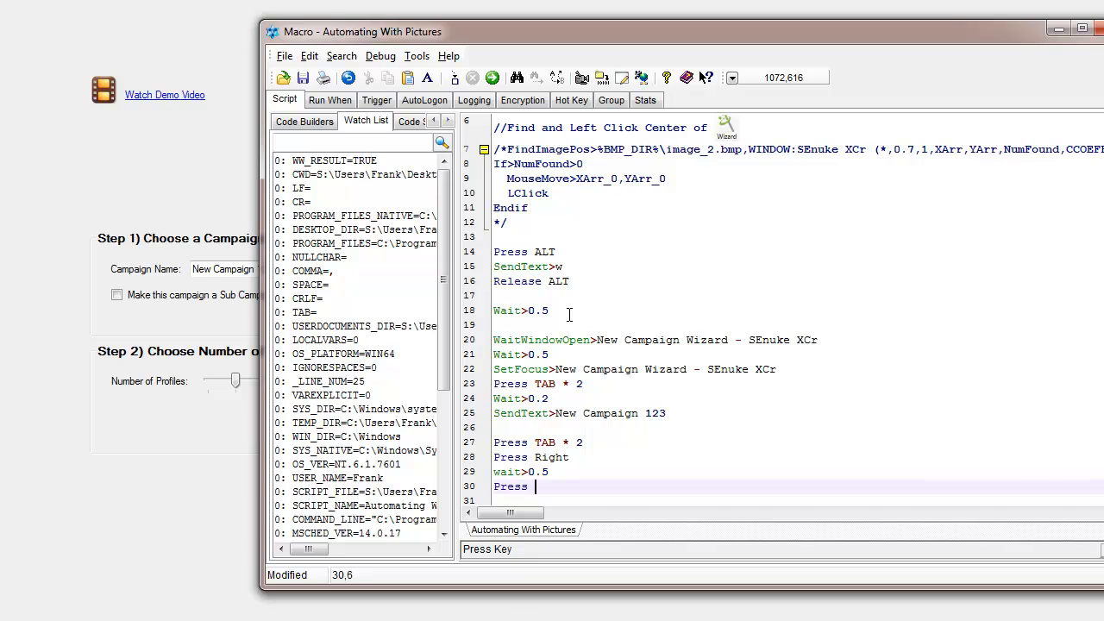
mouse_move(570, 315)
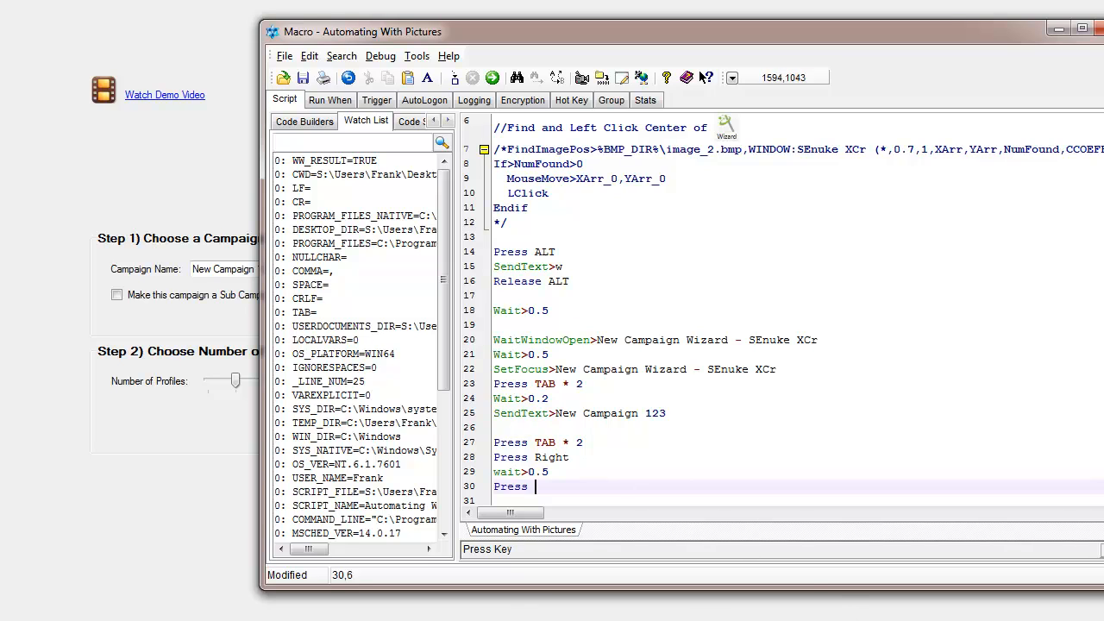
mouse_move(531, 472)
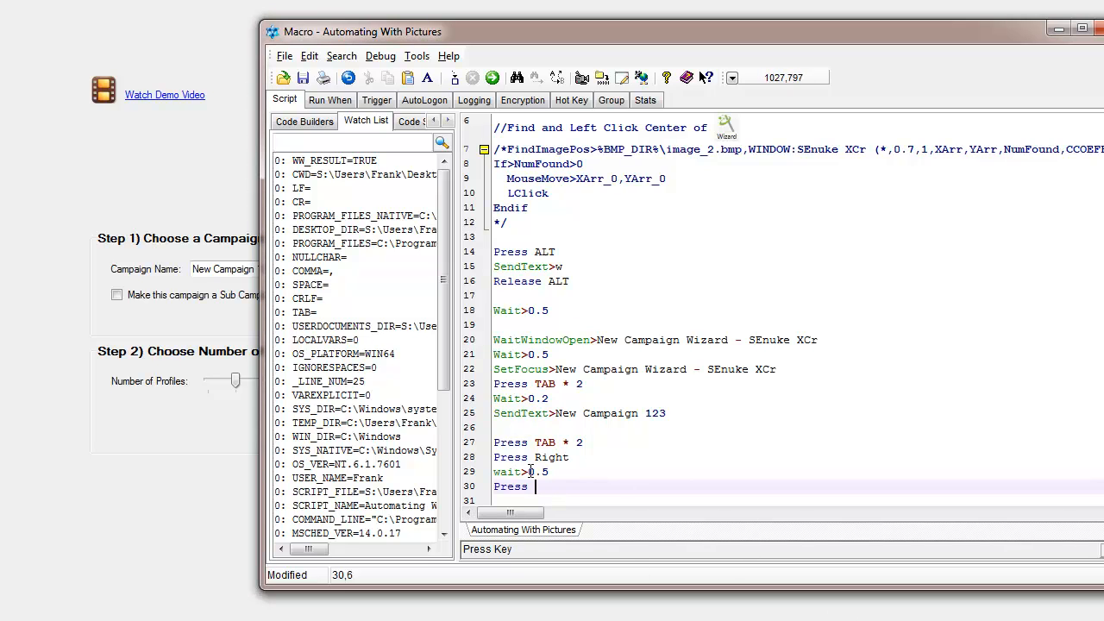
type("Enter")
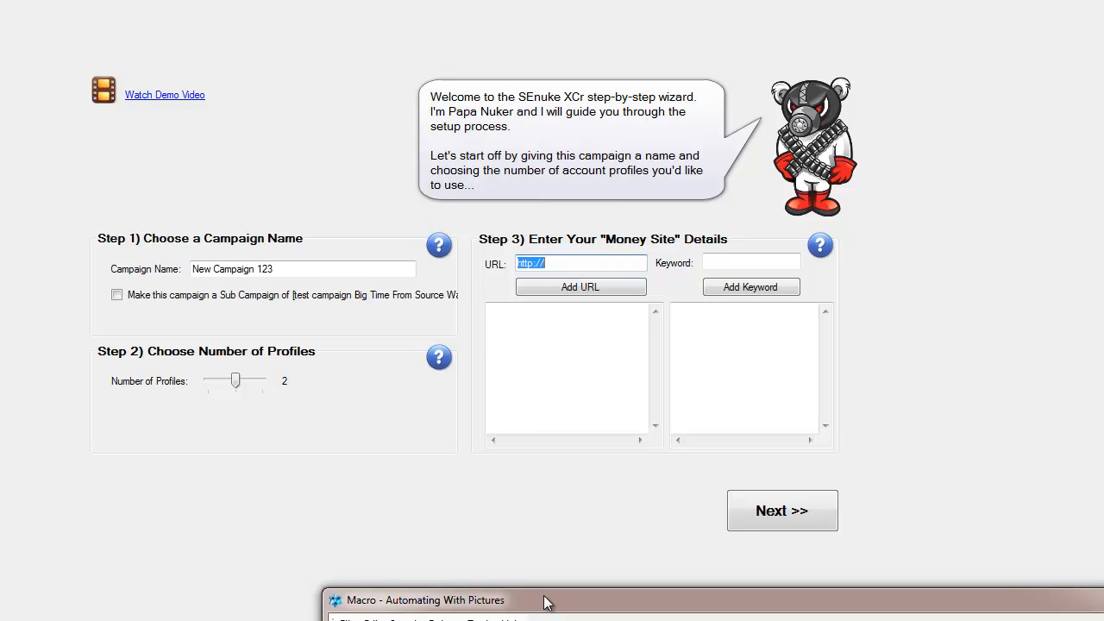
left_click(423, 600)
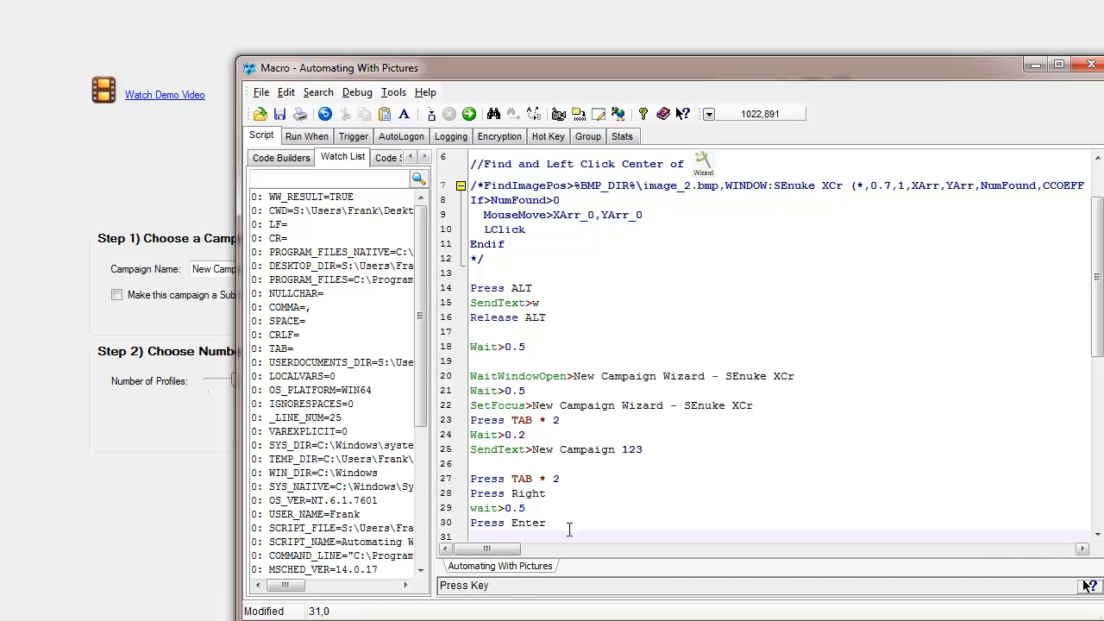
scroll("down", 3)
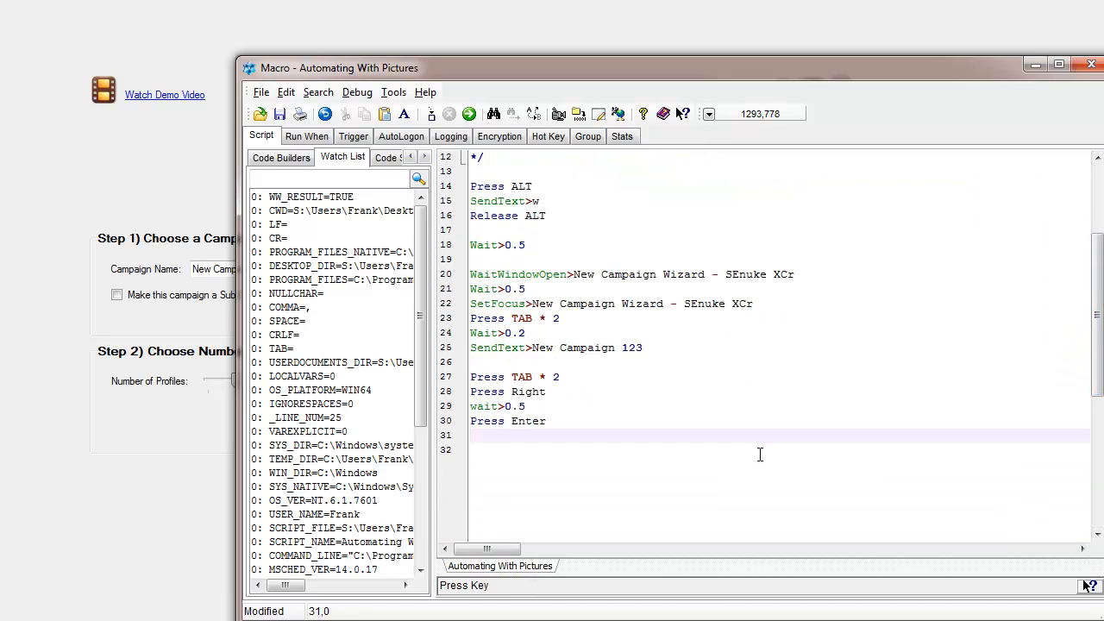
type("//")
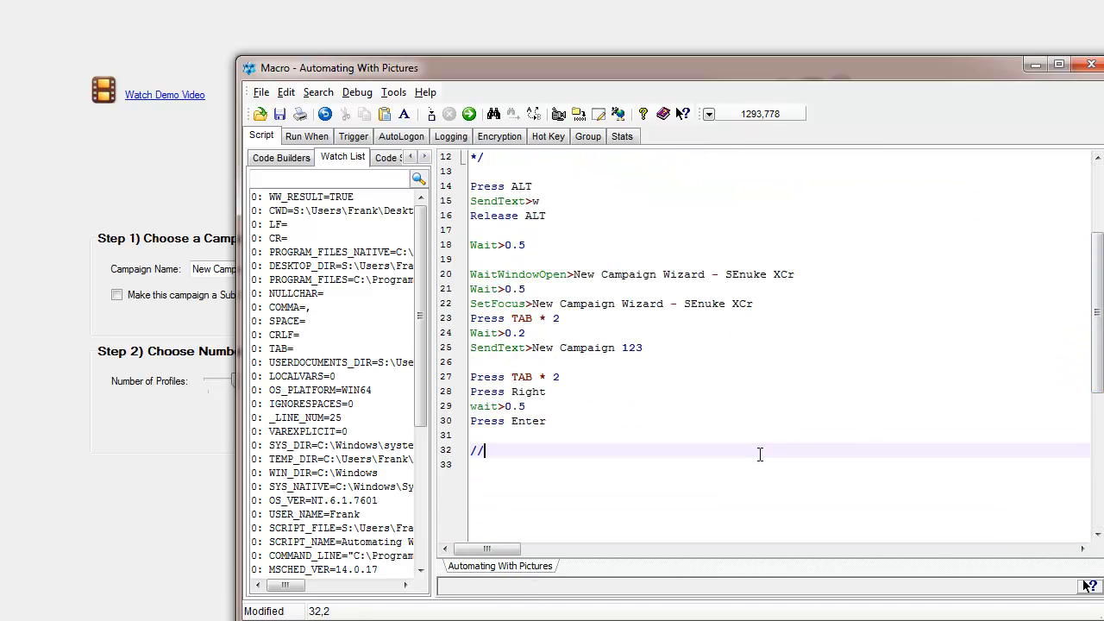
type("Fill in U")
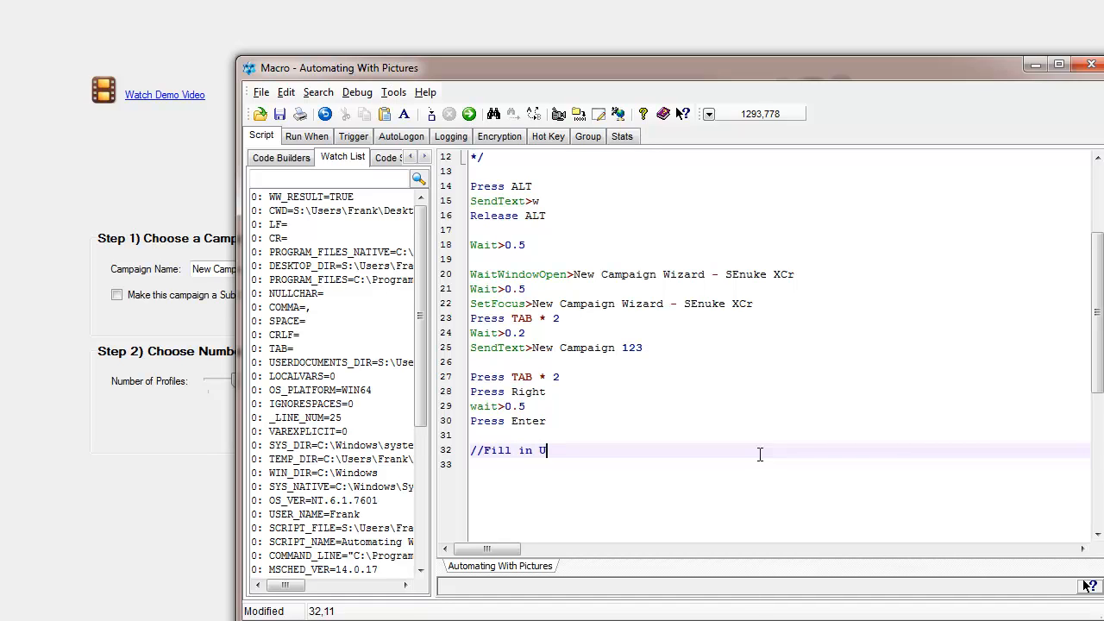
type("RLs")
left_click(780, 465)
type("sen")
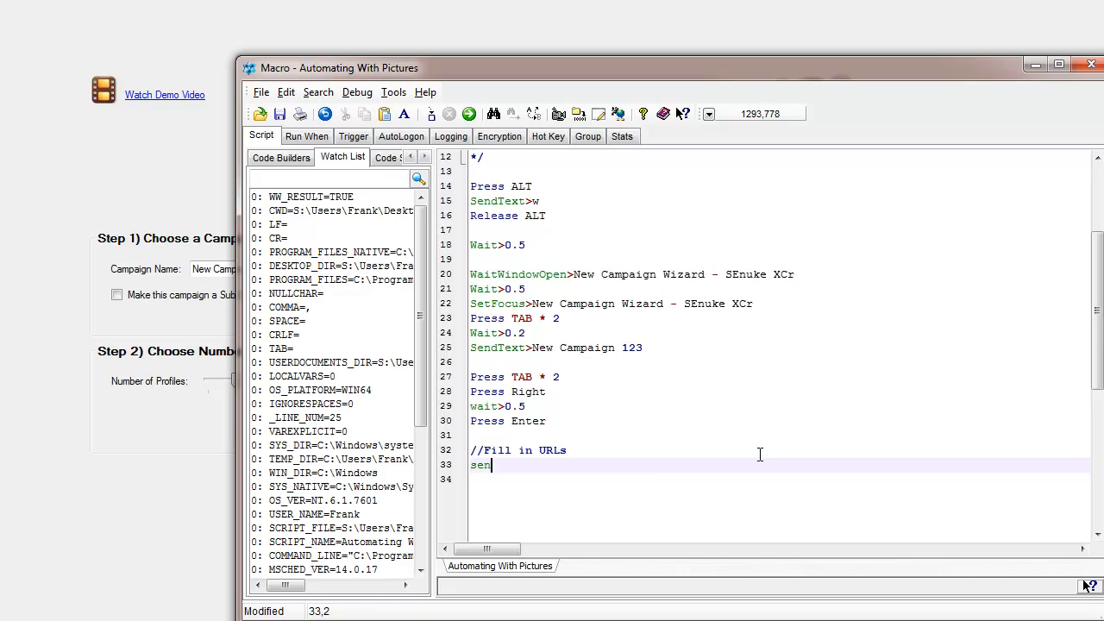
type("dt")
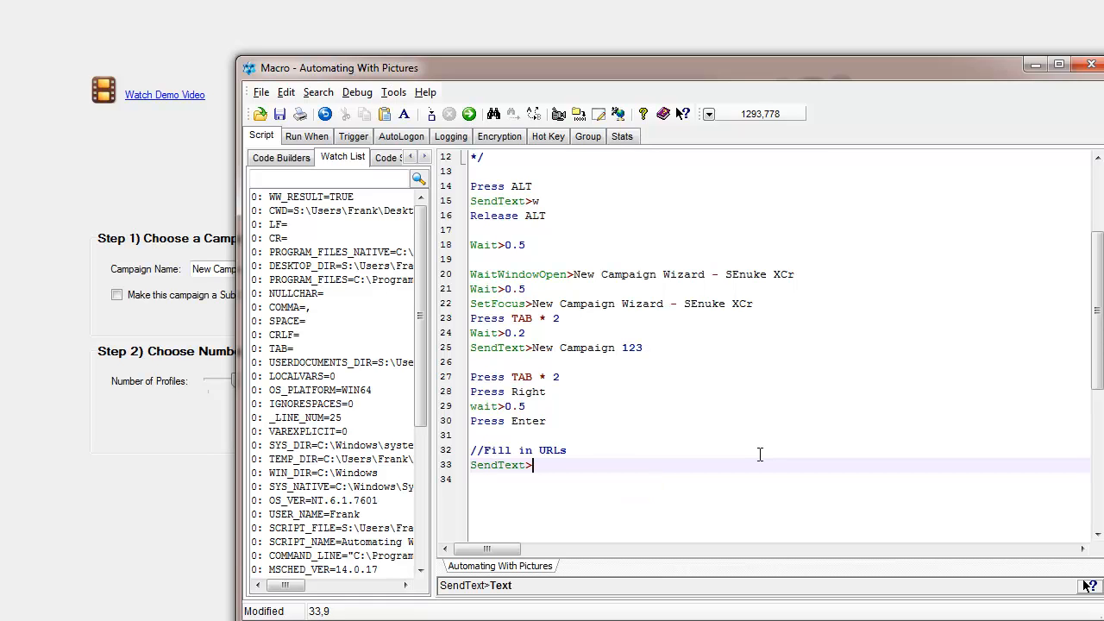
type("http:")
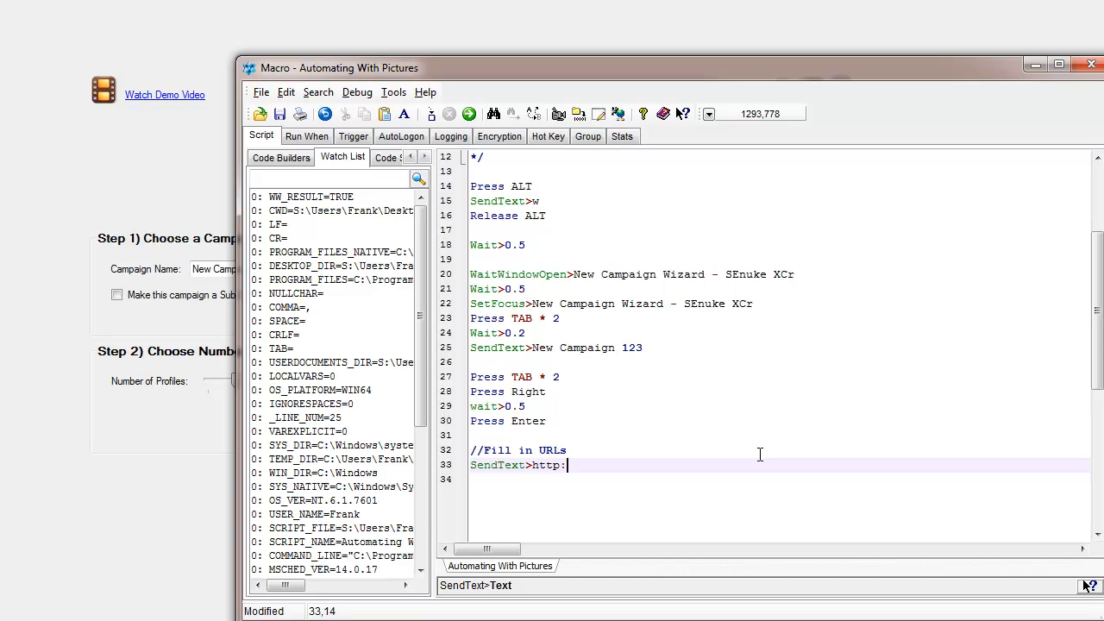
type("//www.google.com")
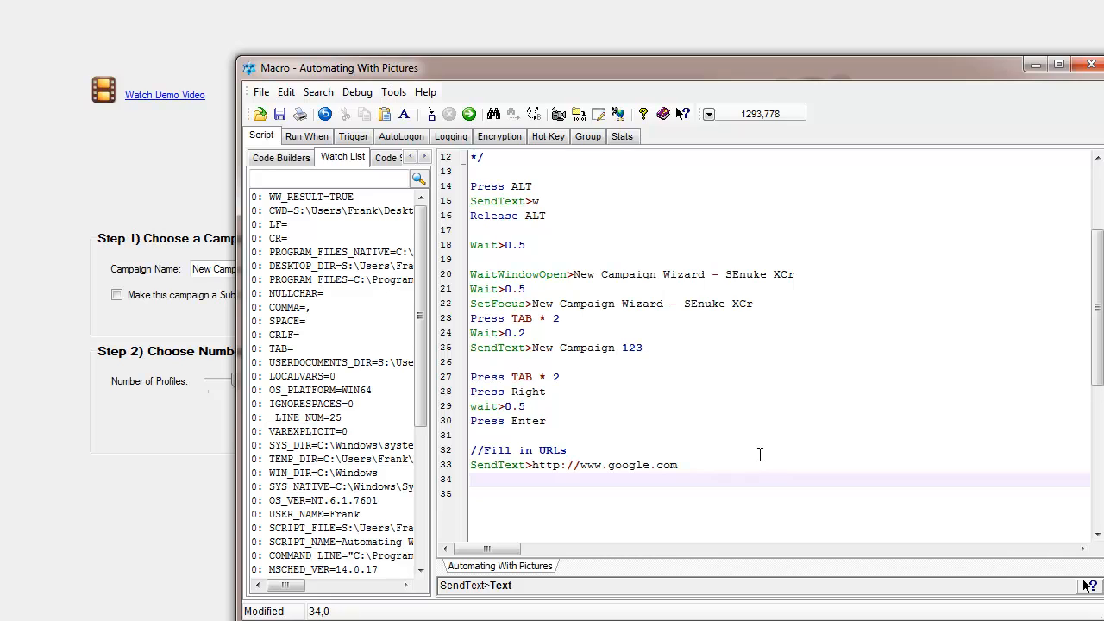
type("pre")
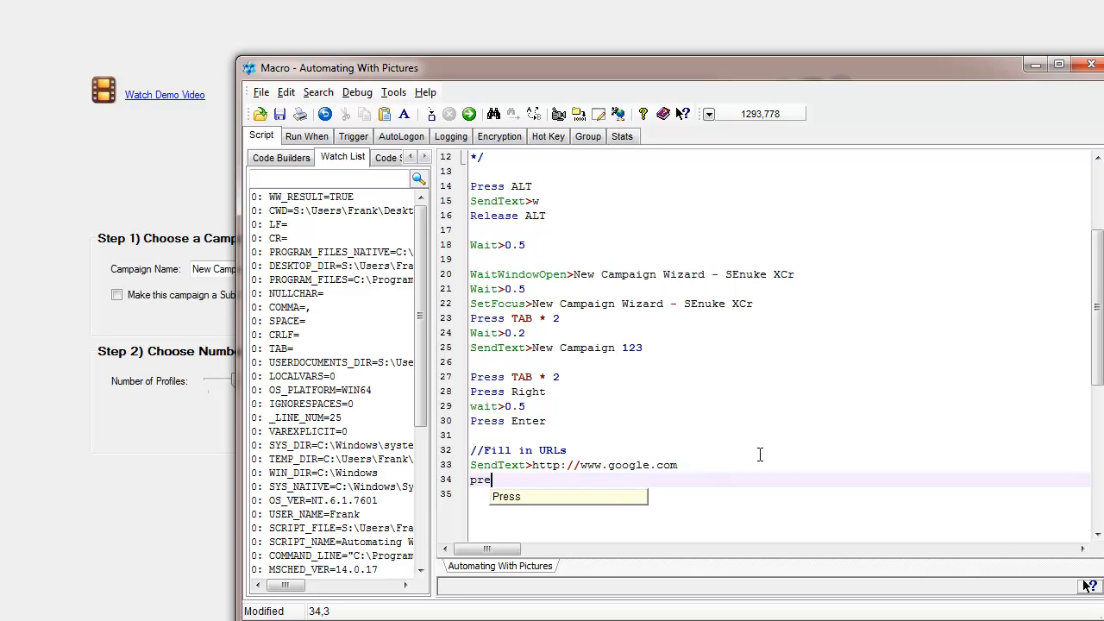
type("ss Enter")
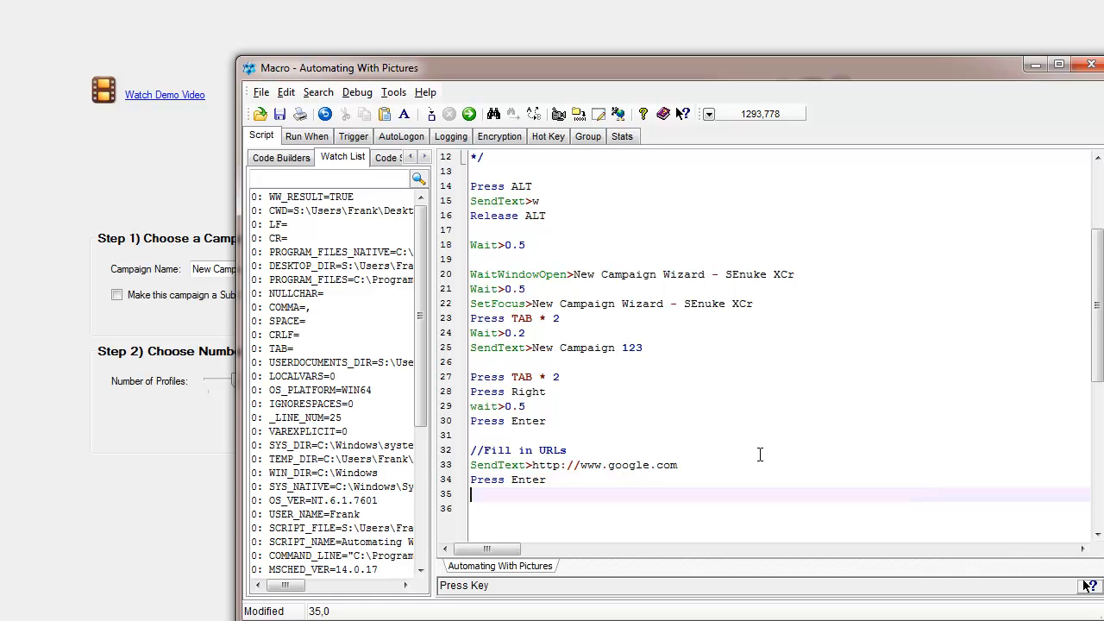
type("sendt")
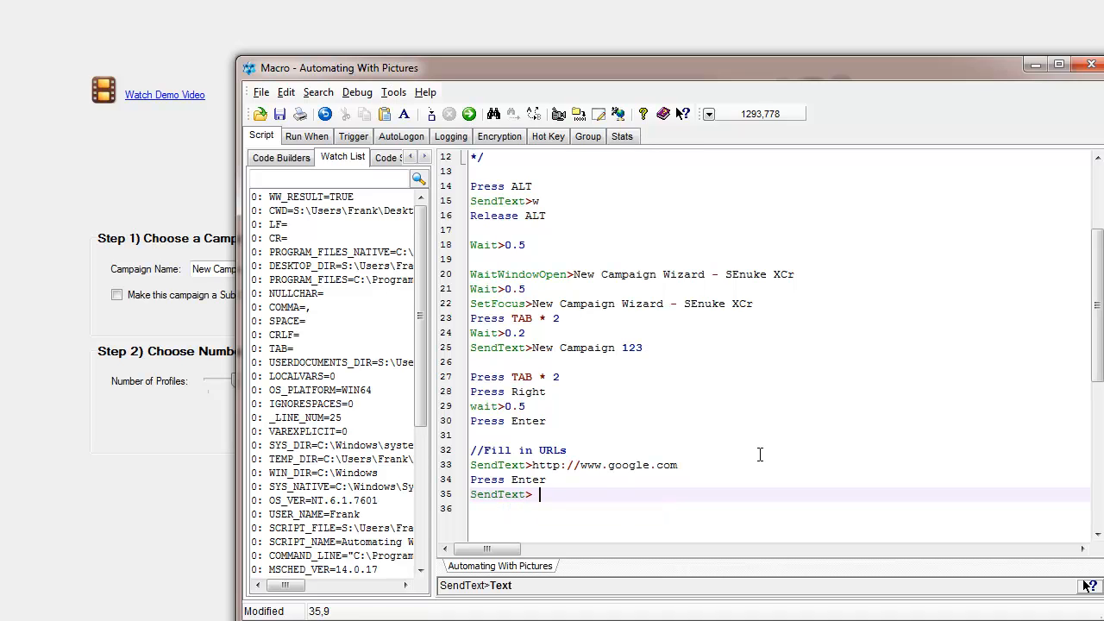
type("http://www.yahoo.com")
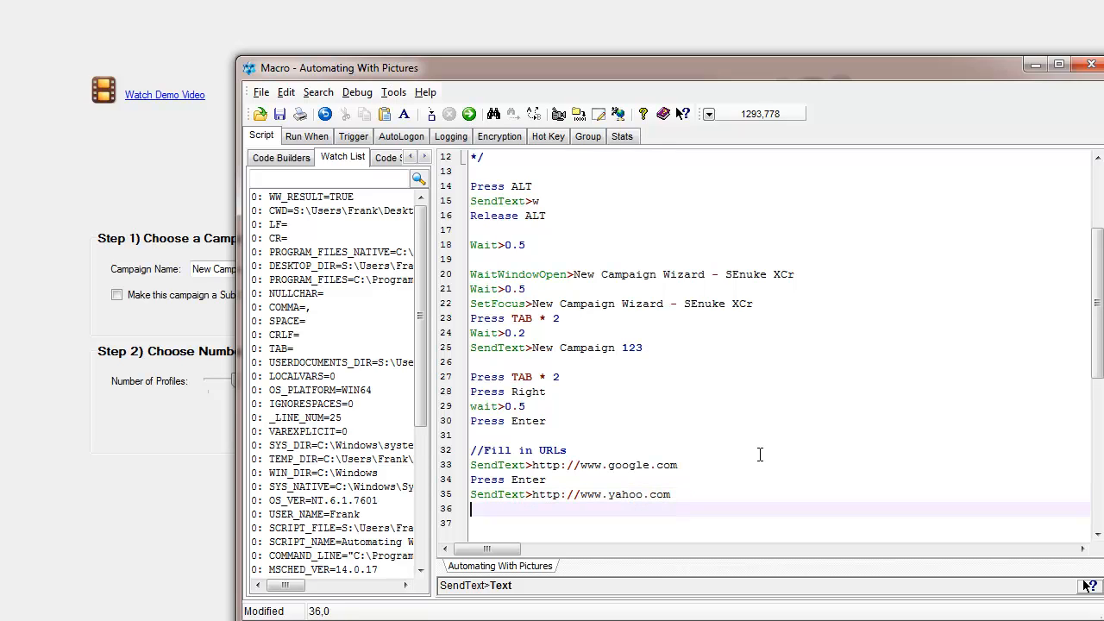
type("Pres")
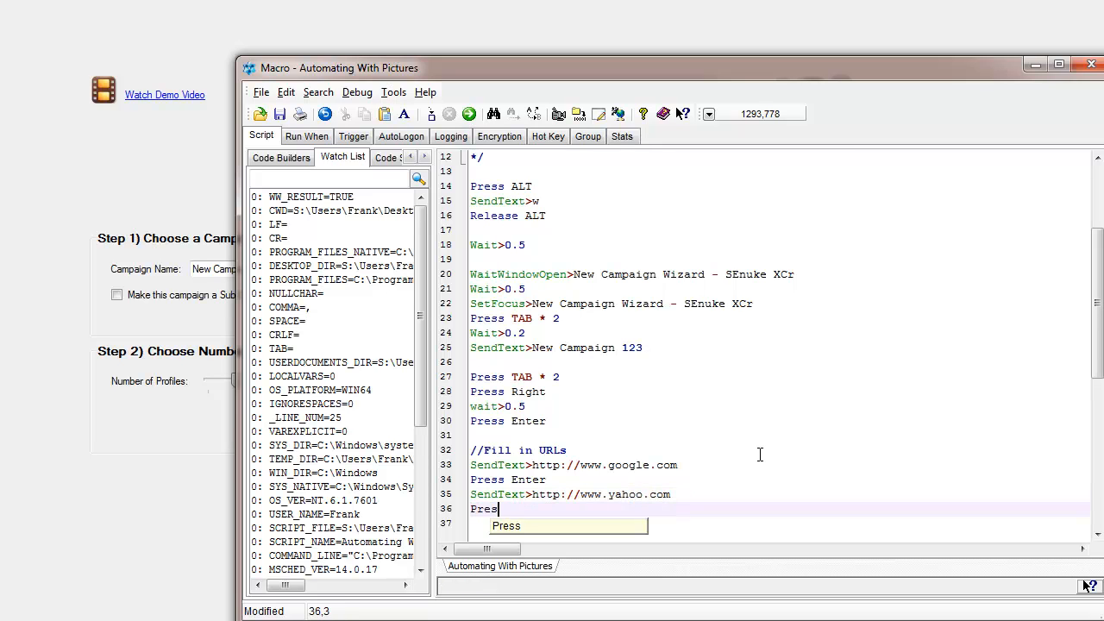
key("enter")
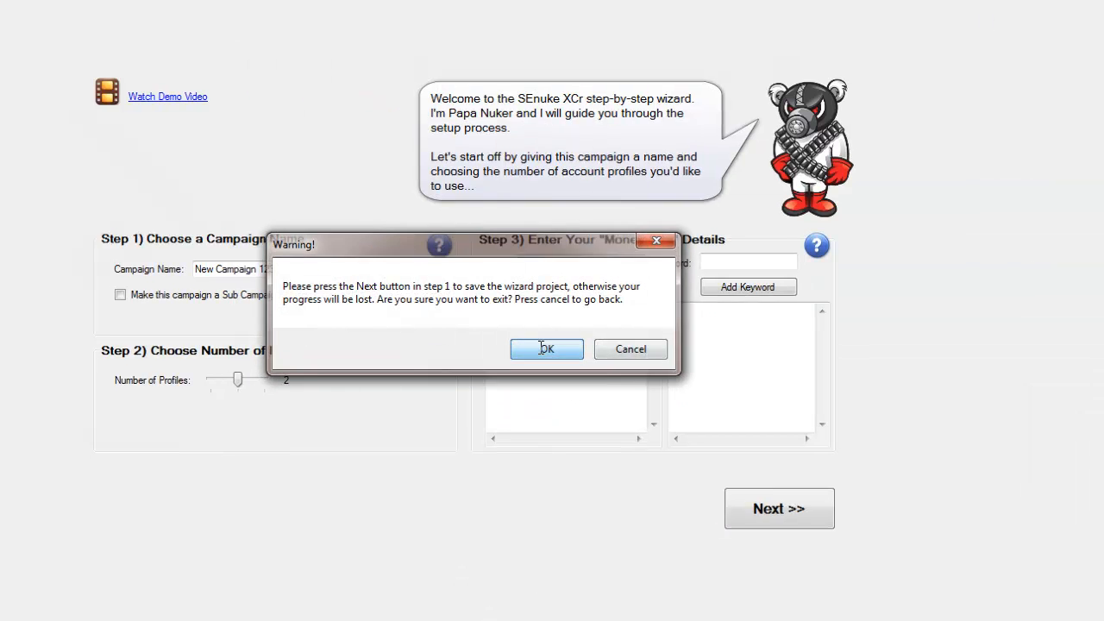
- Confirm closing the unsaved wizard and run the macro script again
left_click(547, 349)
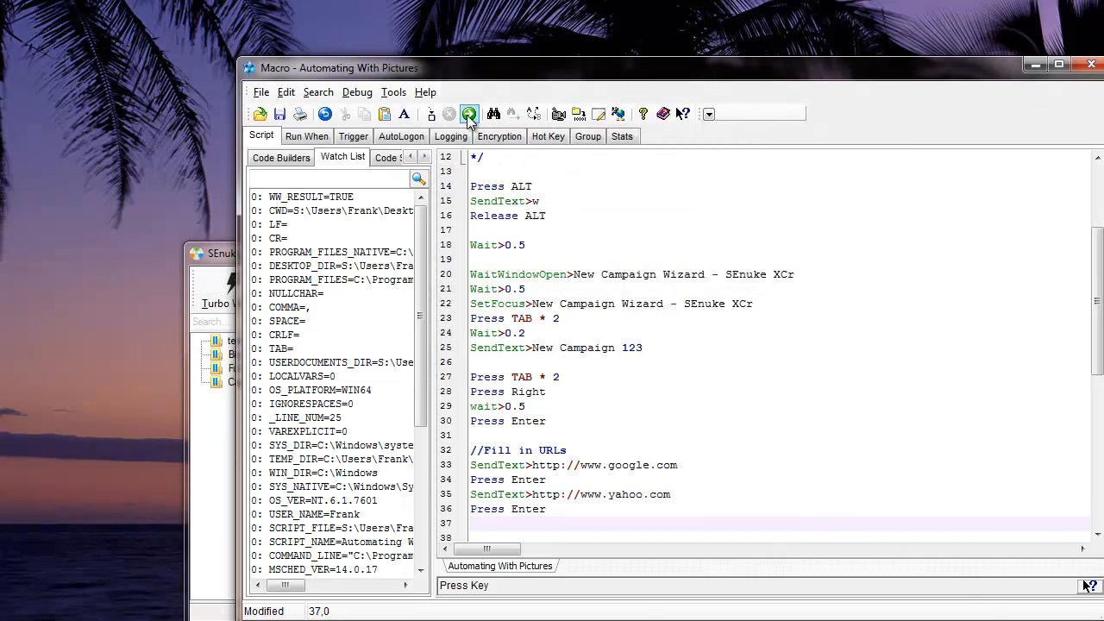
left_click(469, 114)
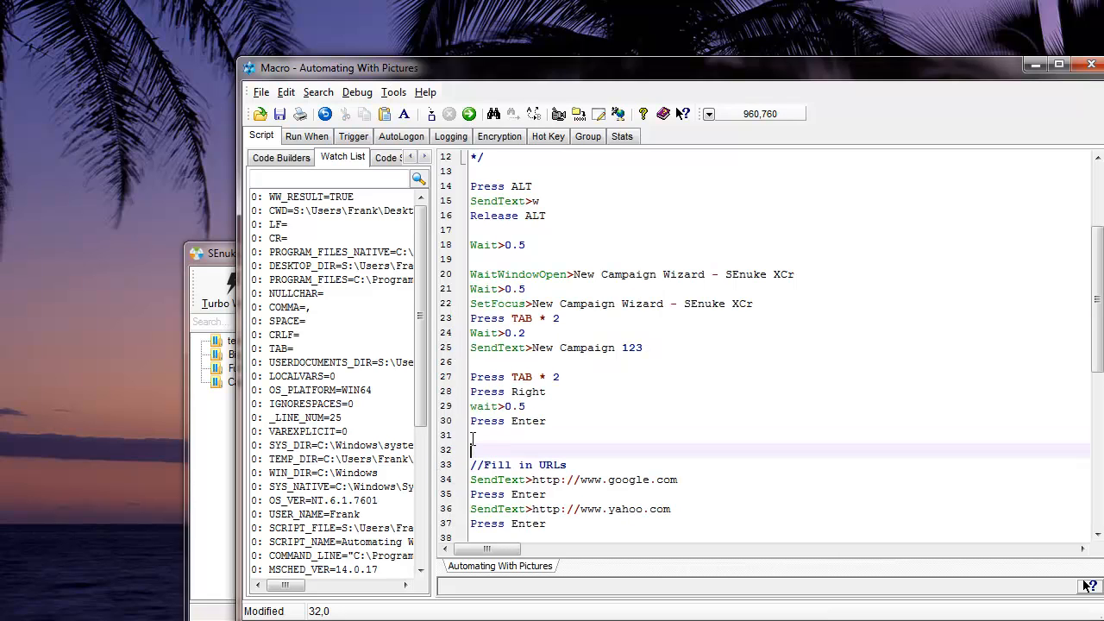
- Paste the SetFocus line above the URL section and add Press TAB after Press Right
right_click(500, 448)
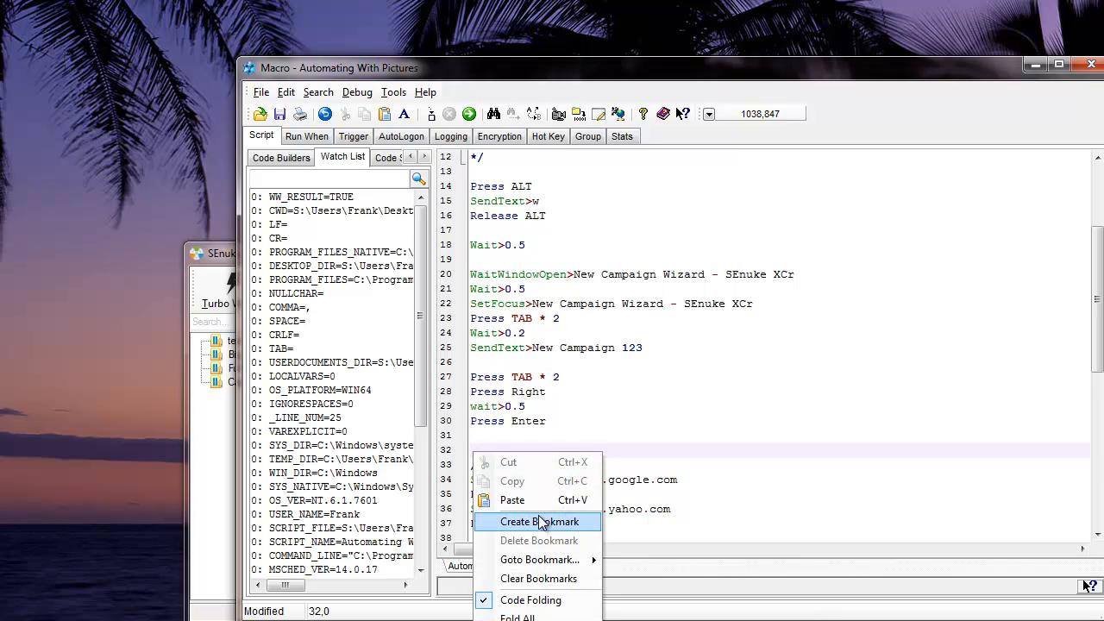
left_click(539, 522)
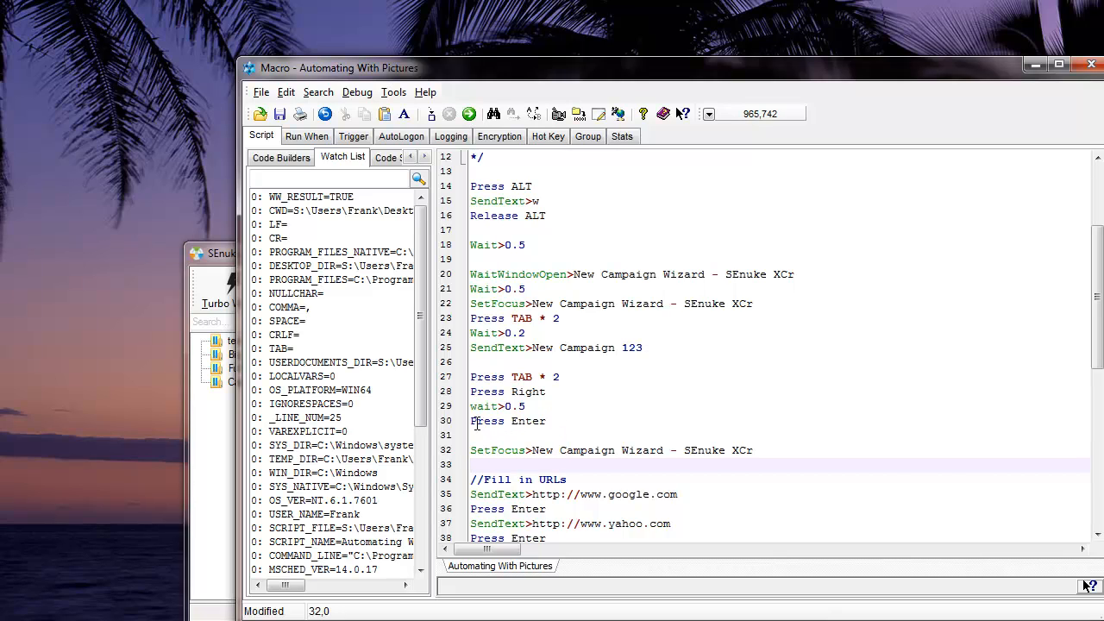
left_click(507, 421)
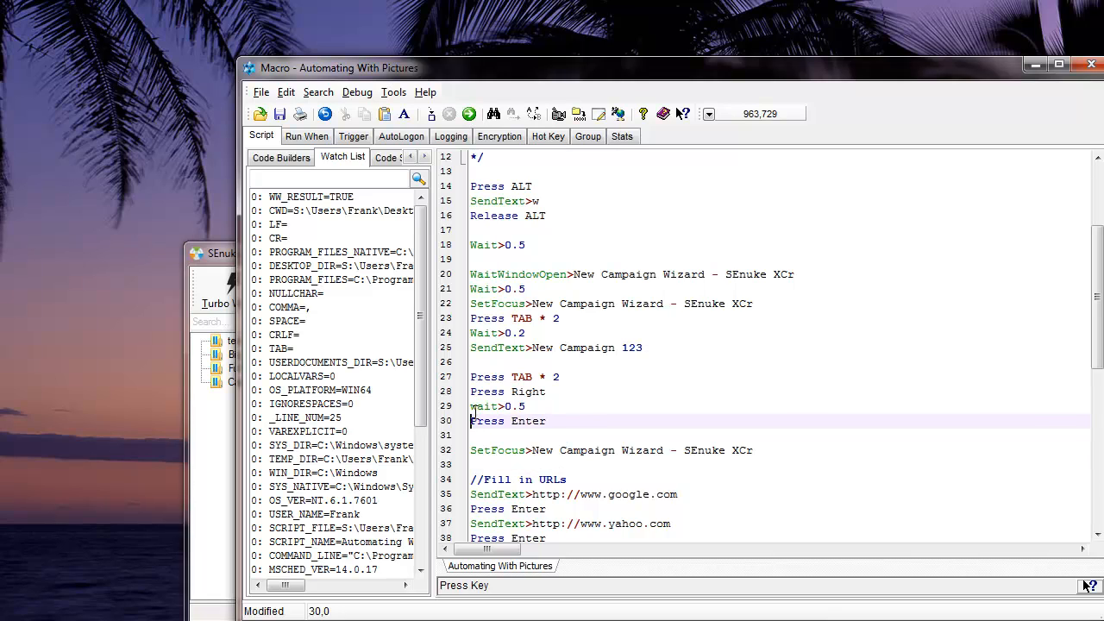
left_click(498, 406)
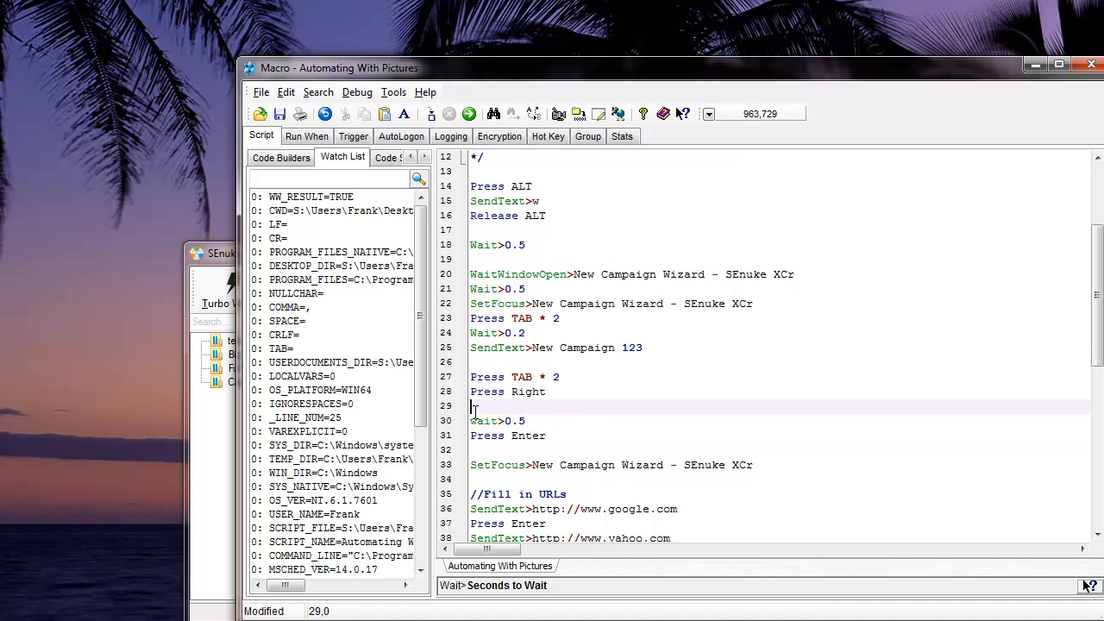
type("press")
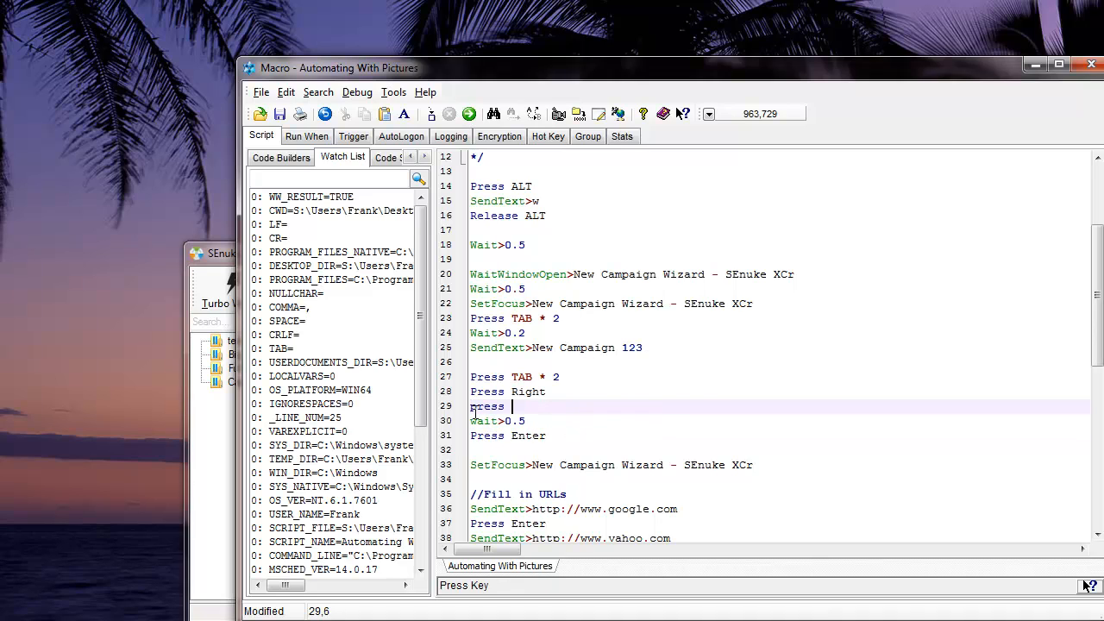
key("backspace")
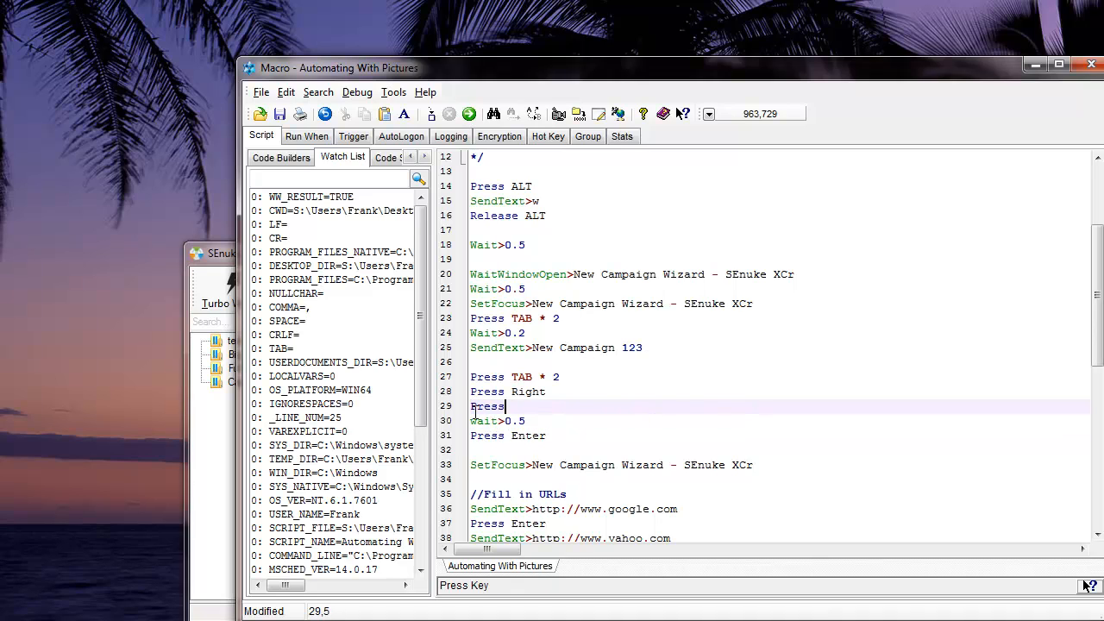
type("TAB")
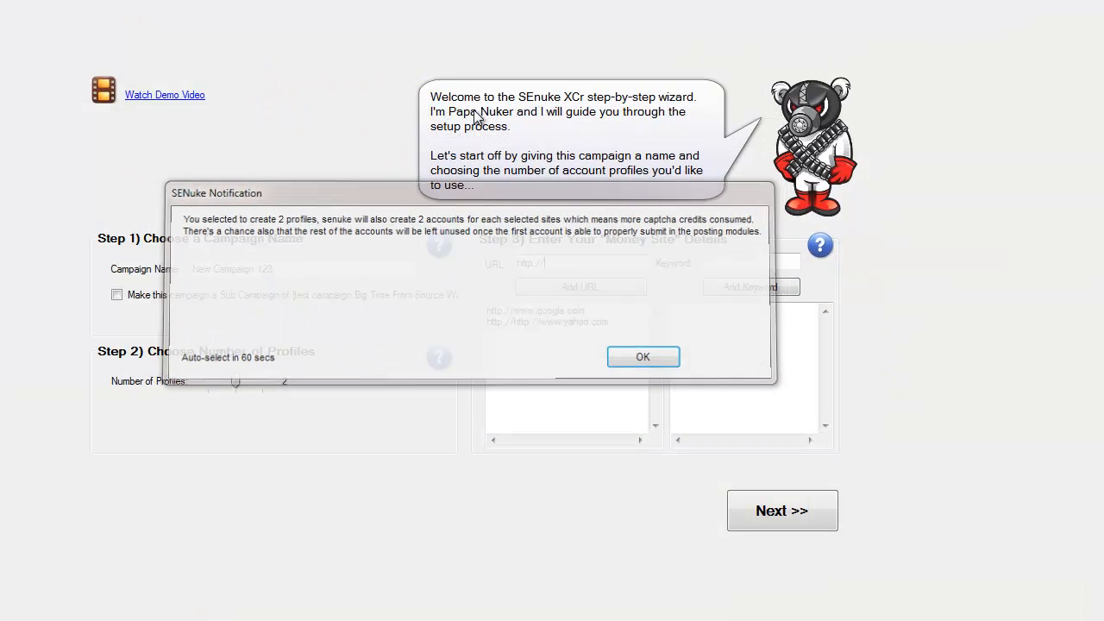
- Dismiss the extra-accounts notice and check the google.com and doubled-http yahoo URLs in Step 3
left_click(642, 357)
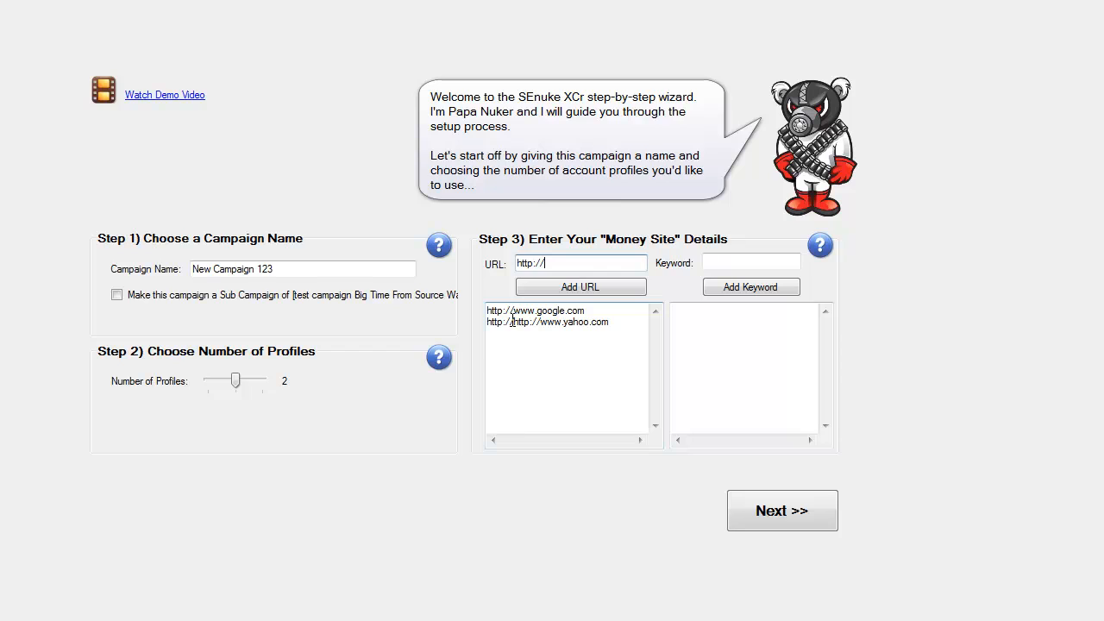
type("www")
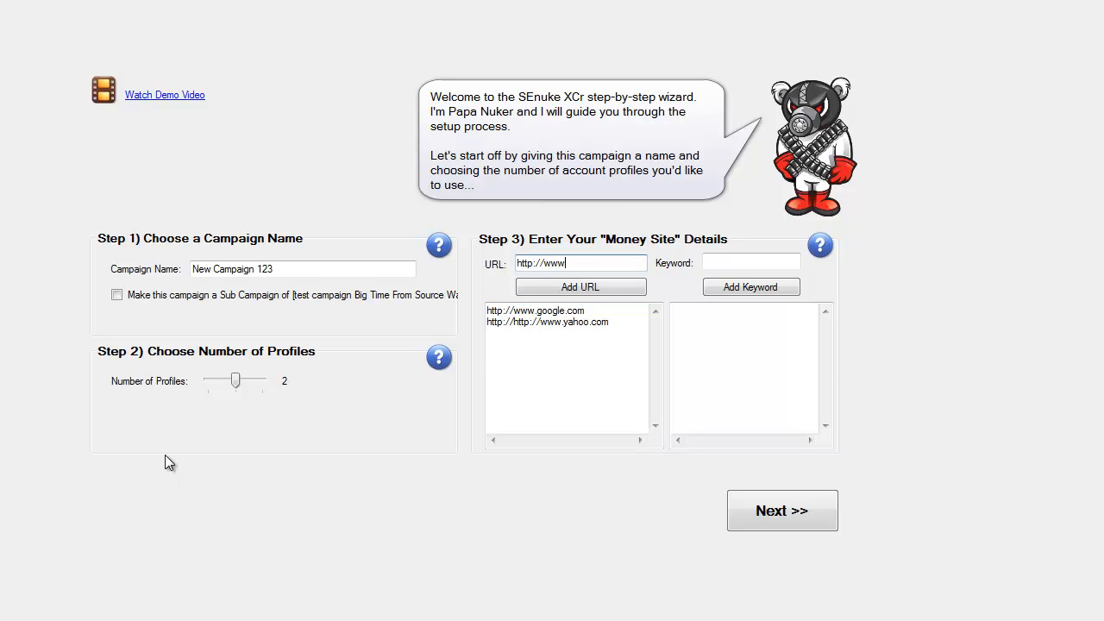
type(".google.com")
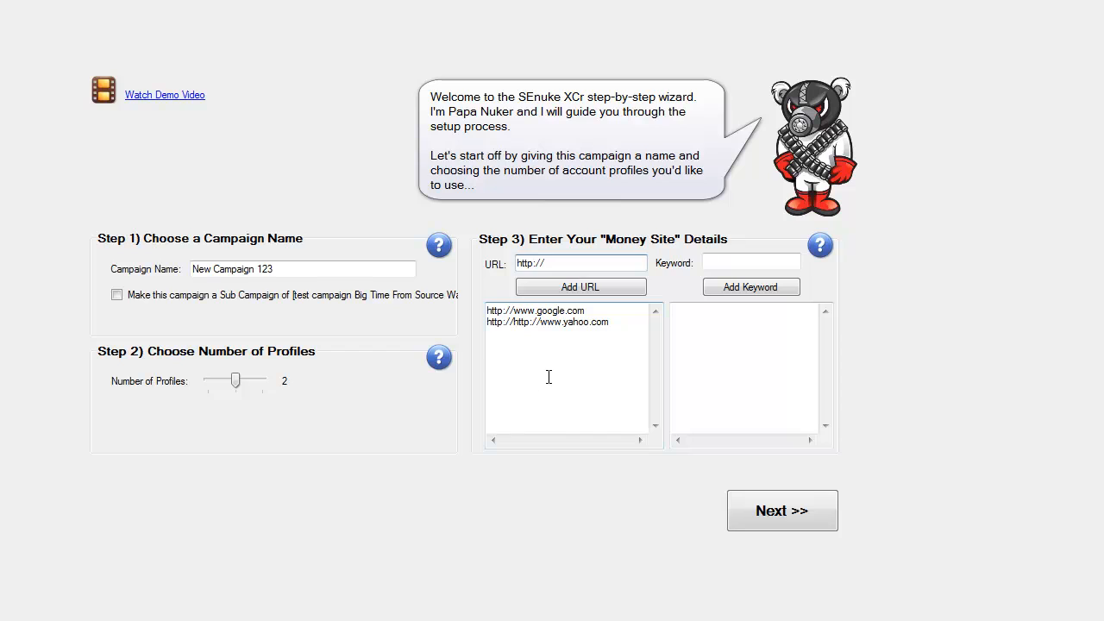
left_click(579, 263)
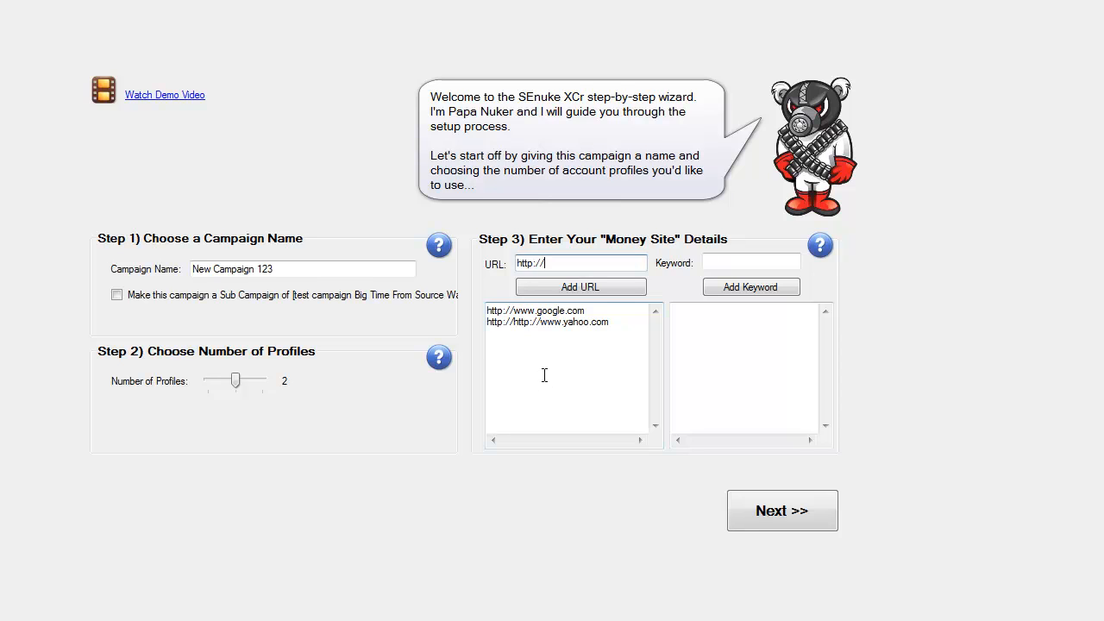
mouse_move(356, 382)
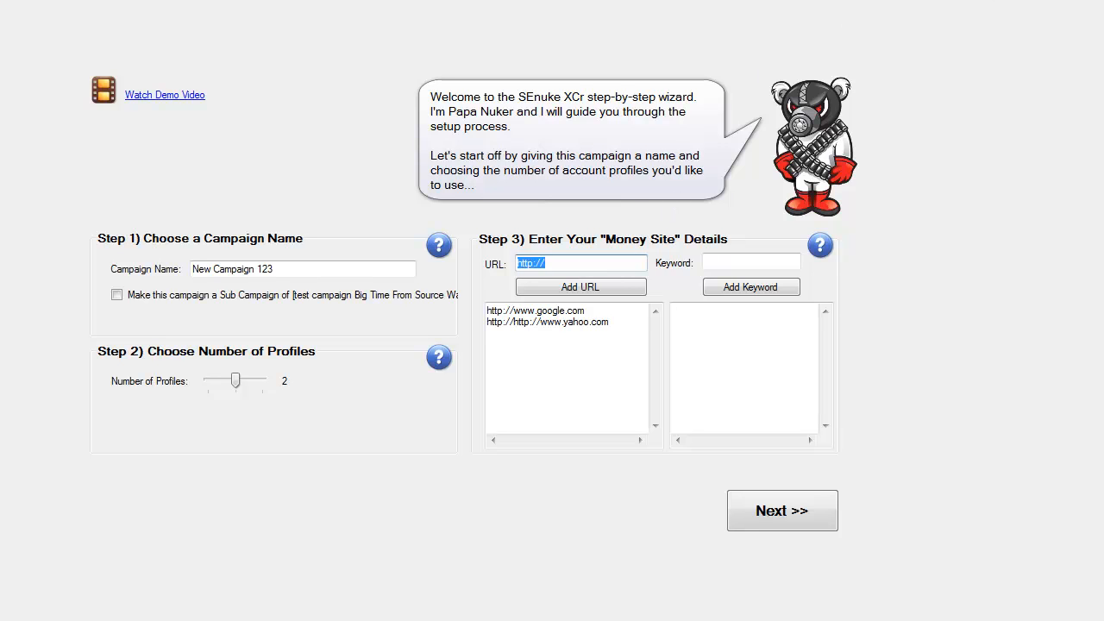
mouse_move(257, 371)
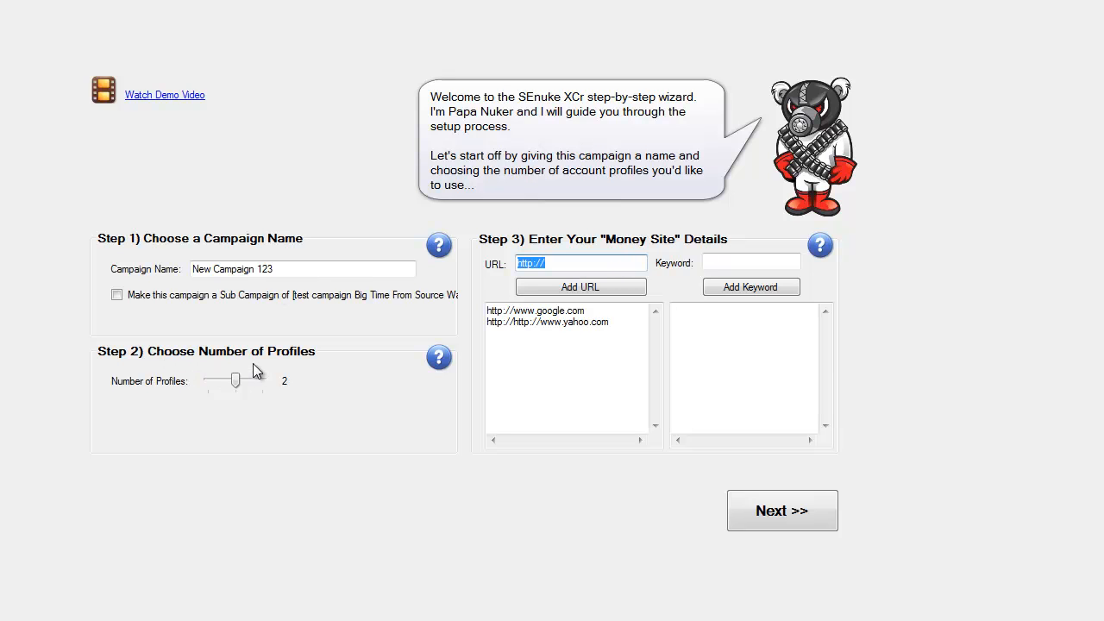
left_click(235, 382)
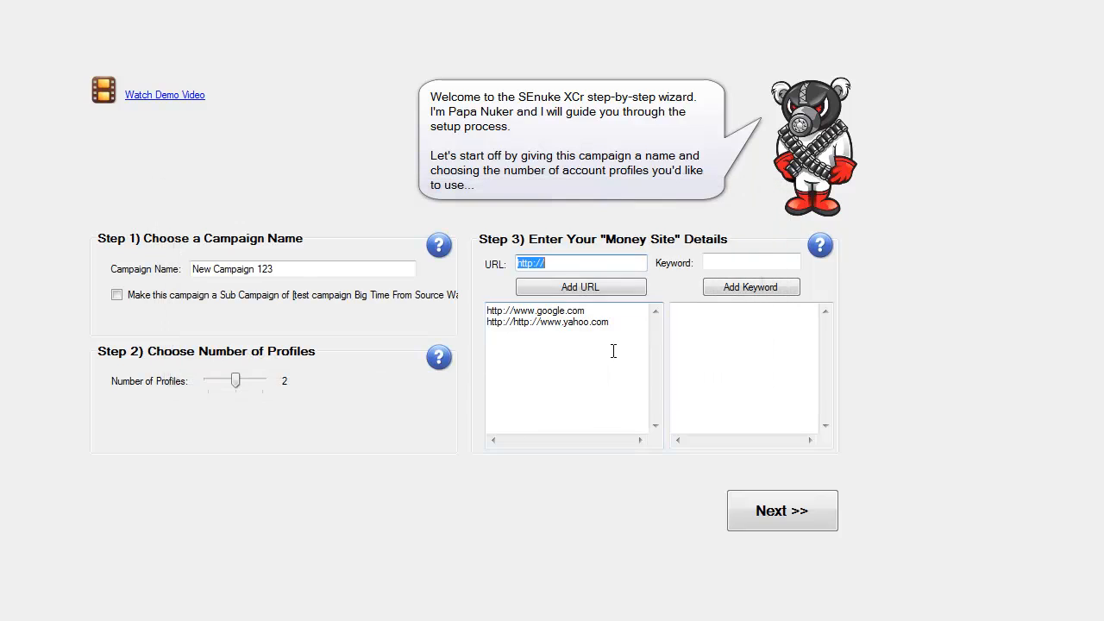
mouse_move(613, 261)
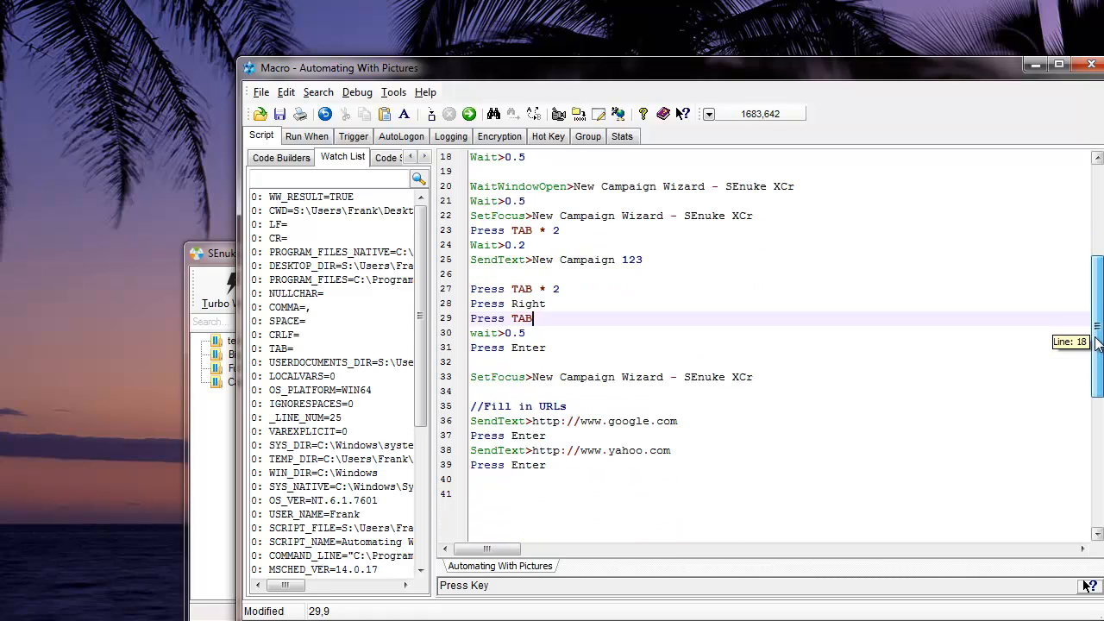
- Add a Wait>0.5 line after the first URL's Enter press
left_click(549, 435)
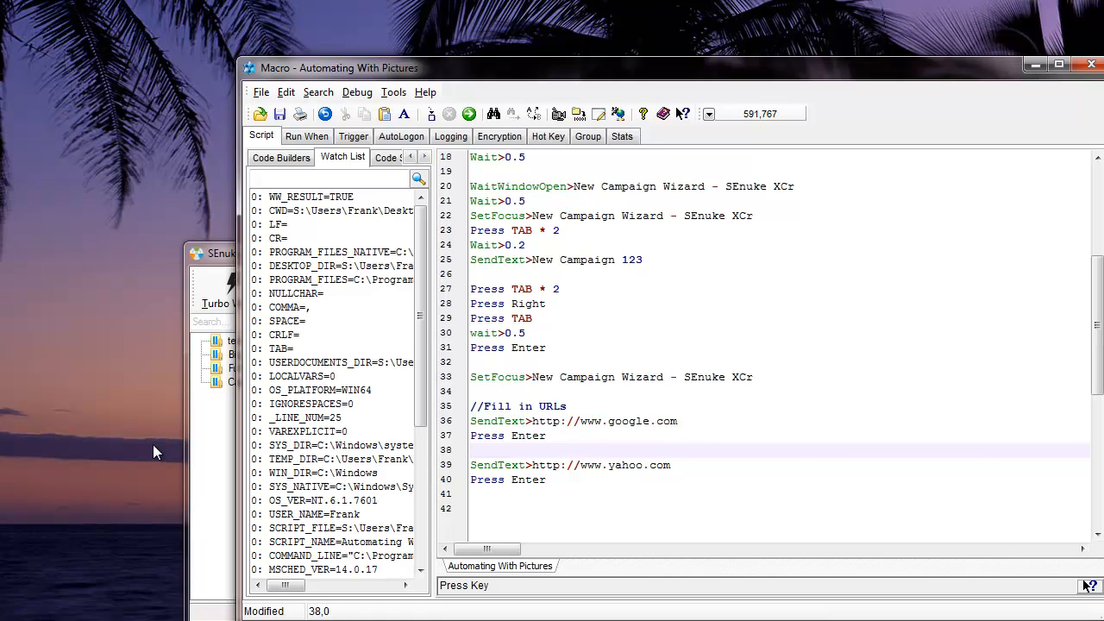
type("wait")
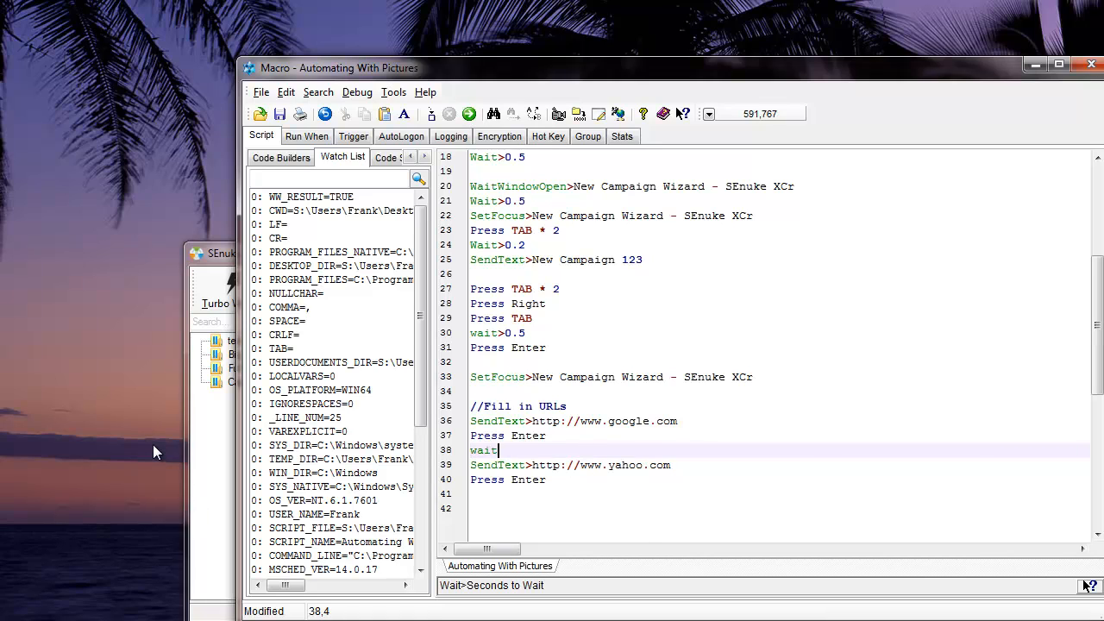
type(">")
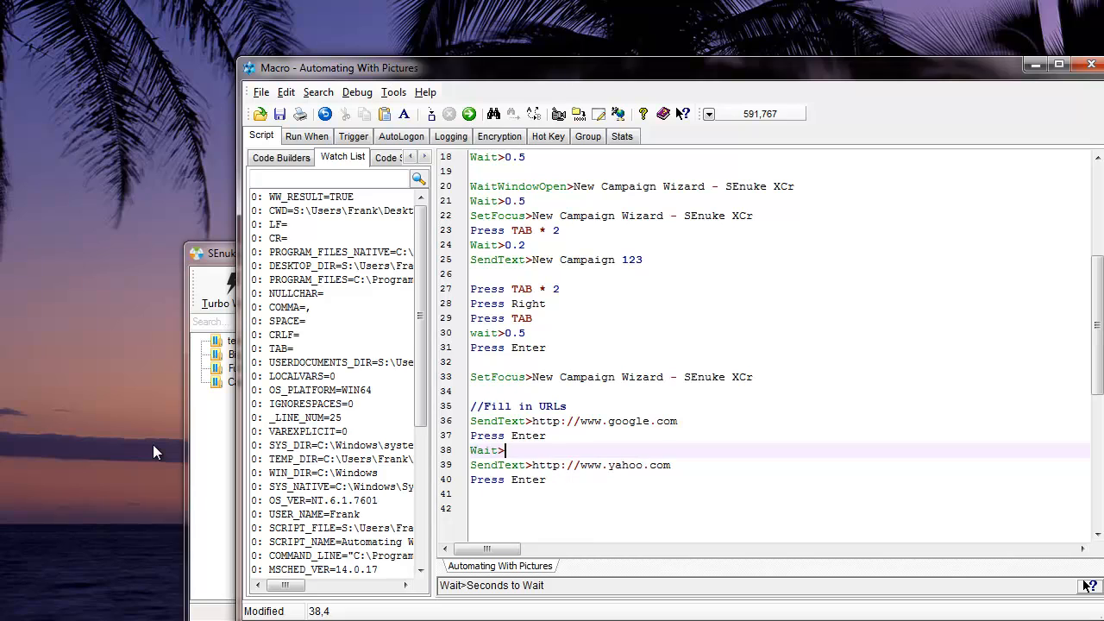
type("0.5")
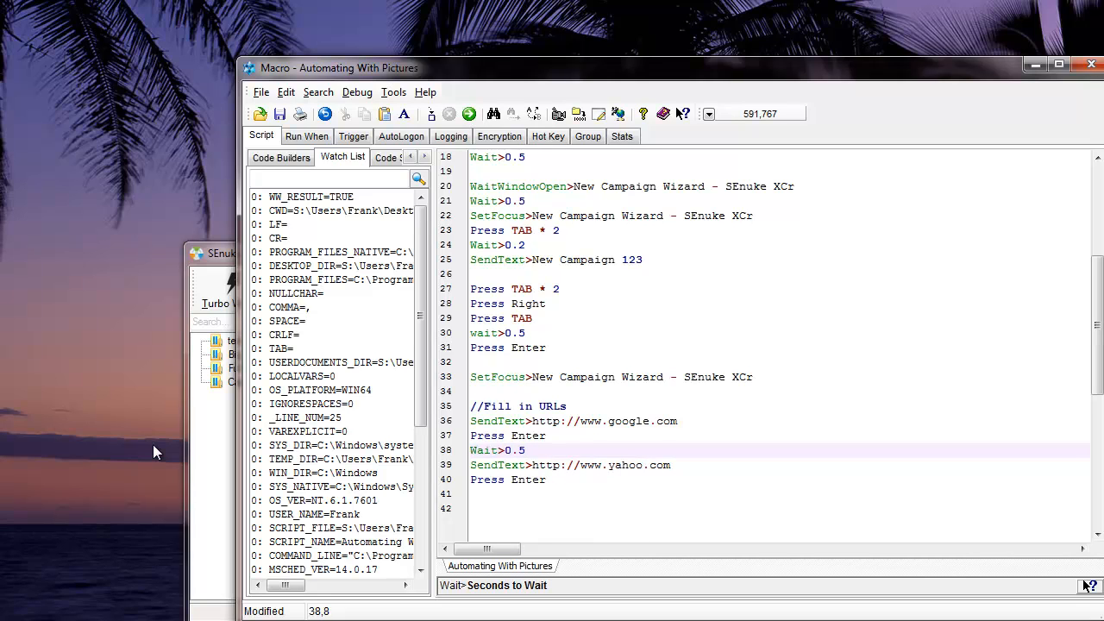
key("Return")
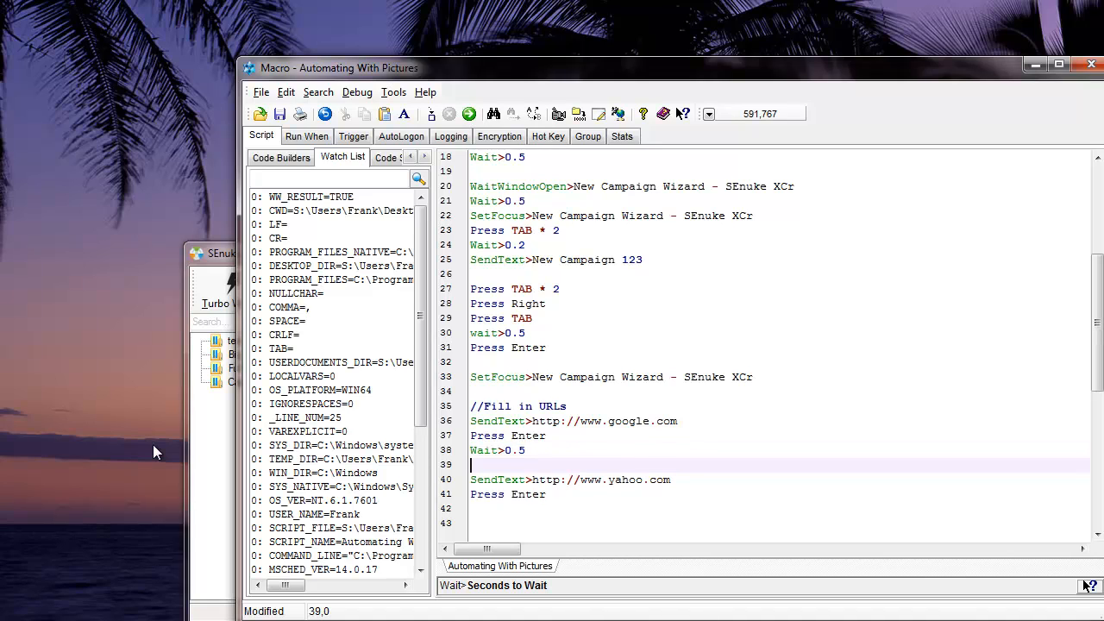
- Add Press CTRL, SendText>a and Release CTRL lines for select-all
type("Press")
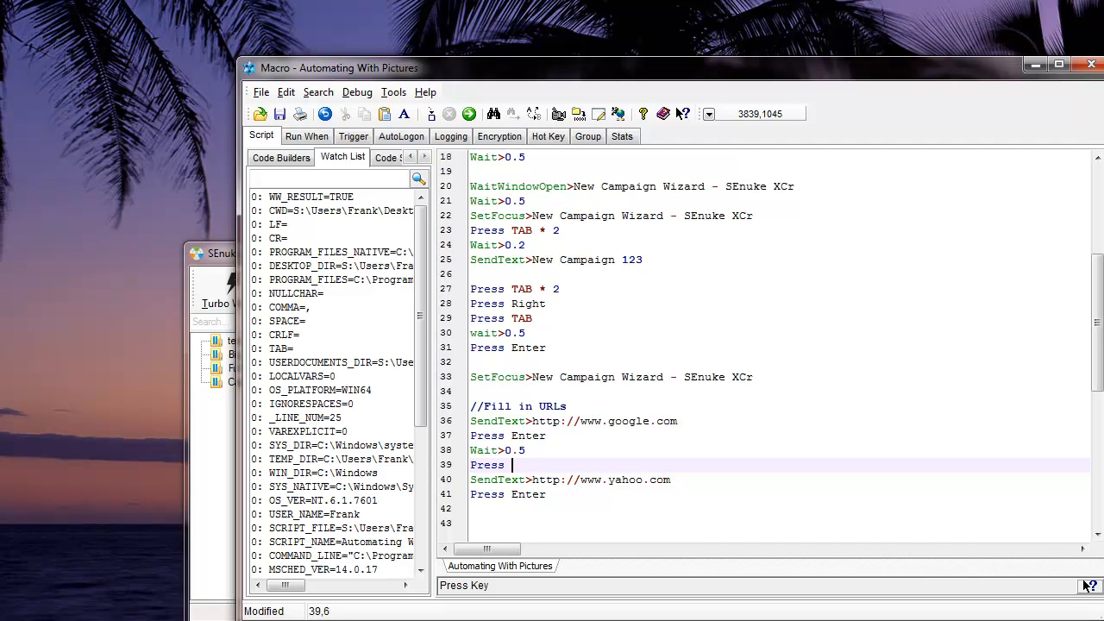
mouse_move(760, 113)
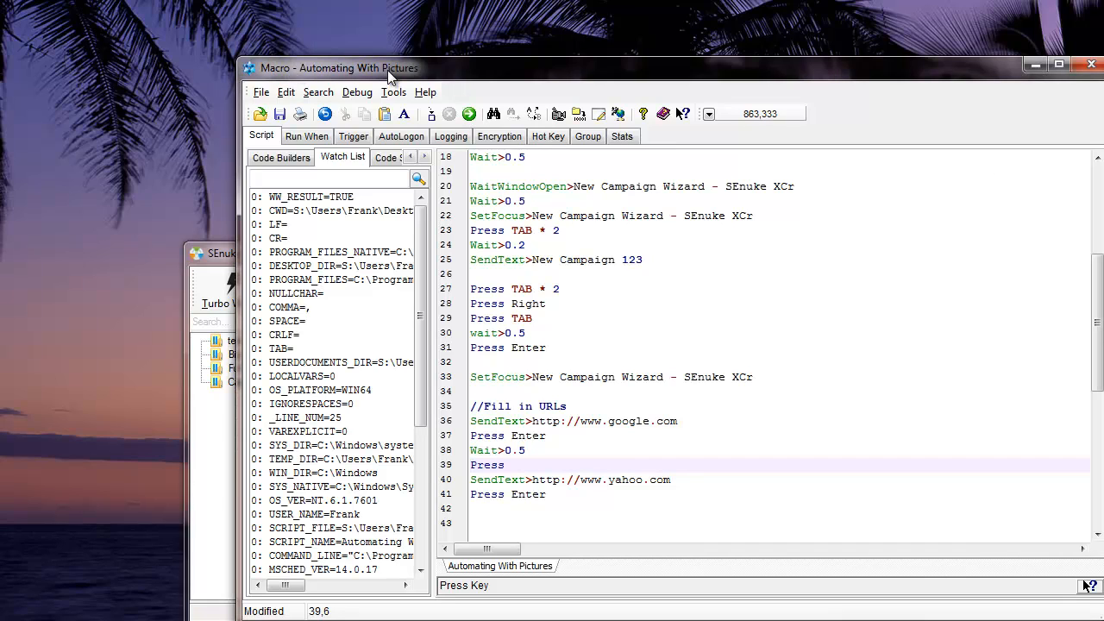
type("CTR")
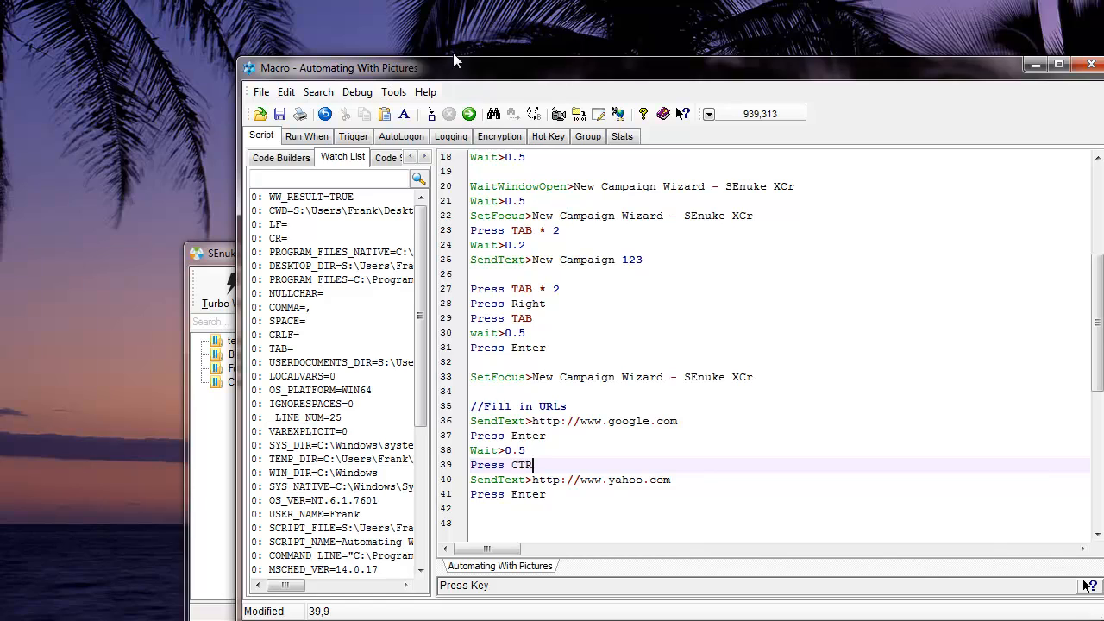
key("Return")
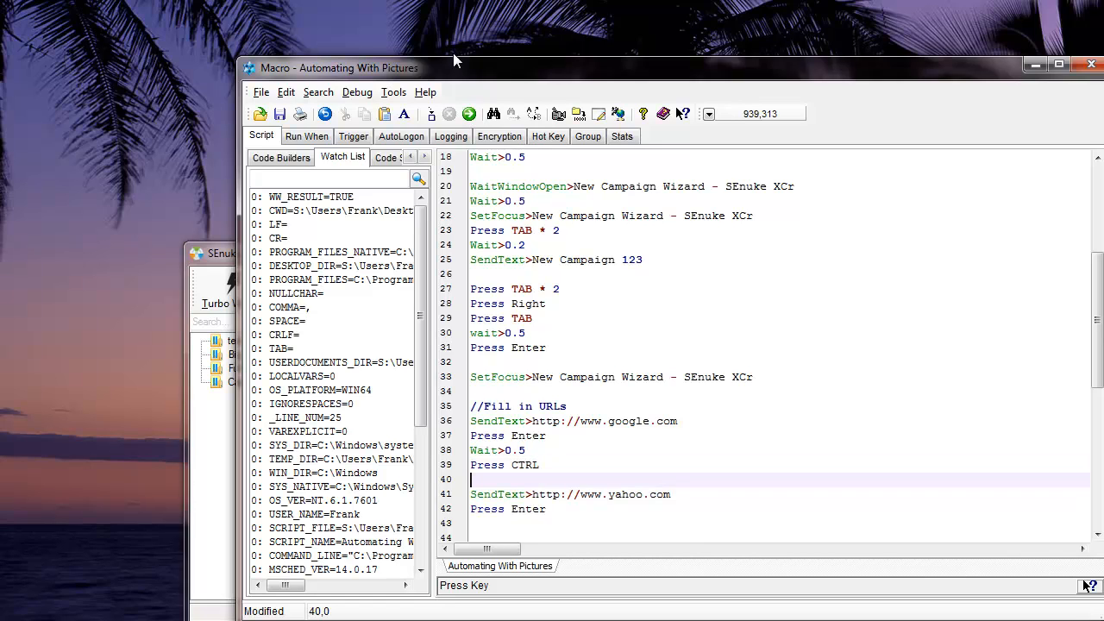
type("SendText>")
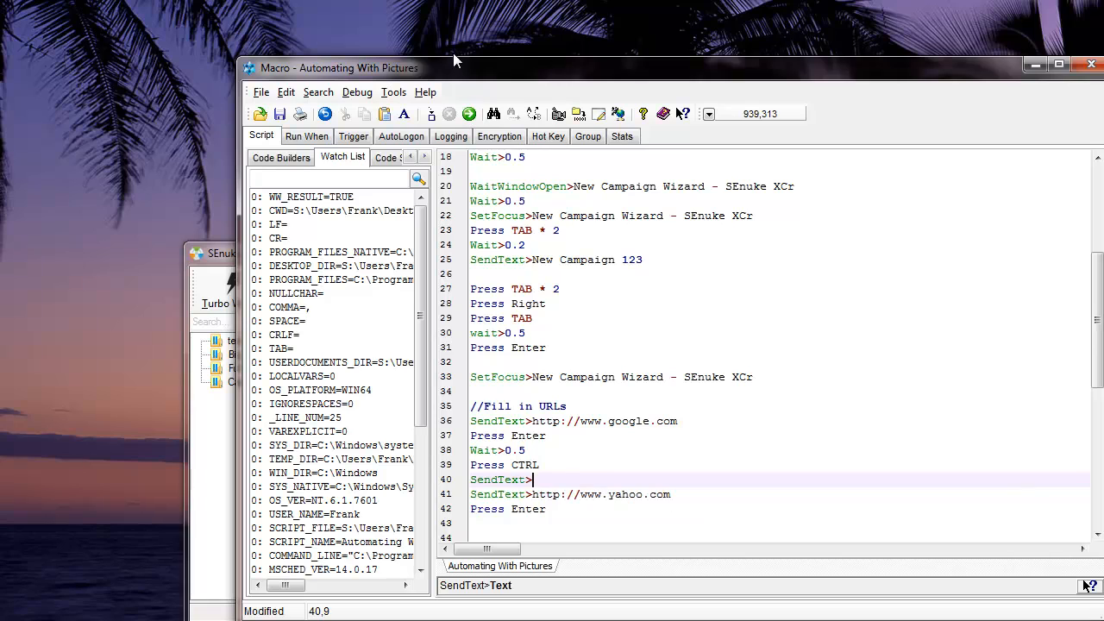
type("a")
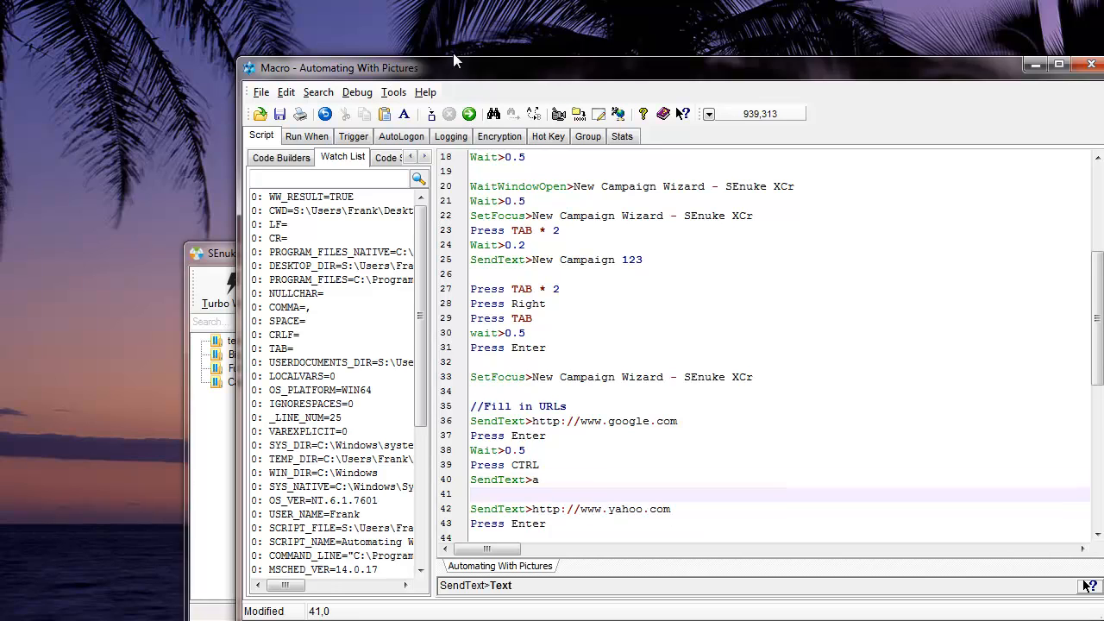
type("Rel")
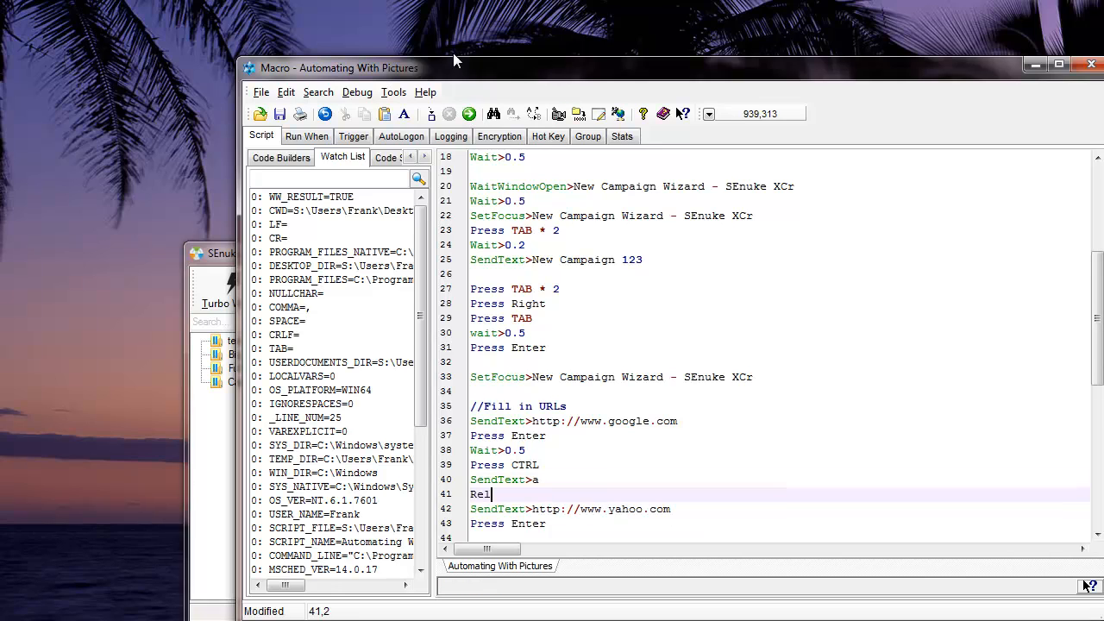
type("ease")
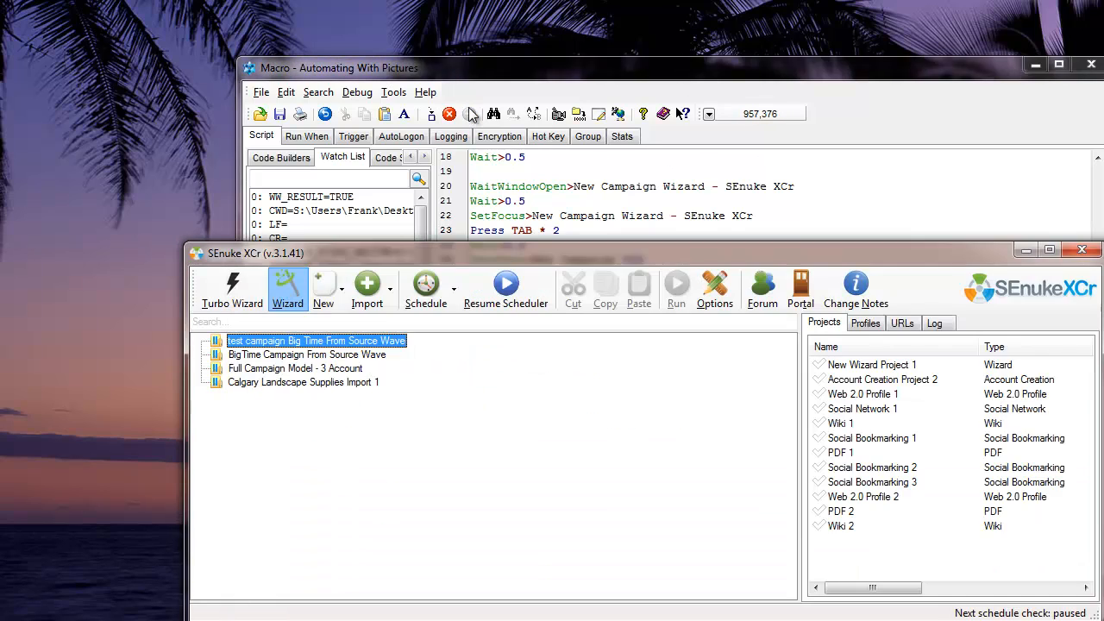
- Close the test-run campaign wizard and confirm the Warning to exit without saving
left_click(287, 289)
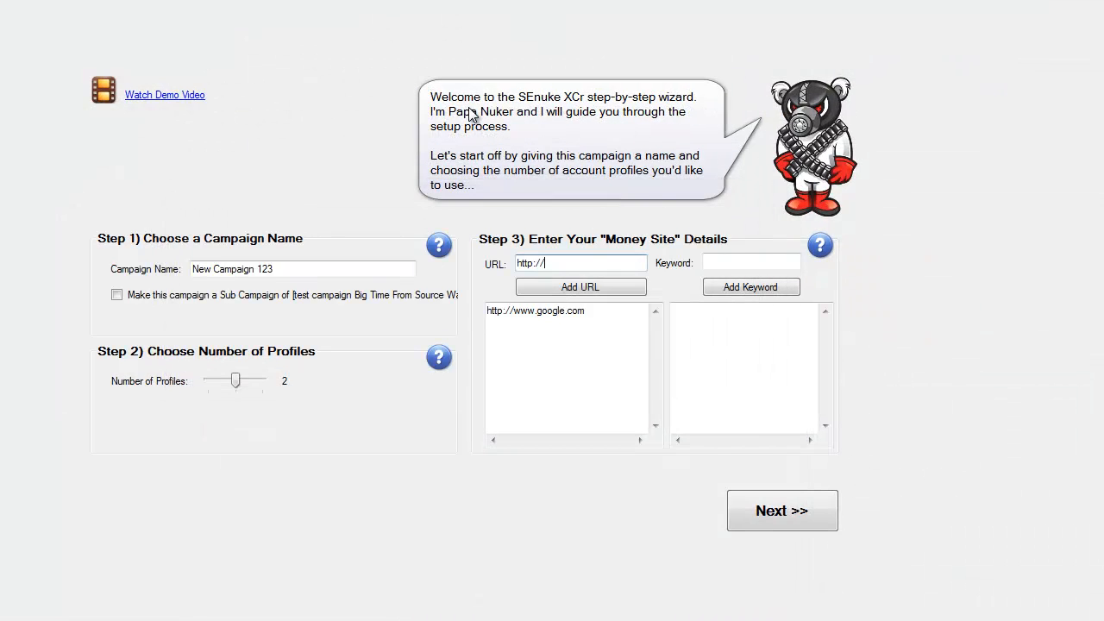
left_click(580, 286)
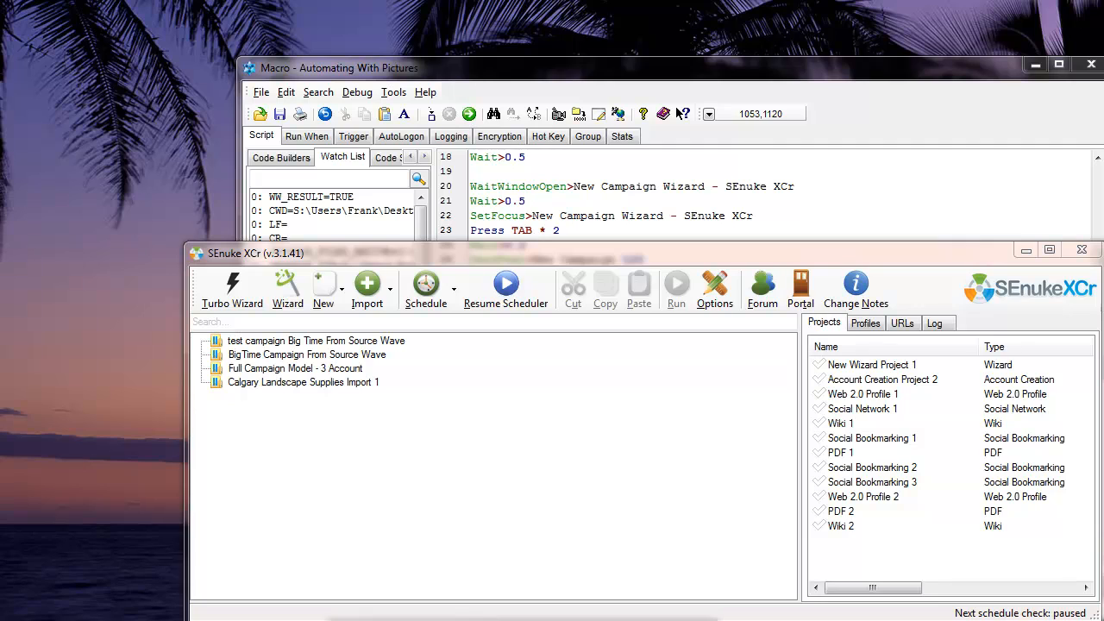
left_click(287, 289)
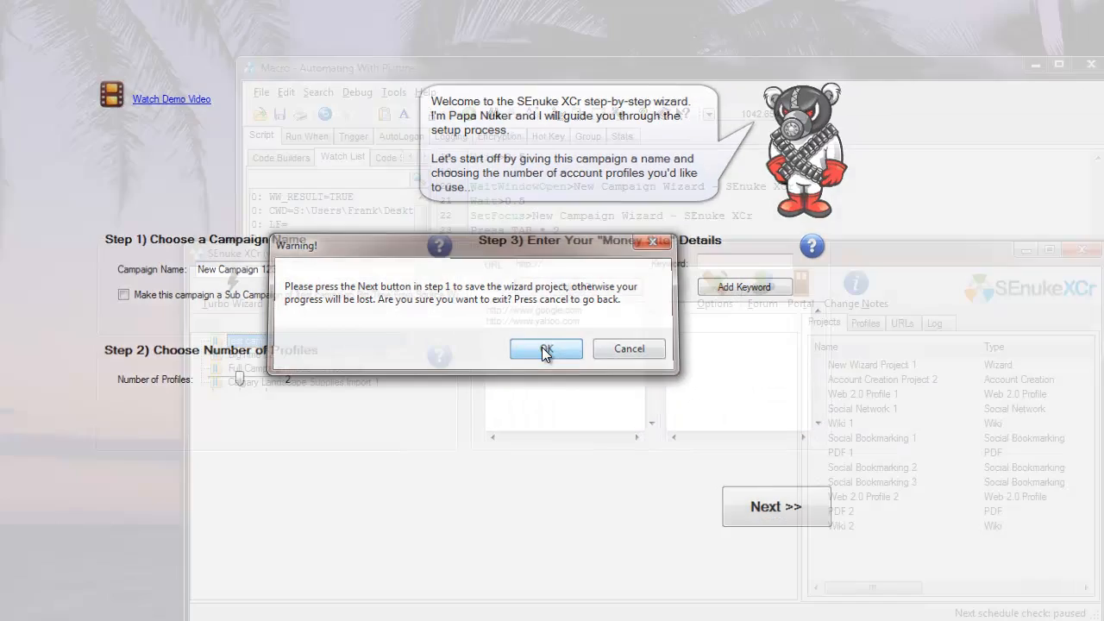
left_click(545, 349)
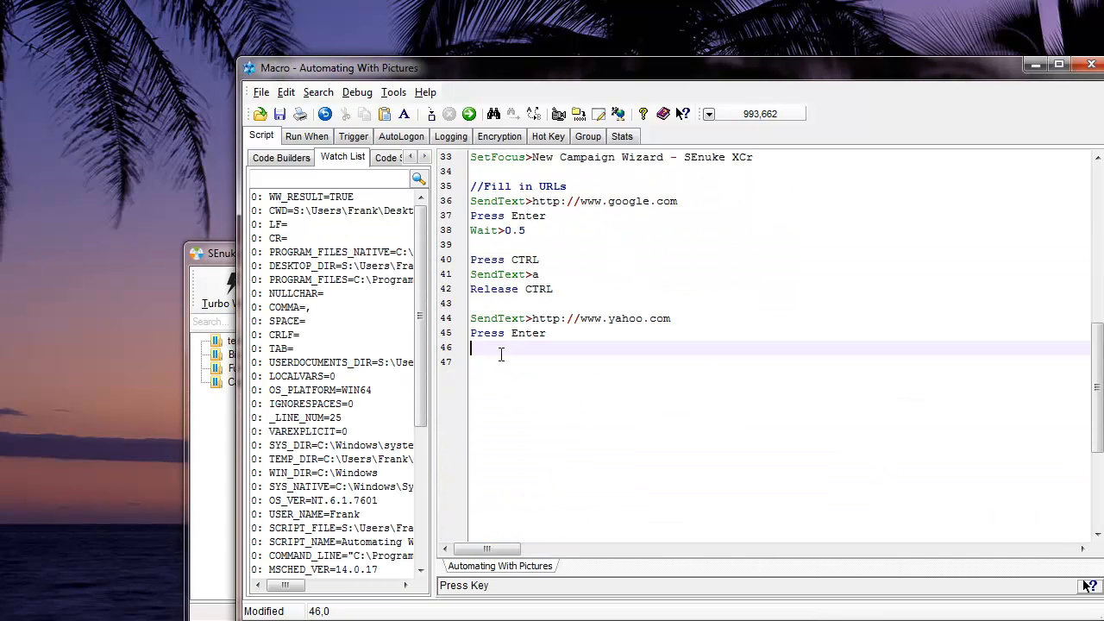
- Type Wait>0.2 after the yahoo URL's Press Enter
type("wait")
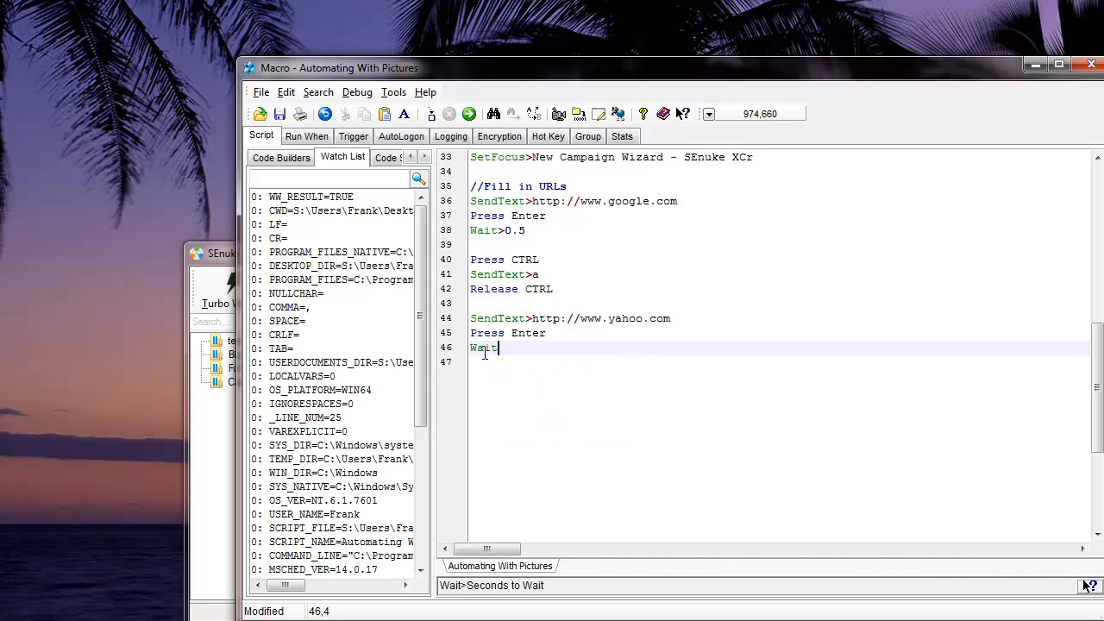
type(">0.2")
type("Press TAB")
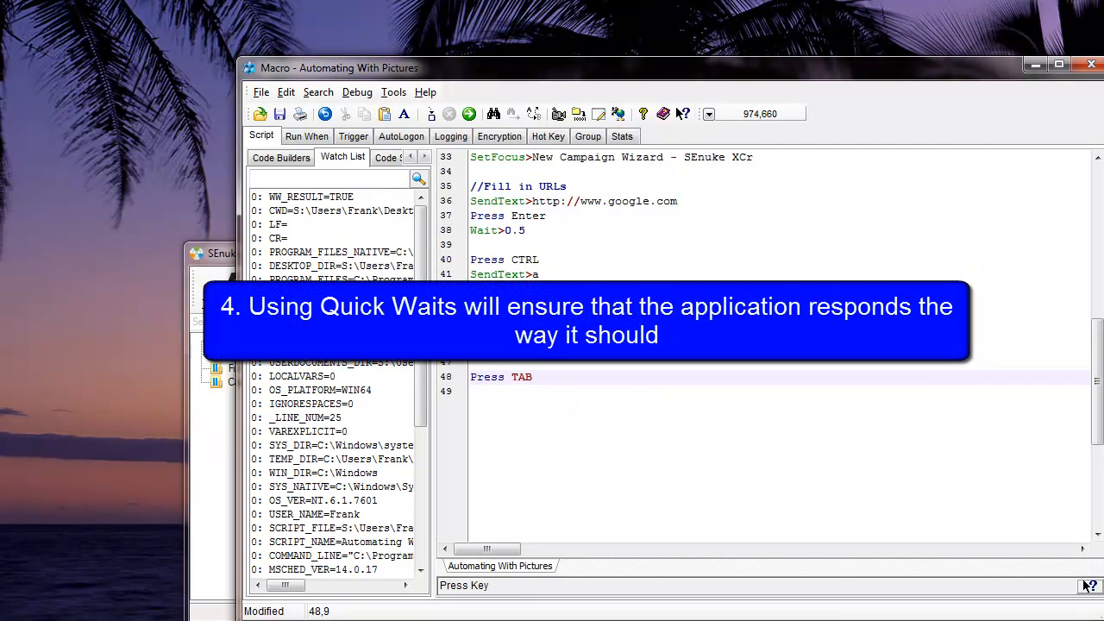
- Add Press TAB * 2, SendText>keyword one, Press Enter, SendText>keyword two, Press Enter
type("* 2")
left_click(780, 392)
type("SendText>")
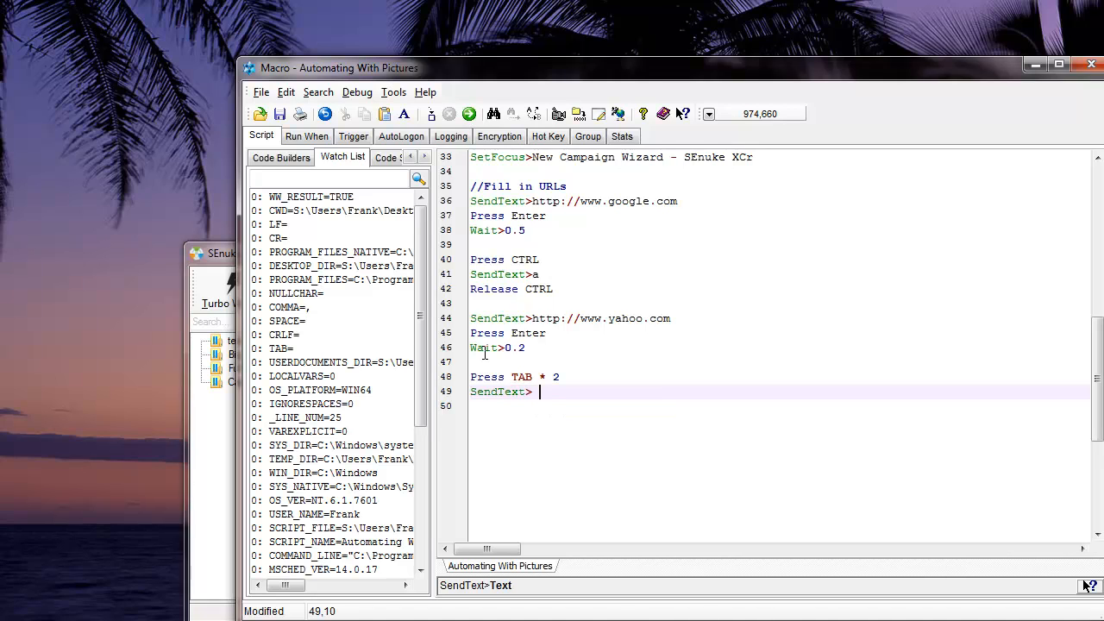
type("keyw")
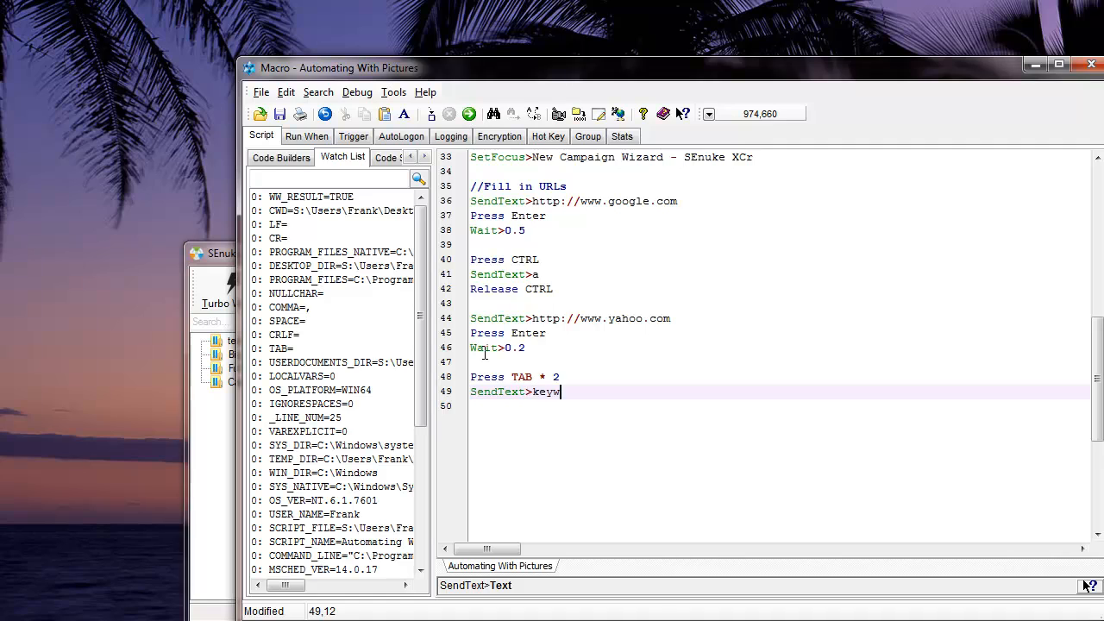
type("ord 1")
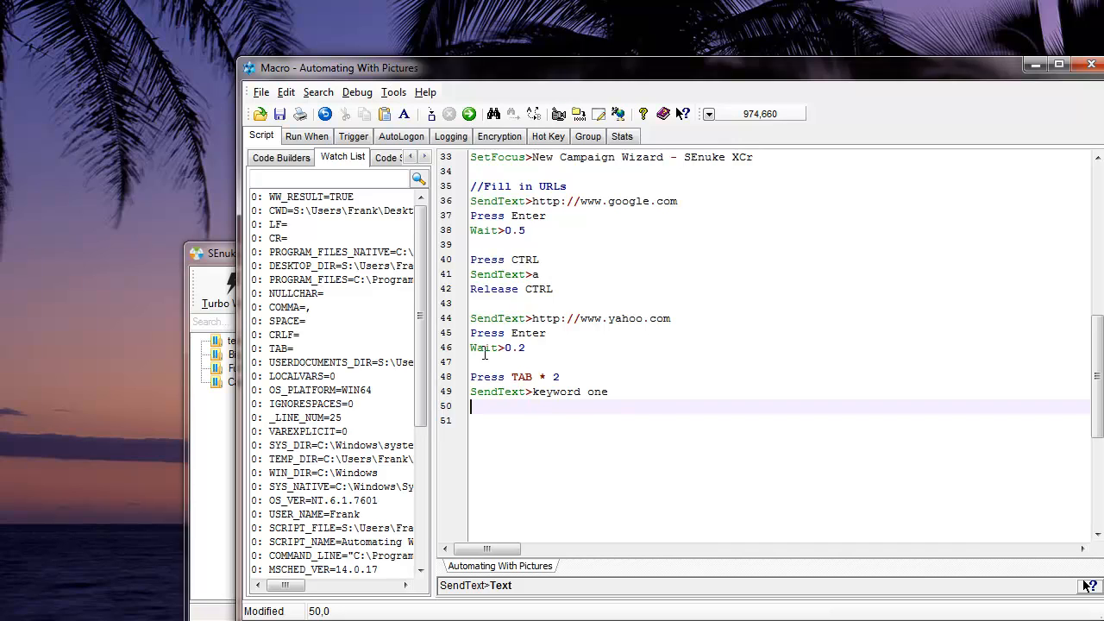
type("Press Enter")
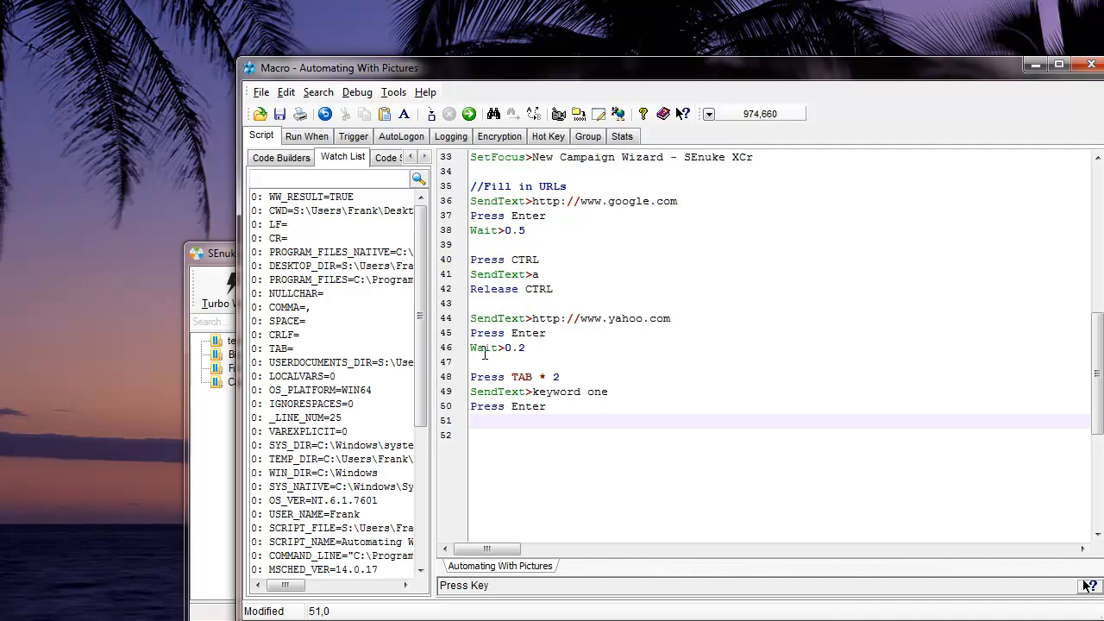
type("Se")
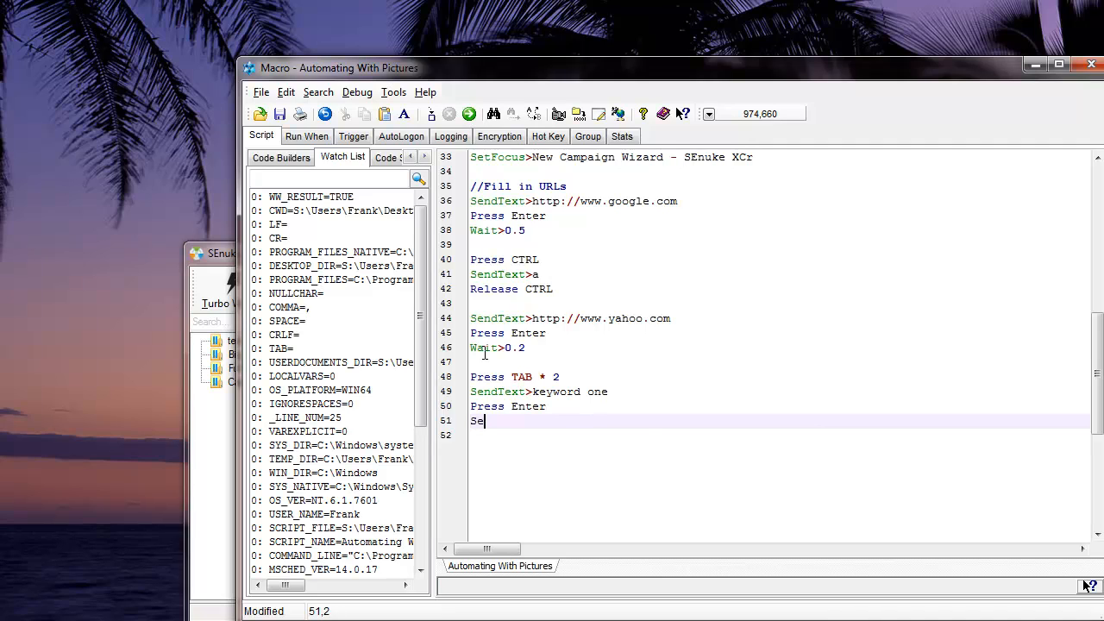
type("ndT")
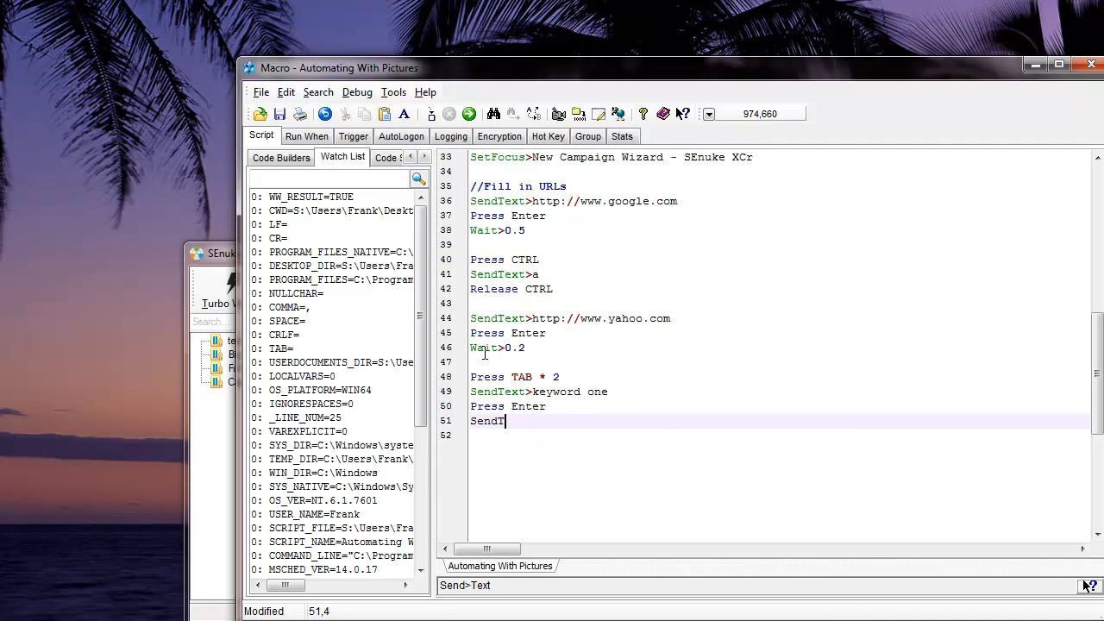
type("ext>K")
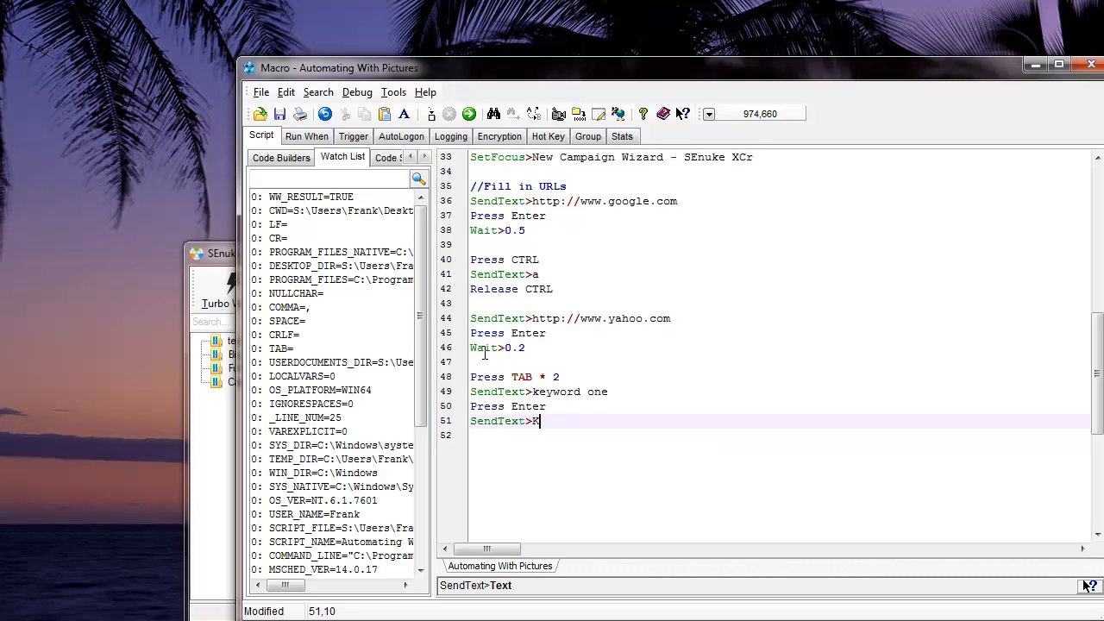
type("eyword two")
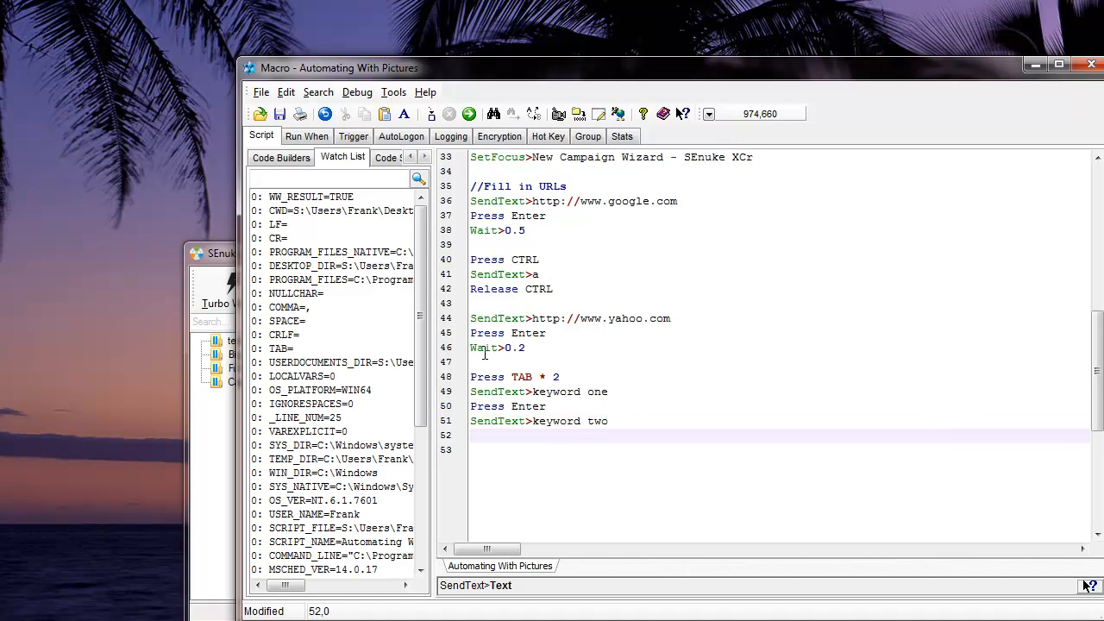
type("Press Ent")
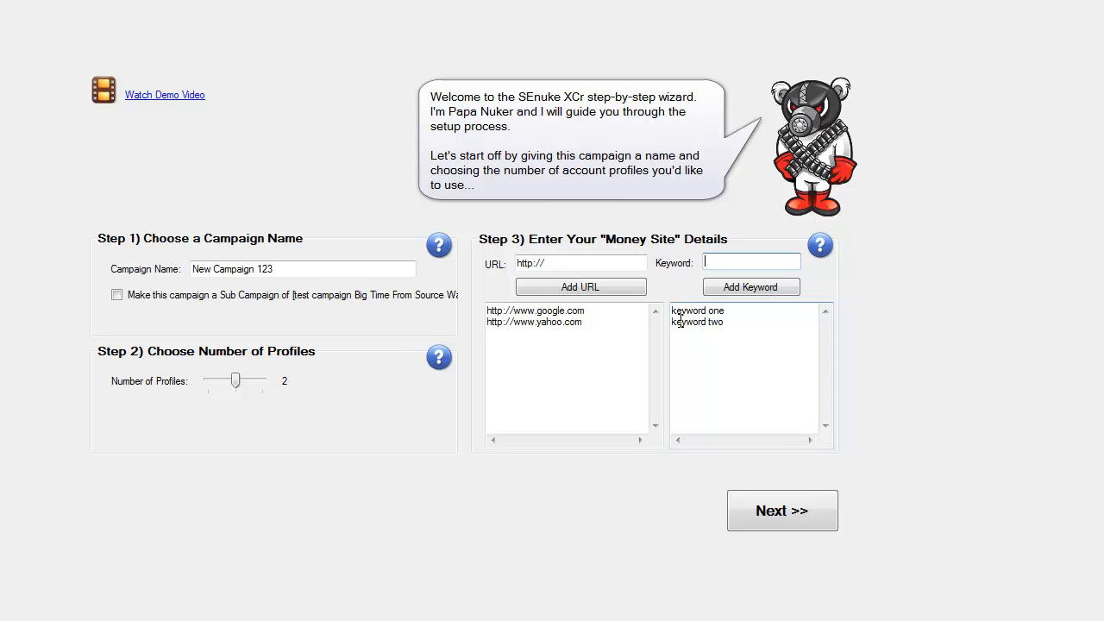
mouse_move(783, 510)
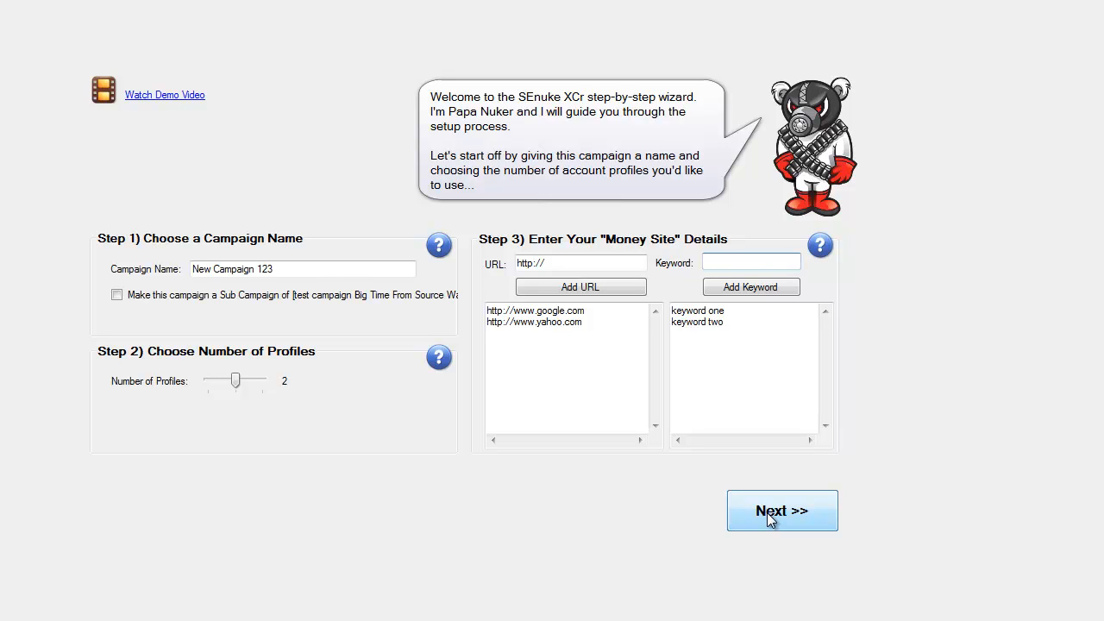
mouse_move(772, 246)
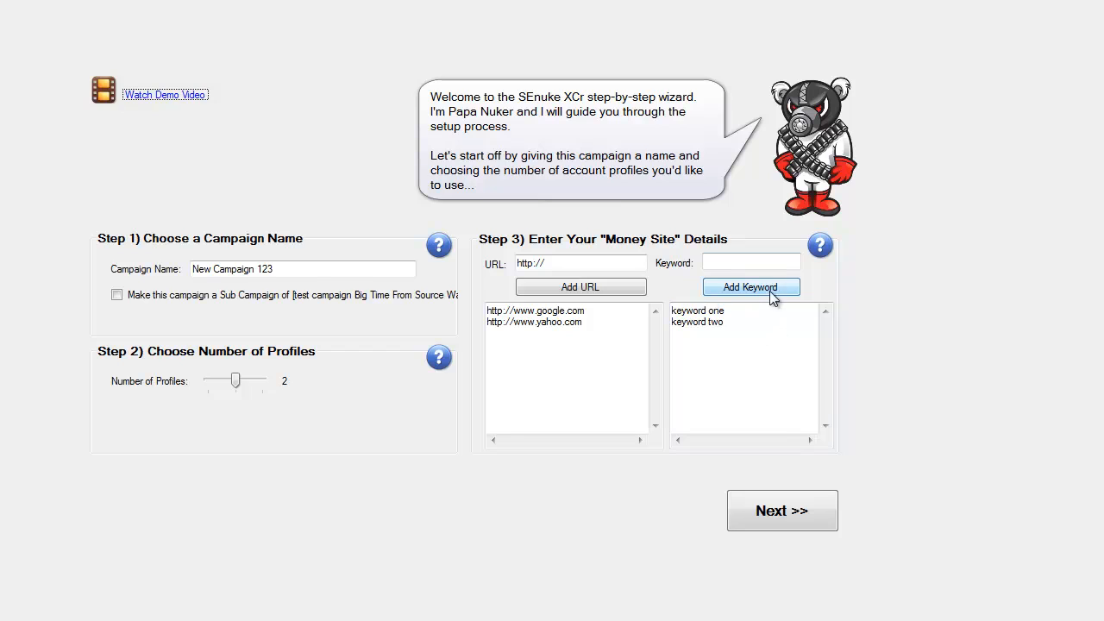
mouse_move(782, 510)
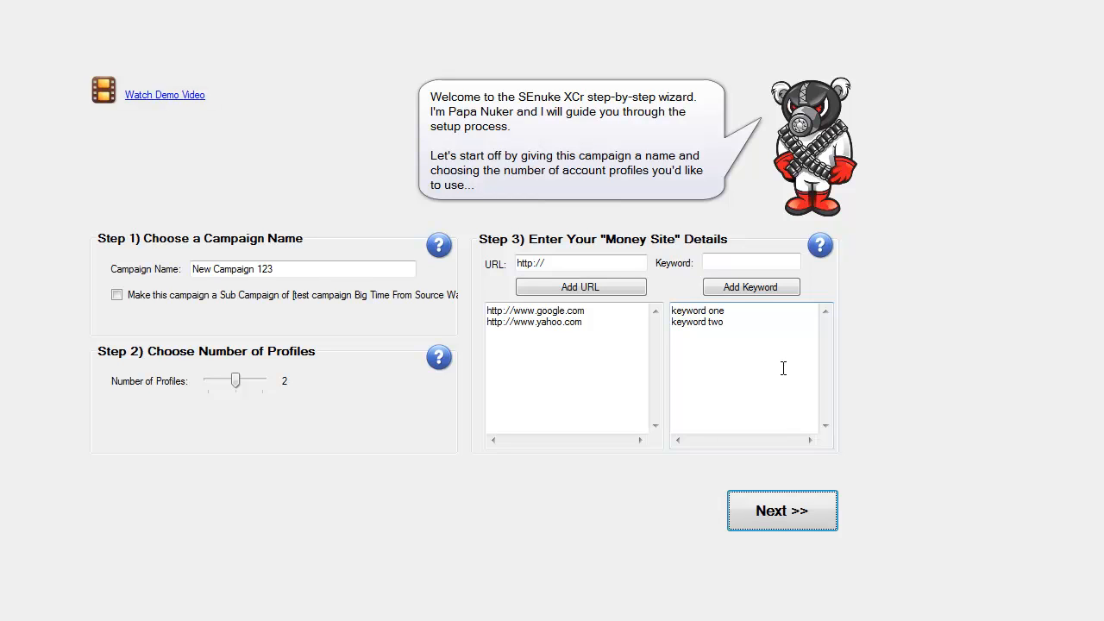
- Advance the filled wizard with Next >> to Common Posting Settings
left_click(782, 510)
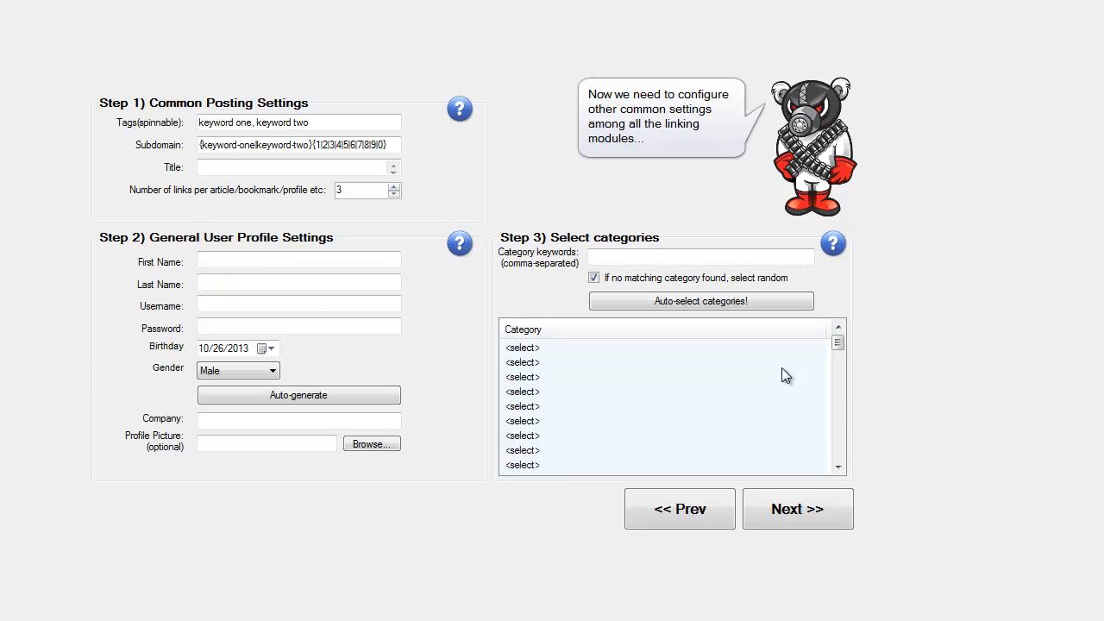
left_click(679, 508)
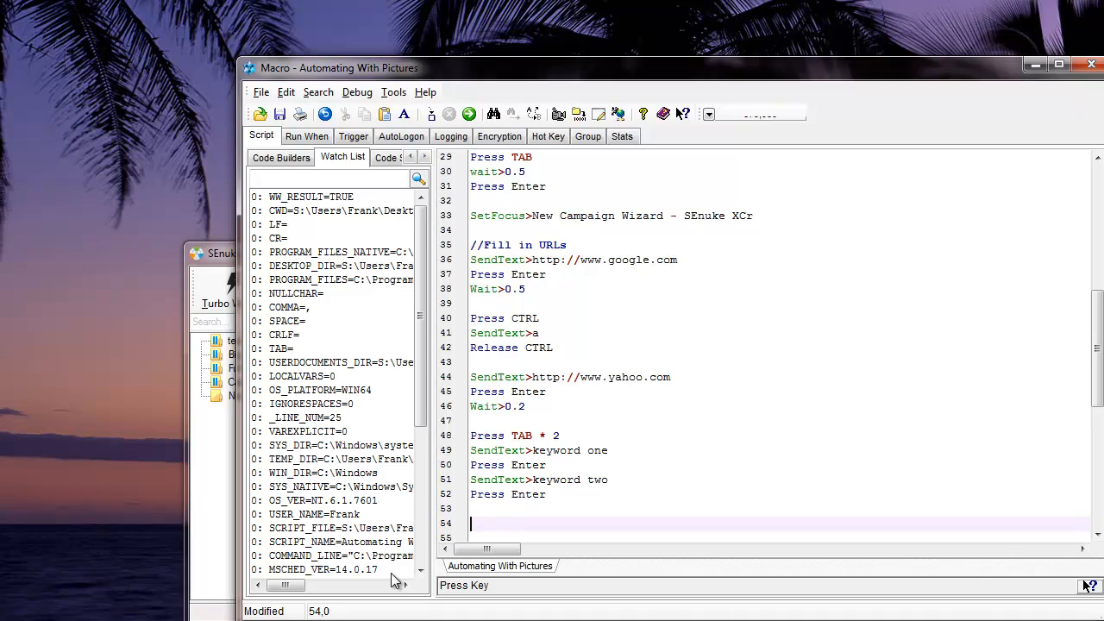
- Add Press TAB * 6 and Press Space, with Wait>1.0 inserted above them
type("pre")
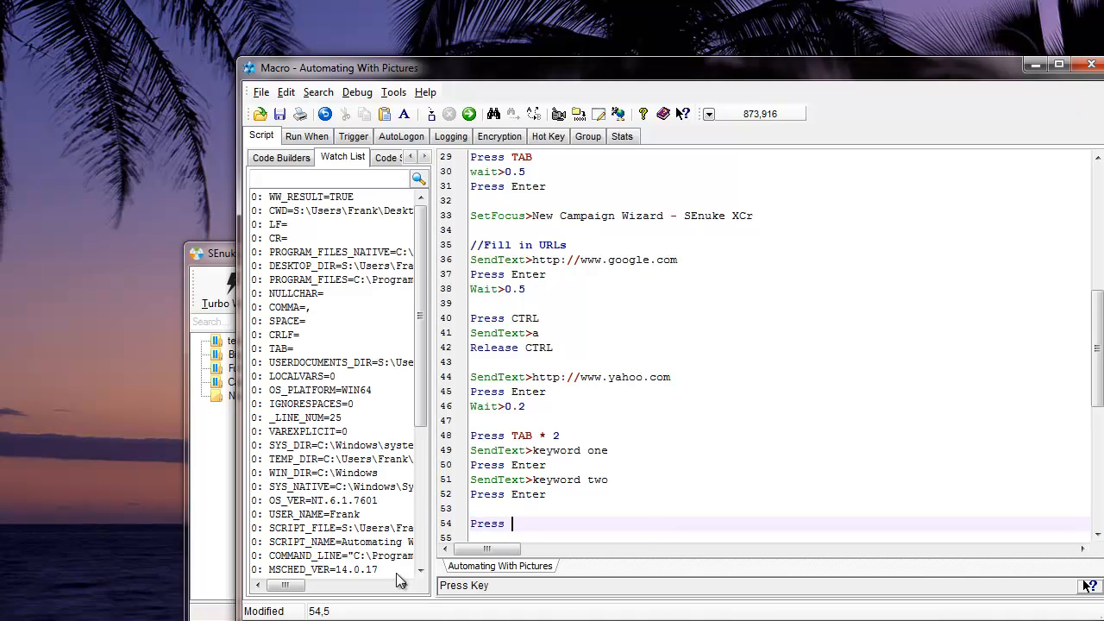
type("TAB")
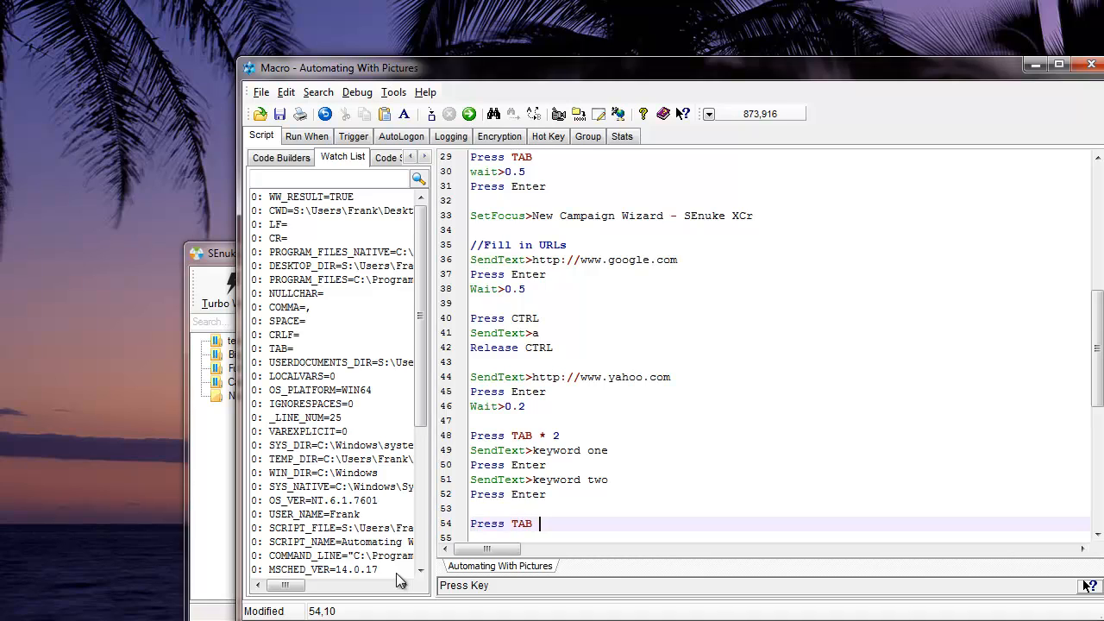
type("* 6")
left_click(778, 537)
type("Press")
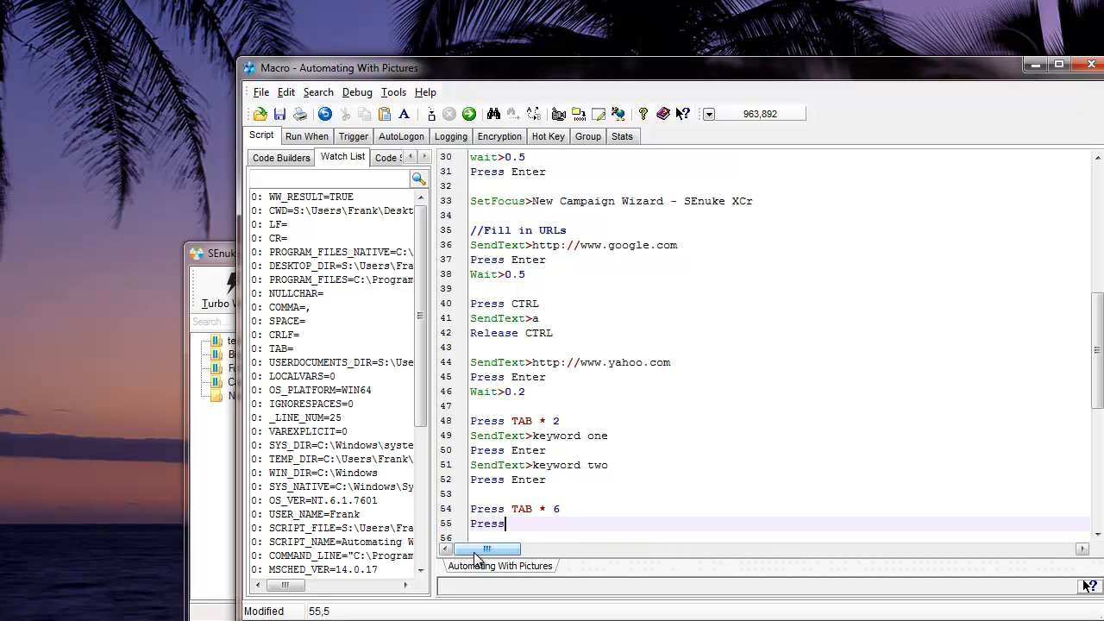
type("Spa")
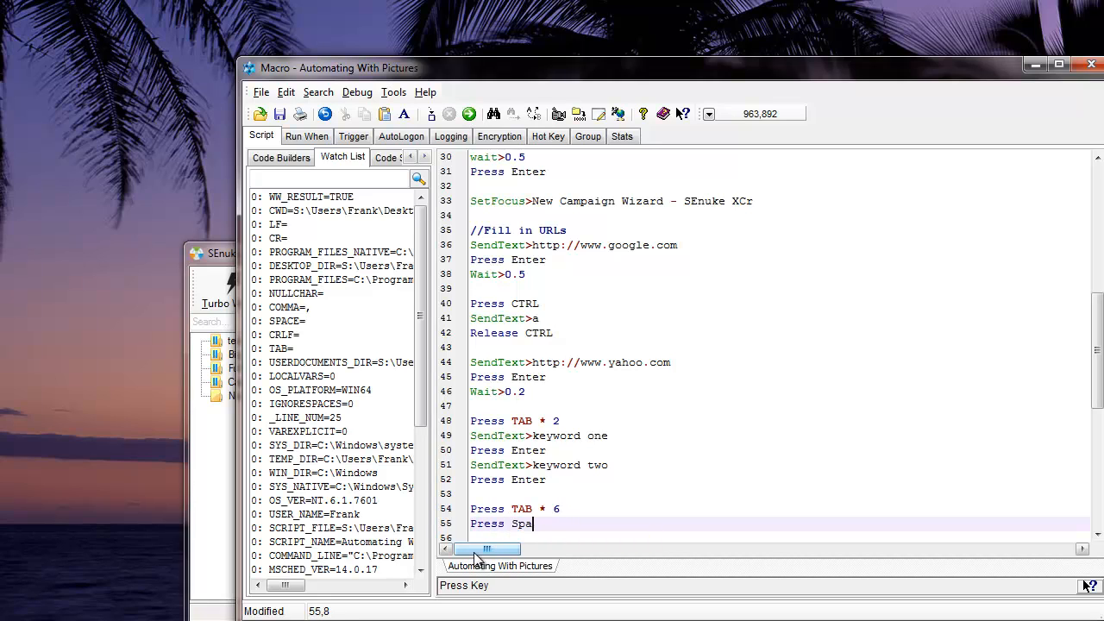
type("ce")
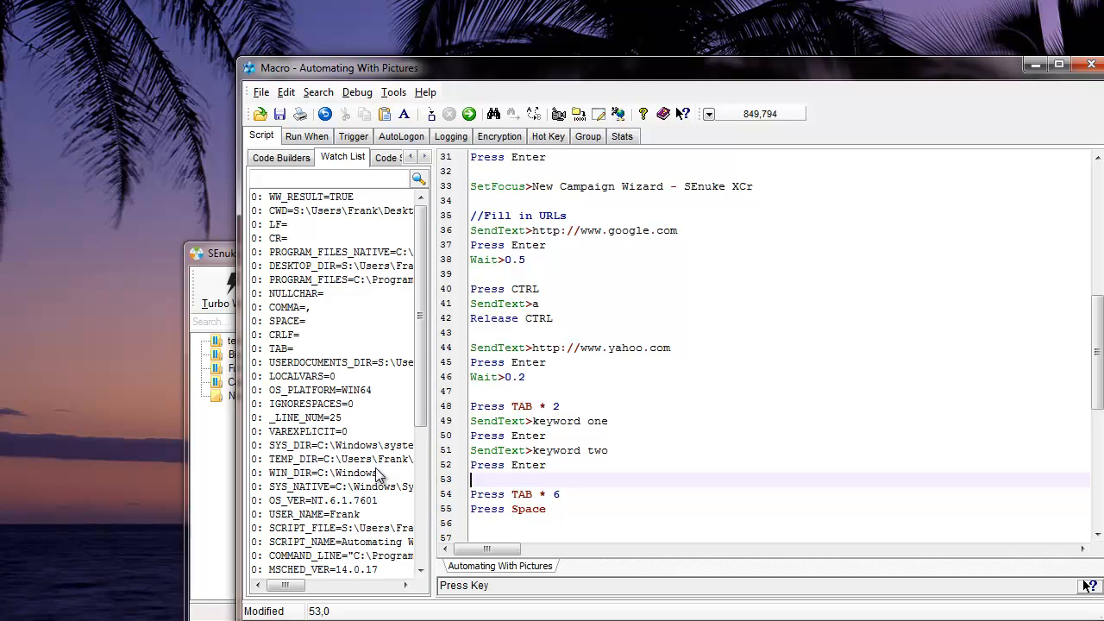
type("Wai")
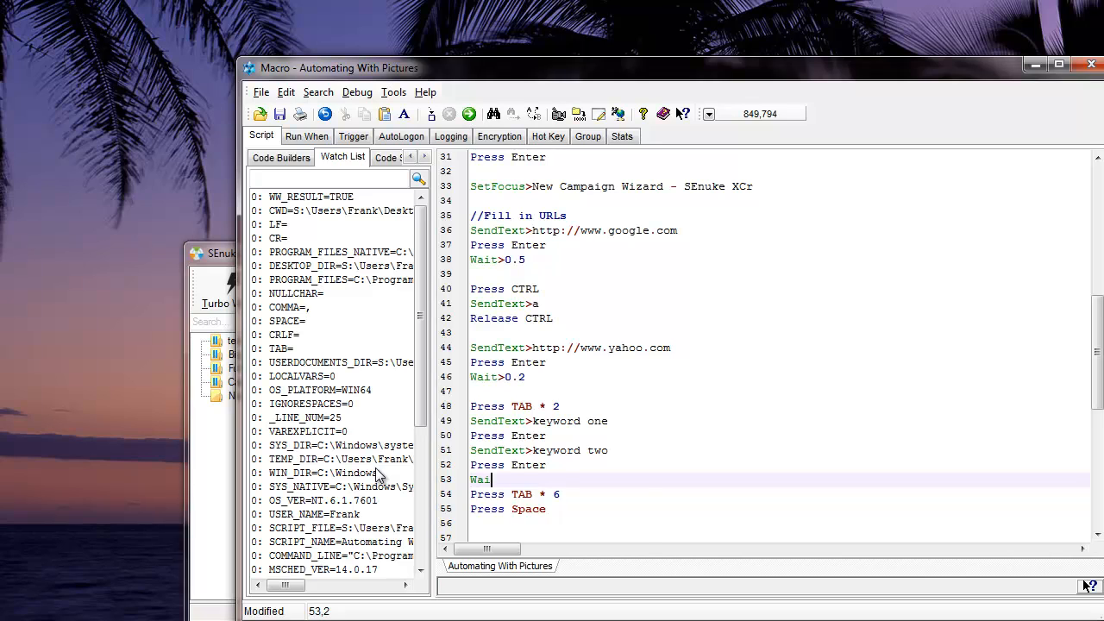
type("t>1.0")
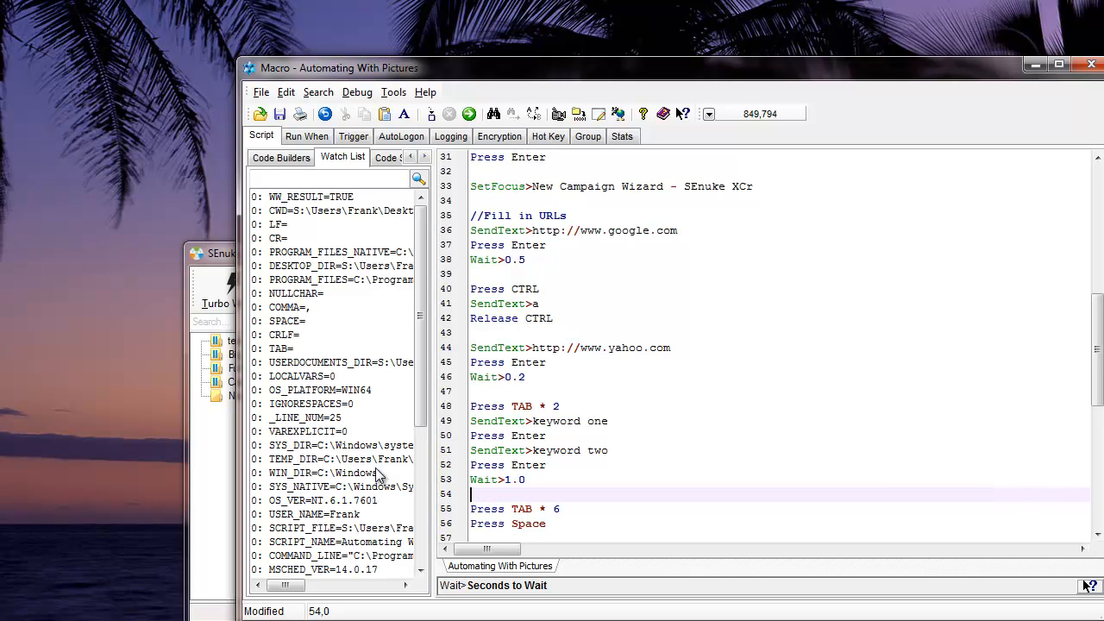
- Dismiss the two-profile notice and verify tags 'keyword one, keyword two' on Common Posting Settings
left_click(468, 113)
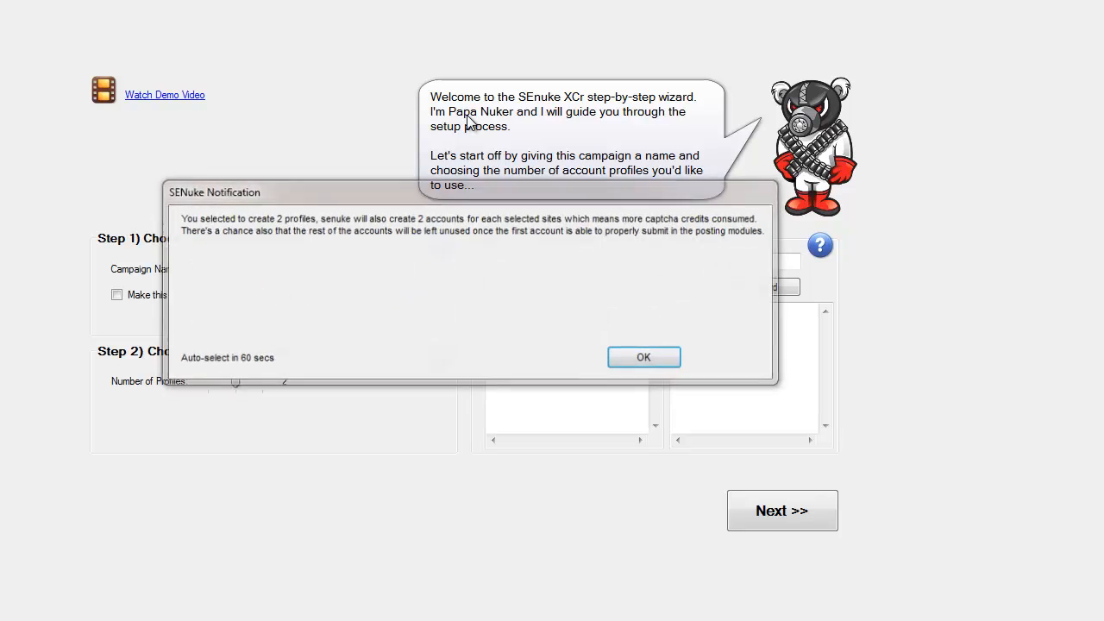
left_click(643, 357)
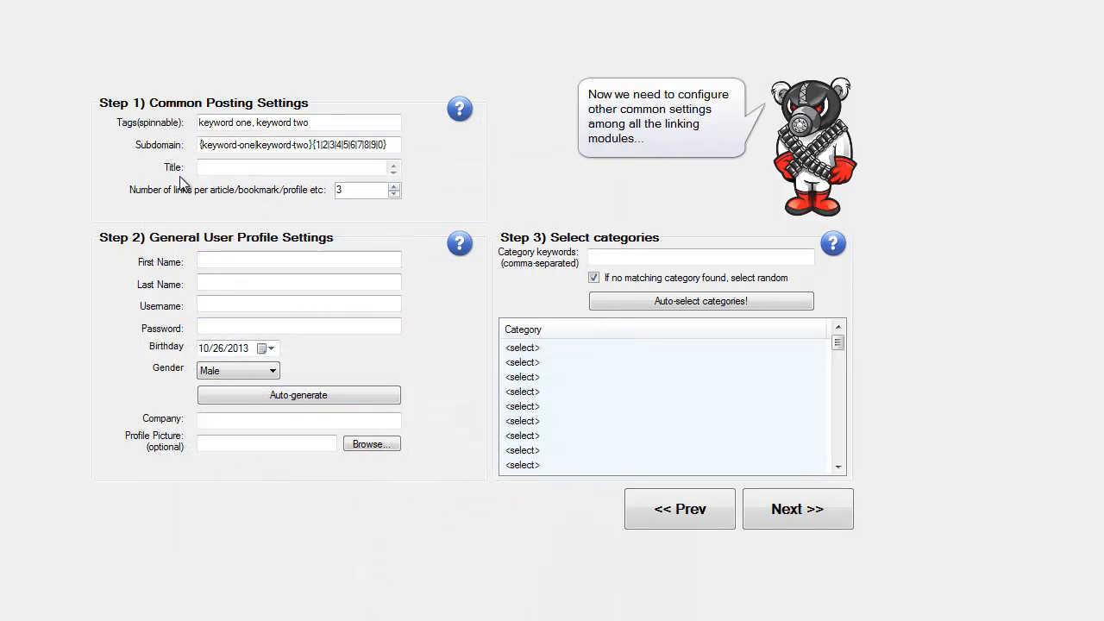
left_click(459, 242)
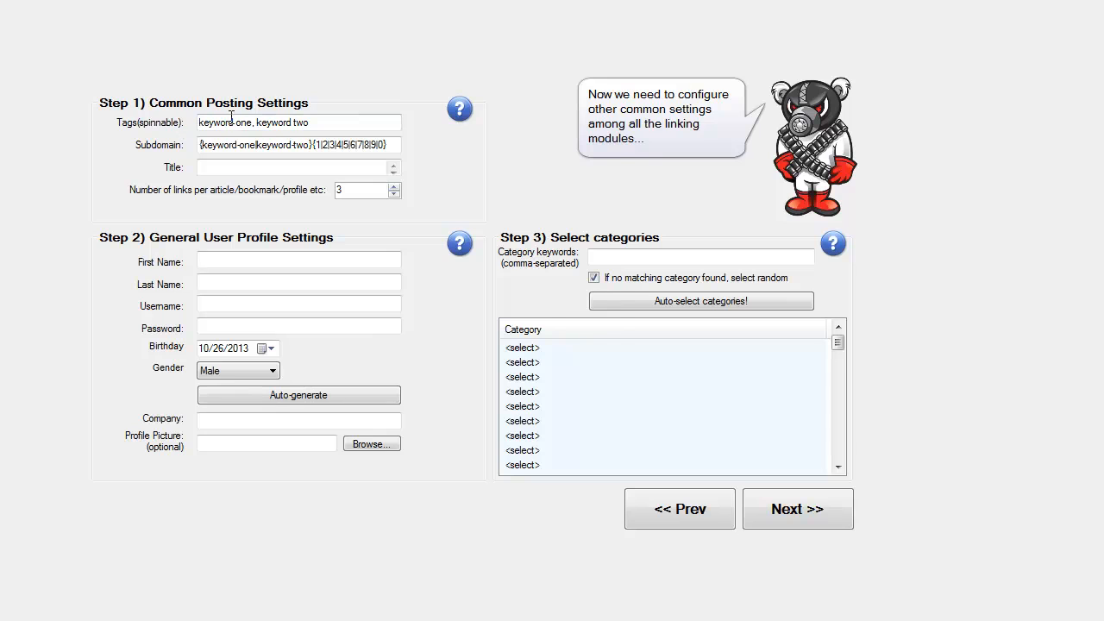
left_click(460, 108)
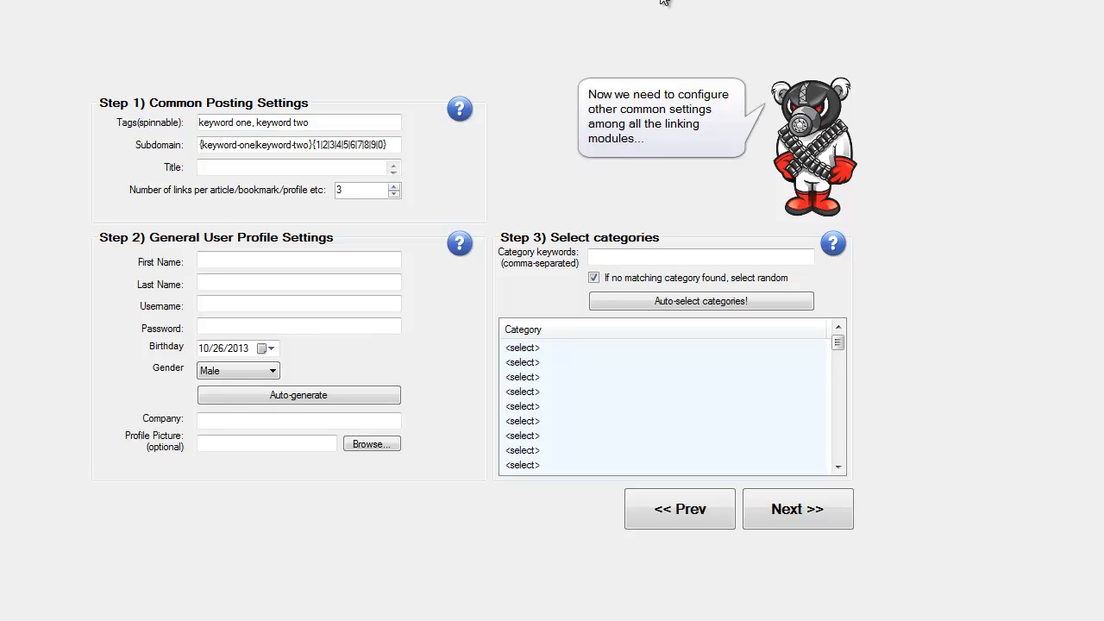
left_click(294, 168)
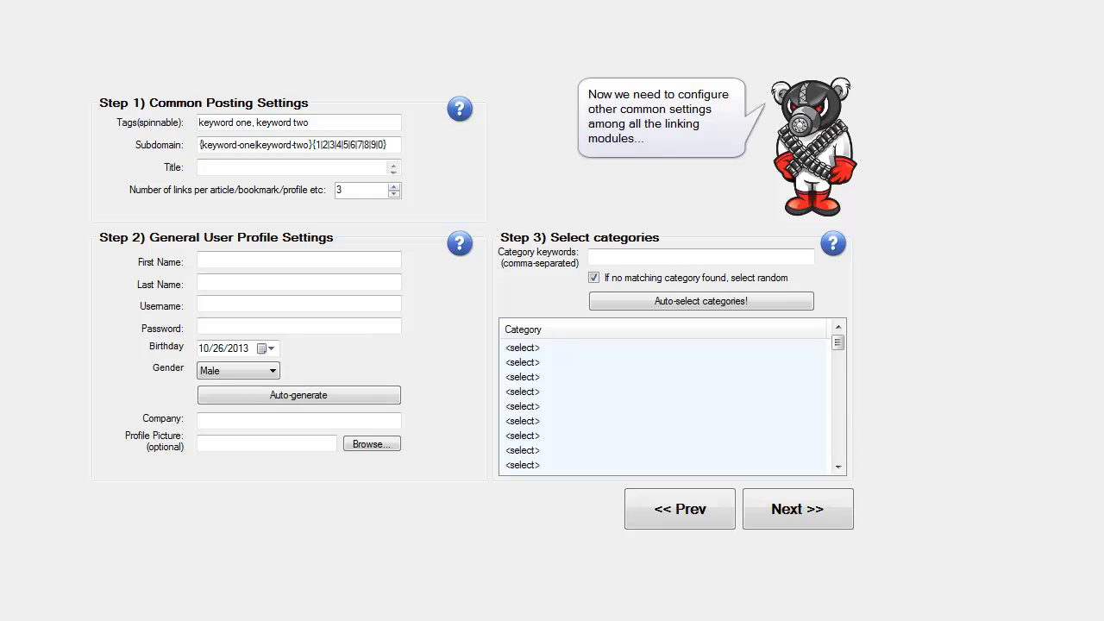
mouse_move(679, 508)
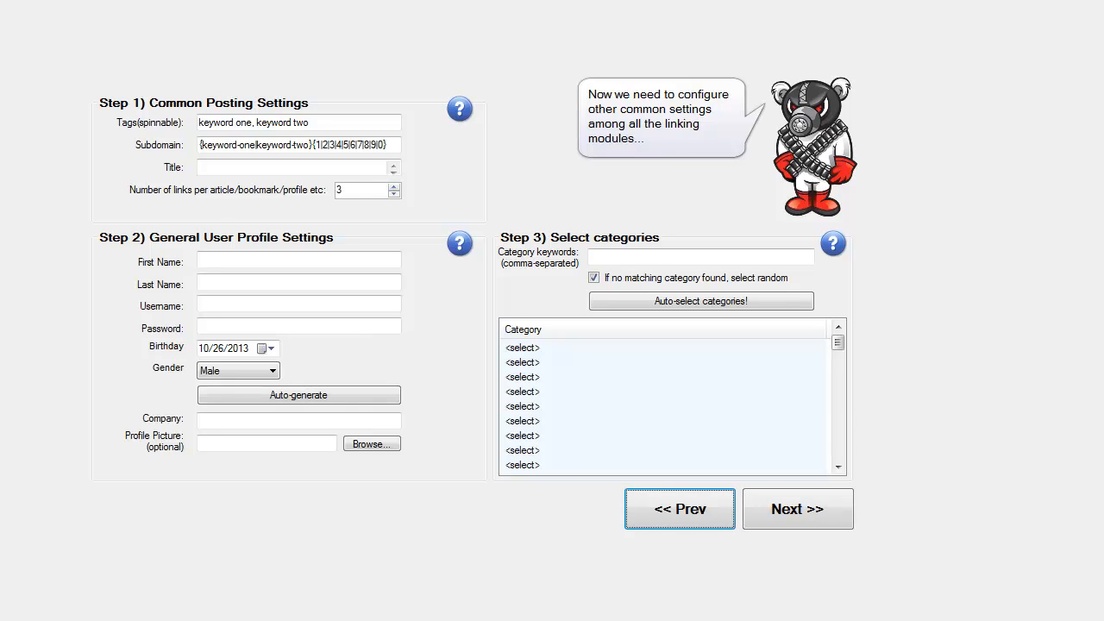
left_click(294, 167)
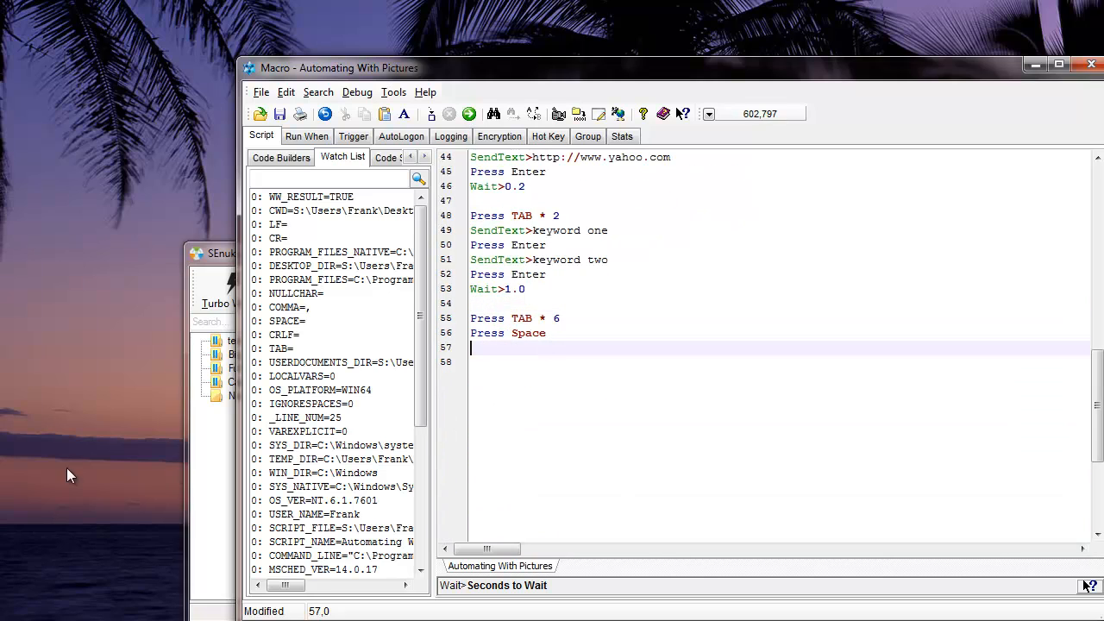
- Add Wait>0.5 and Press TAB * 5 lines to the script
type("Wait>0")
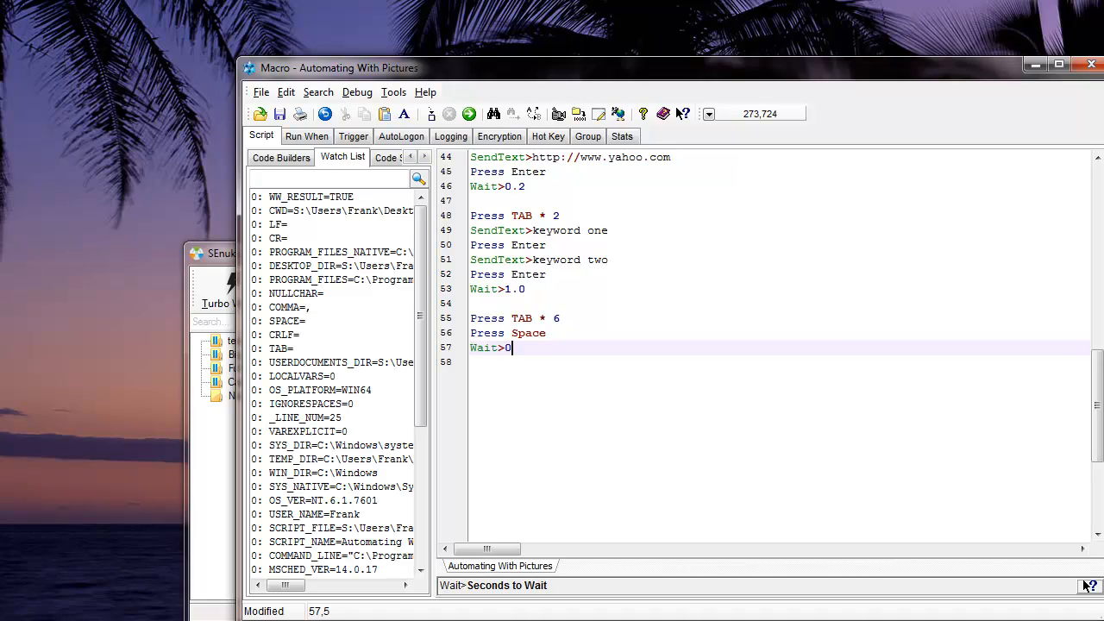
type(".5")
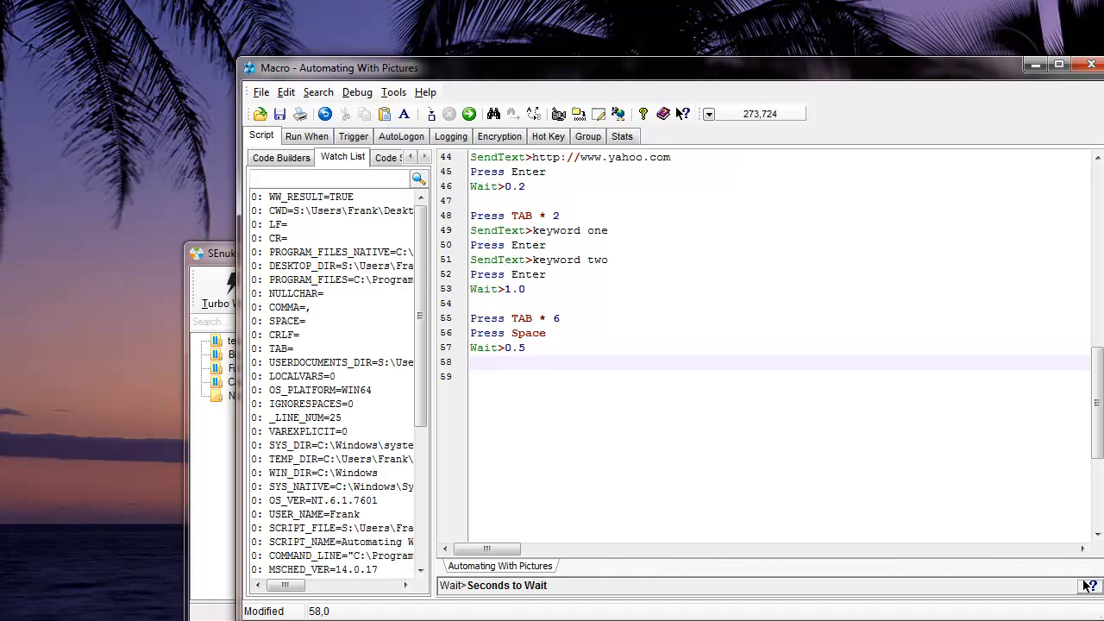
type("Press")
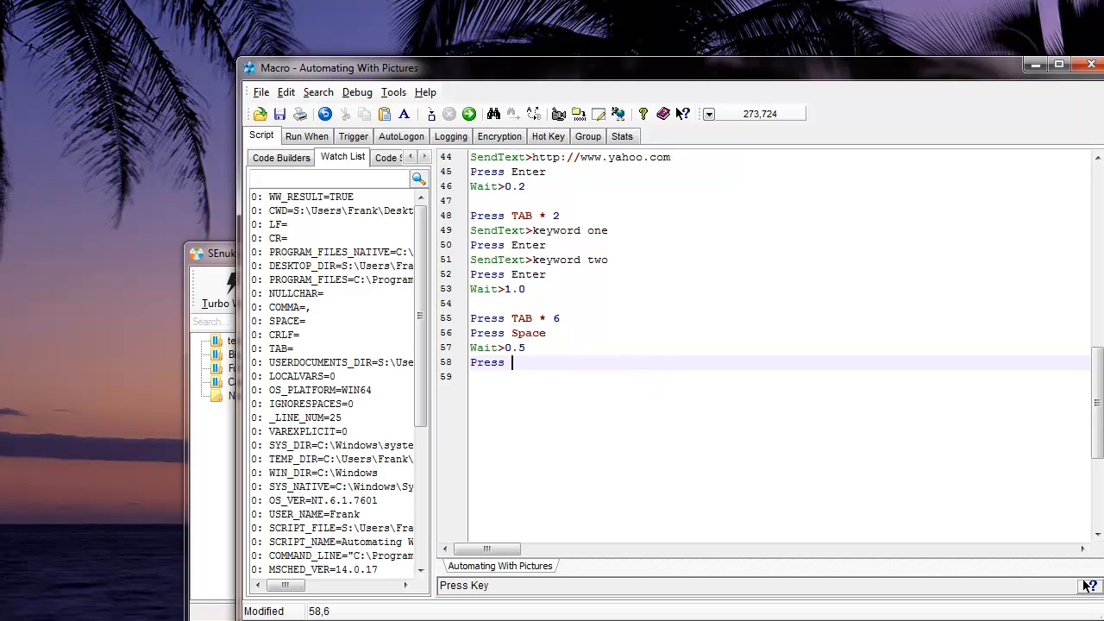
type("TAB")
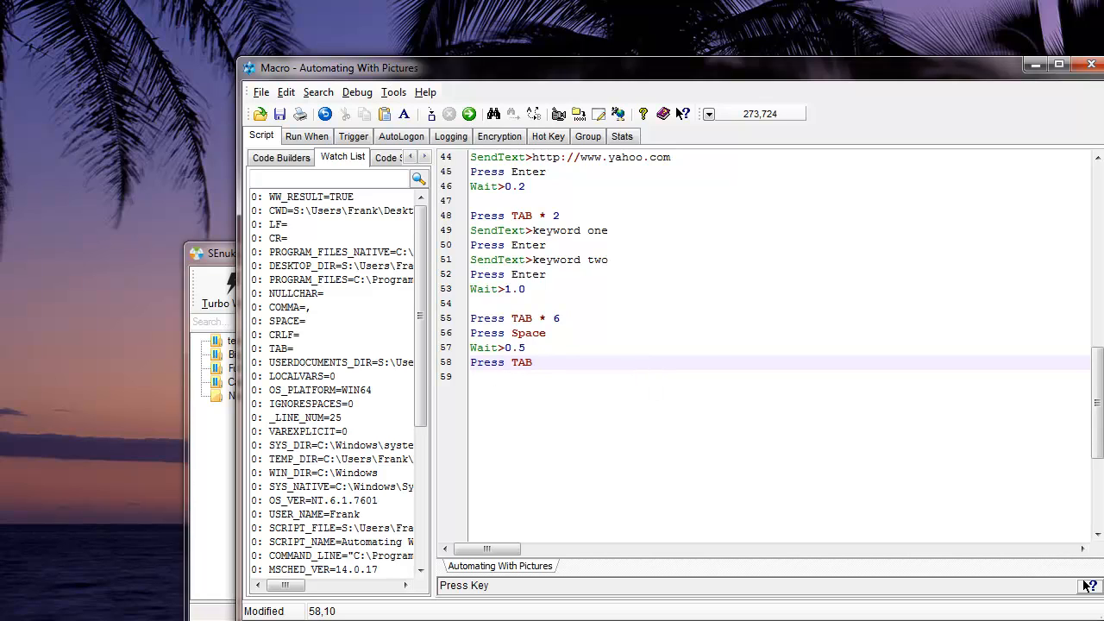
type("* 5")
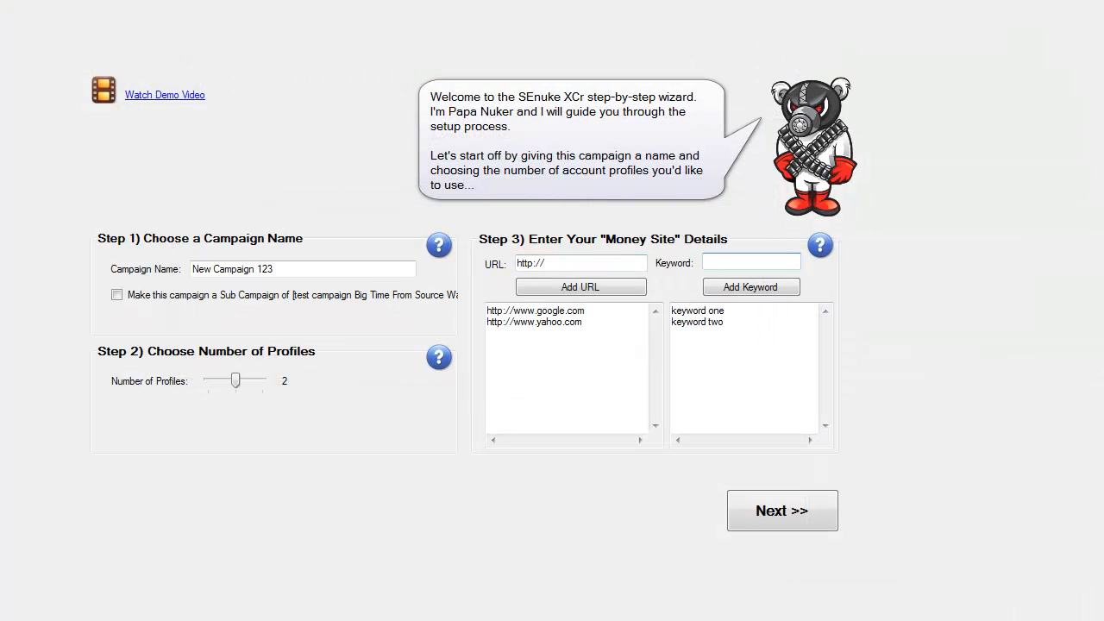
left_click(781, 510)
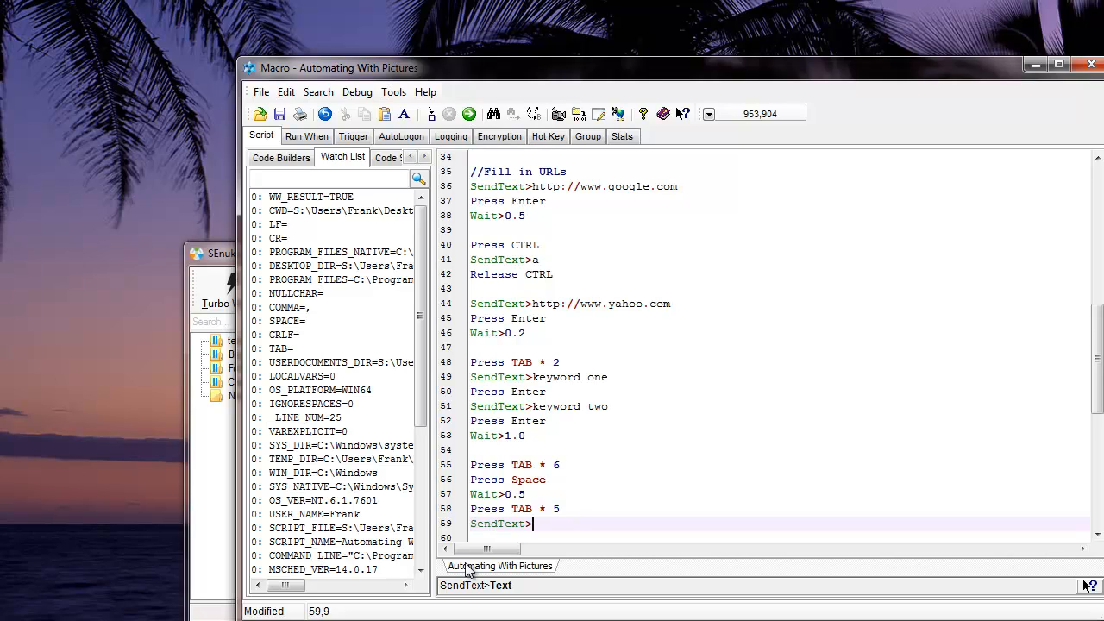
- Add SendText>This is the title and start a Press TAB line
type("This is the title")
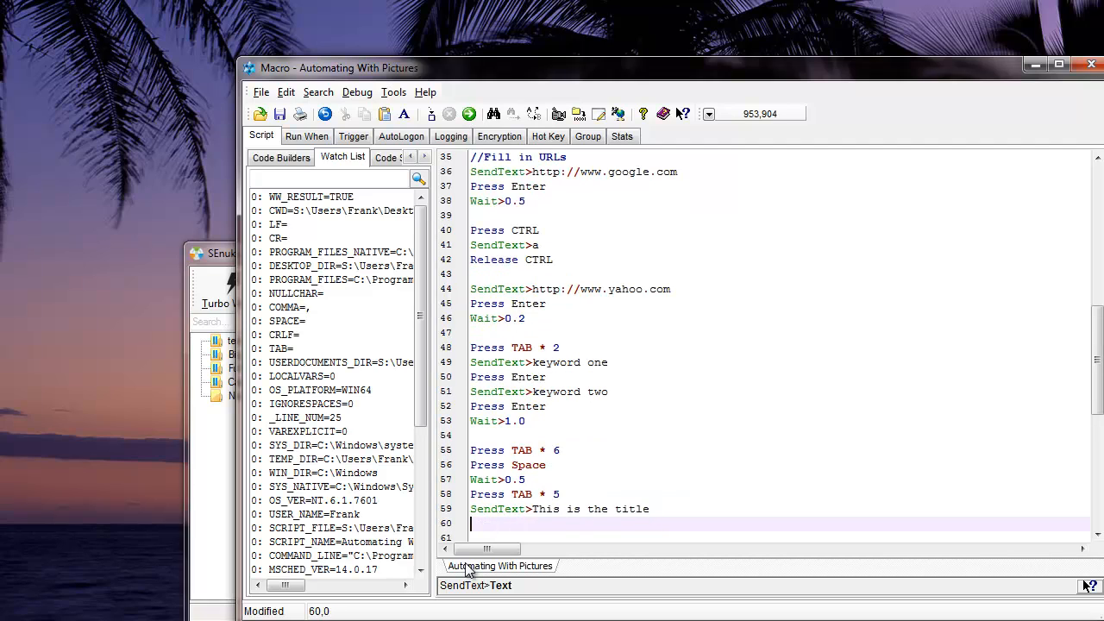
type("Press")
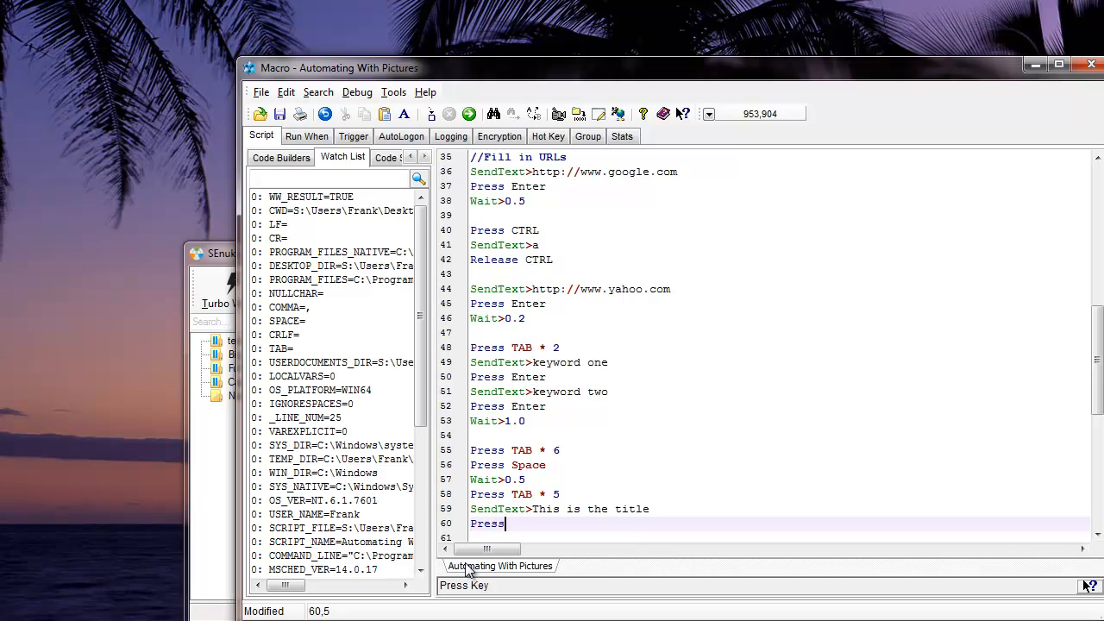
type("TAB")
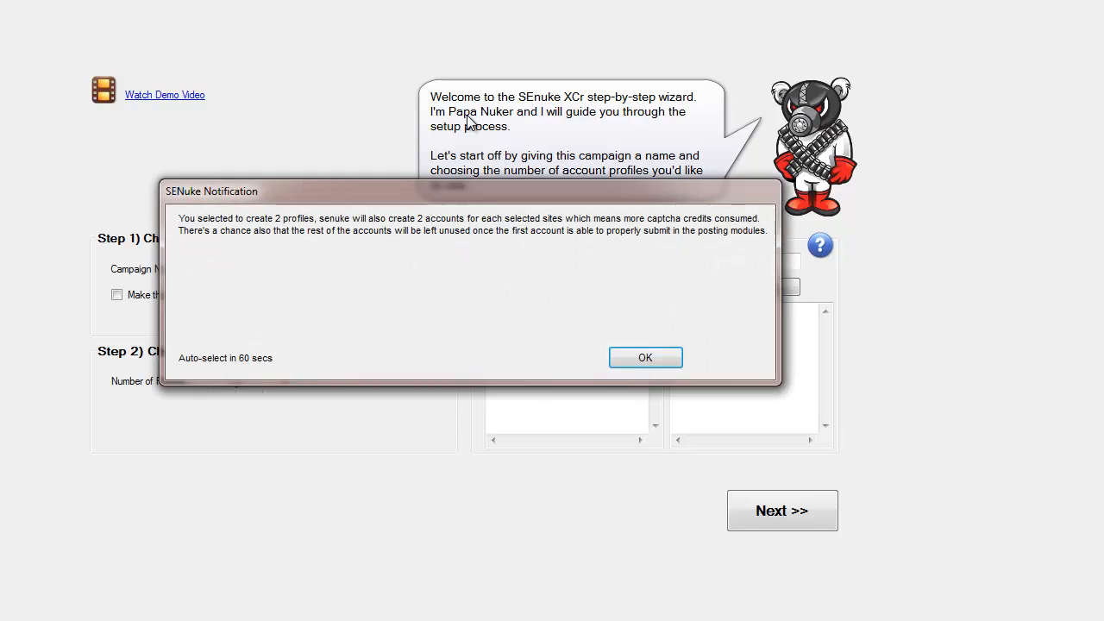
- Dismiss the two-profile notice so the macro fills 'This is the title' as Title
left_click(645, 357)
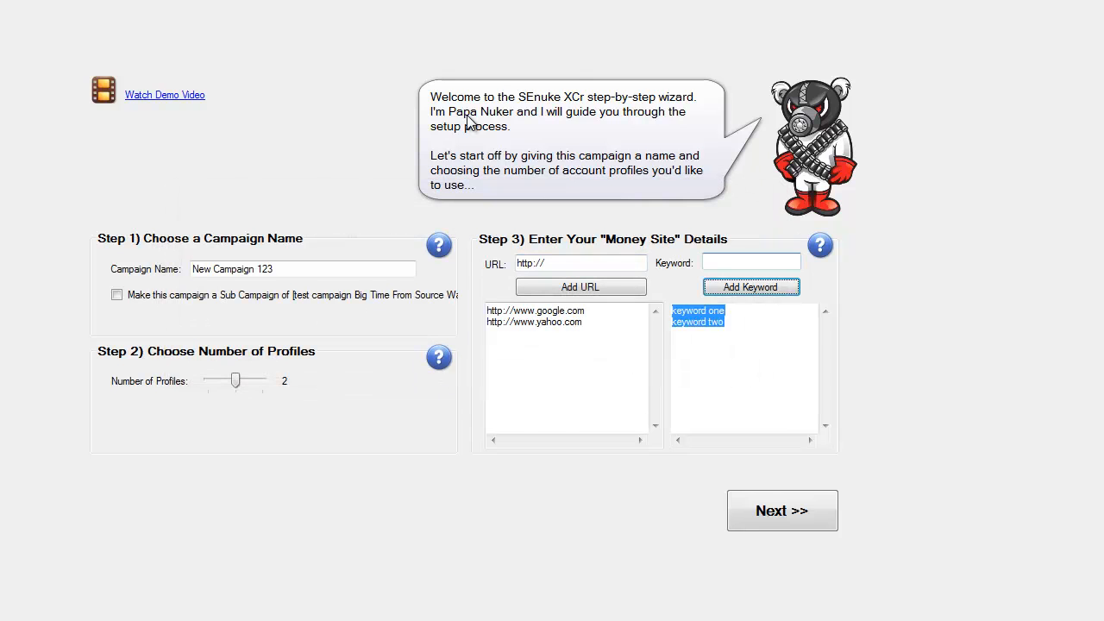
left_click(782, 510)
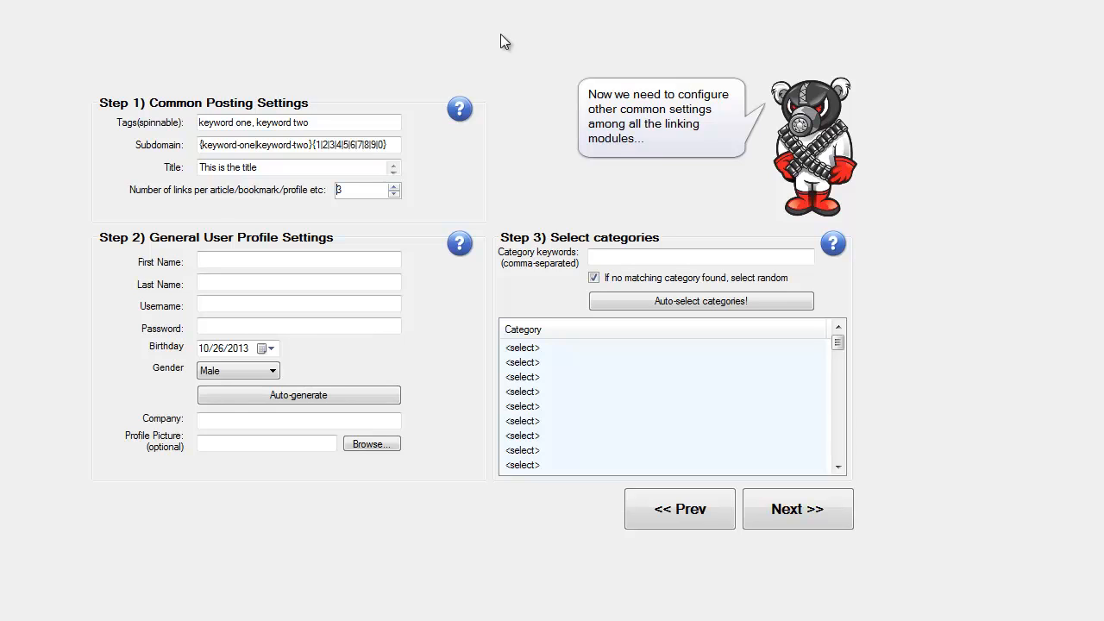
mouse_move(352, 207)
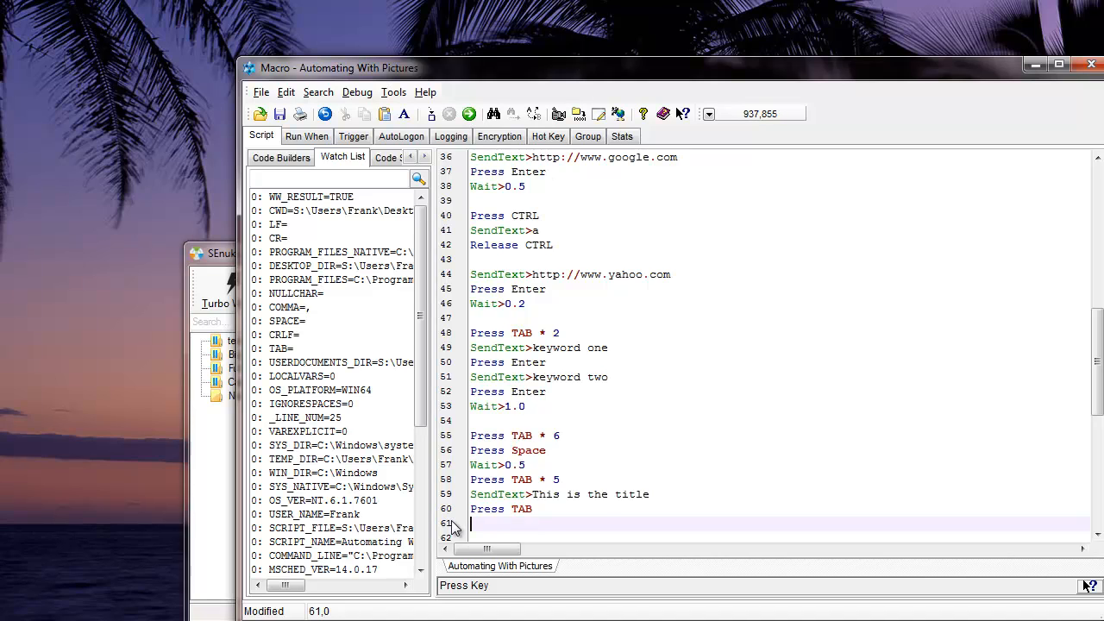
- Add 'Press TAB' on line 60 and 'Press Down *2' on line 61
type("Press")
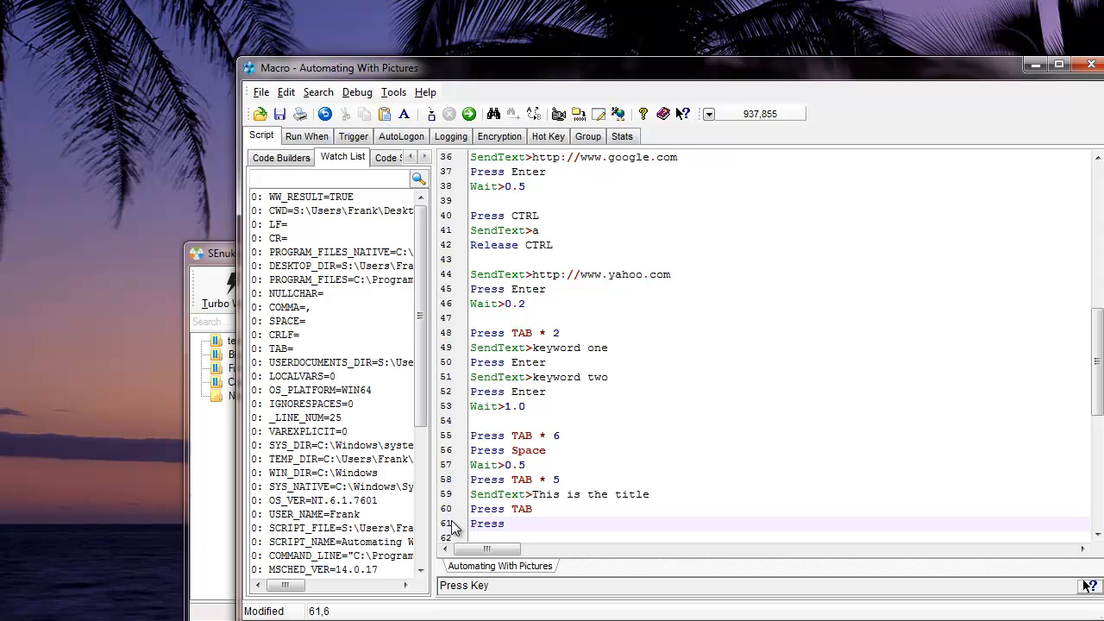
type("Down")
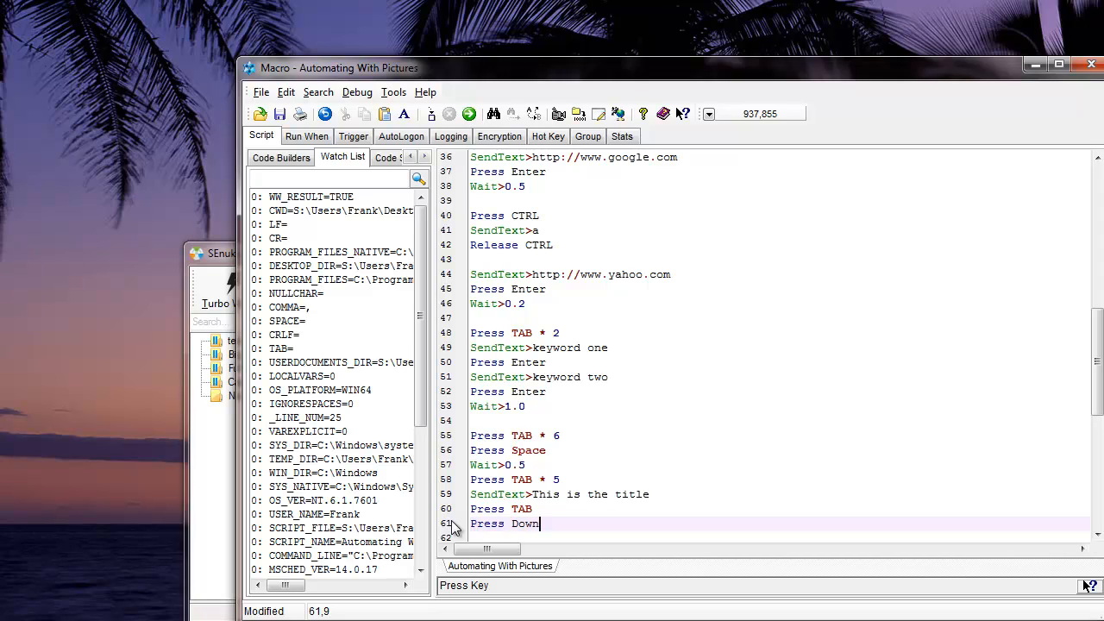
type("*2")
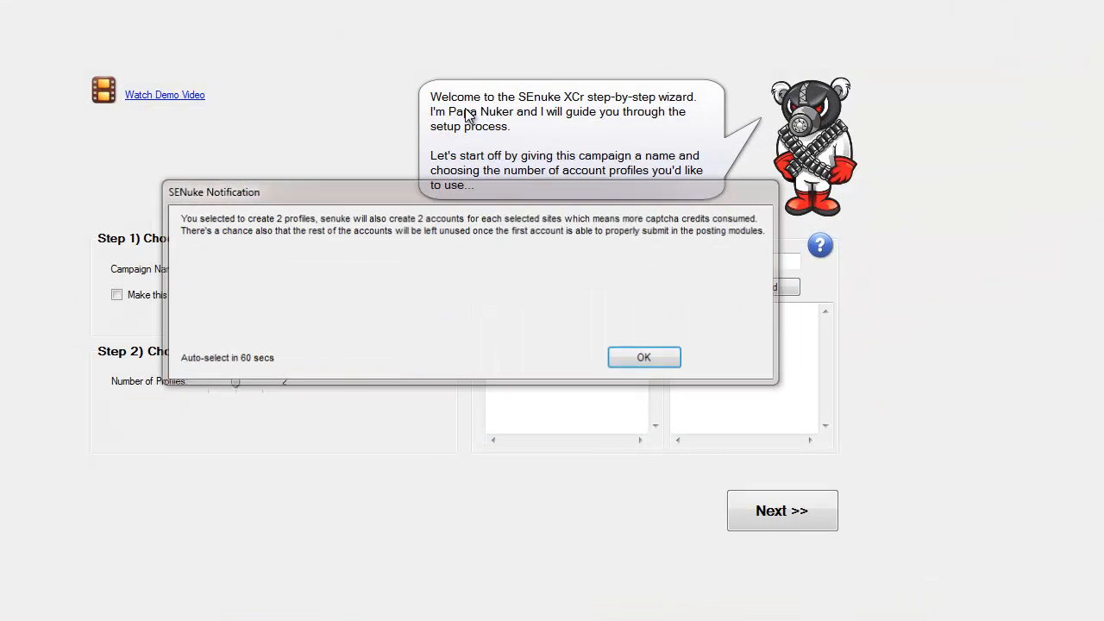
- Rerun the macro and dismiss the two-profile SEnuke notification with OK
left_click(642, 357)
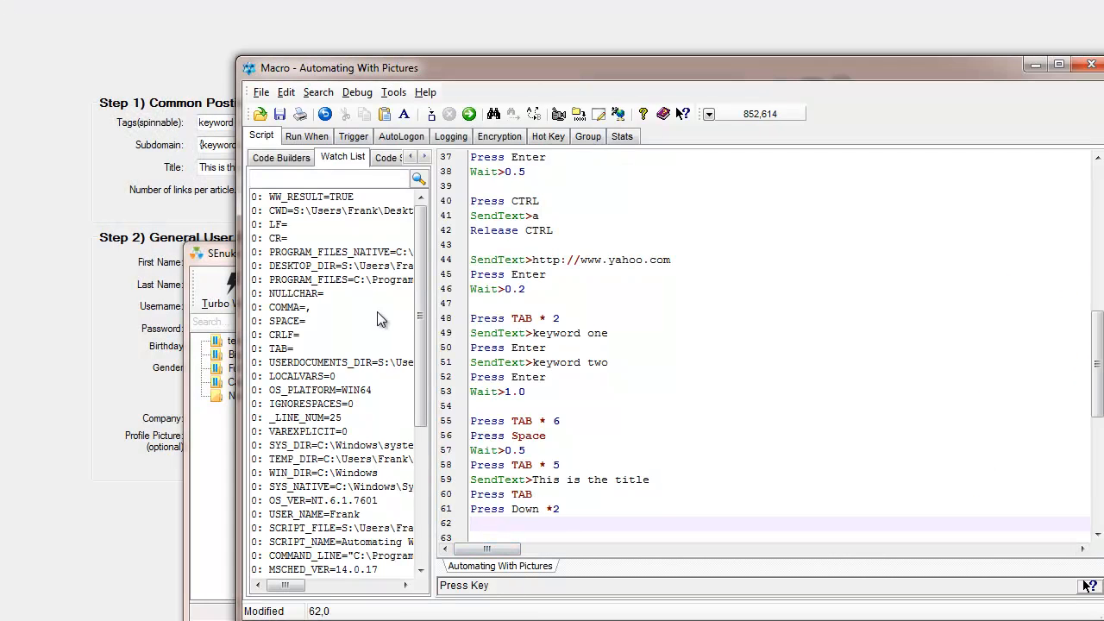
- Open Code Builders > Keyboard Commands > Send Keys to Object Wizard, reopening it after moving the editor
left_click(281, 157)
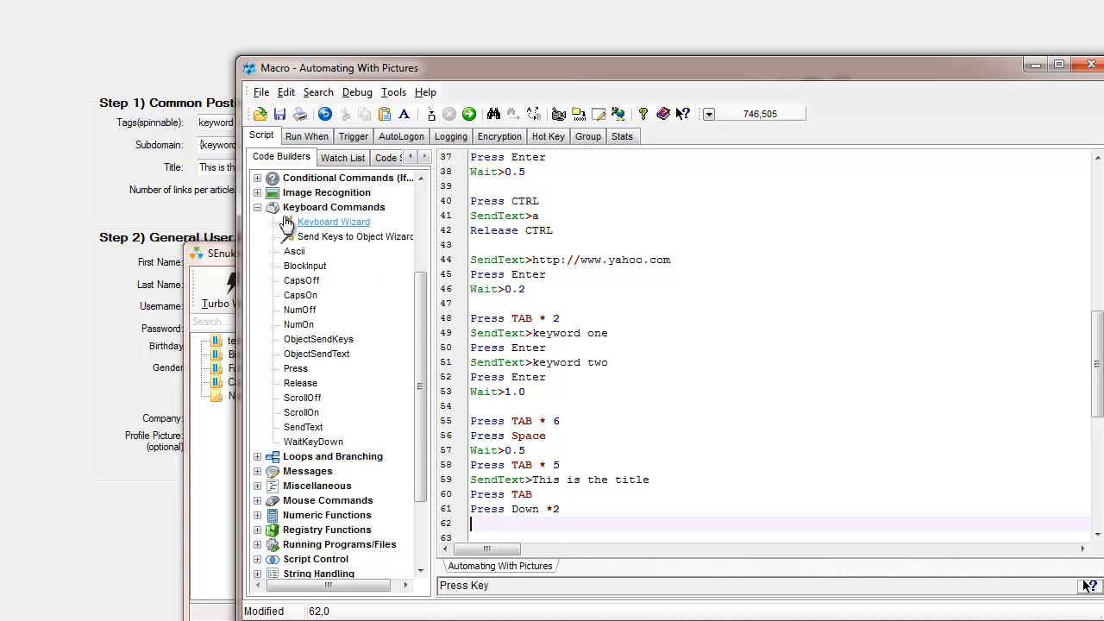
mouse_move(308, 231)
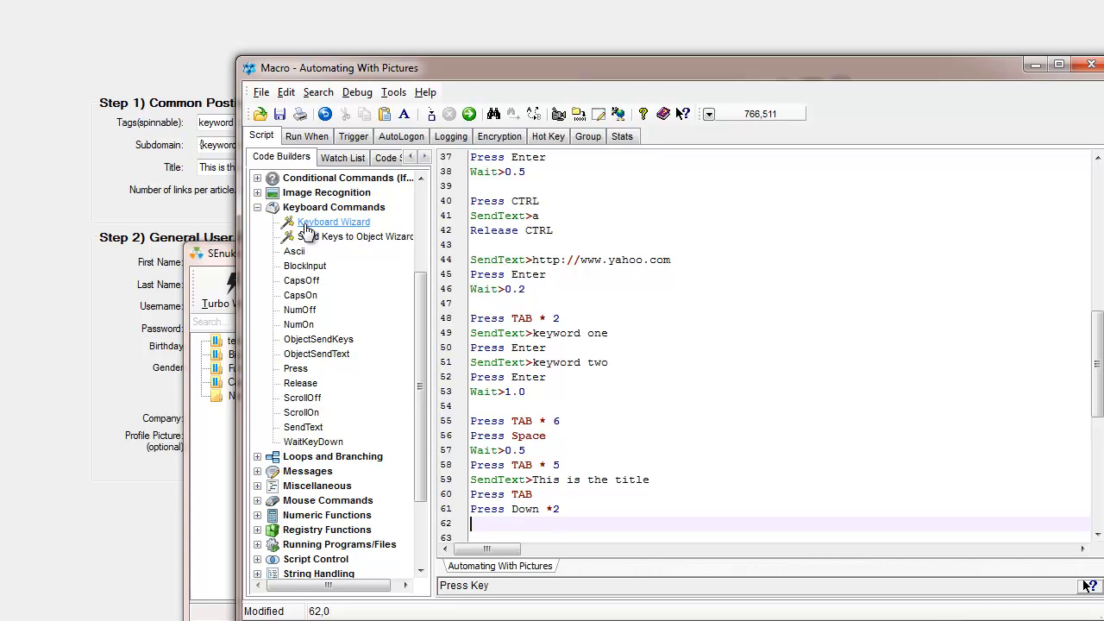
mouse_move(317, 227)
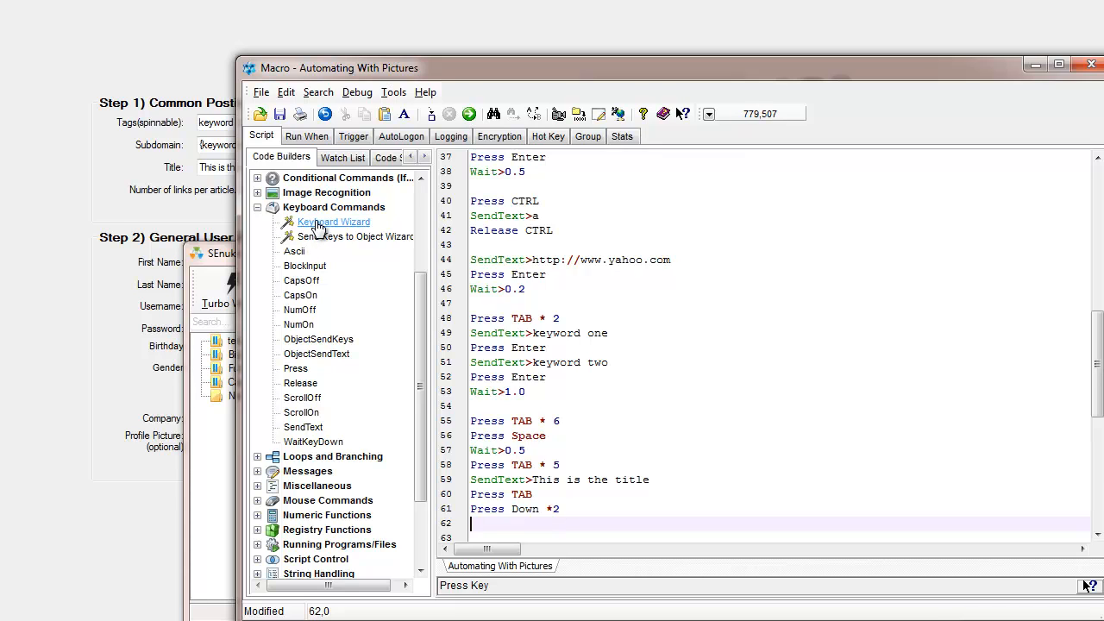
left_click(334, 222)
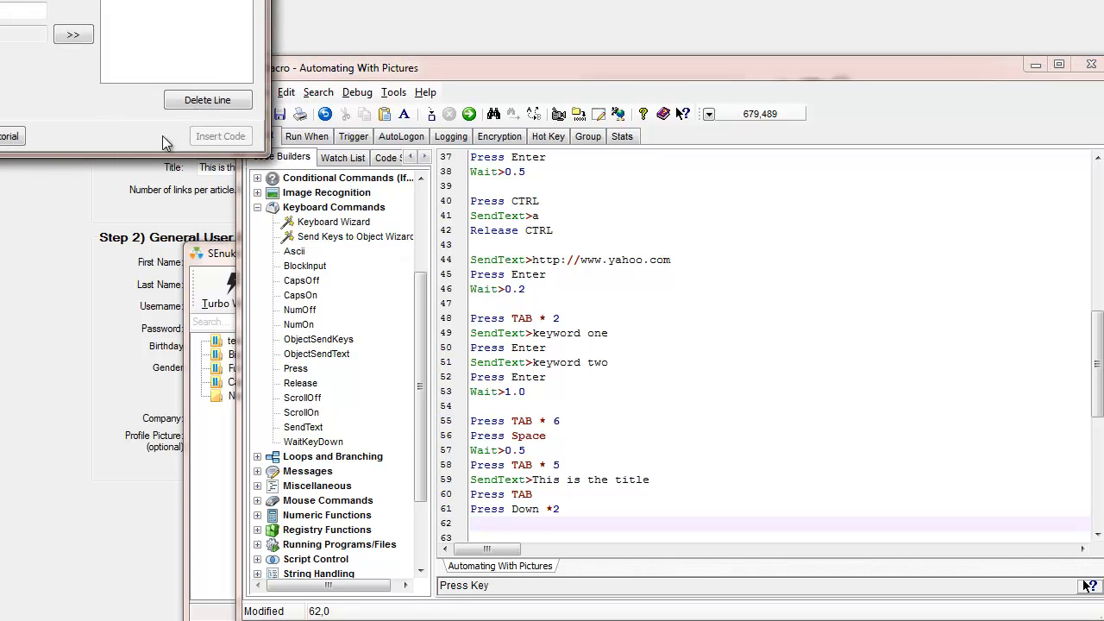
left_click(354, 236)
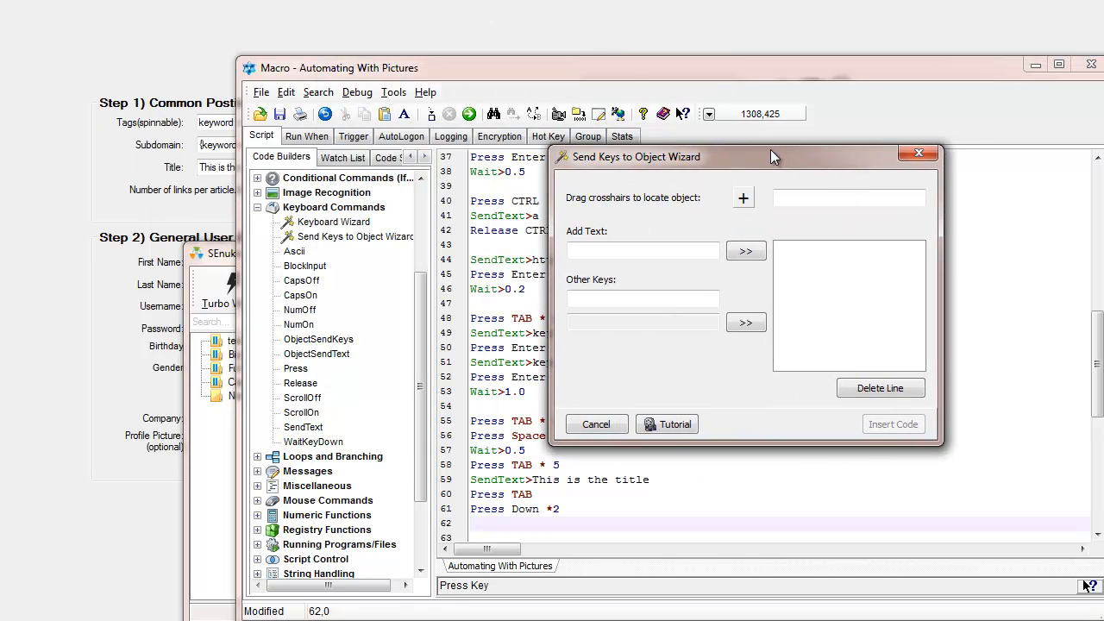
mouse_move(867, 173)
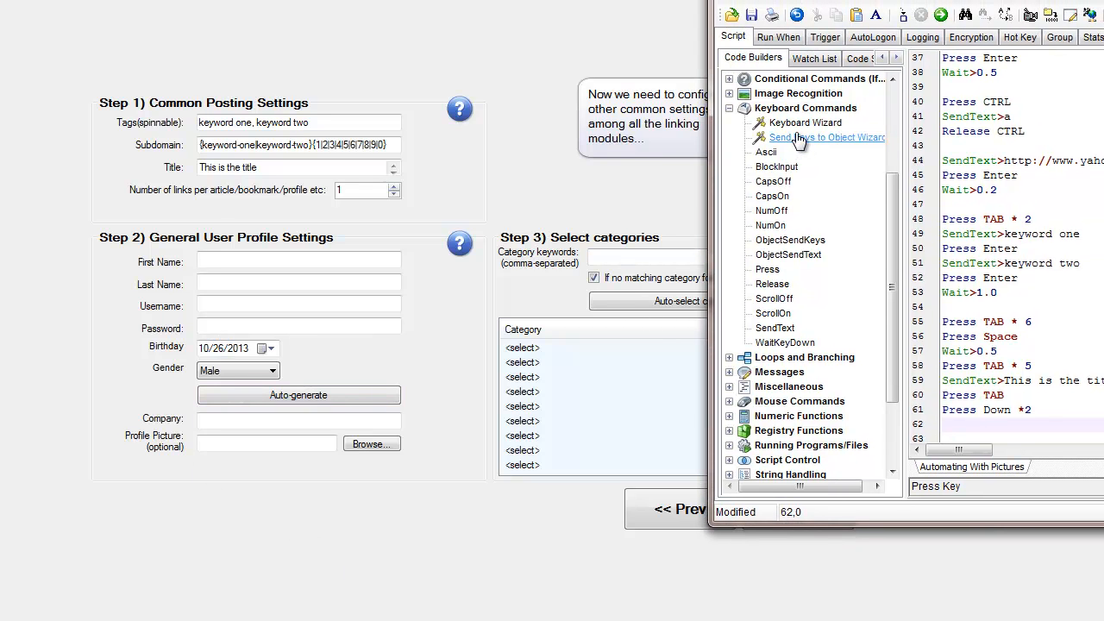
left_click(826, 138)
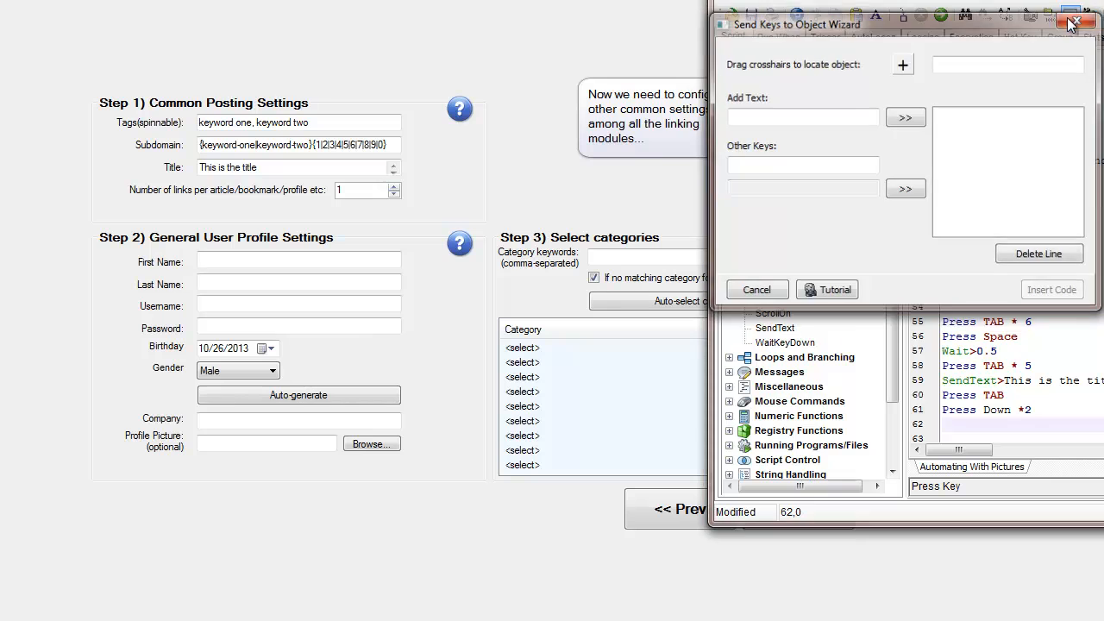
- Close the Send Keys wizard and open the Mouse Action Wizard's location step
left_click(1076, 21)
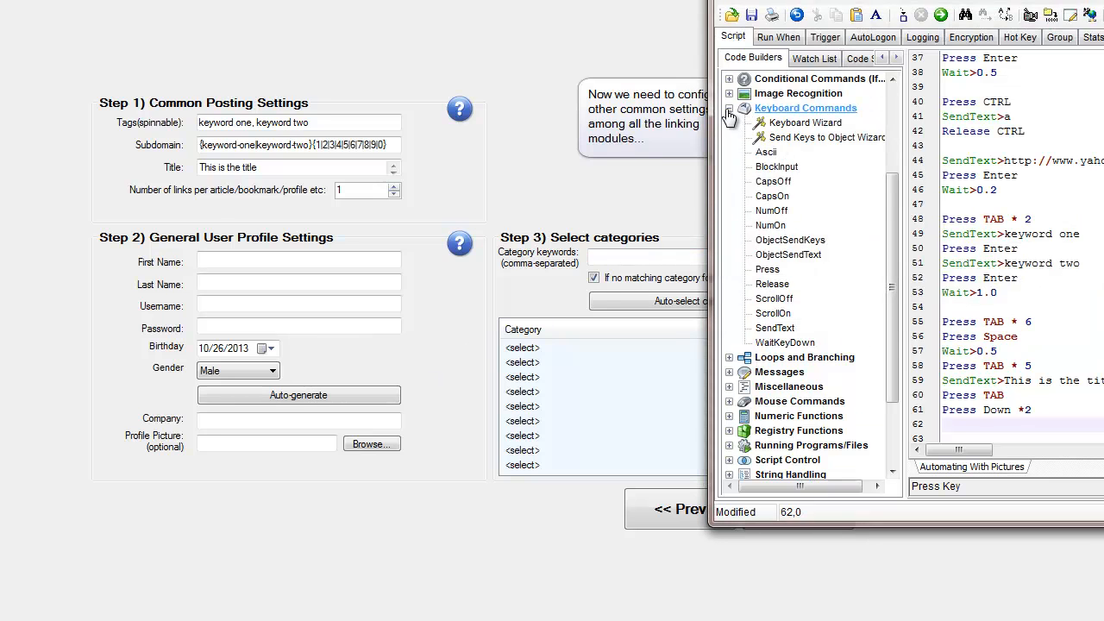
left_click(729, 108)
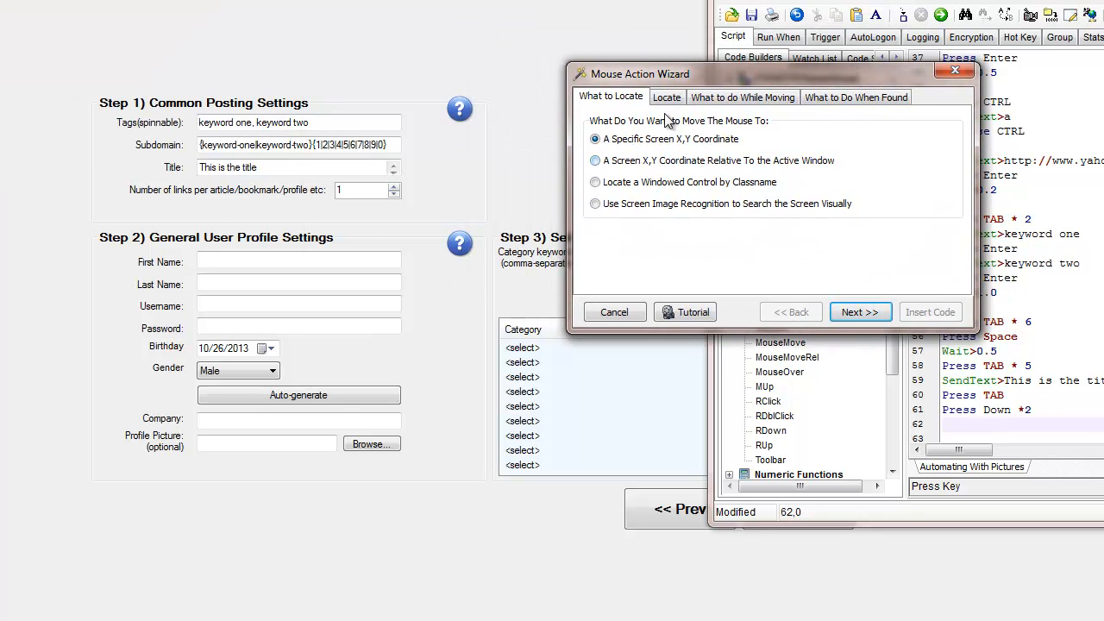
left_click(859, 312)
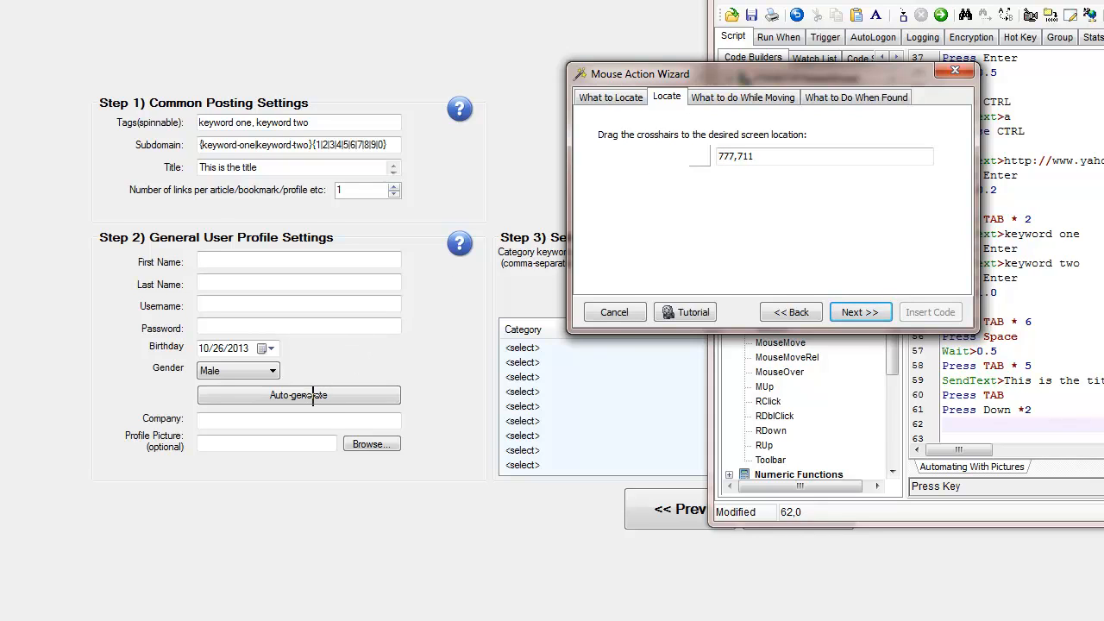
left_click(610, 97)
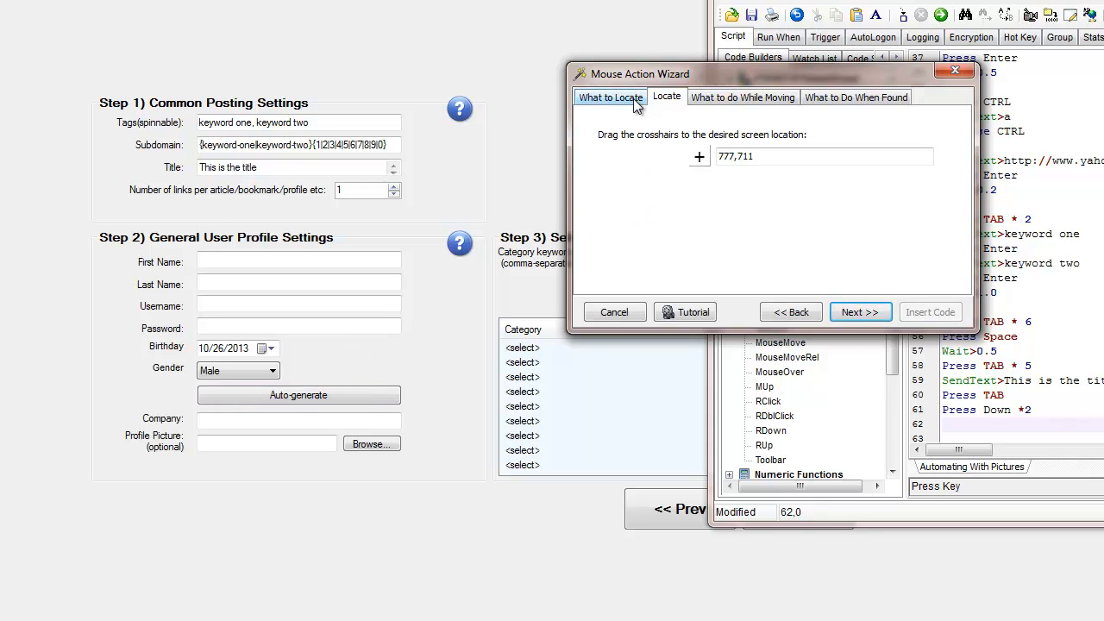
left_click(611, 97)
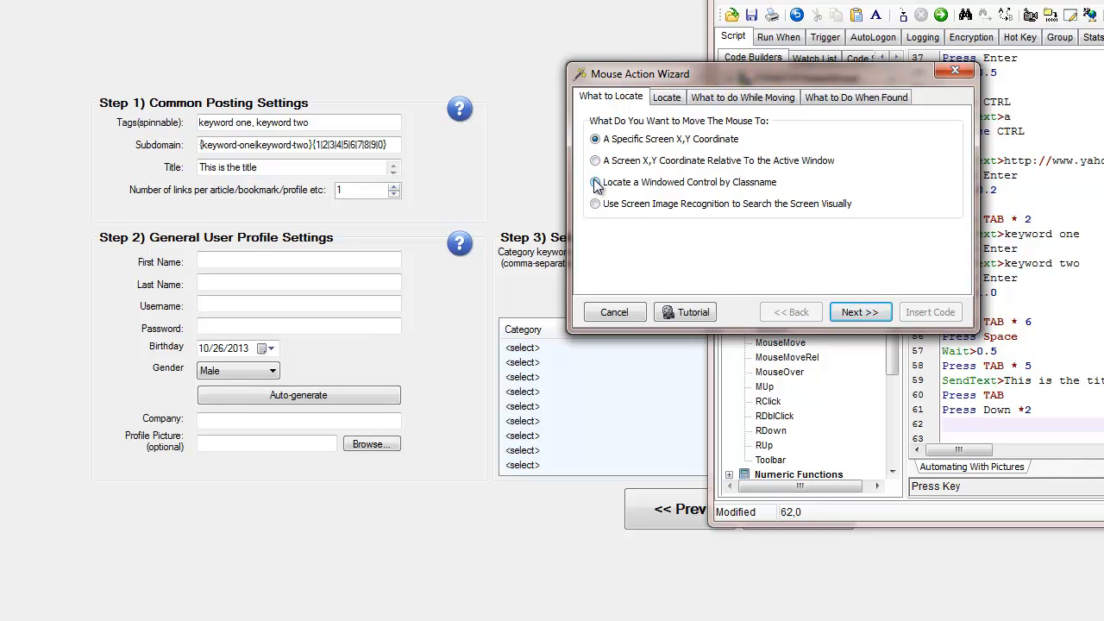
- Locate a windowed control by classname, then move to its centre and left-click
left_click(596, 182)
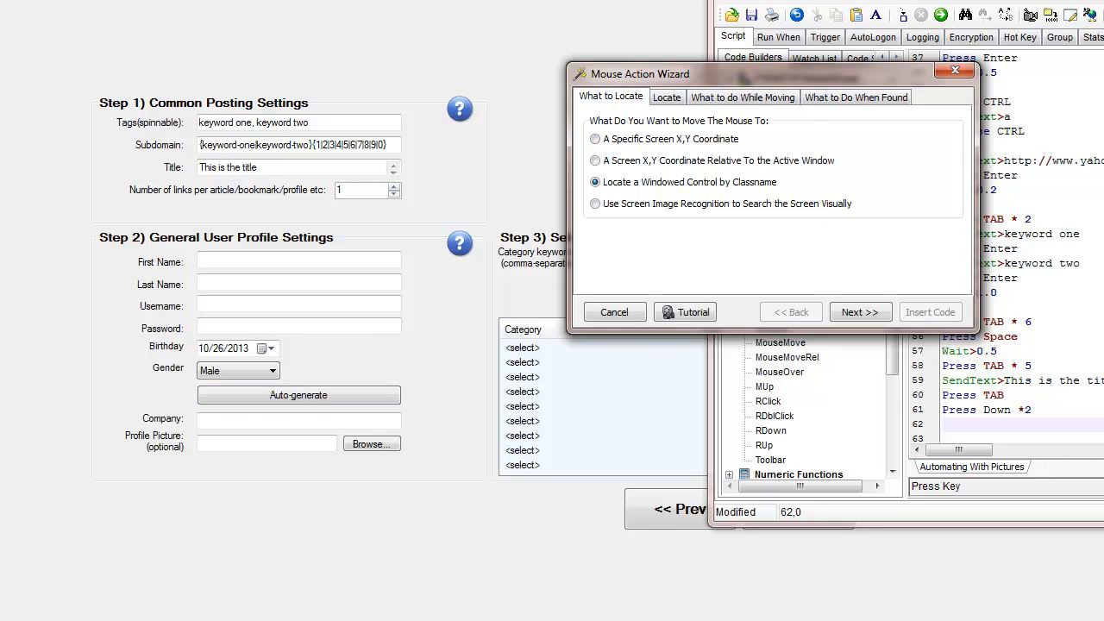
left_click(596, 160)
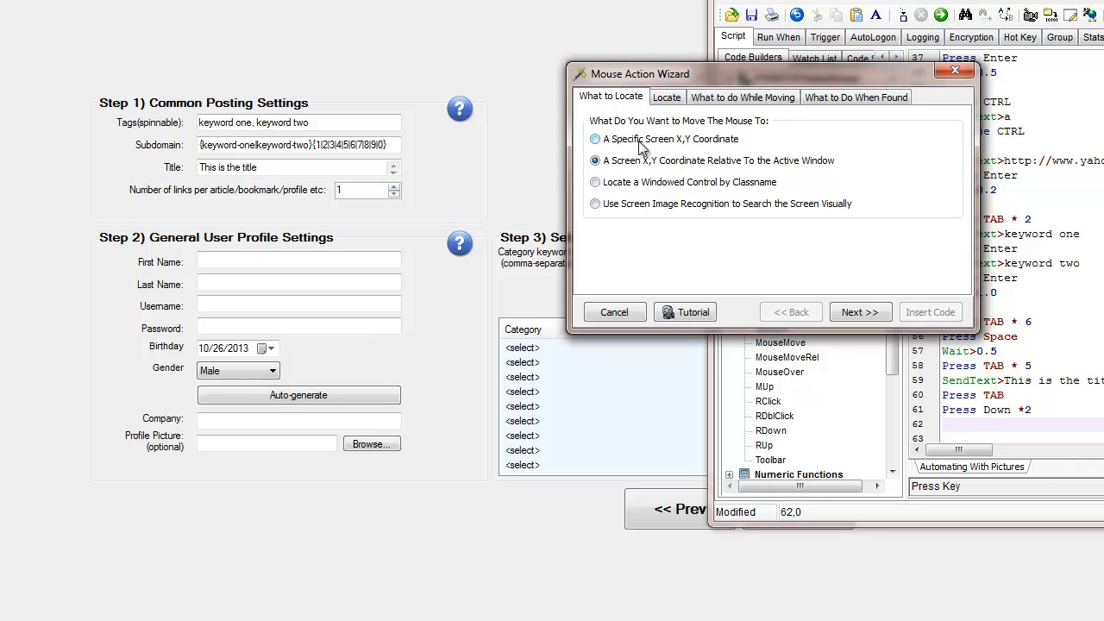
mouse_move(646, 153)
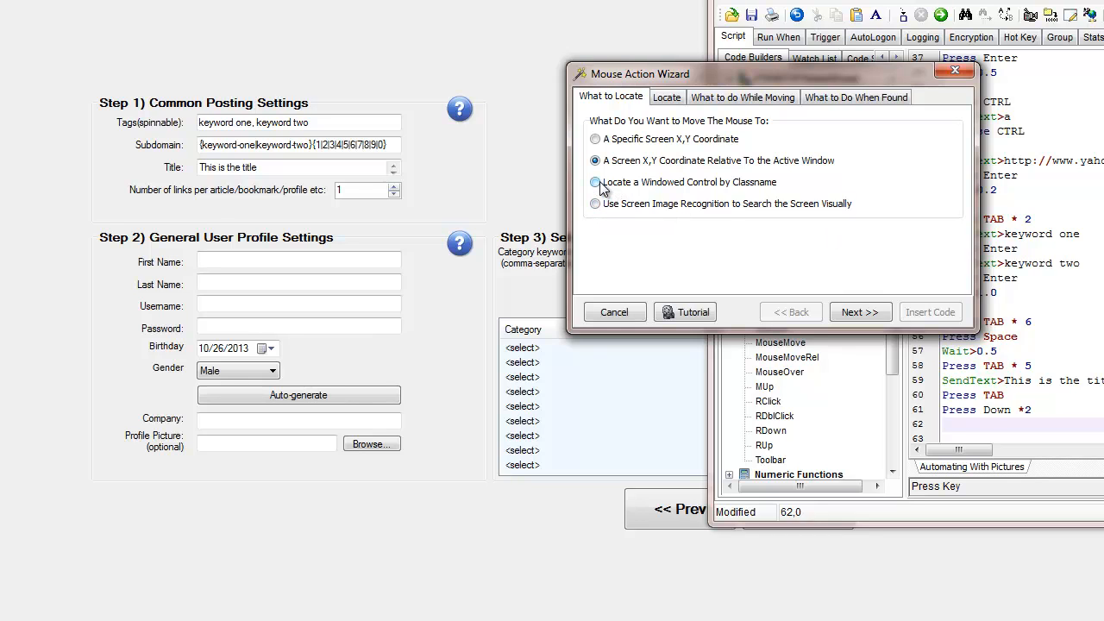
left_click(595, 182)
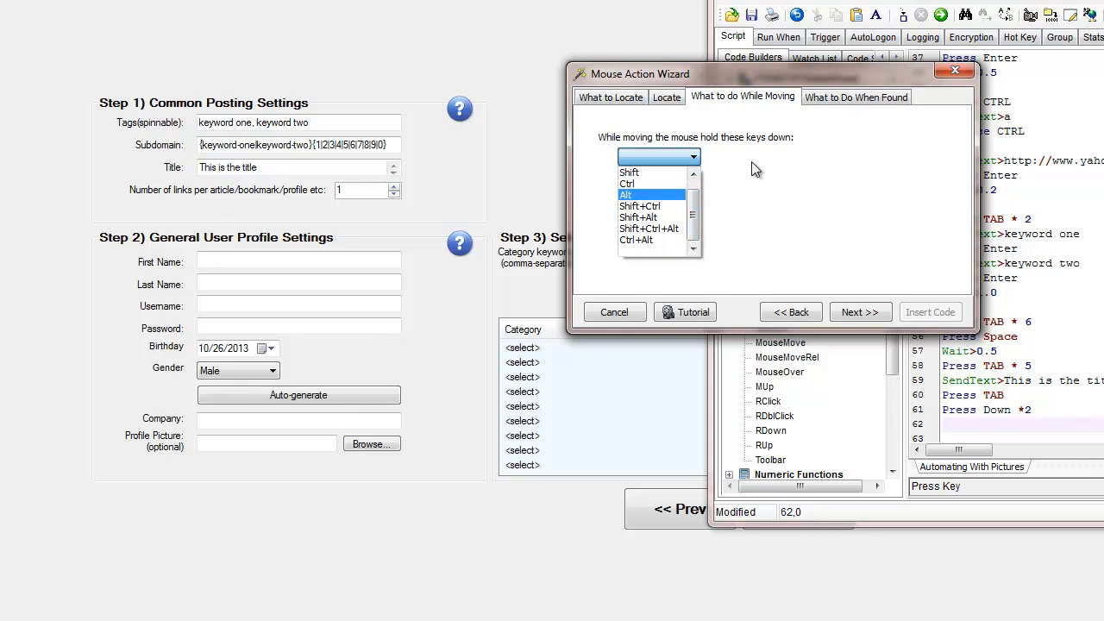
left_click(856, 95)
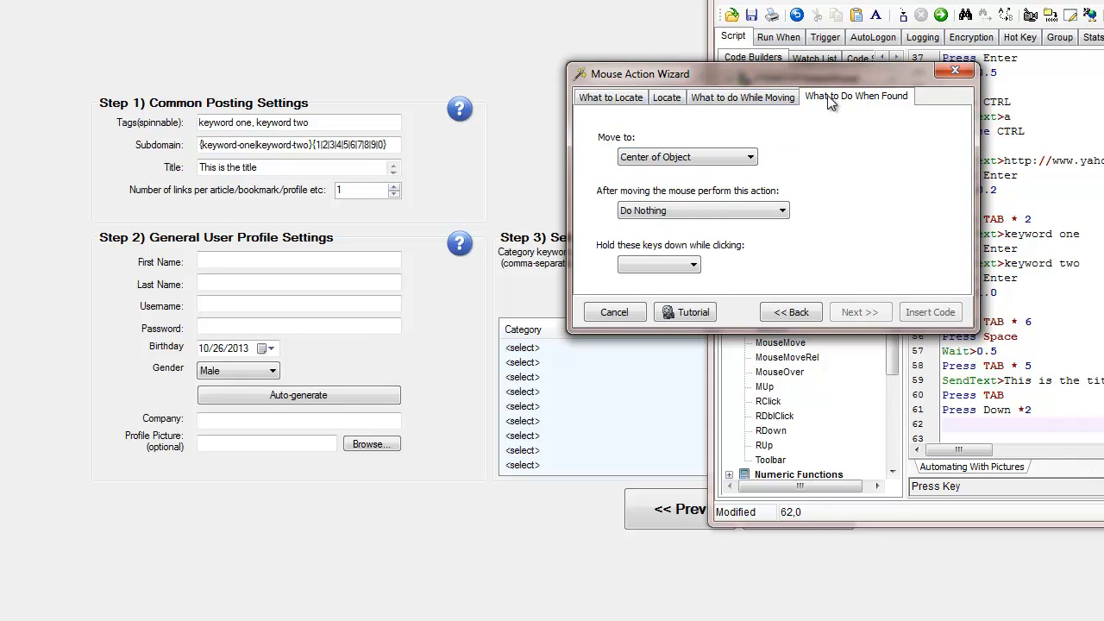
left_click(781, 211)
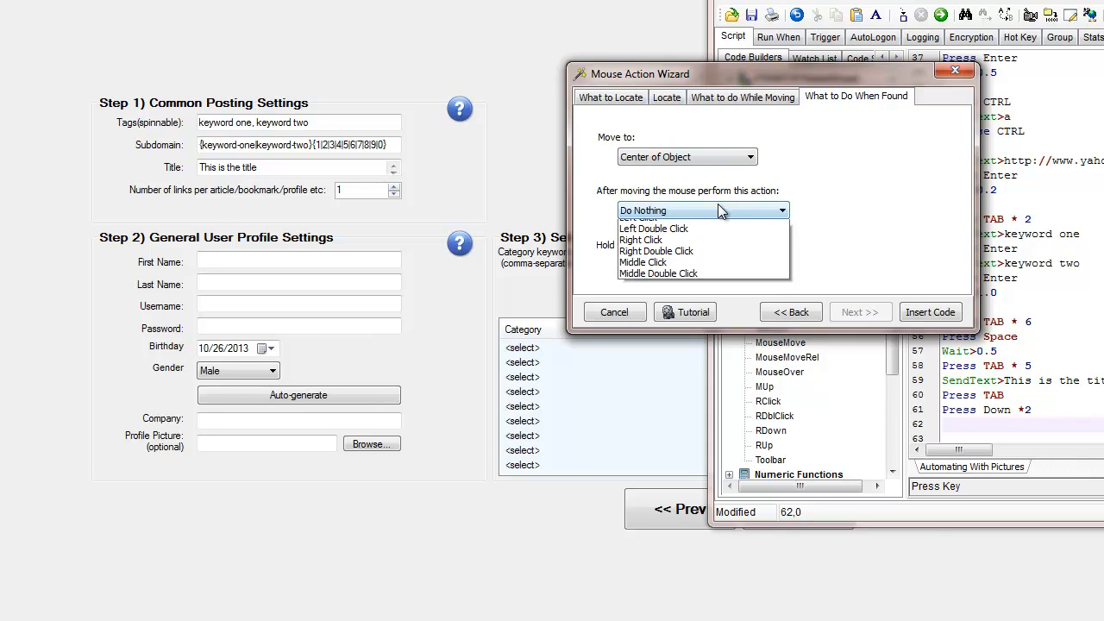
left_click(643, 217)
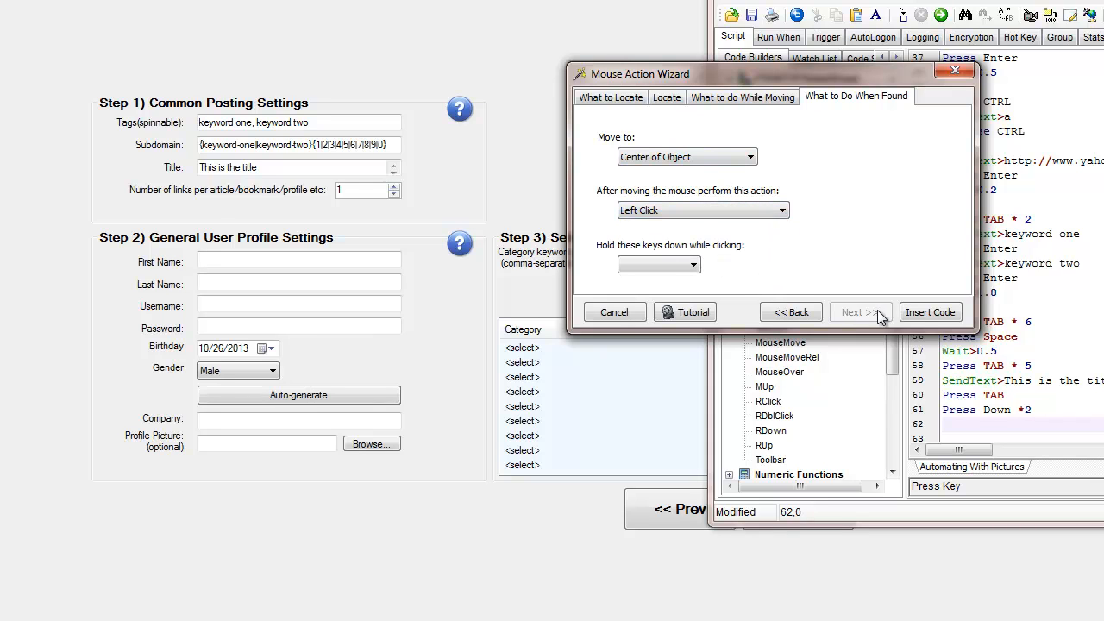
- Insert the generated mouse code and run the macro to fill campaign name, URLs and keywords
left_click(930, 312)
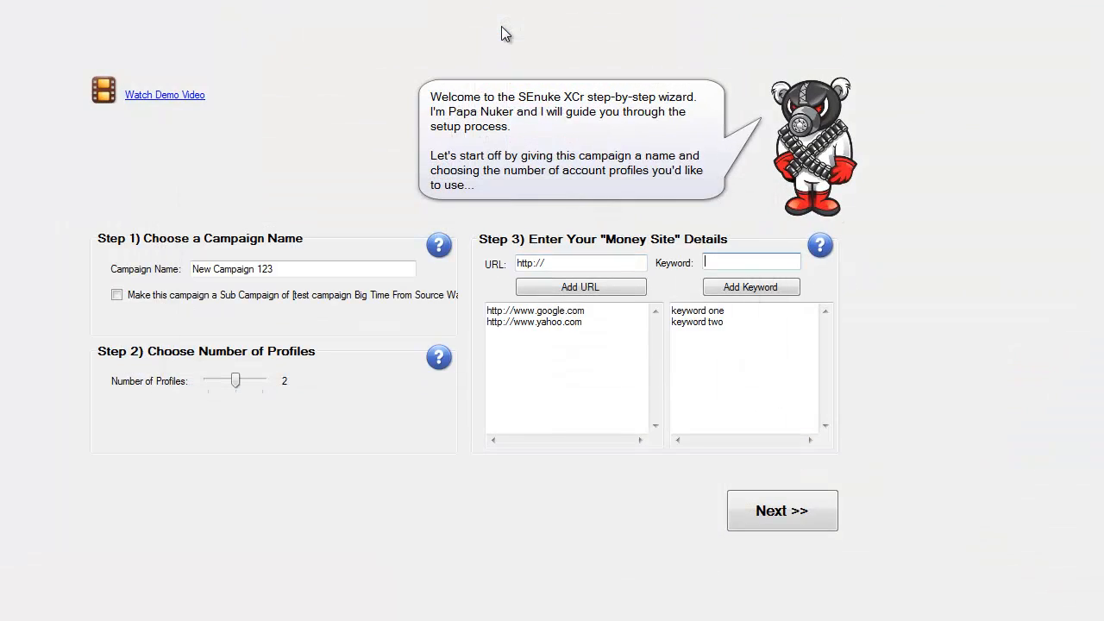
left_click(782, 510)
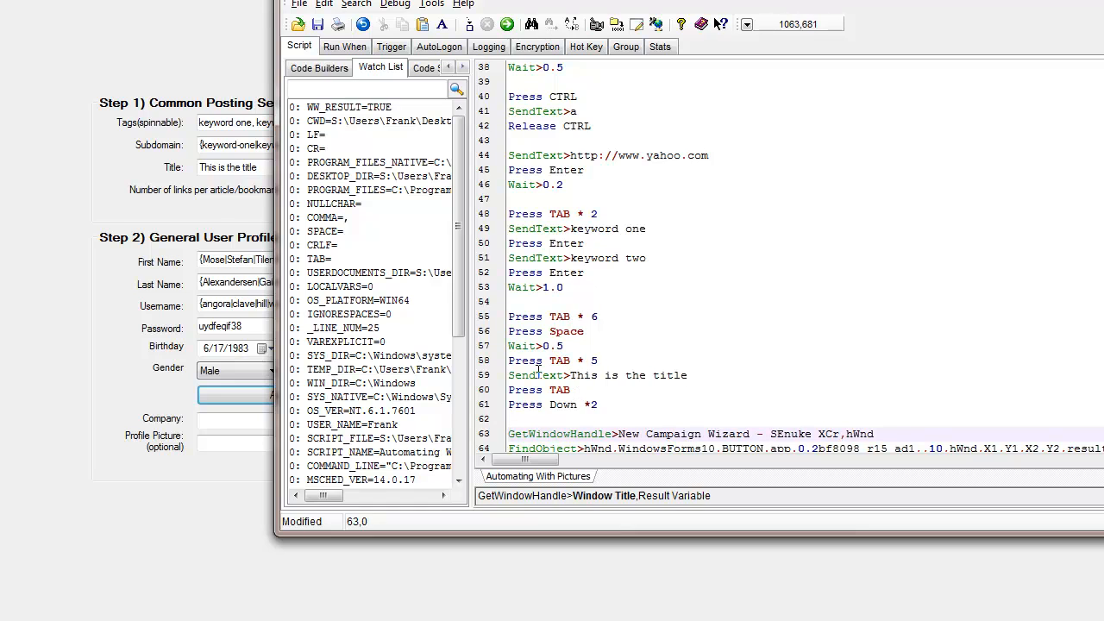
mouse_move(609, 380)
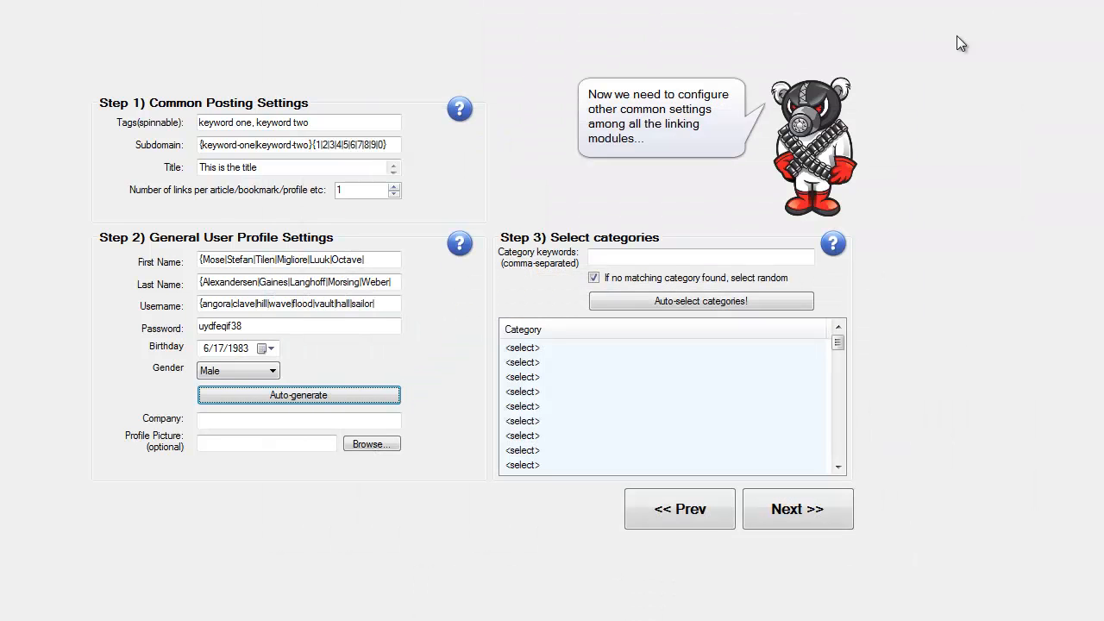
mouse_move(611, 138)
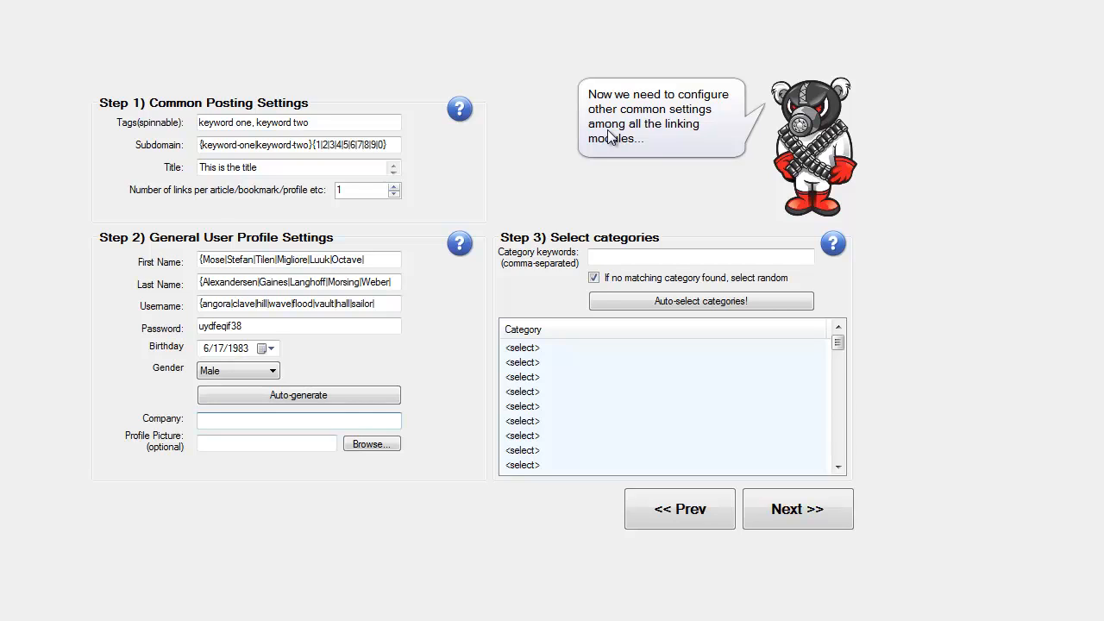
- Let the script click Auto-generate, filling names, usernames, password and birthday
left_click(299, 420)
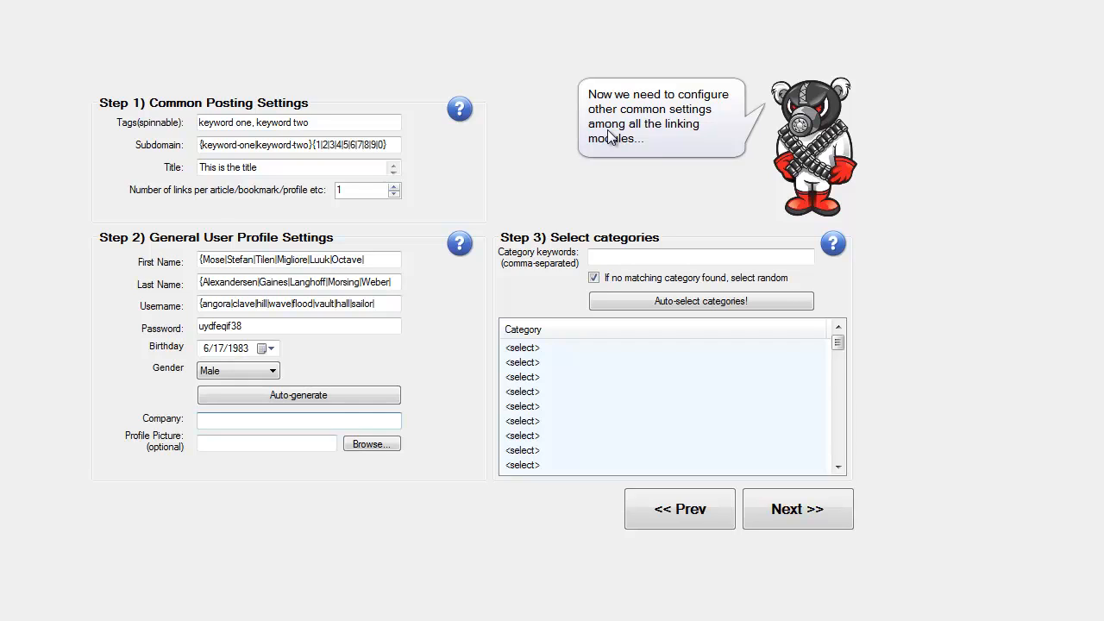
mouse_move(611, 138)
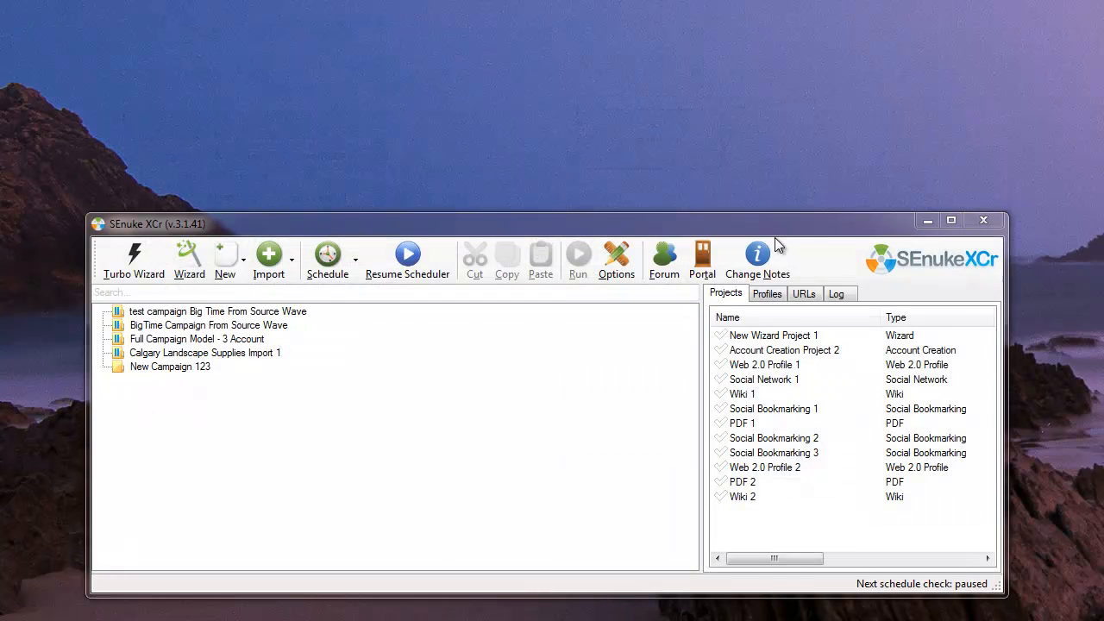
mouse_move(779, 244)
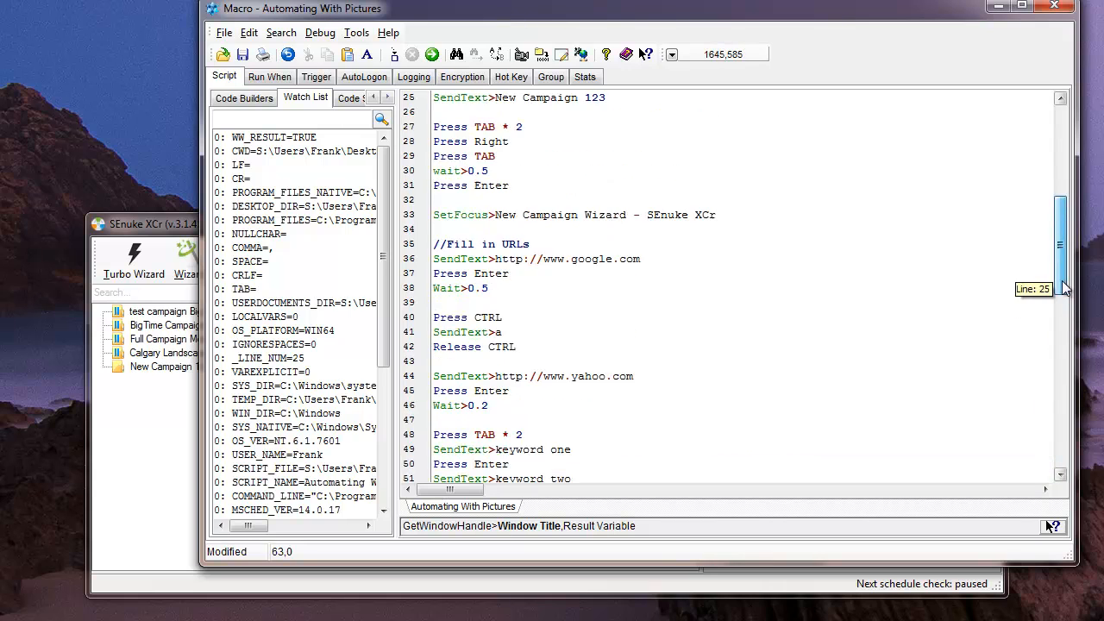
- Scroll down the script to the code that clicks the found button
scroll("down", 3)
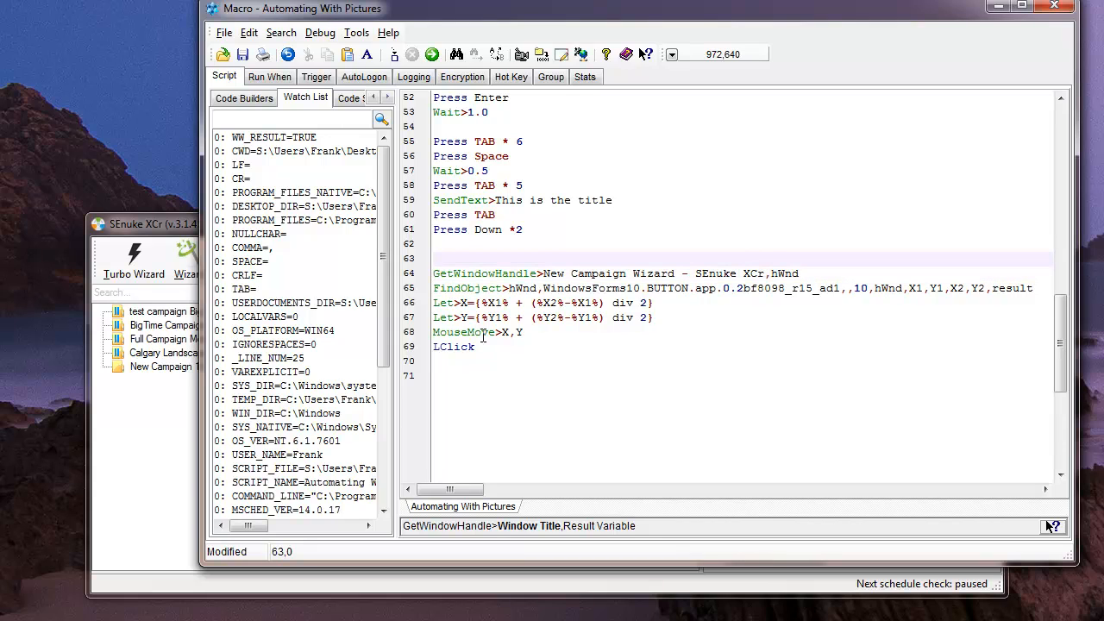
- Type the comment '//Pressing the Auto Generate Wizard Button' on line 63
type("//Pres")
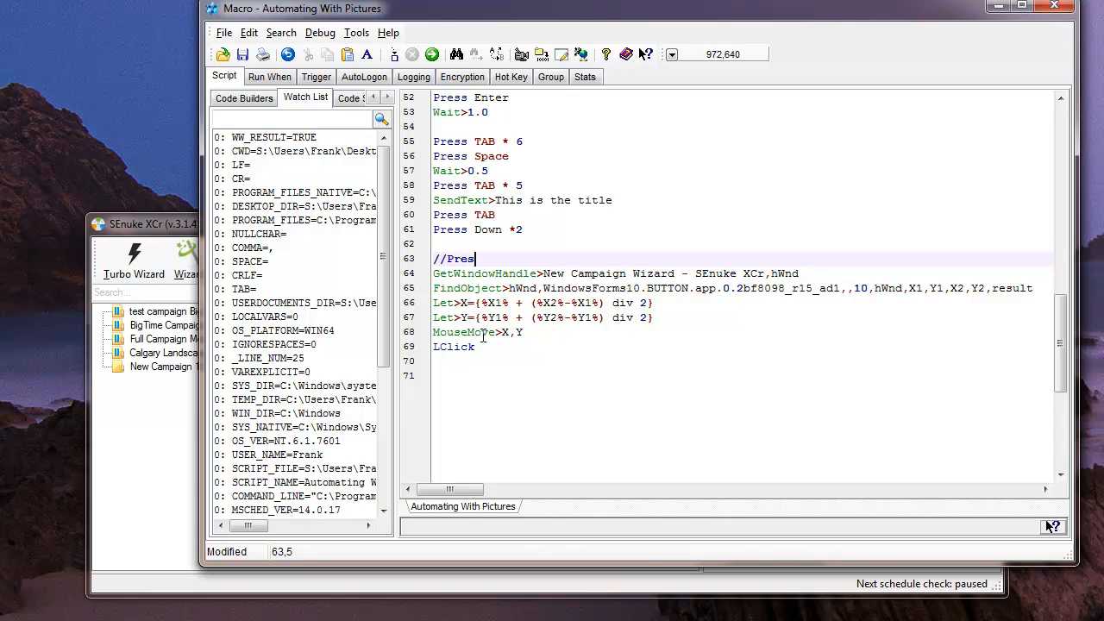
type("sing the Auto")
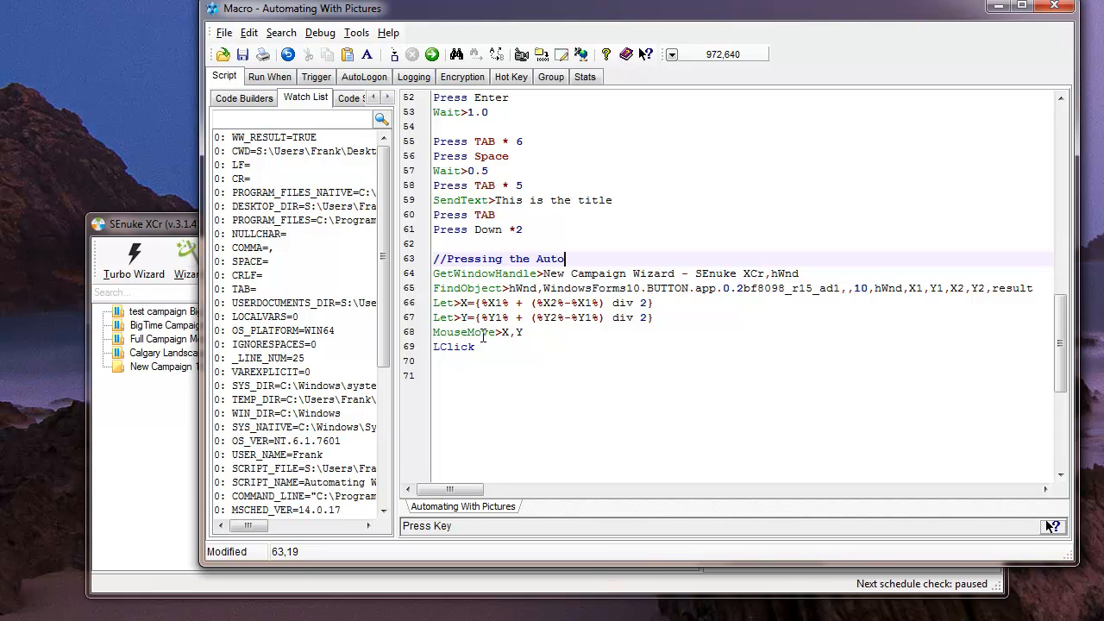
type("Generate")
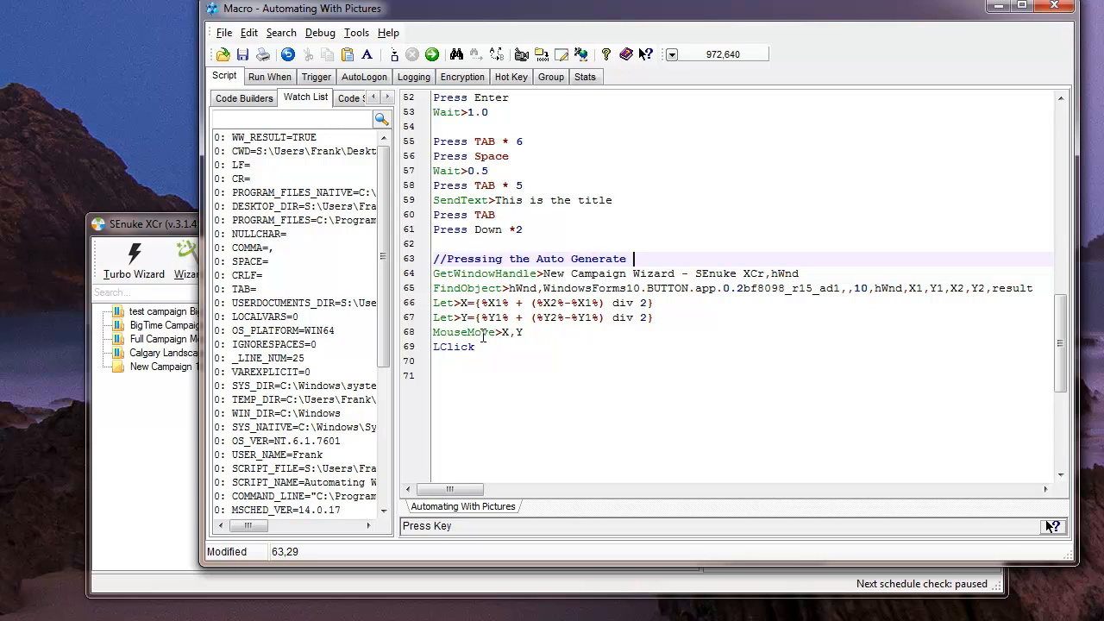
type("Wiz")
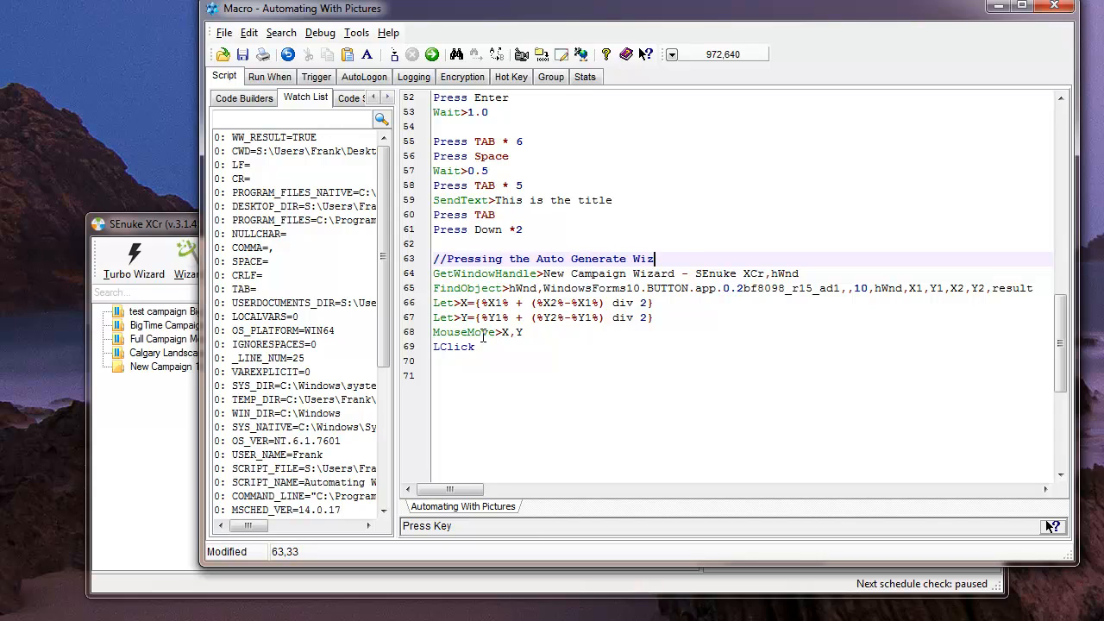
type("ard Button")
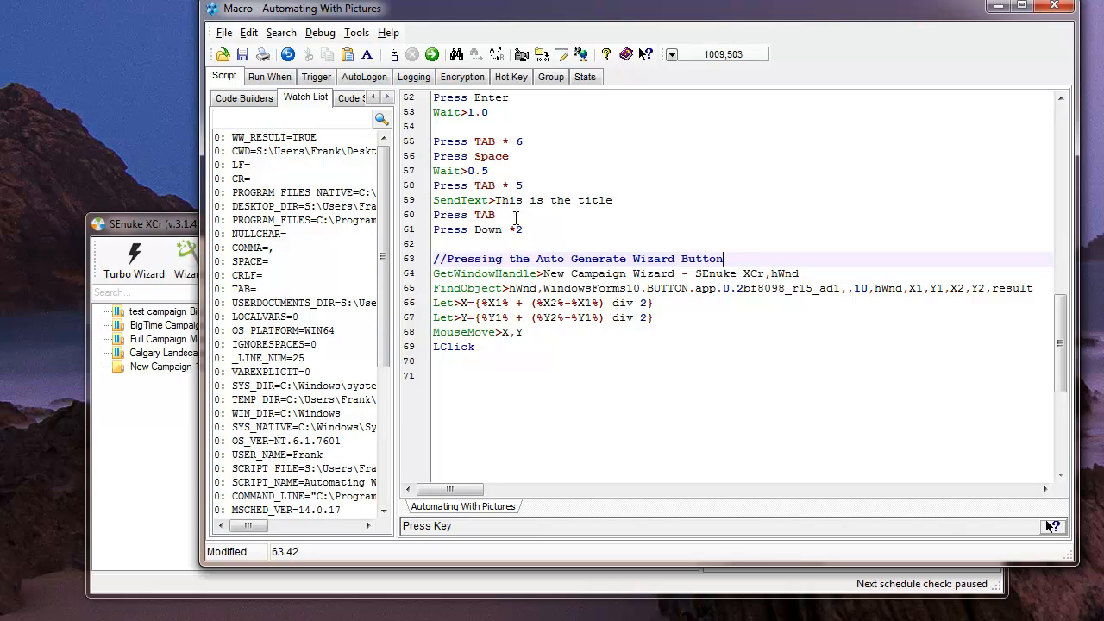
mouse_move(585, 257)
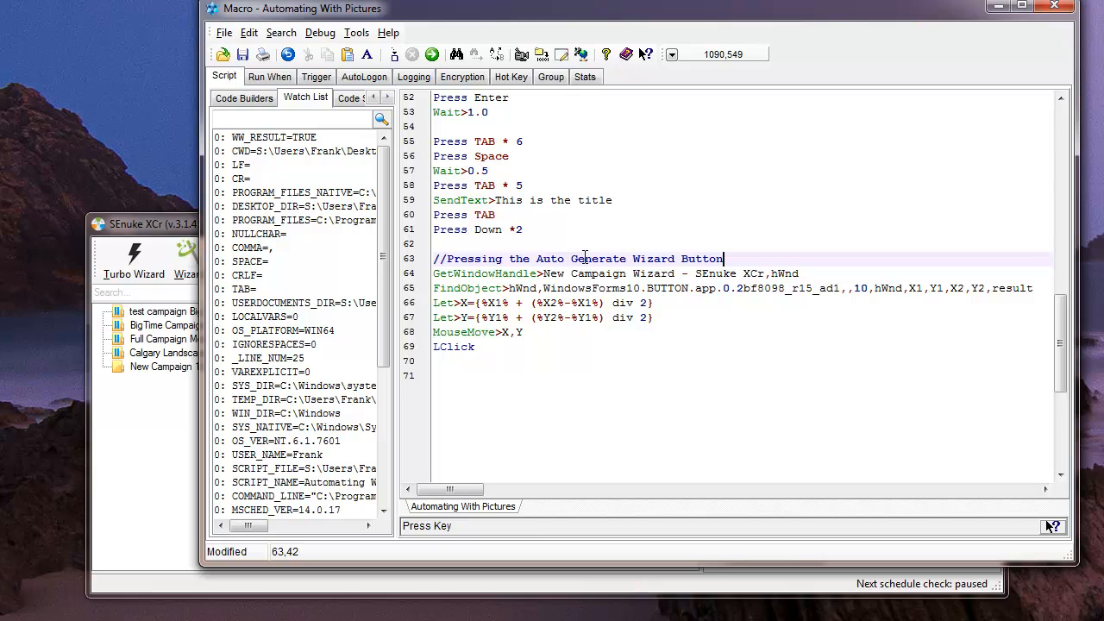